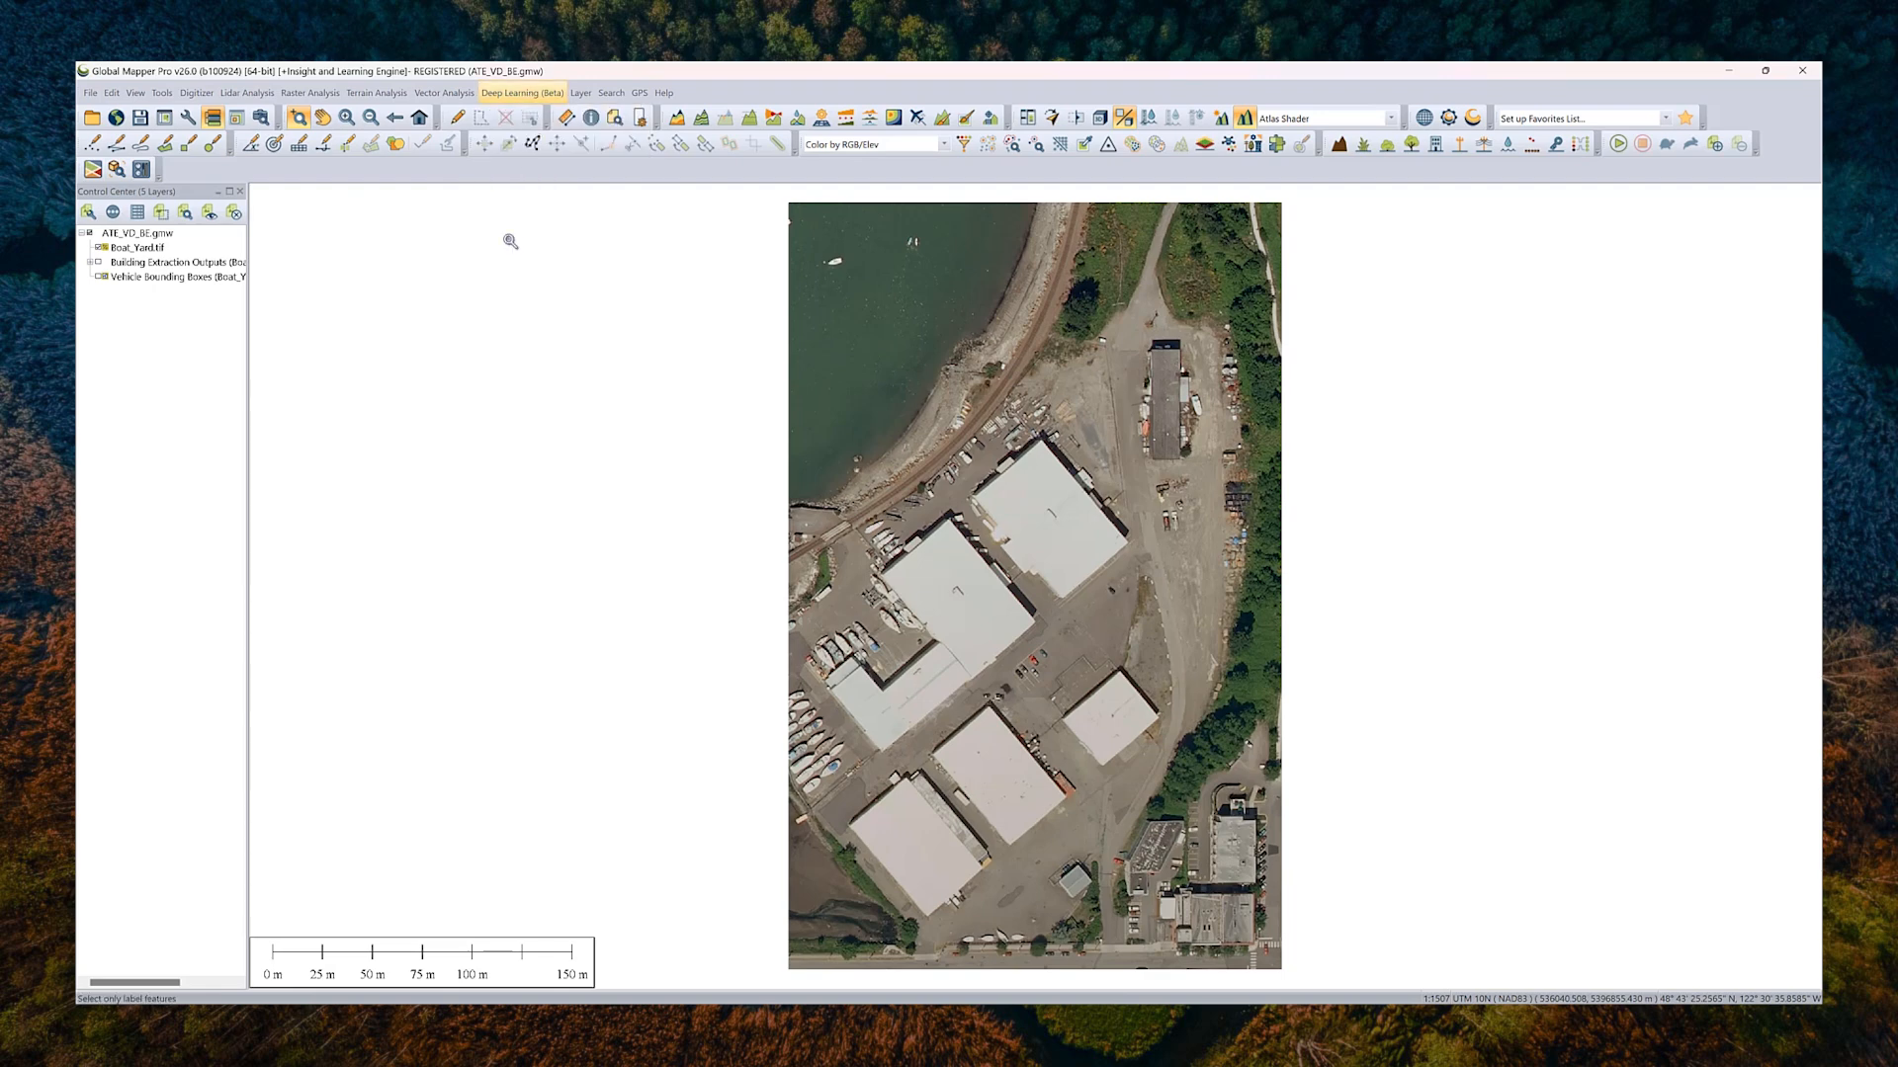
pyautogui.moveTo(480, 302)
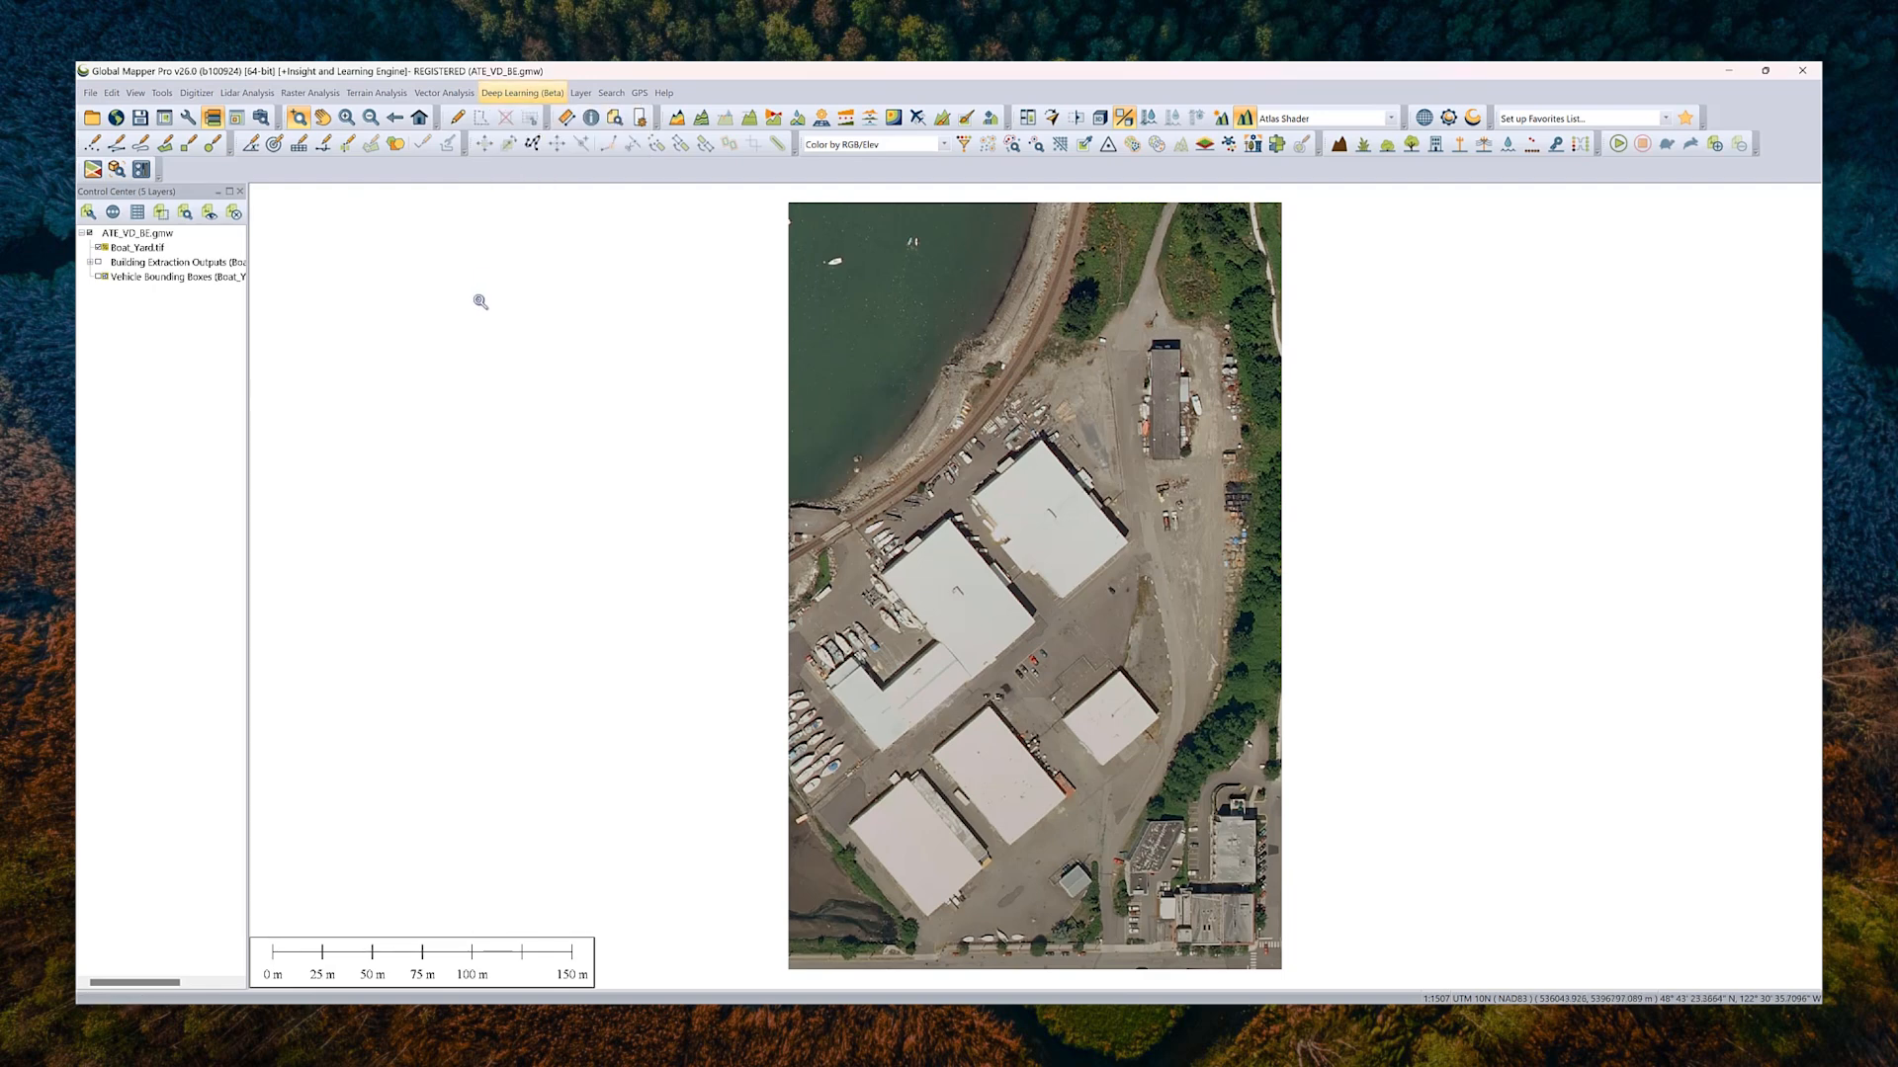
pyautogui.moveTo(196, 376)
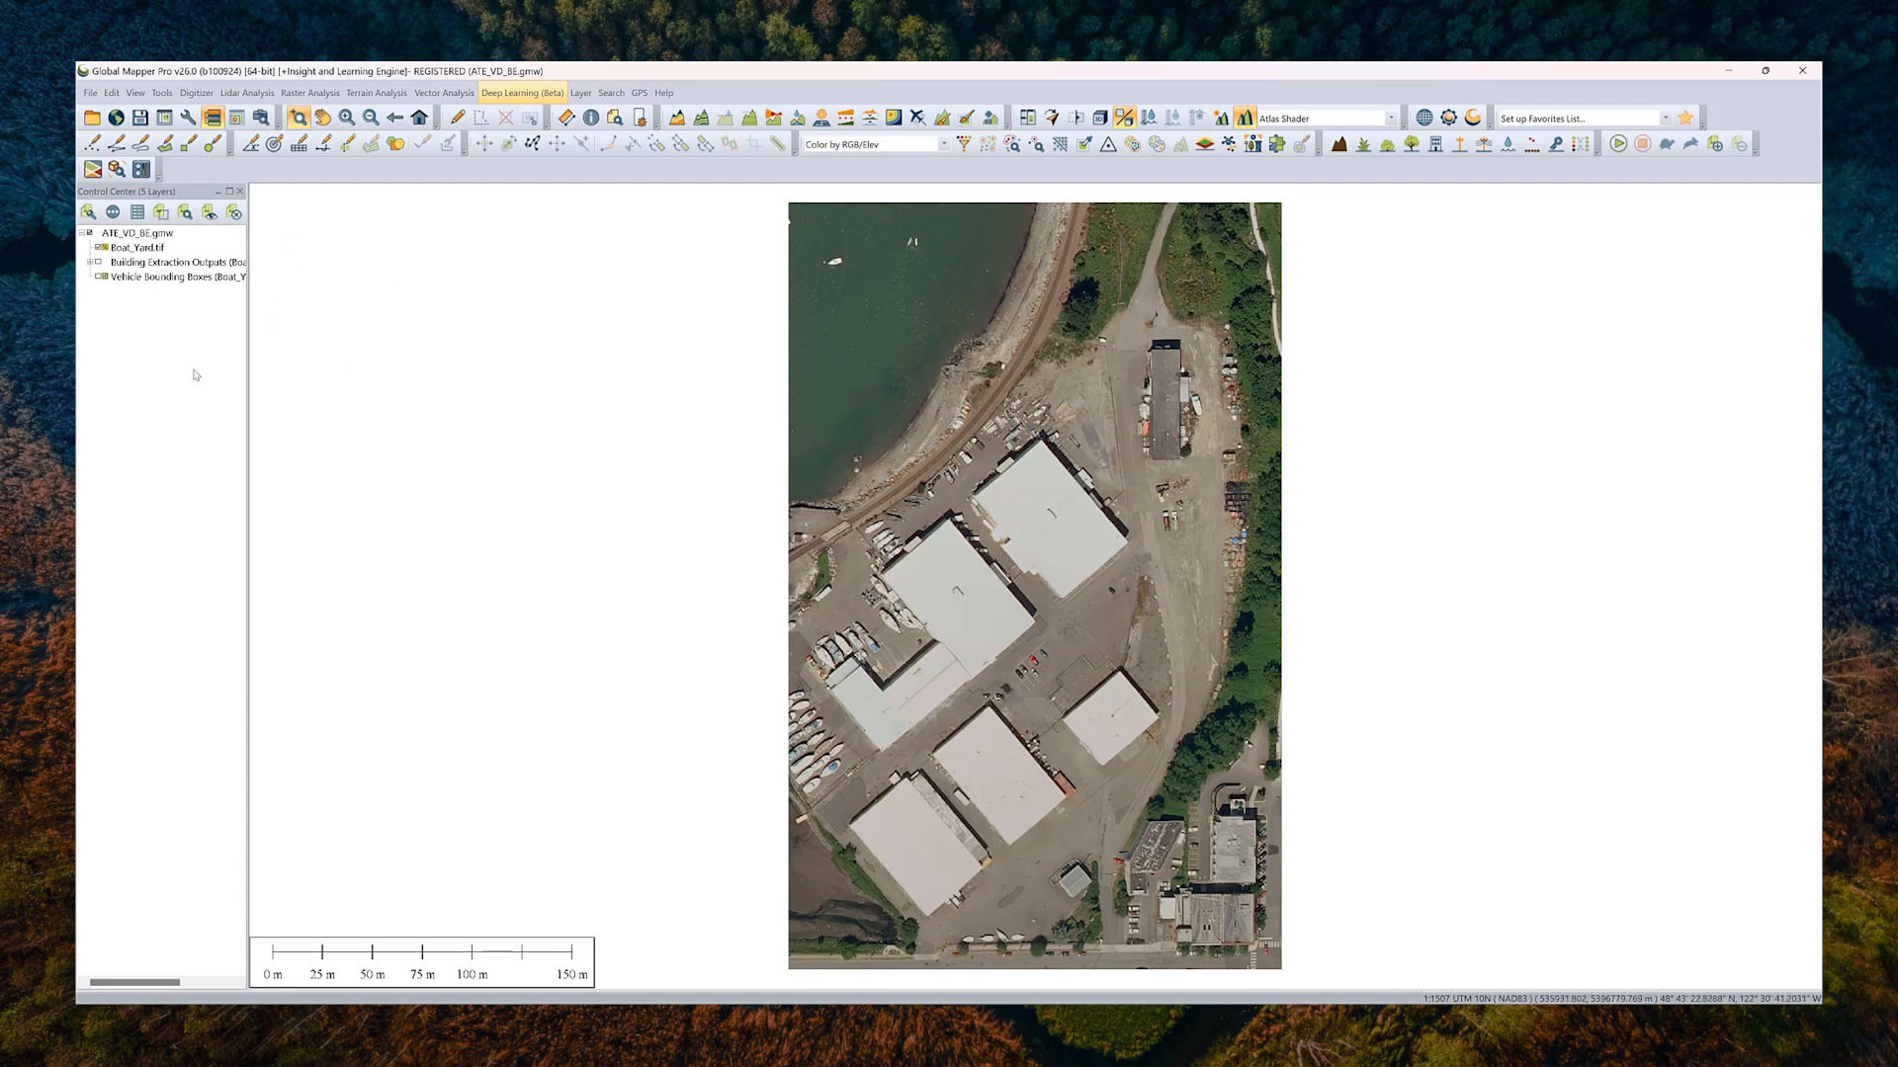
pyautogui.moveTo(132, 469)
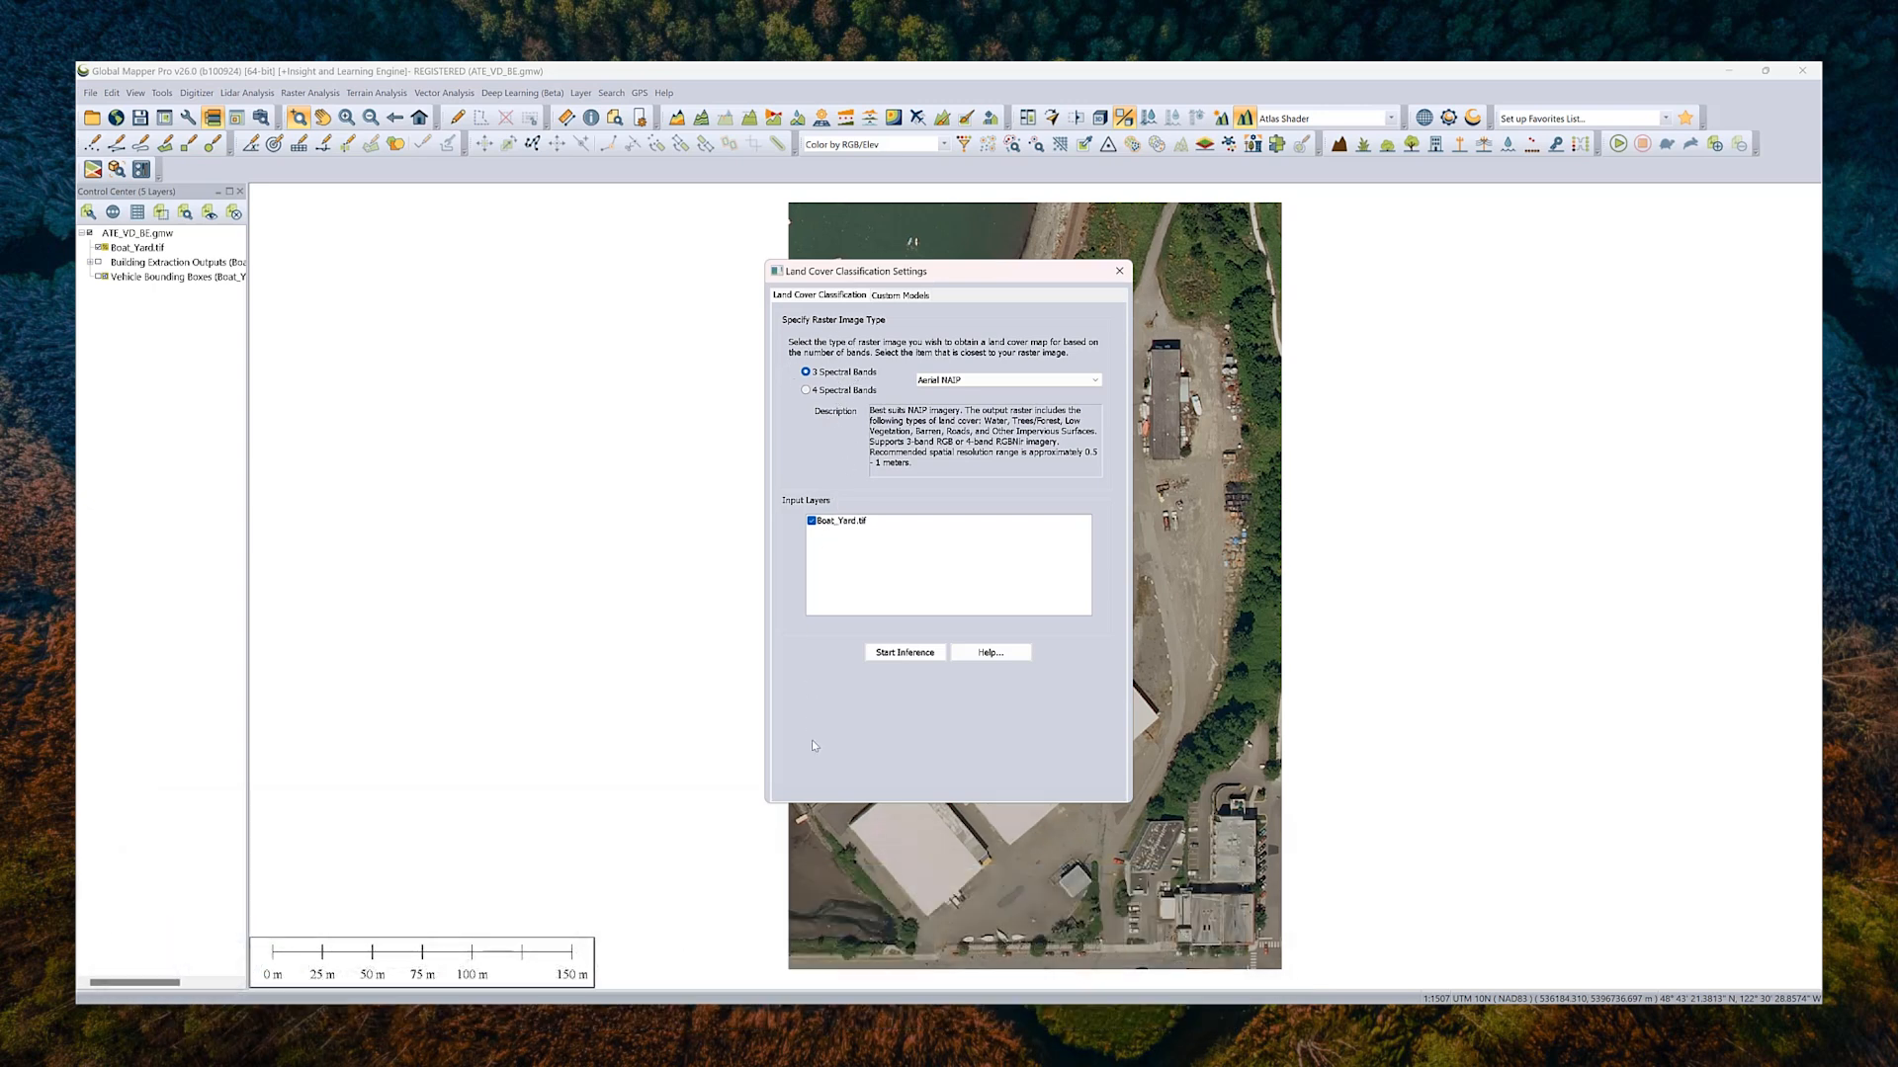
pyautogui.moveTo(869, 686)
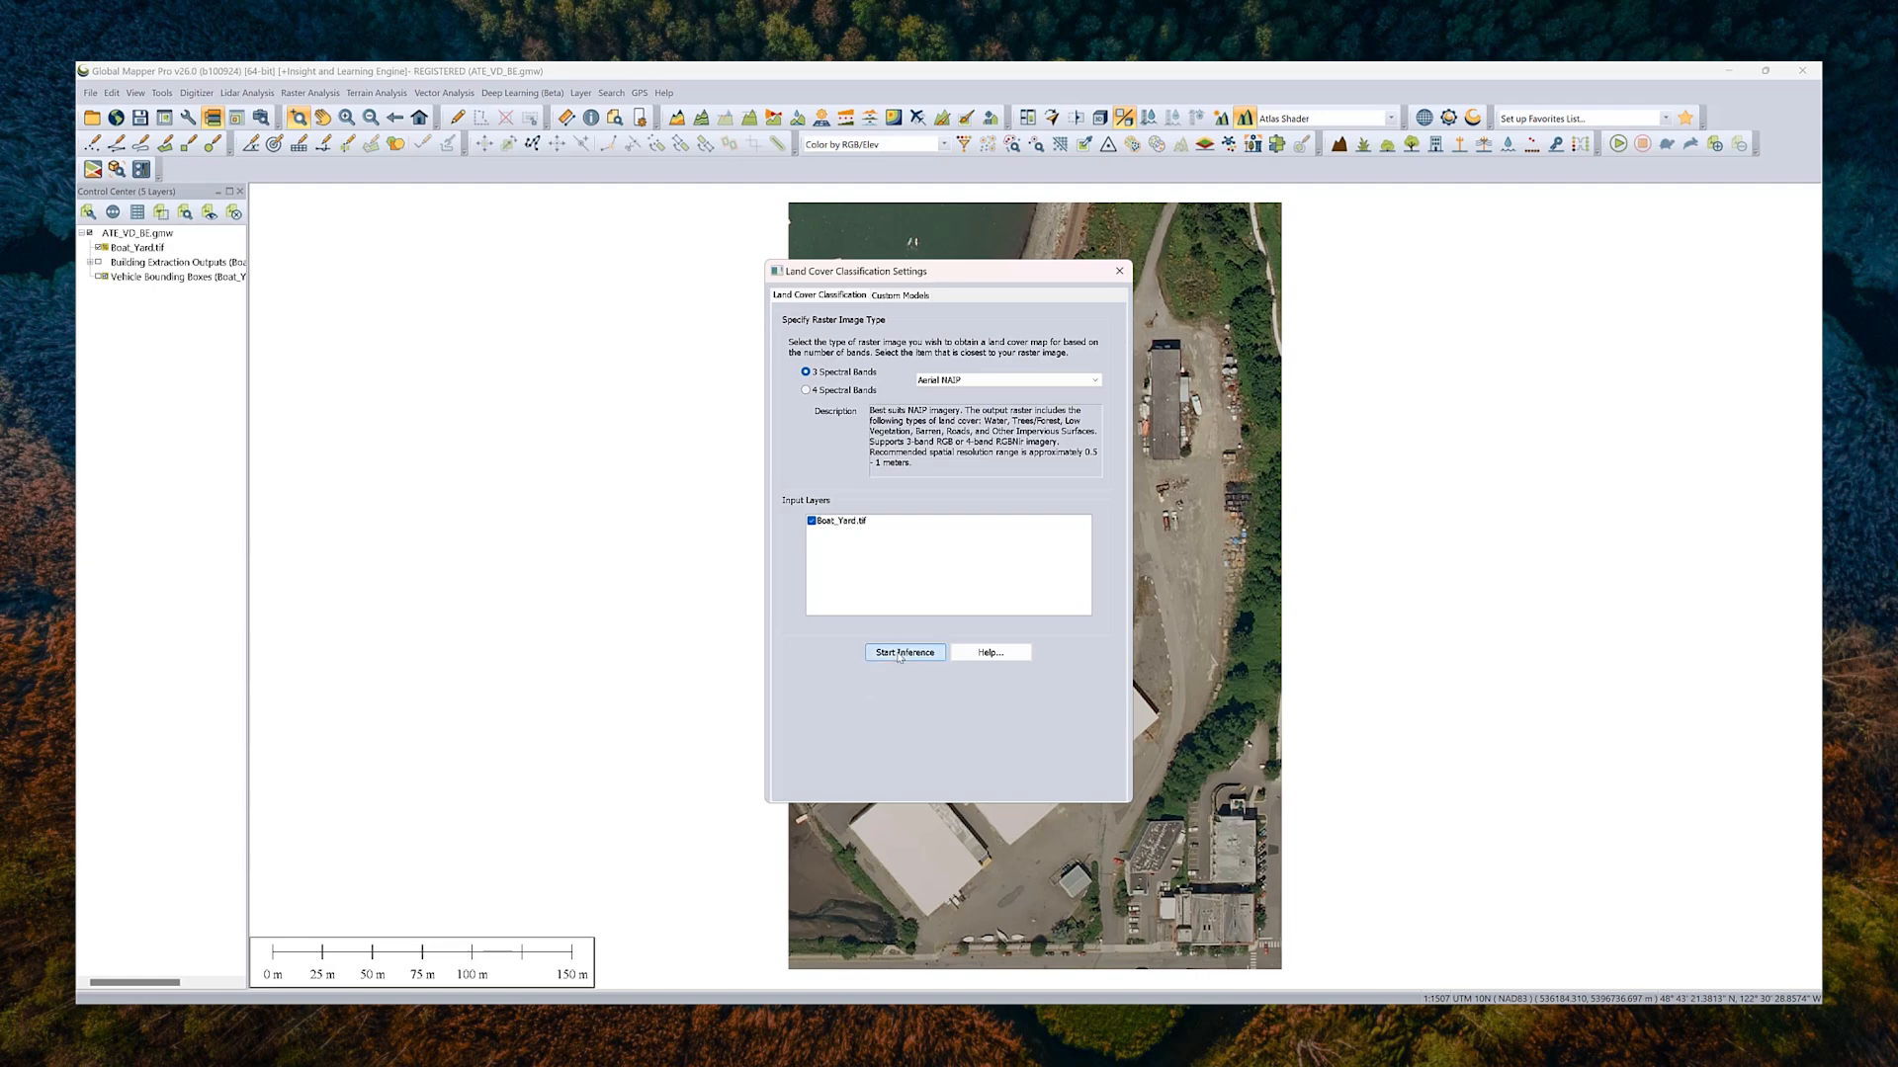
# Step: Classify land cover on Boat_Yard.tif, then toggle the map on and off against the imagery
pyautogui.click(904, 652)
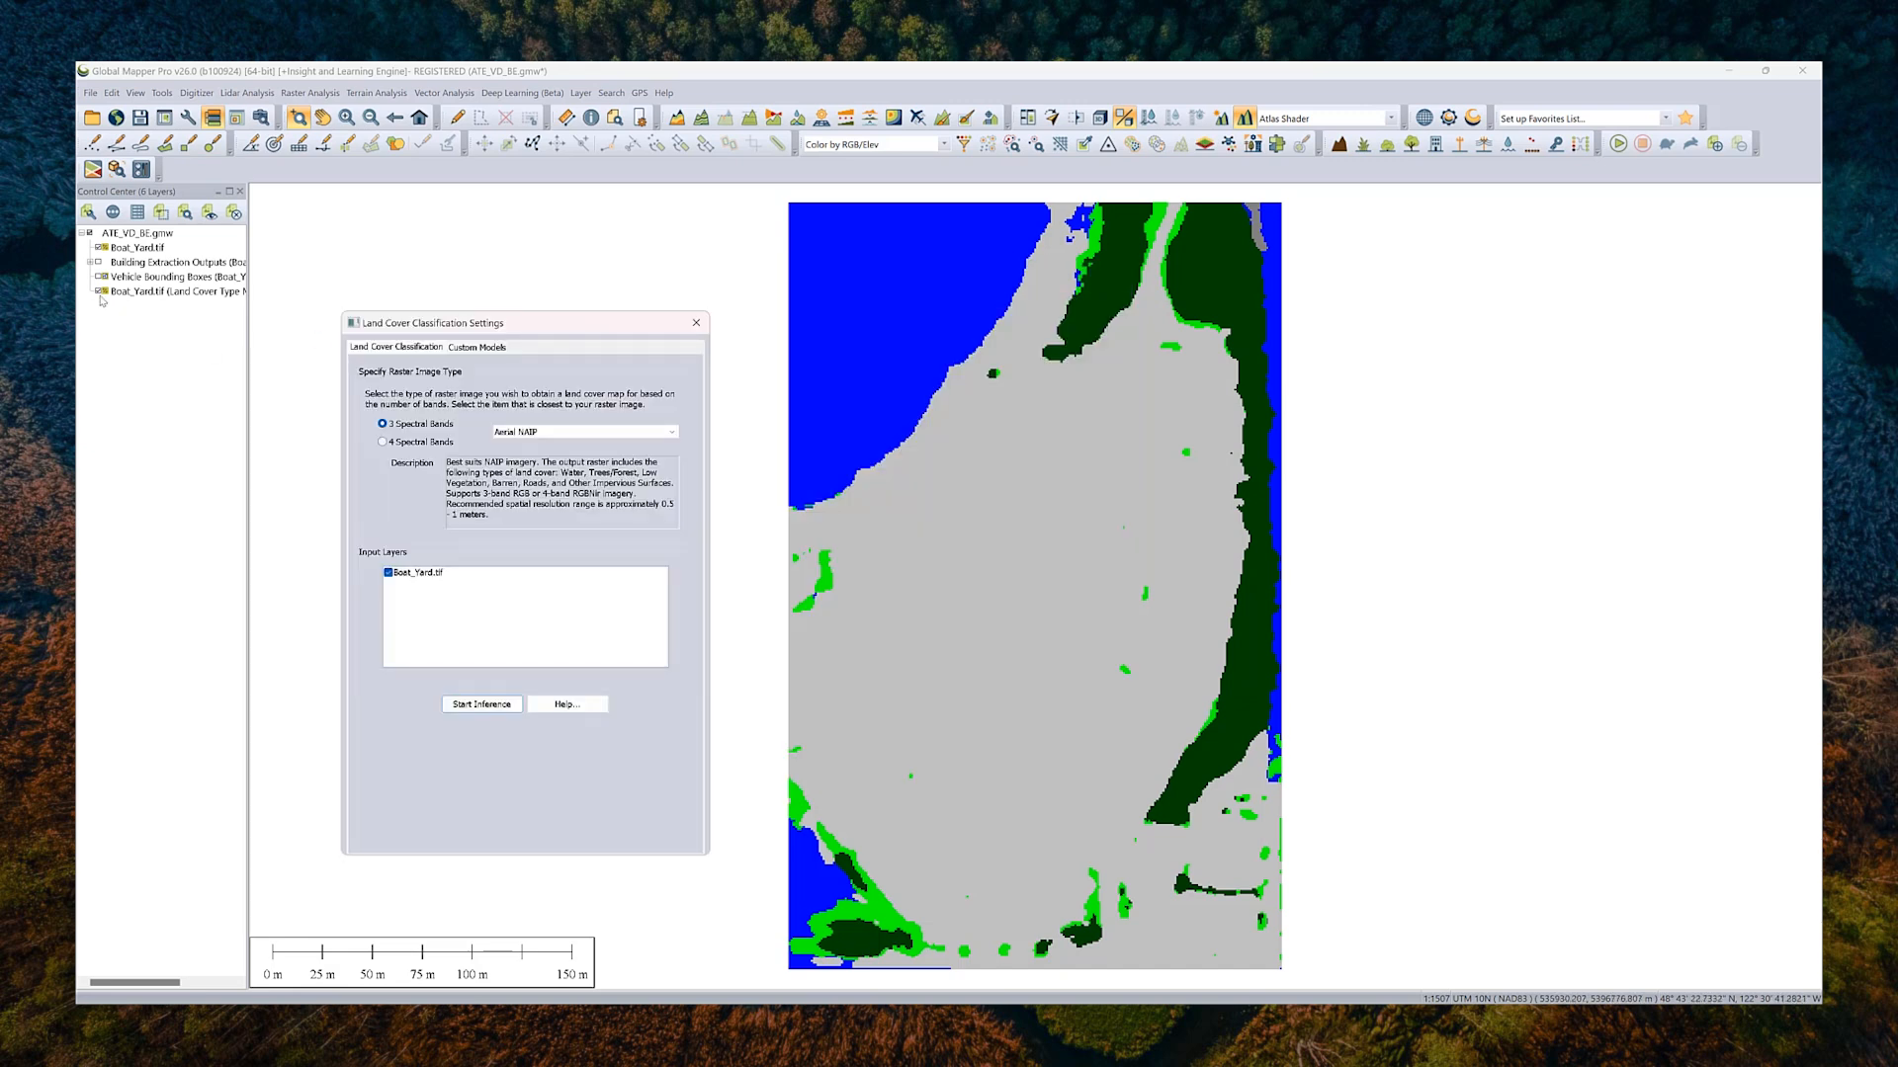
pyautogui.moveTo(877, 335)
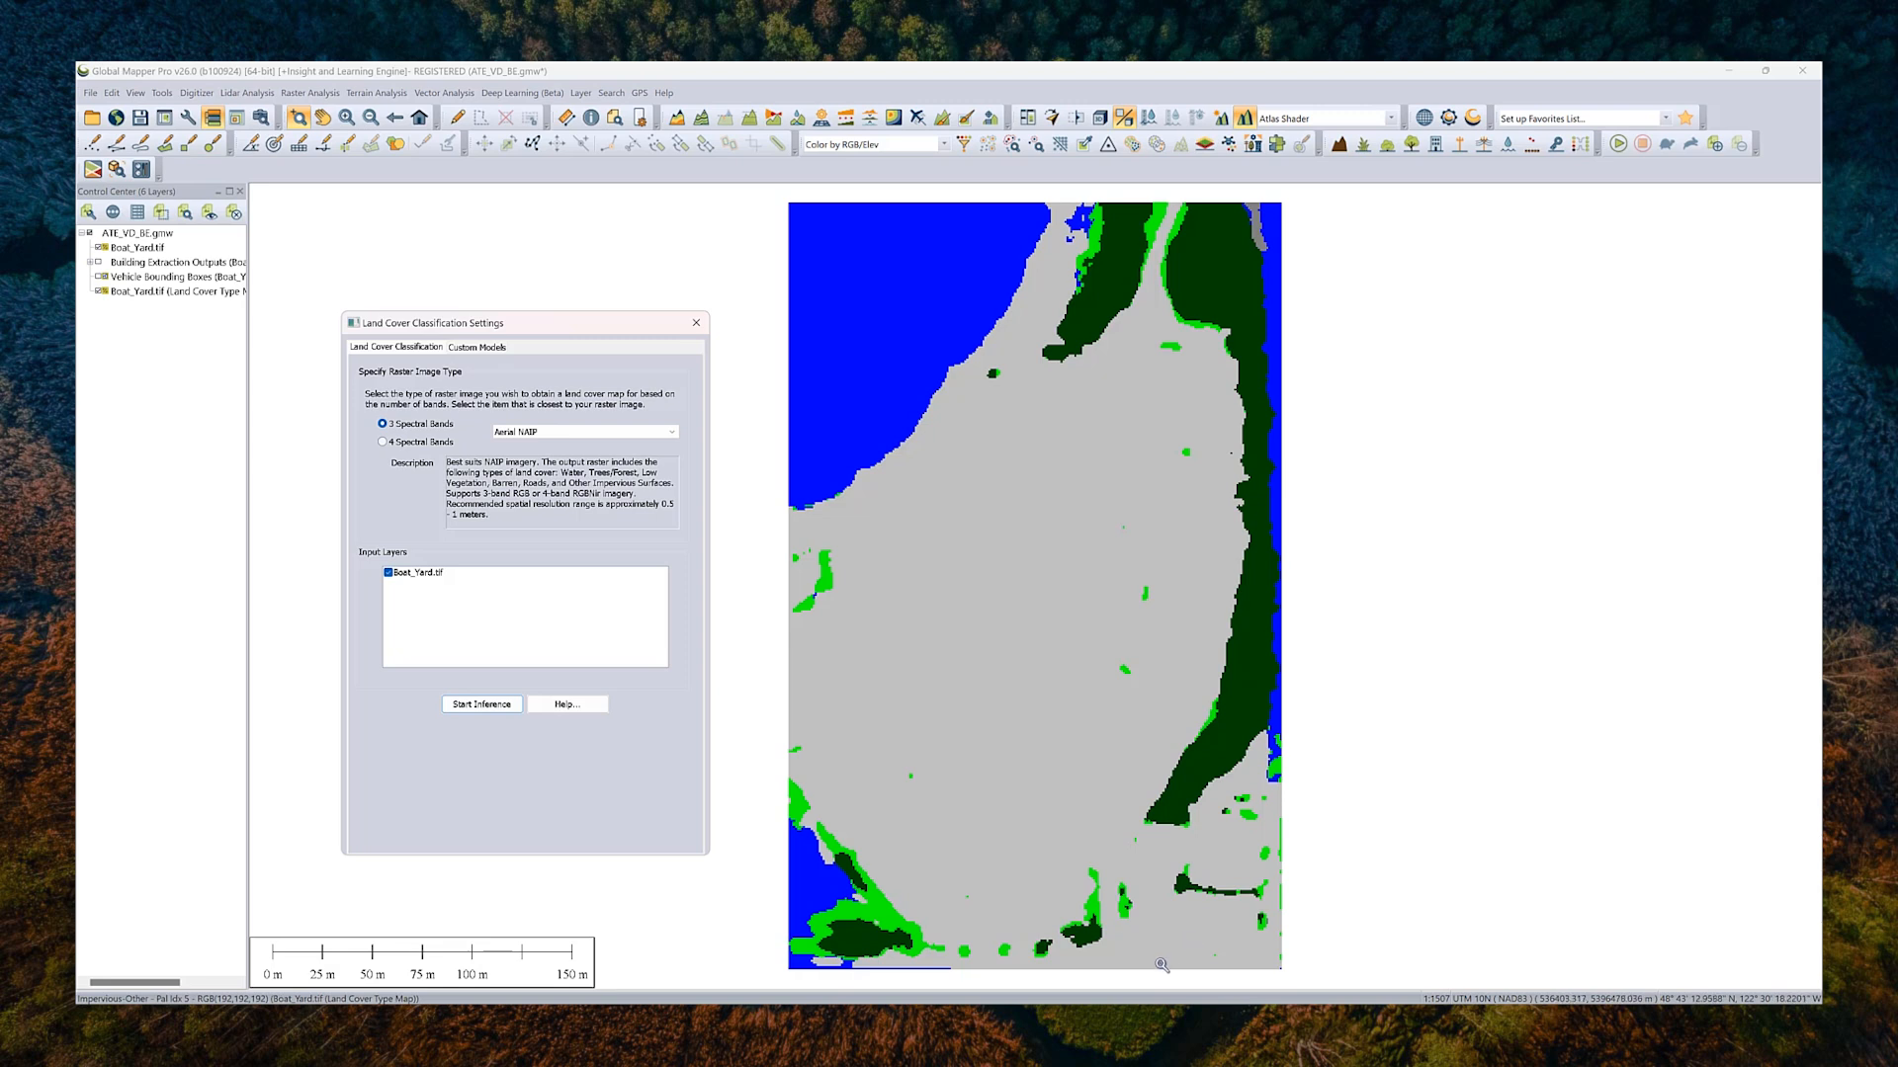
pyautogui.moveTo(1188, 615)
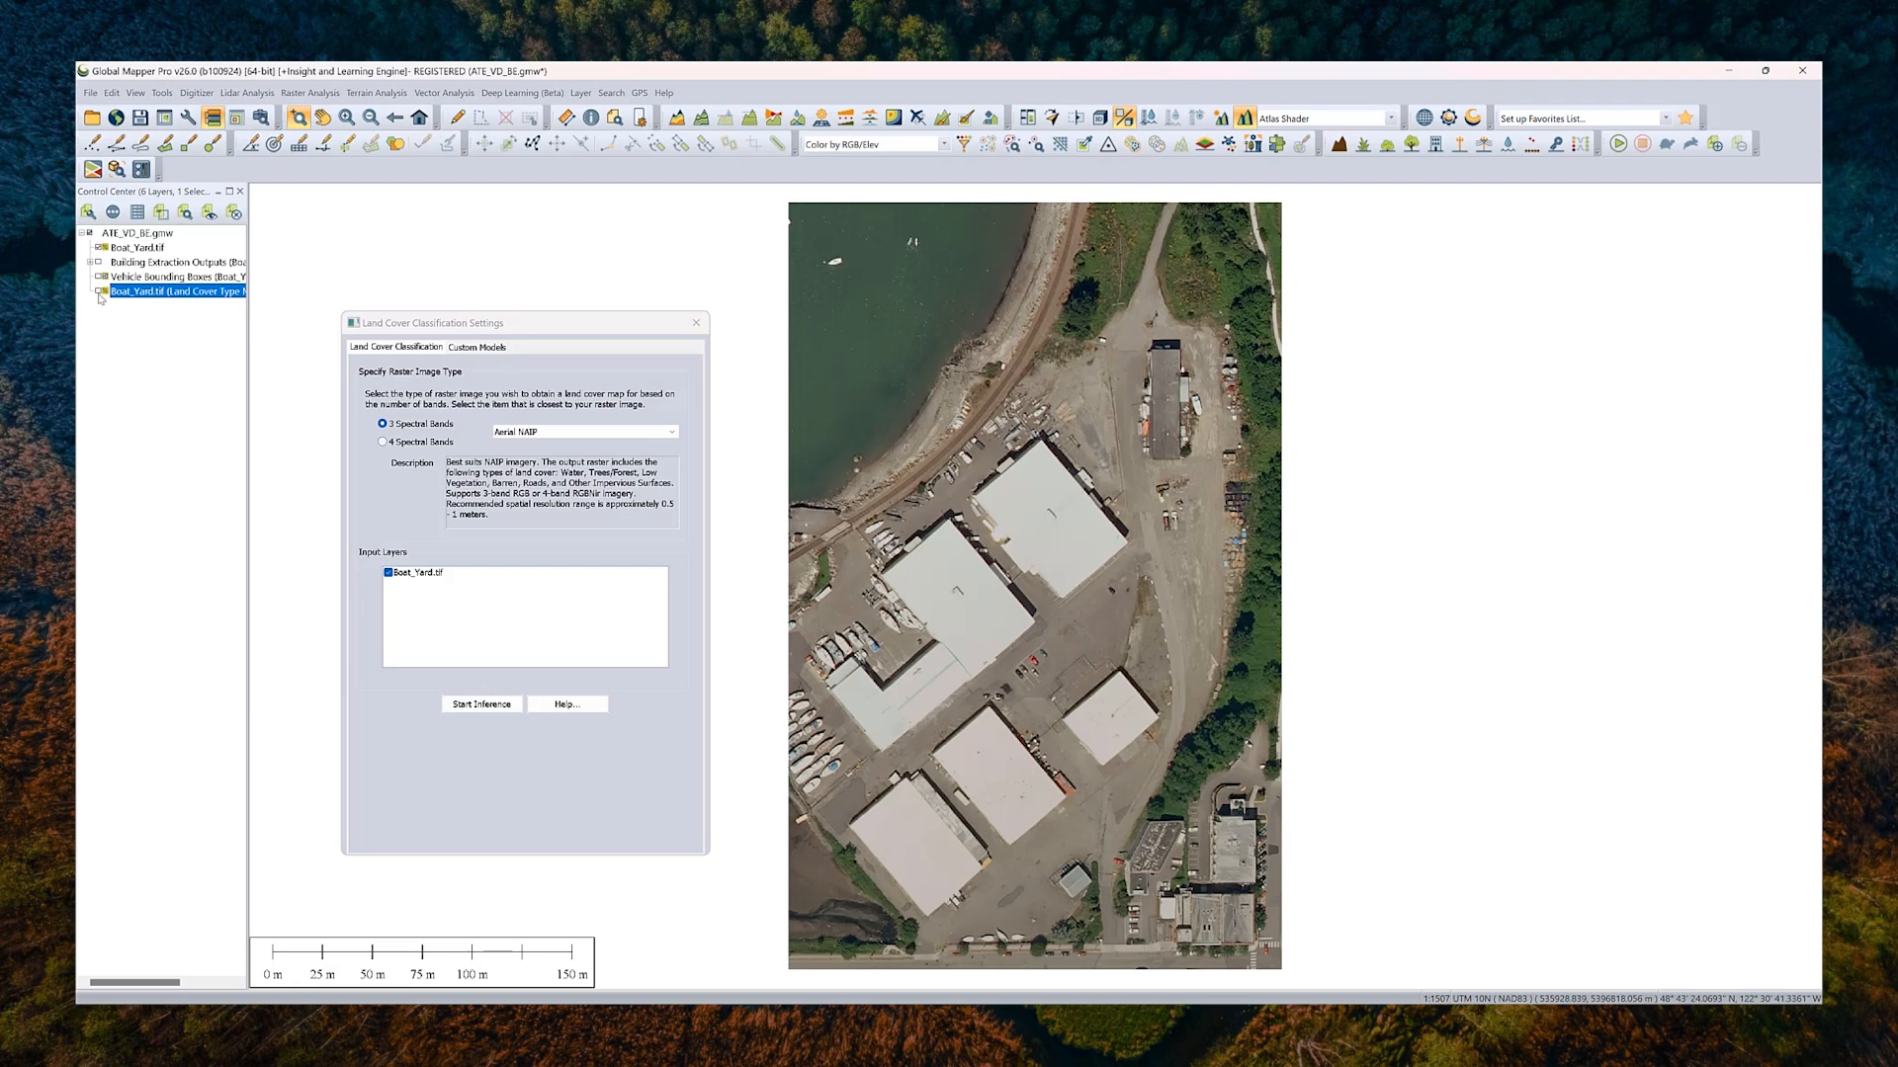
pyautogui.click(481, 703)
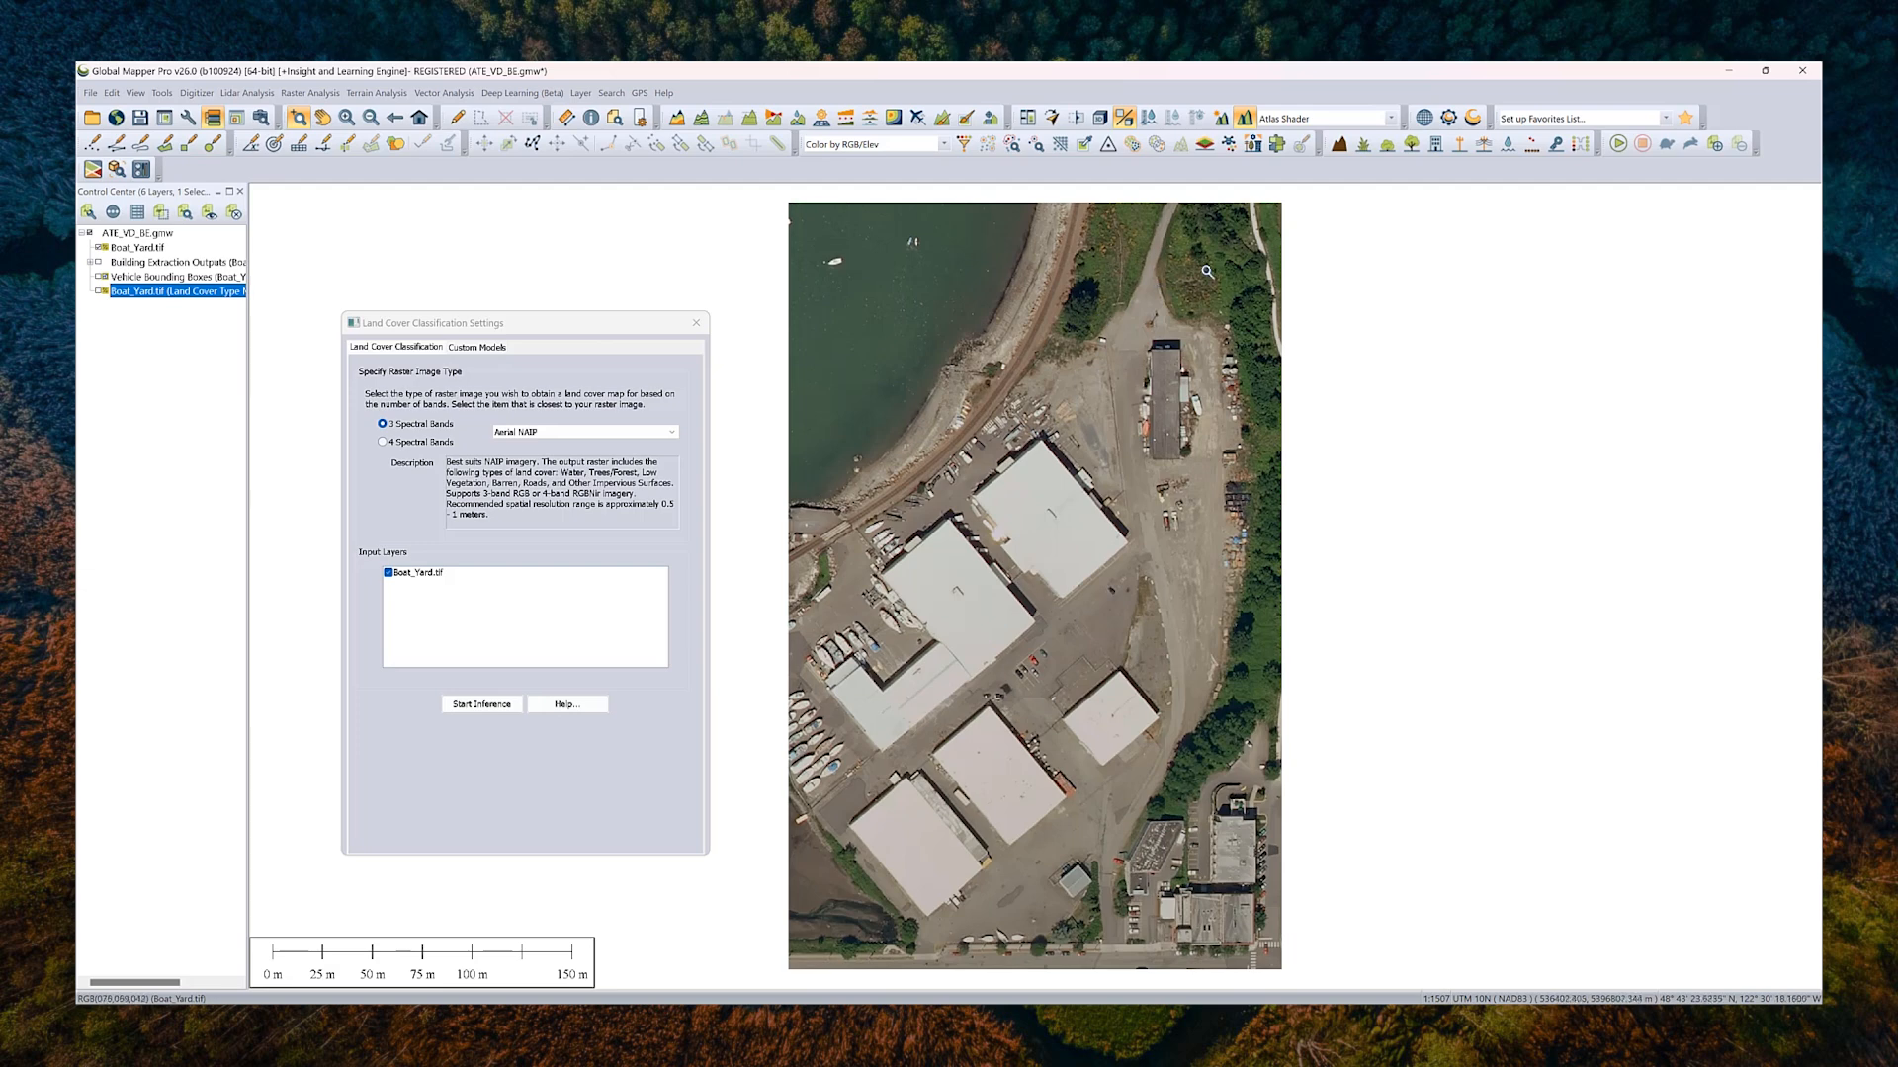
pyautogui.click(480, 702)
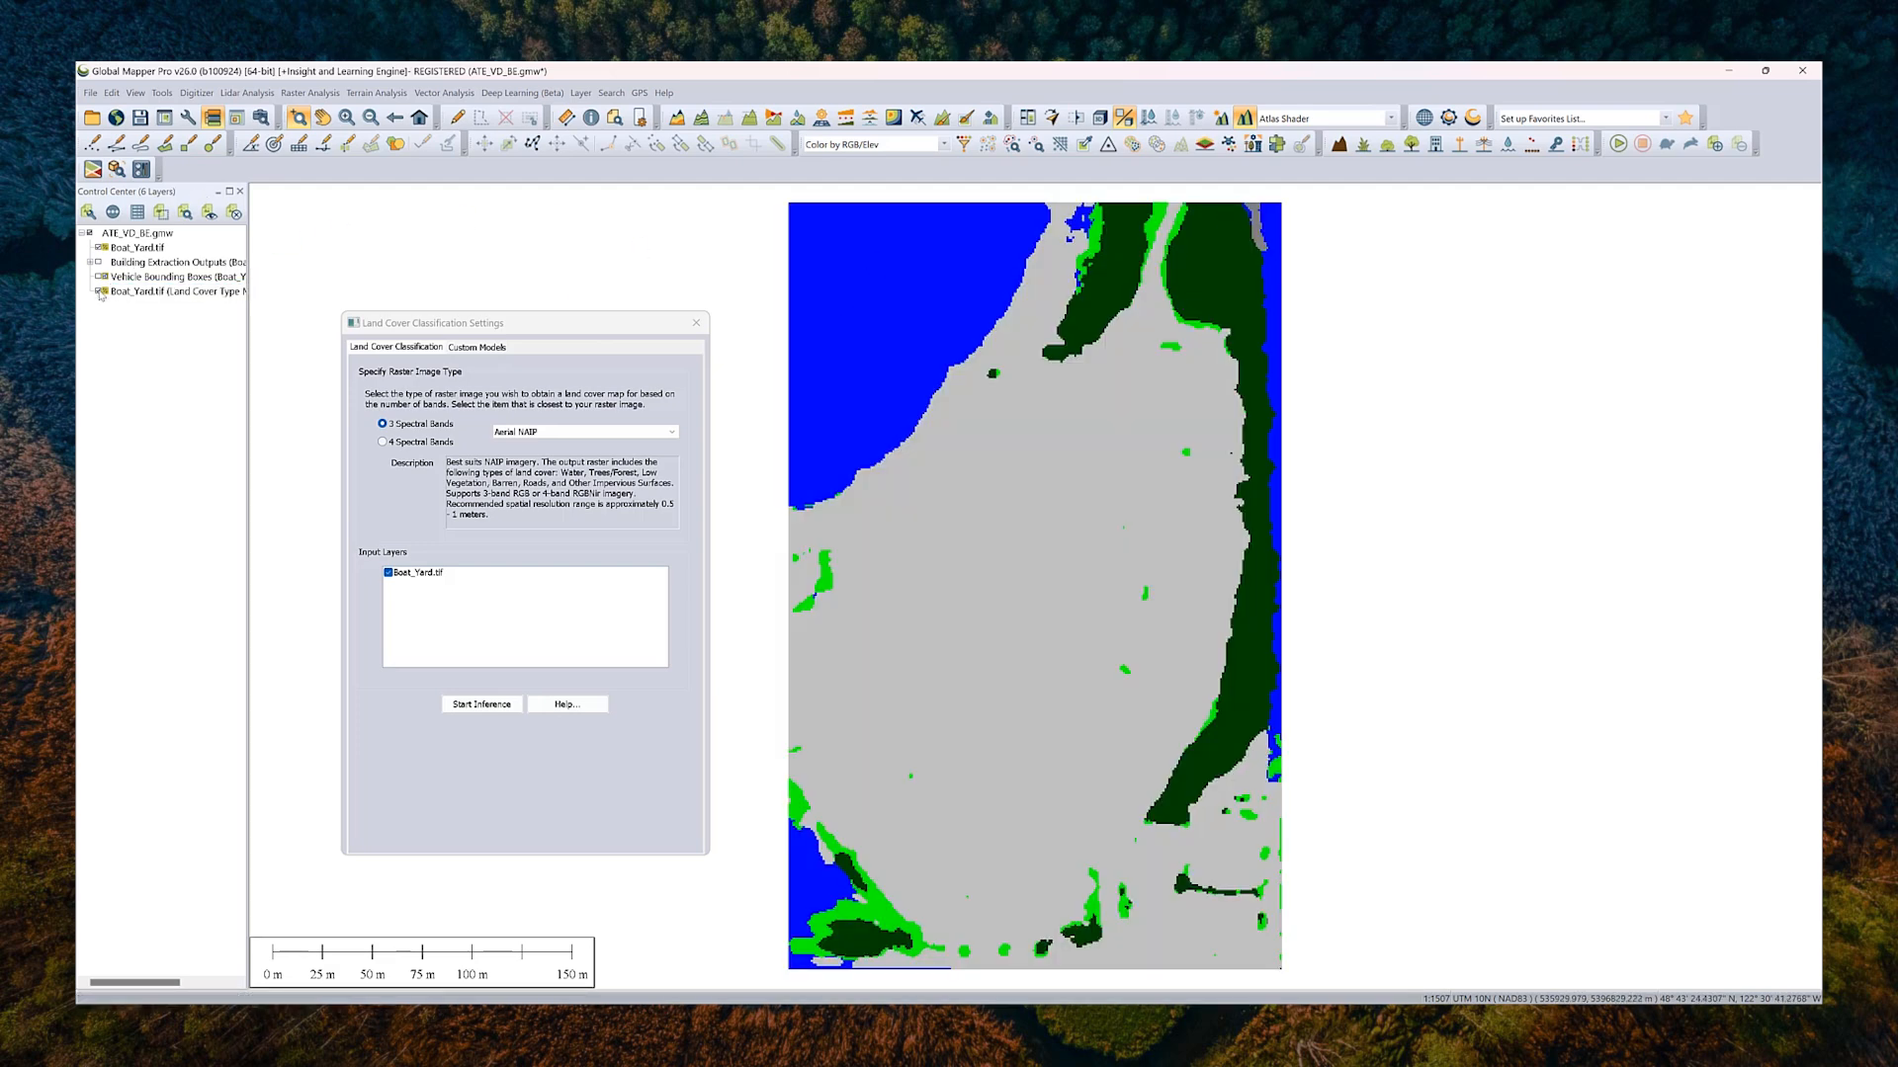
pyautogui.click(176, 291)
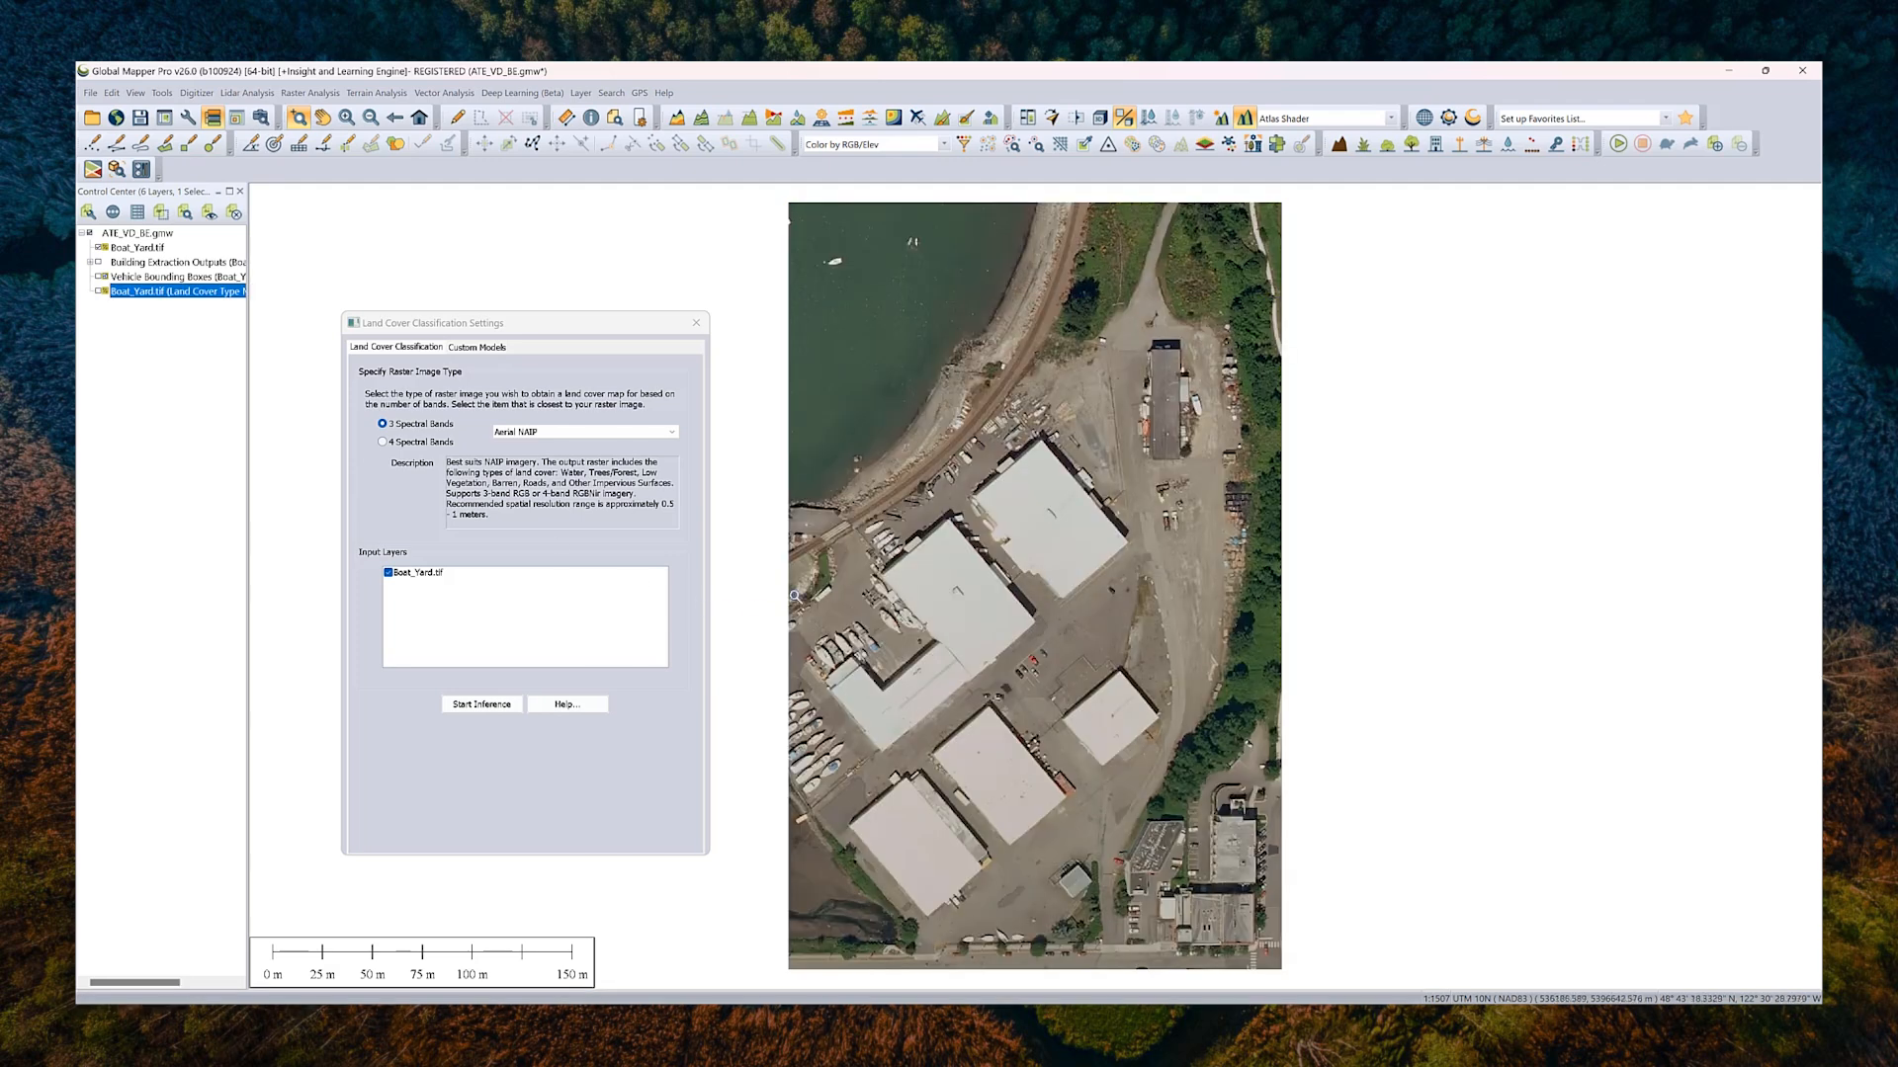
pyautogui.moveTo(828, 540)
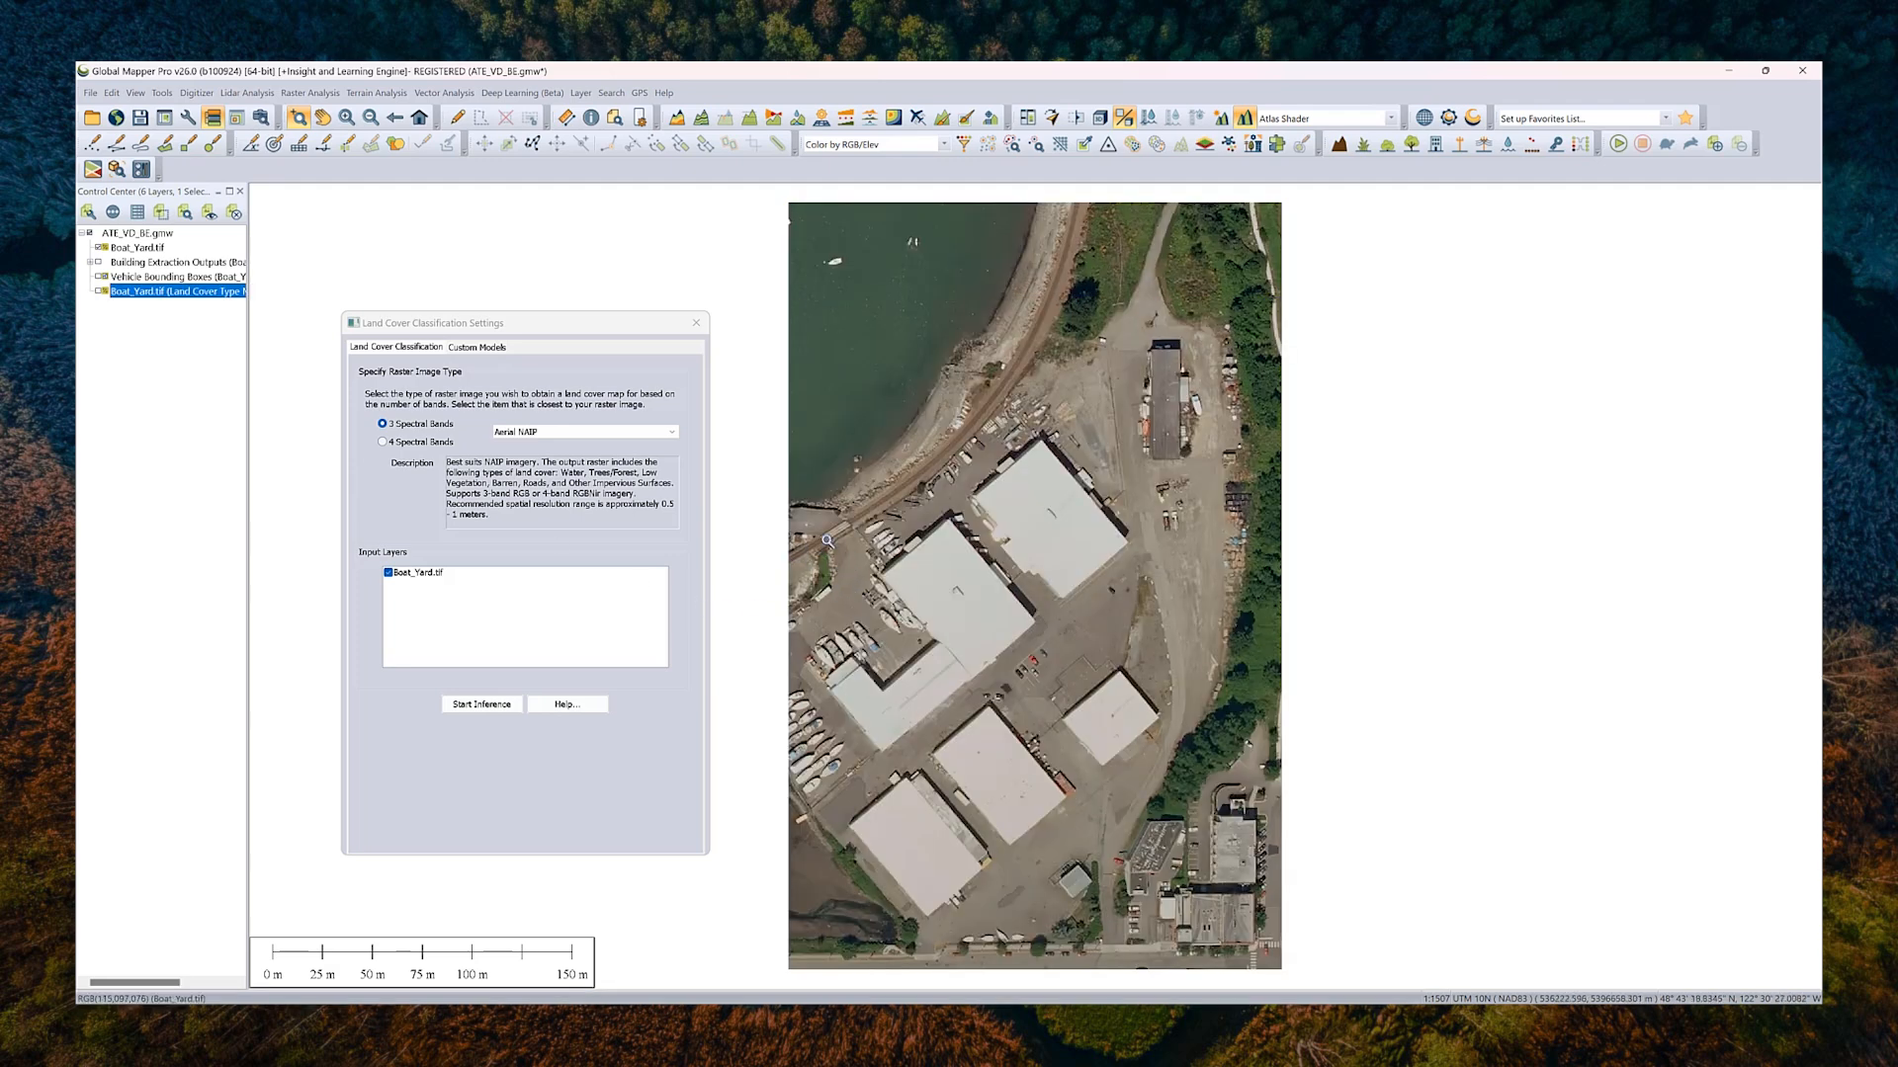
pyautogui.click(481, 702)
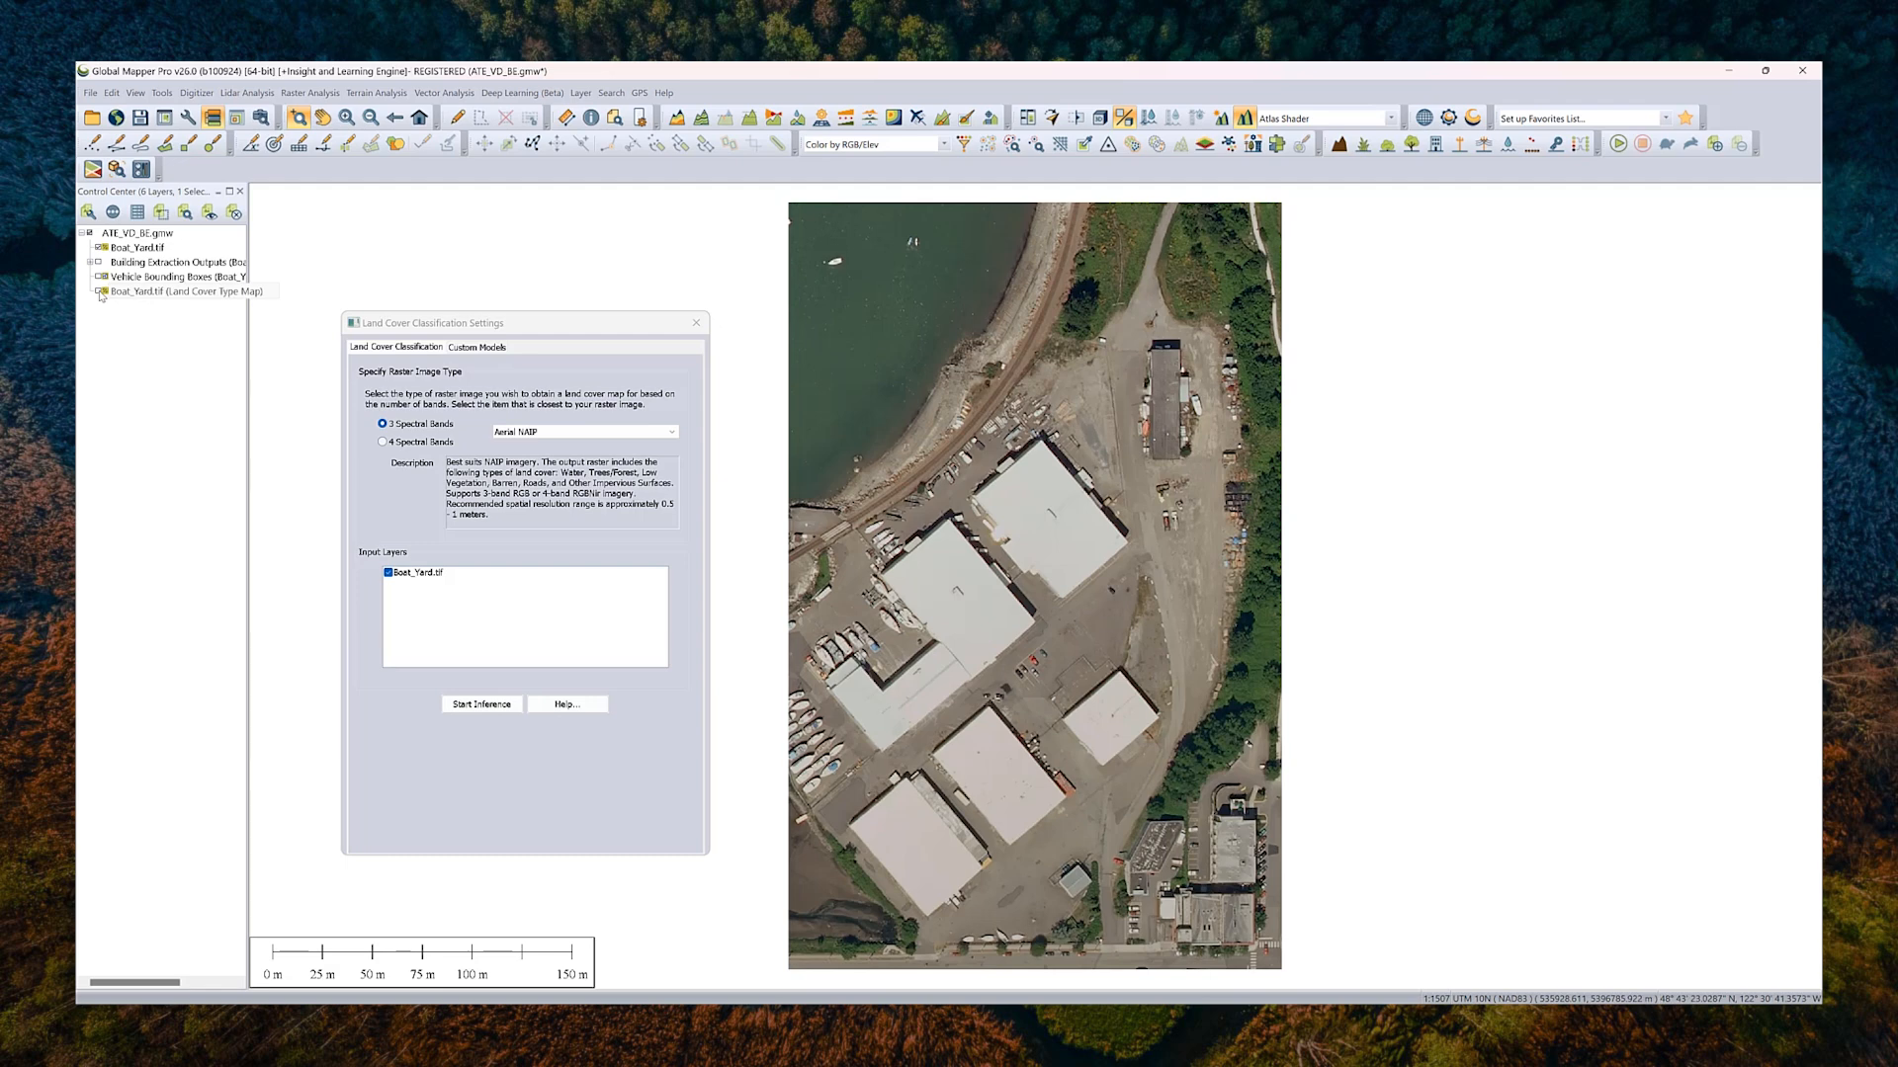
pyautogui.click(175, 290)
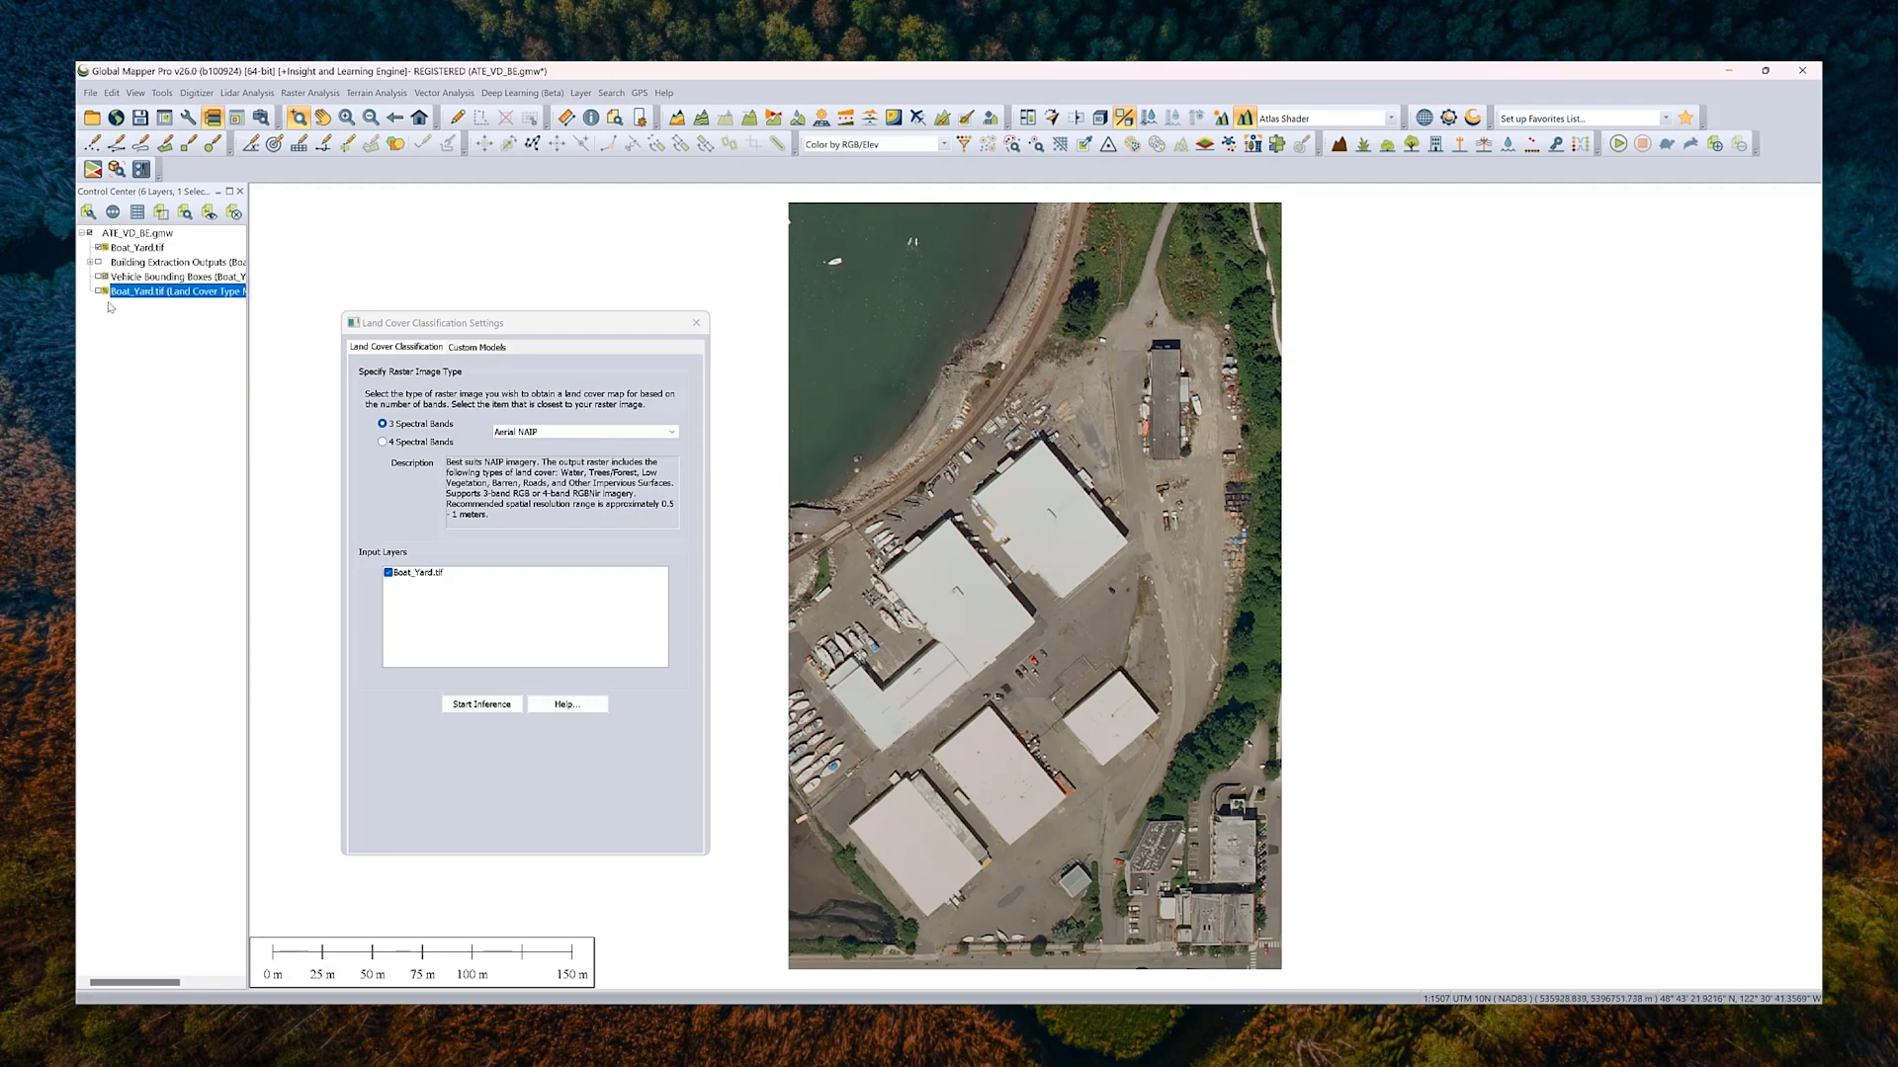
# Step: Review the land cover map's metadata and class-count histogram, then close the dialog
pyautogui.click(480, 702)
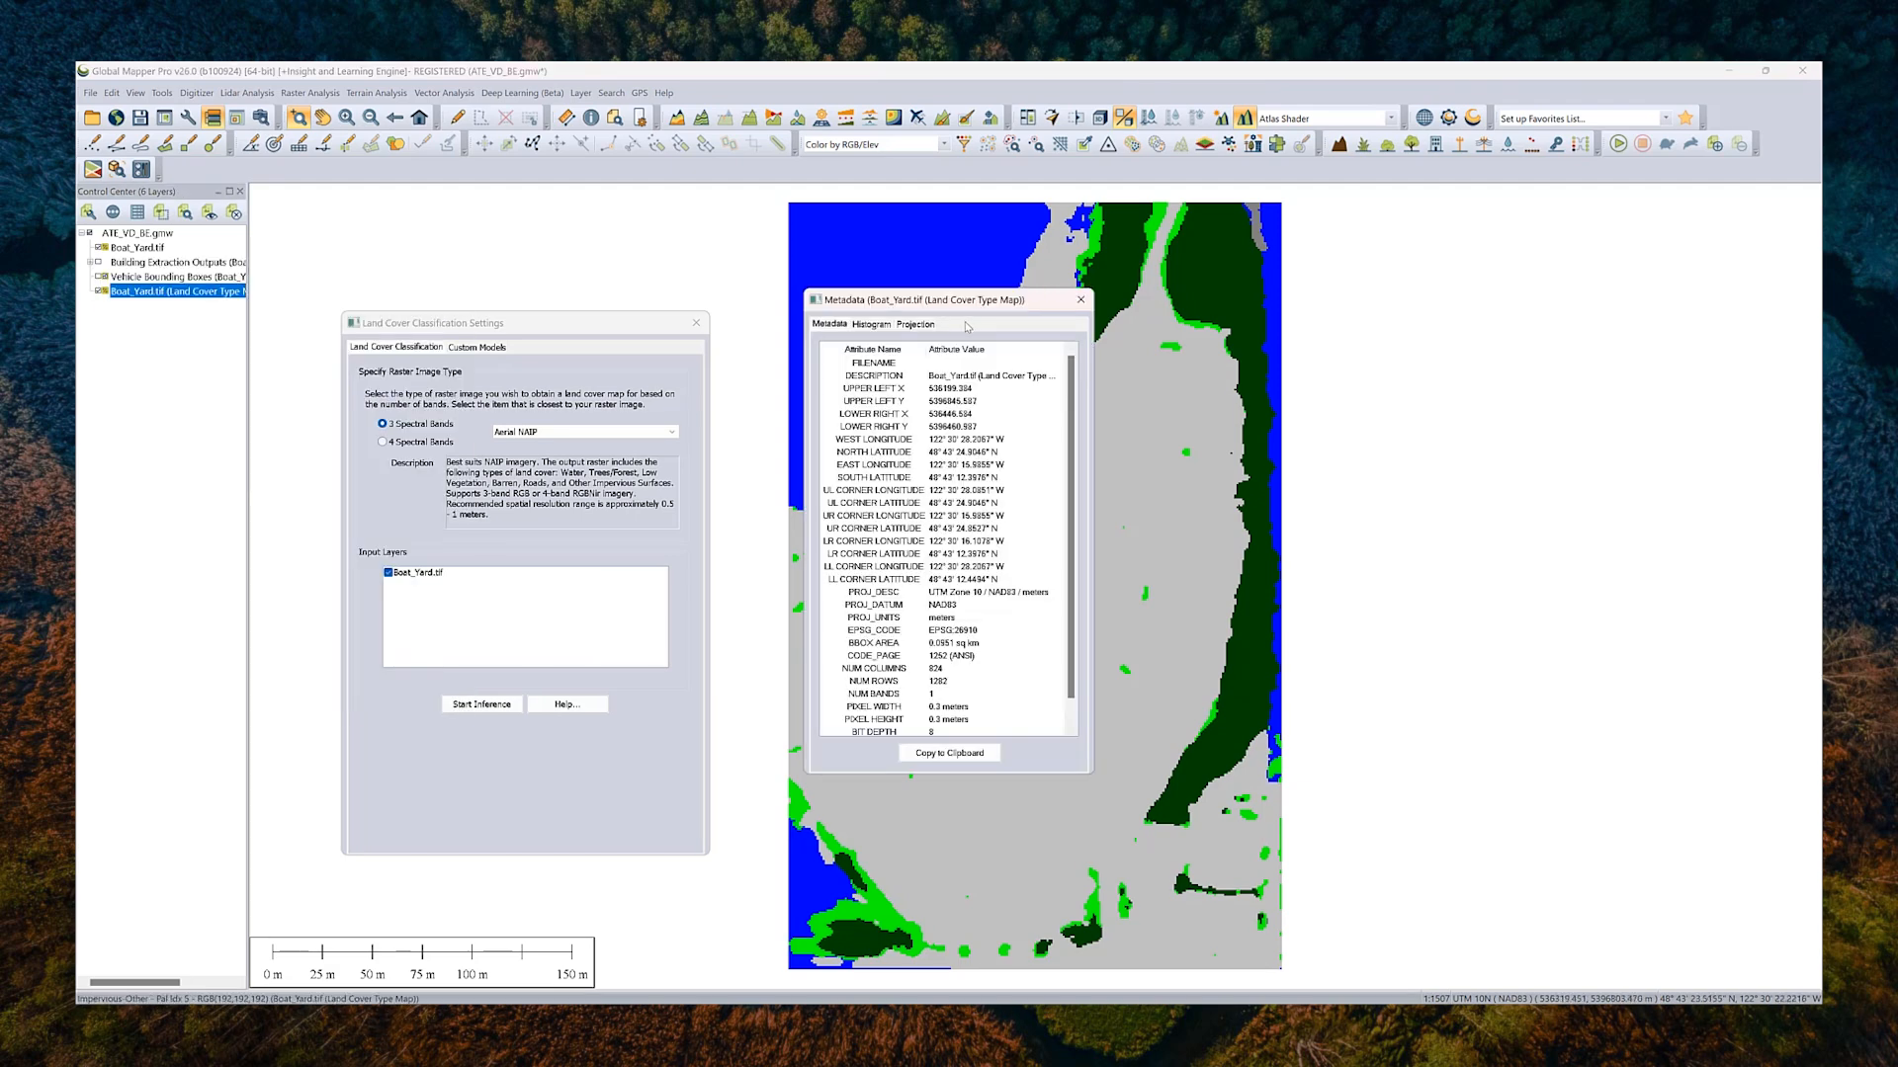
pyautogui.click(869, 324)
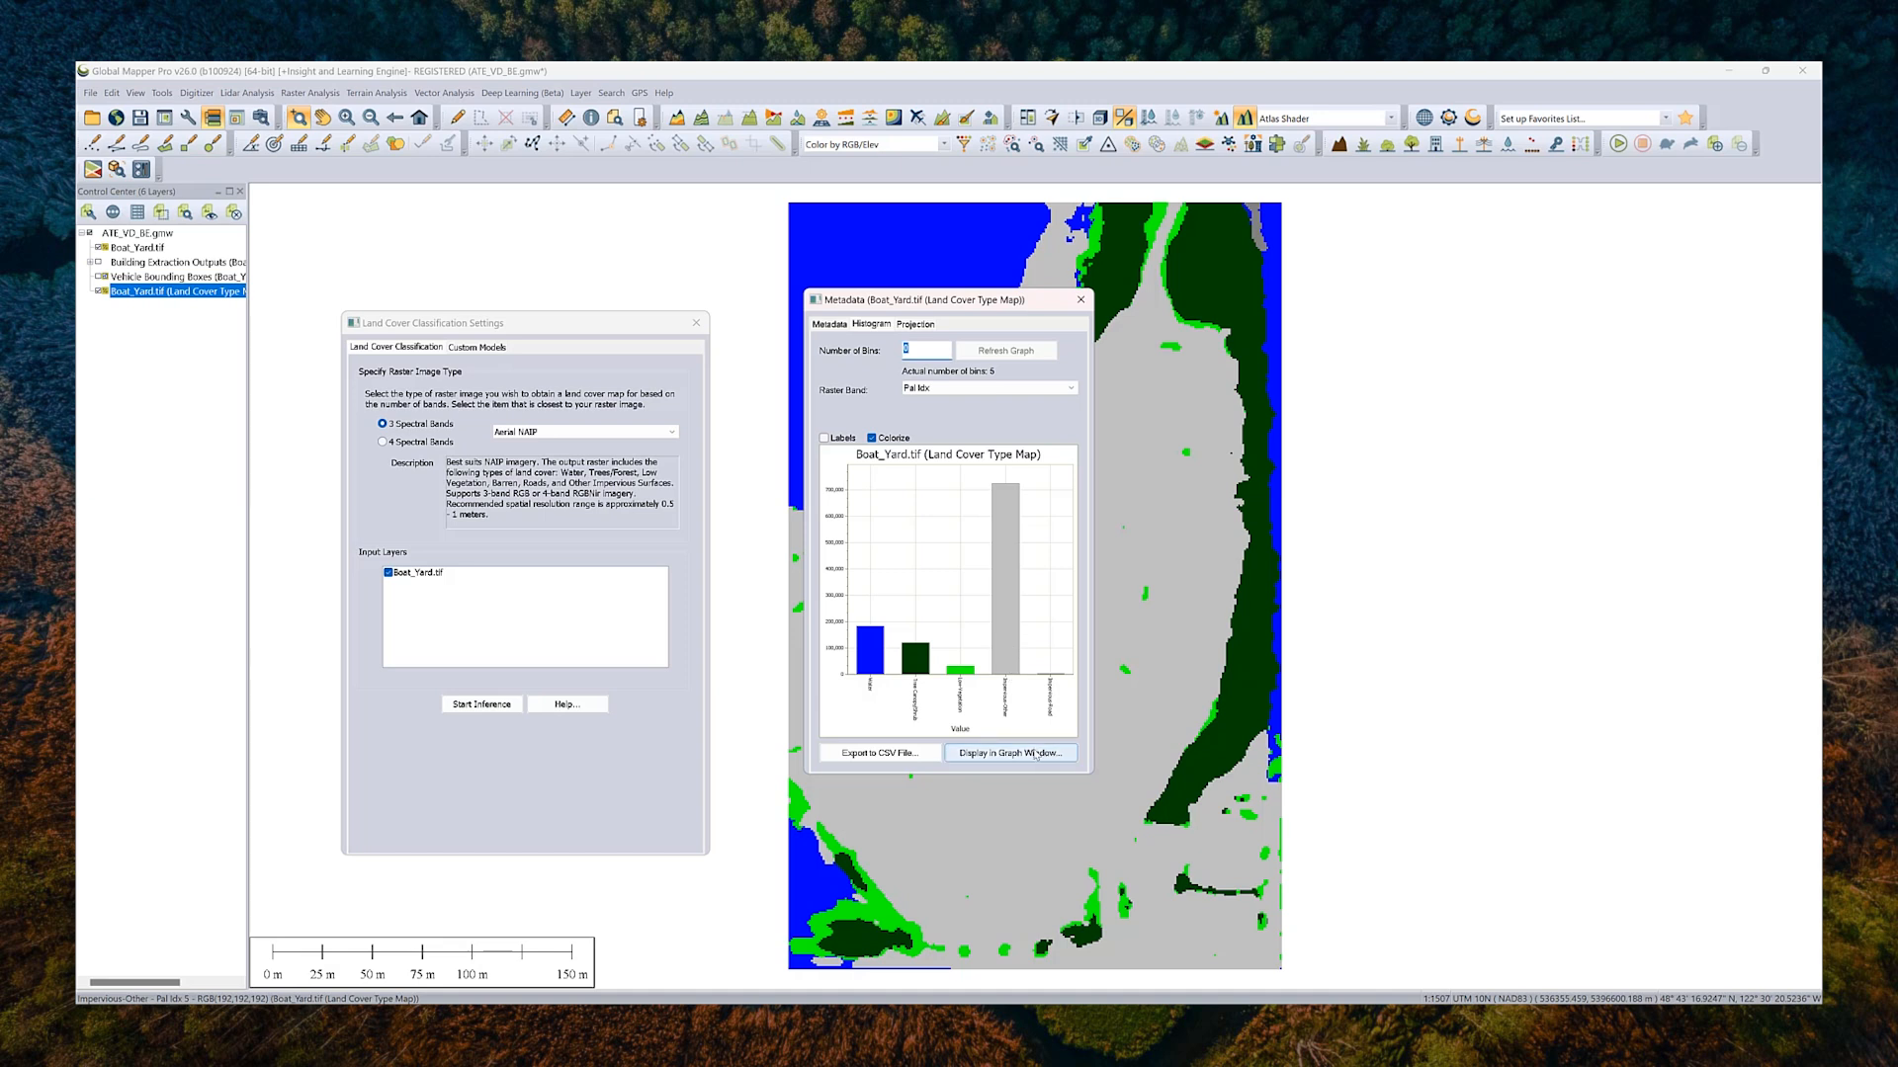
pyautogui.moveTo(993, 582)
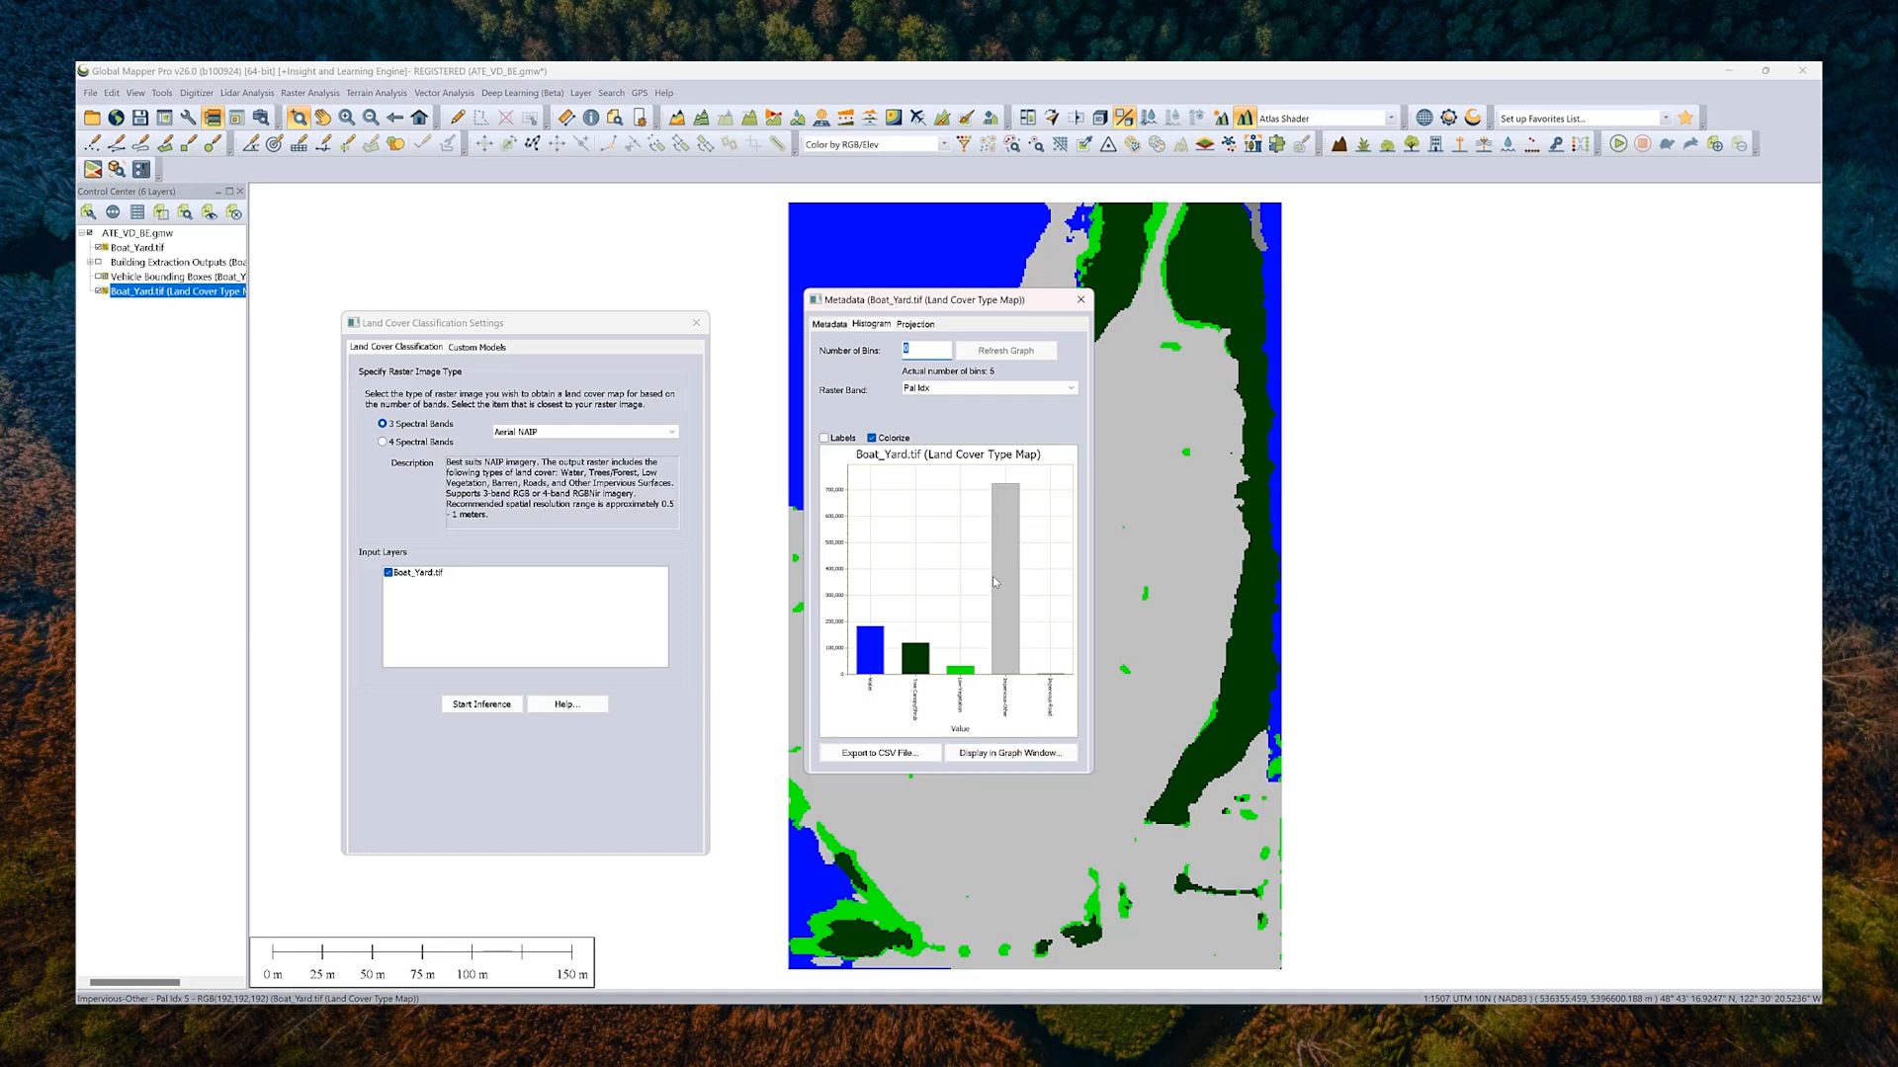
pyautogui.moveTo(920, 651)
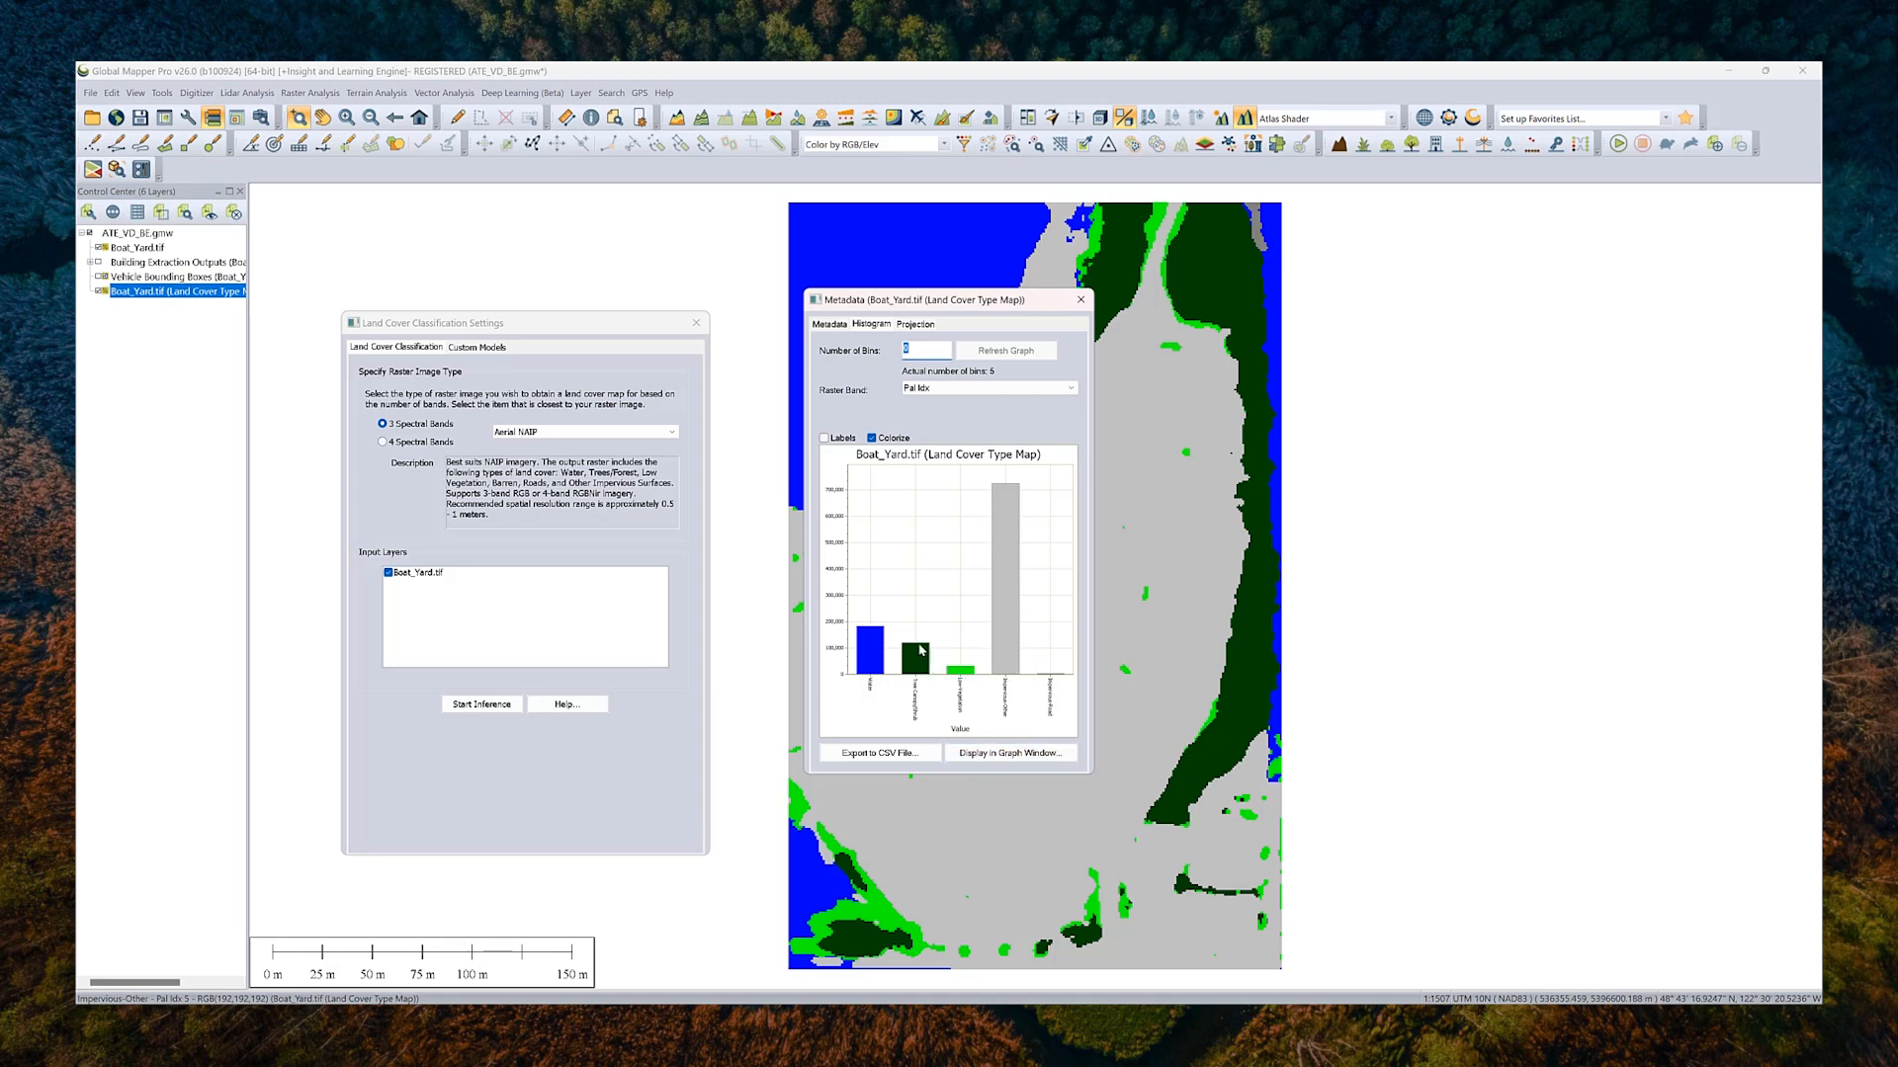
pyautogui.click(1078, 299)
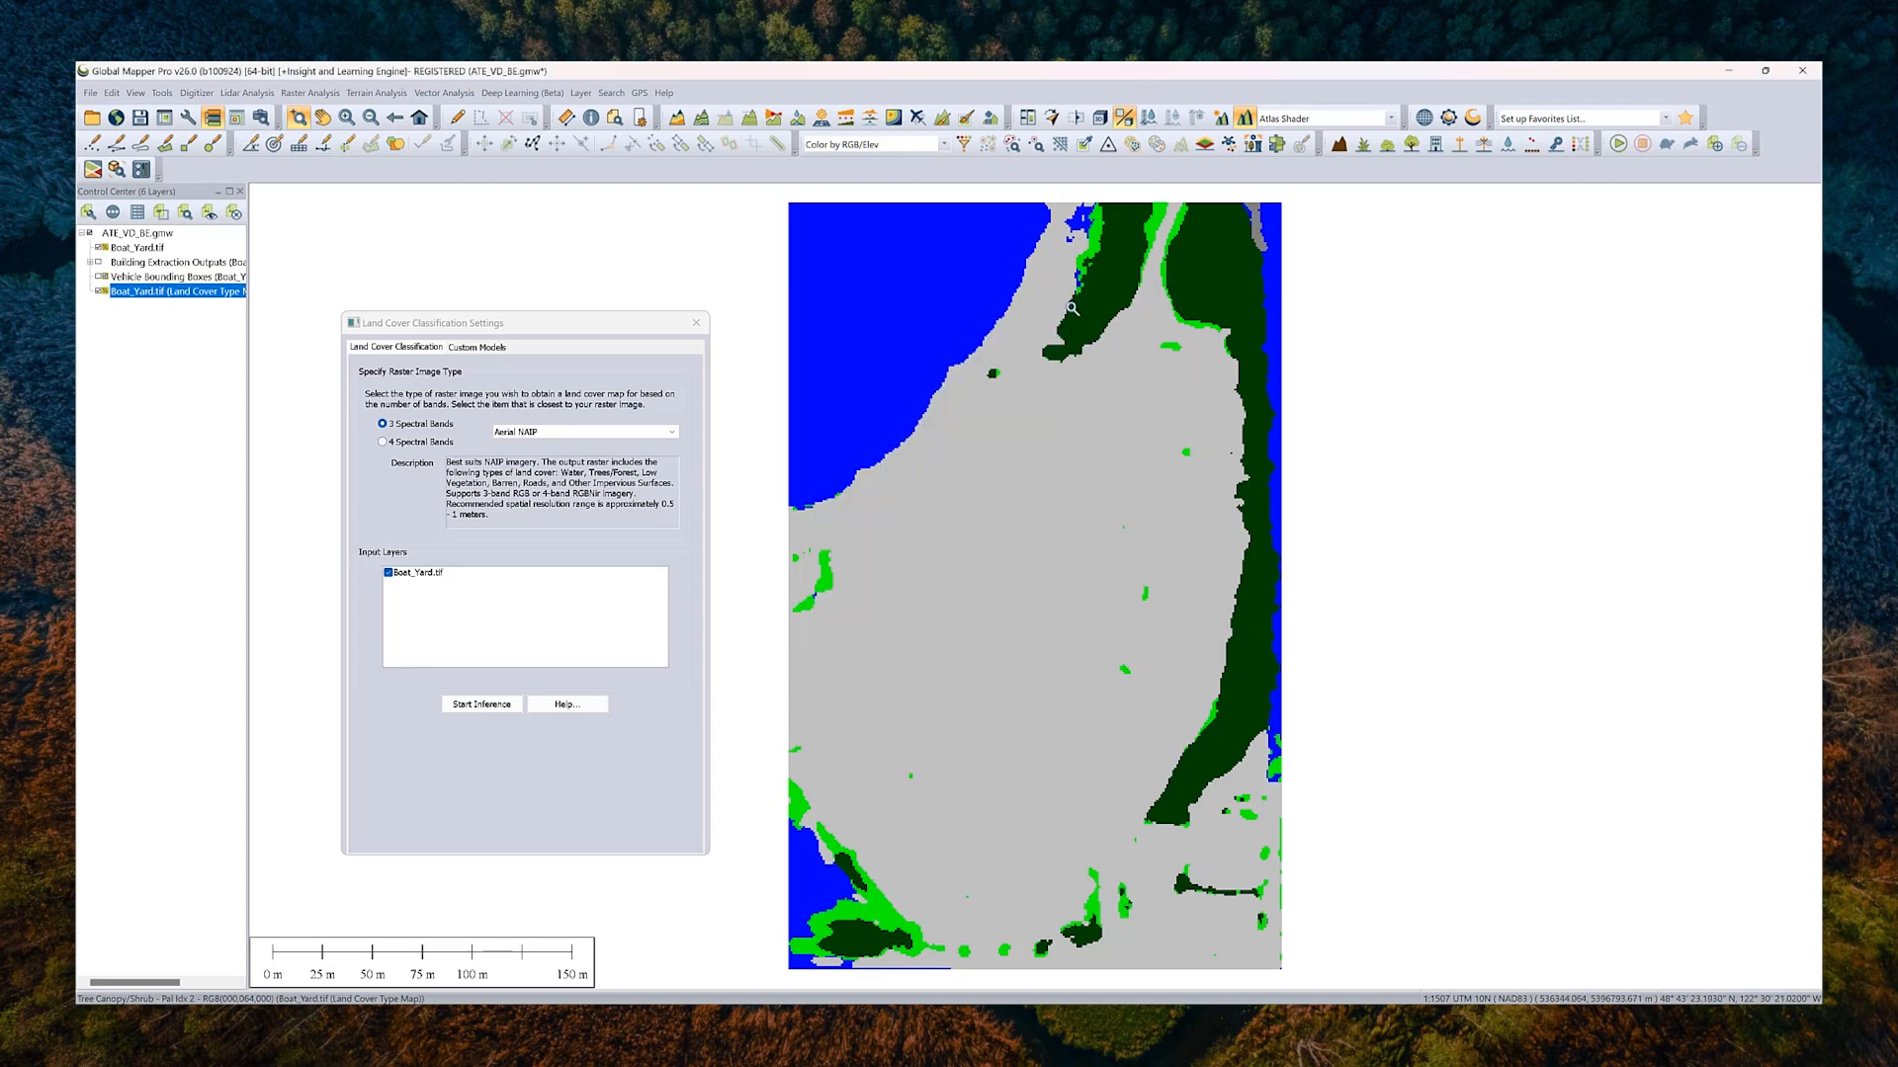
# Step: Close the Land Cover Classification Settings dialog
pyautogui.click(696, 323)
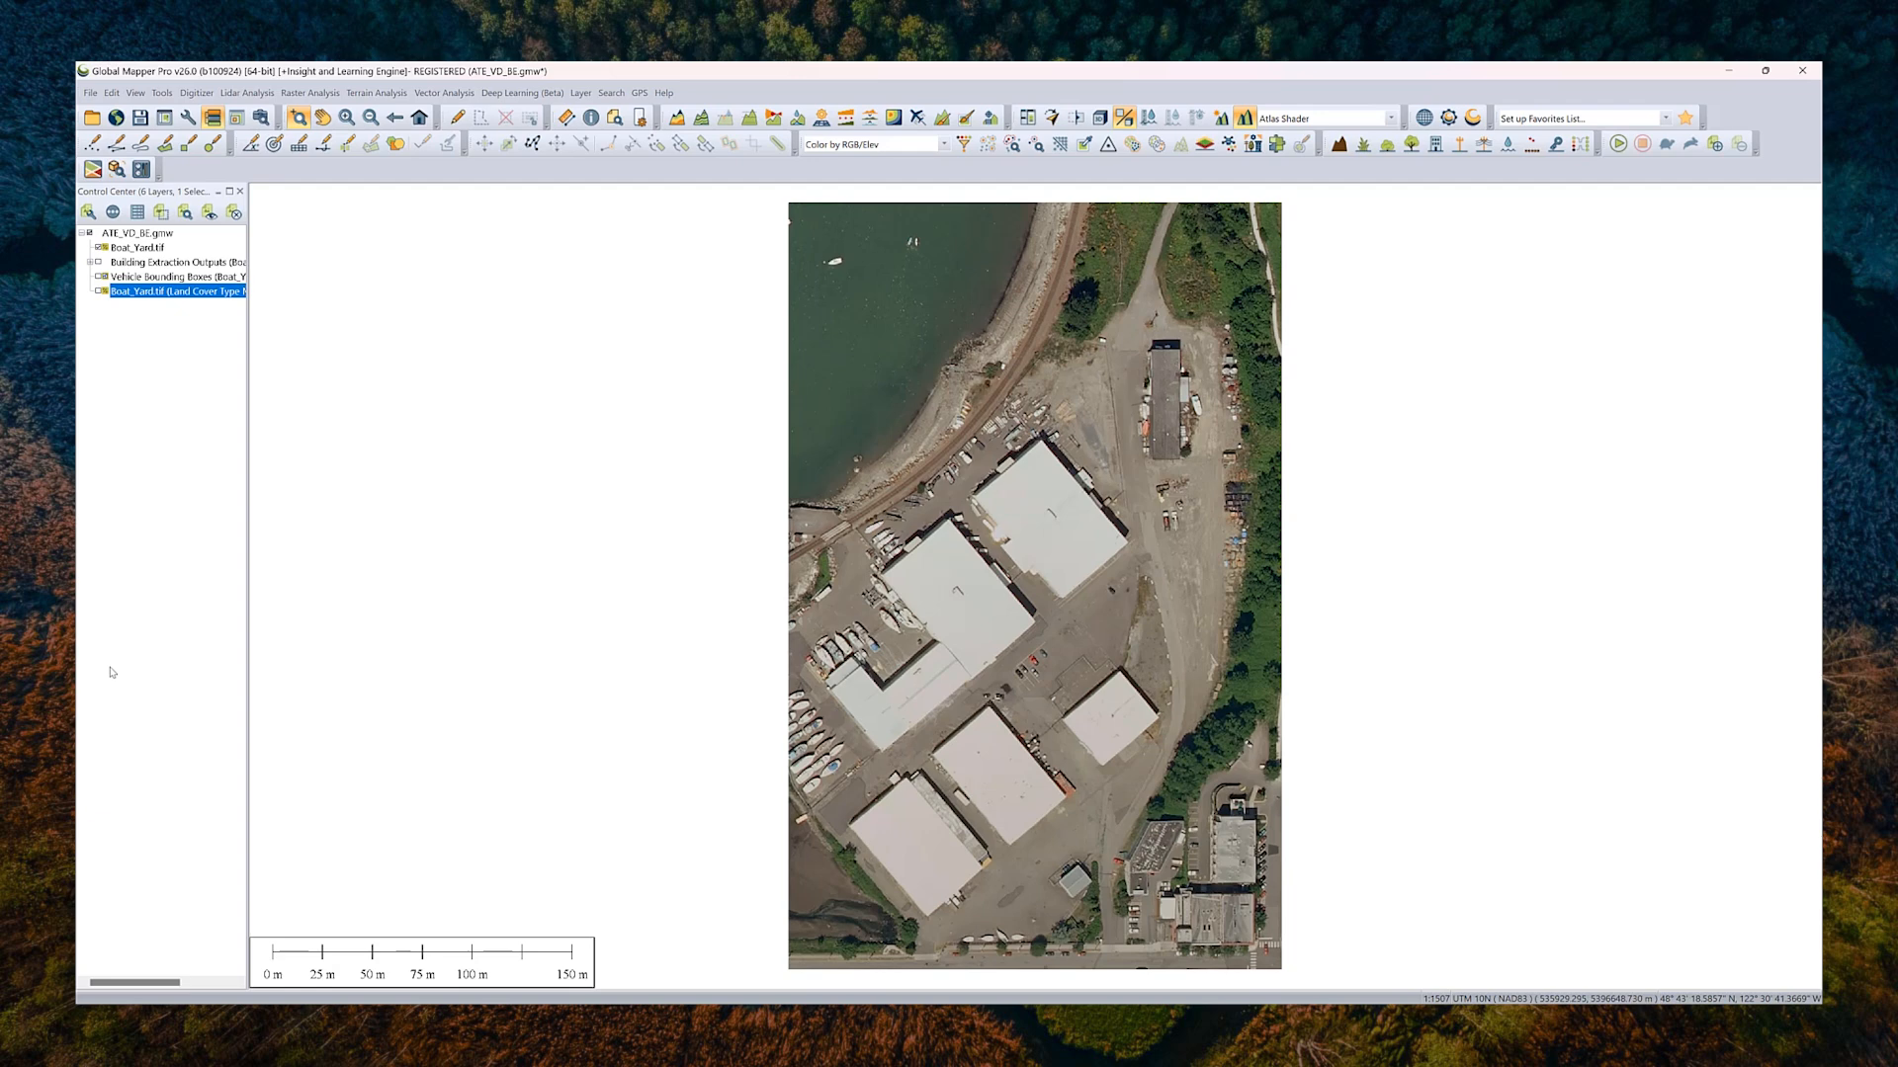
pyautogui.moveTo(123, 525)
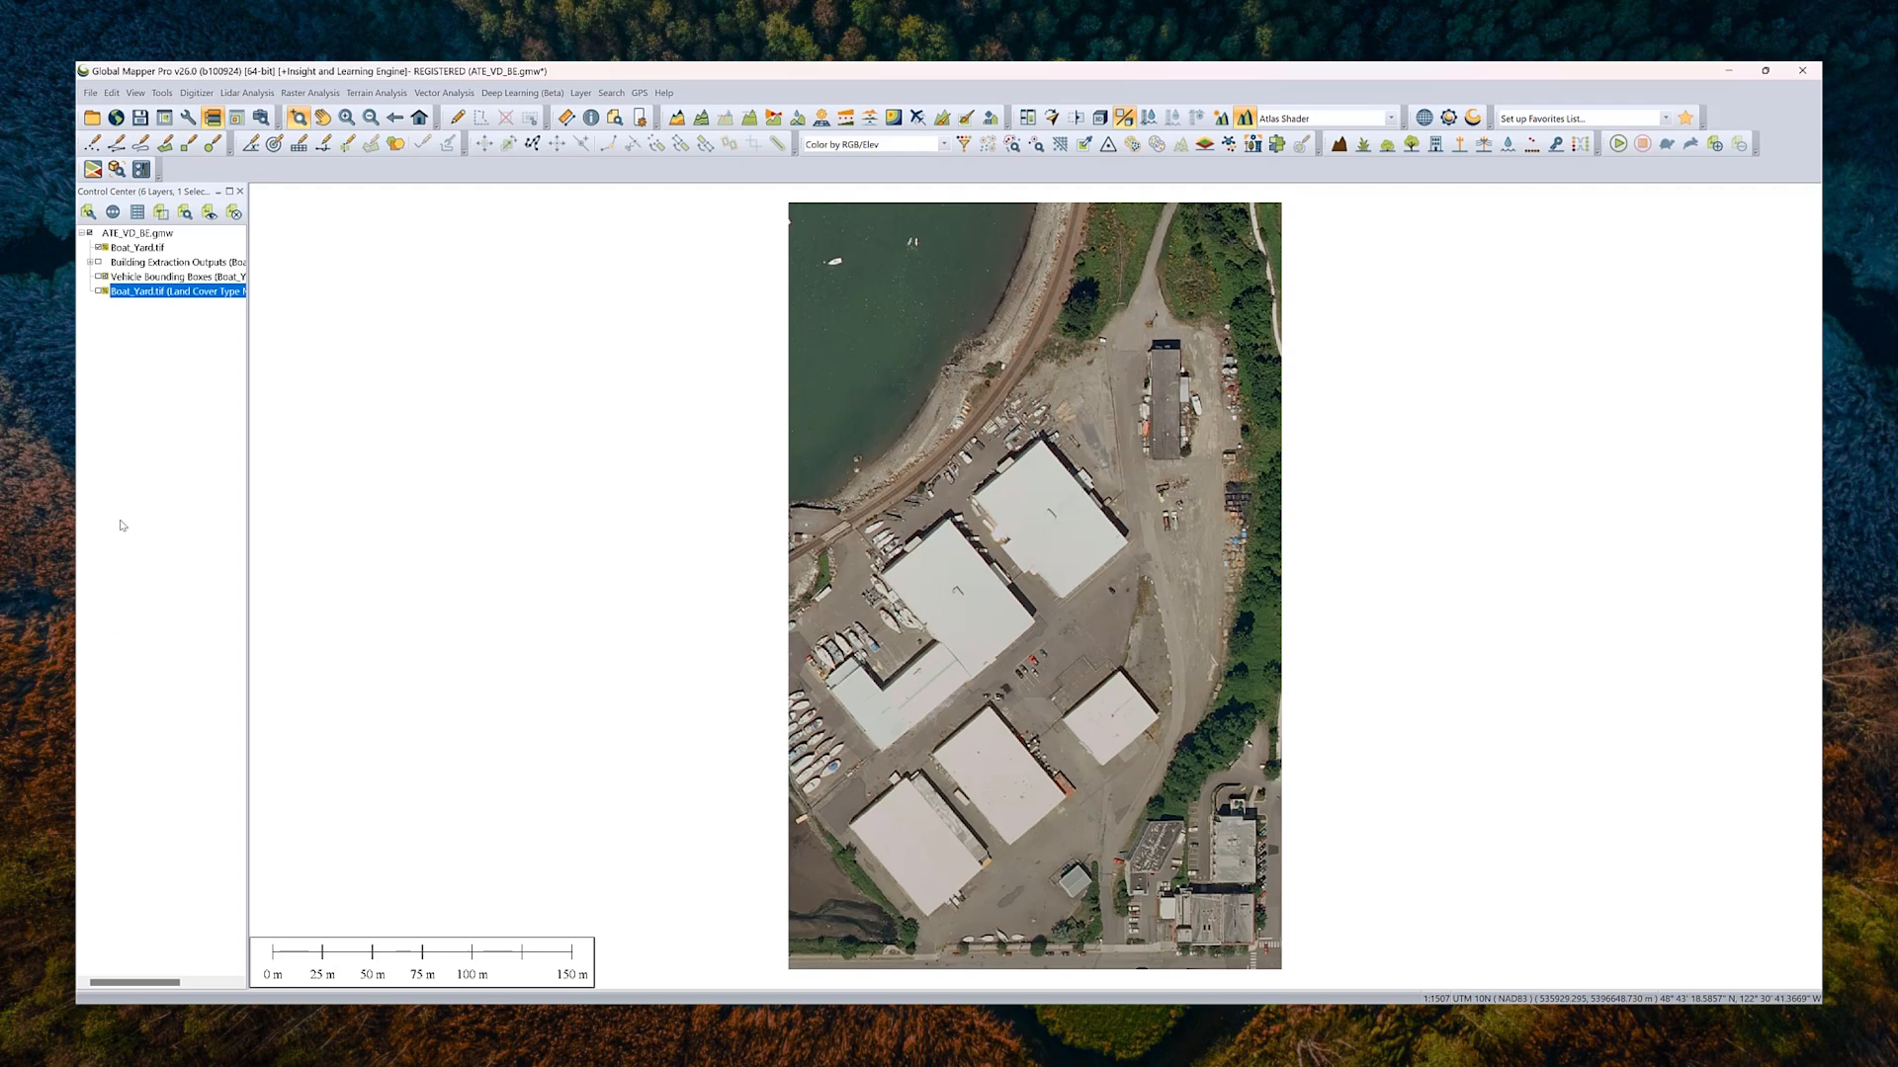
pyautogui.moveTo(114, 168)
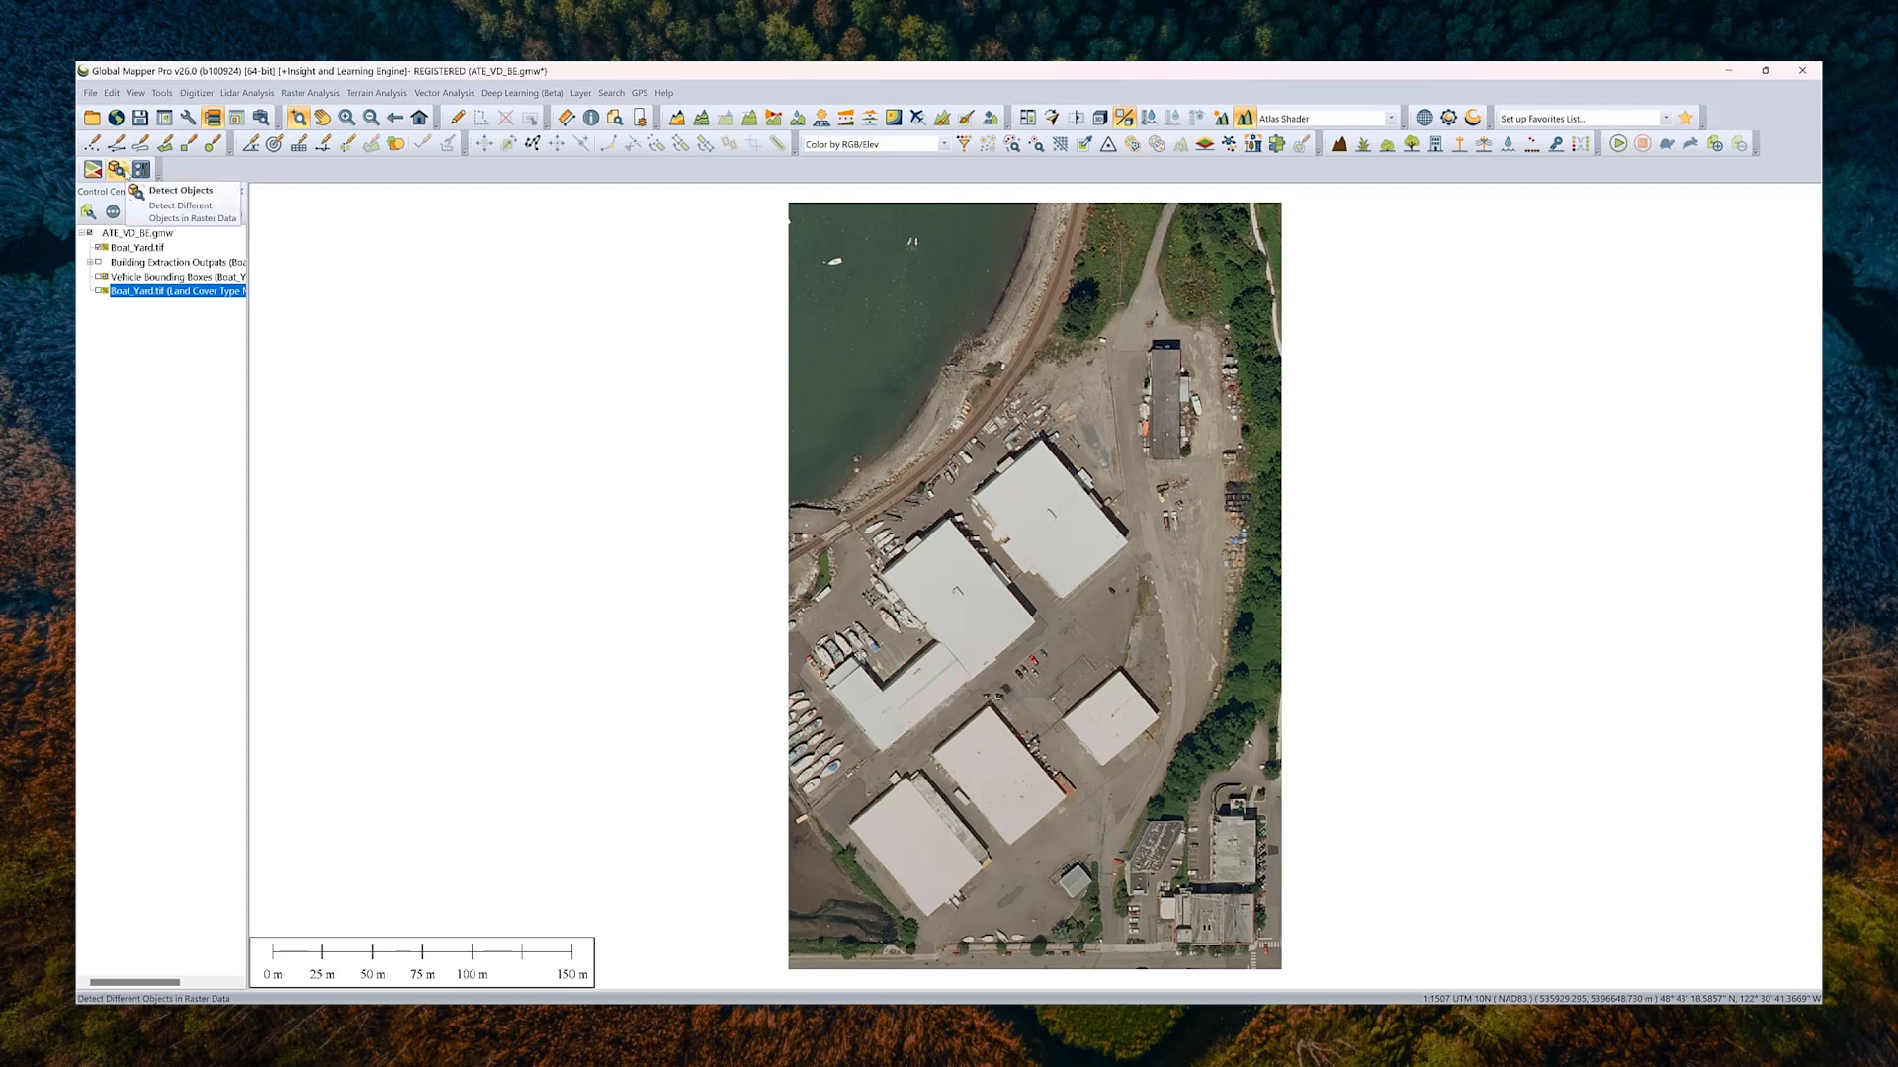
# Step: Set up building extraction for Aerial imagery with regularized post-processing enabled
pyautogui.click(180, 190)
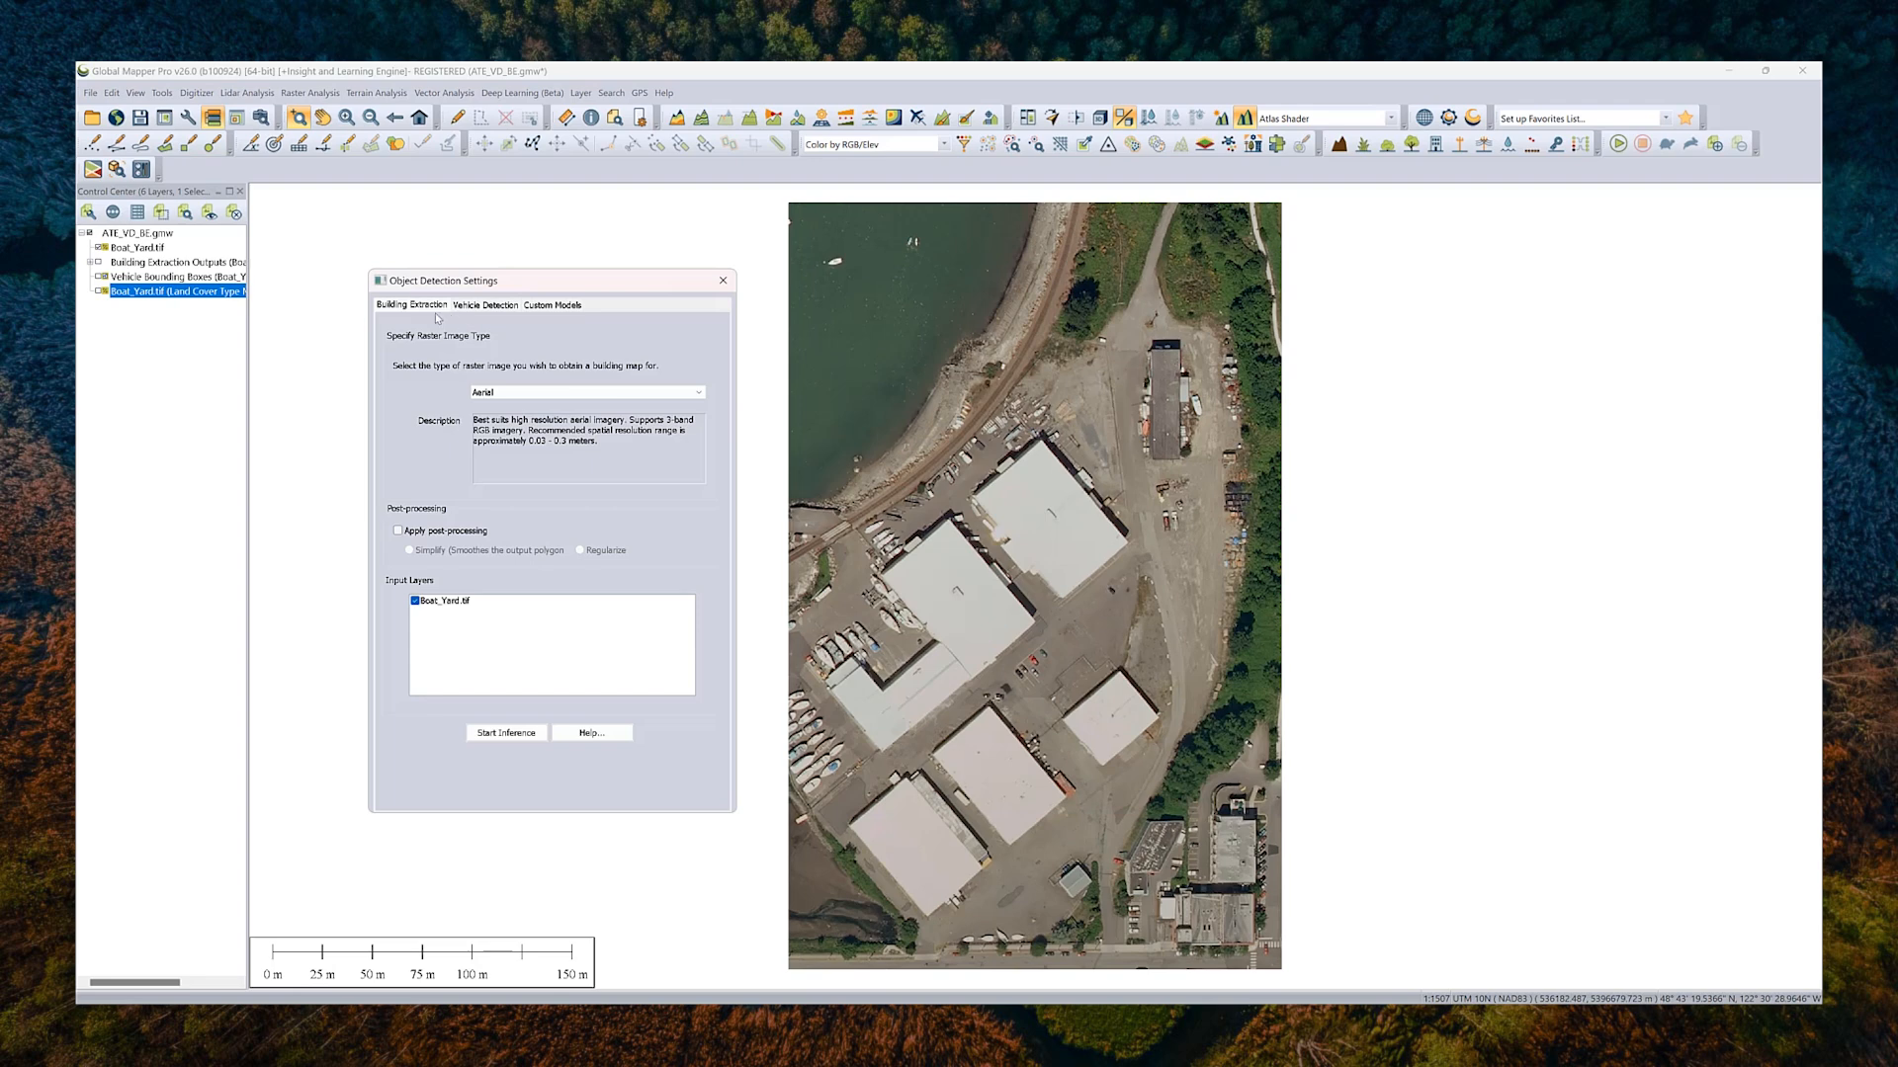
pyautogui.moveTo(470, 538)
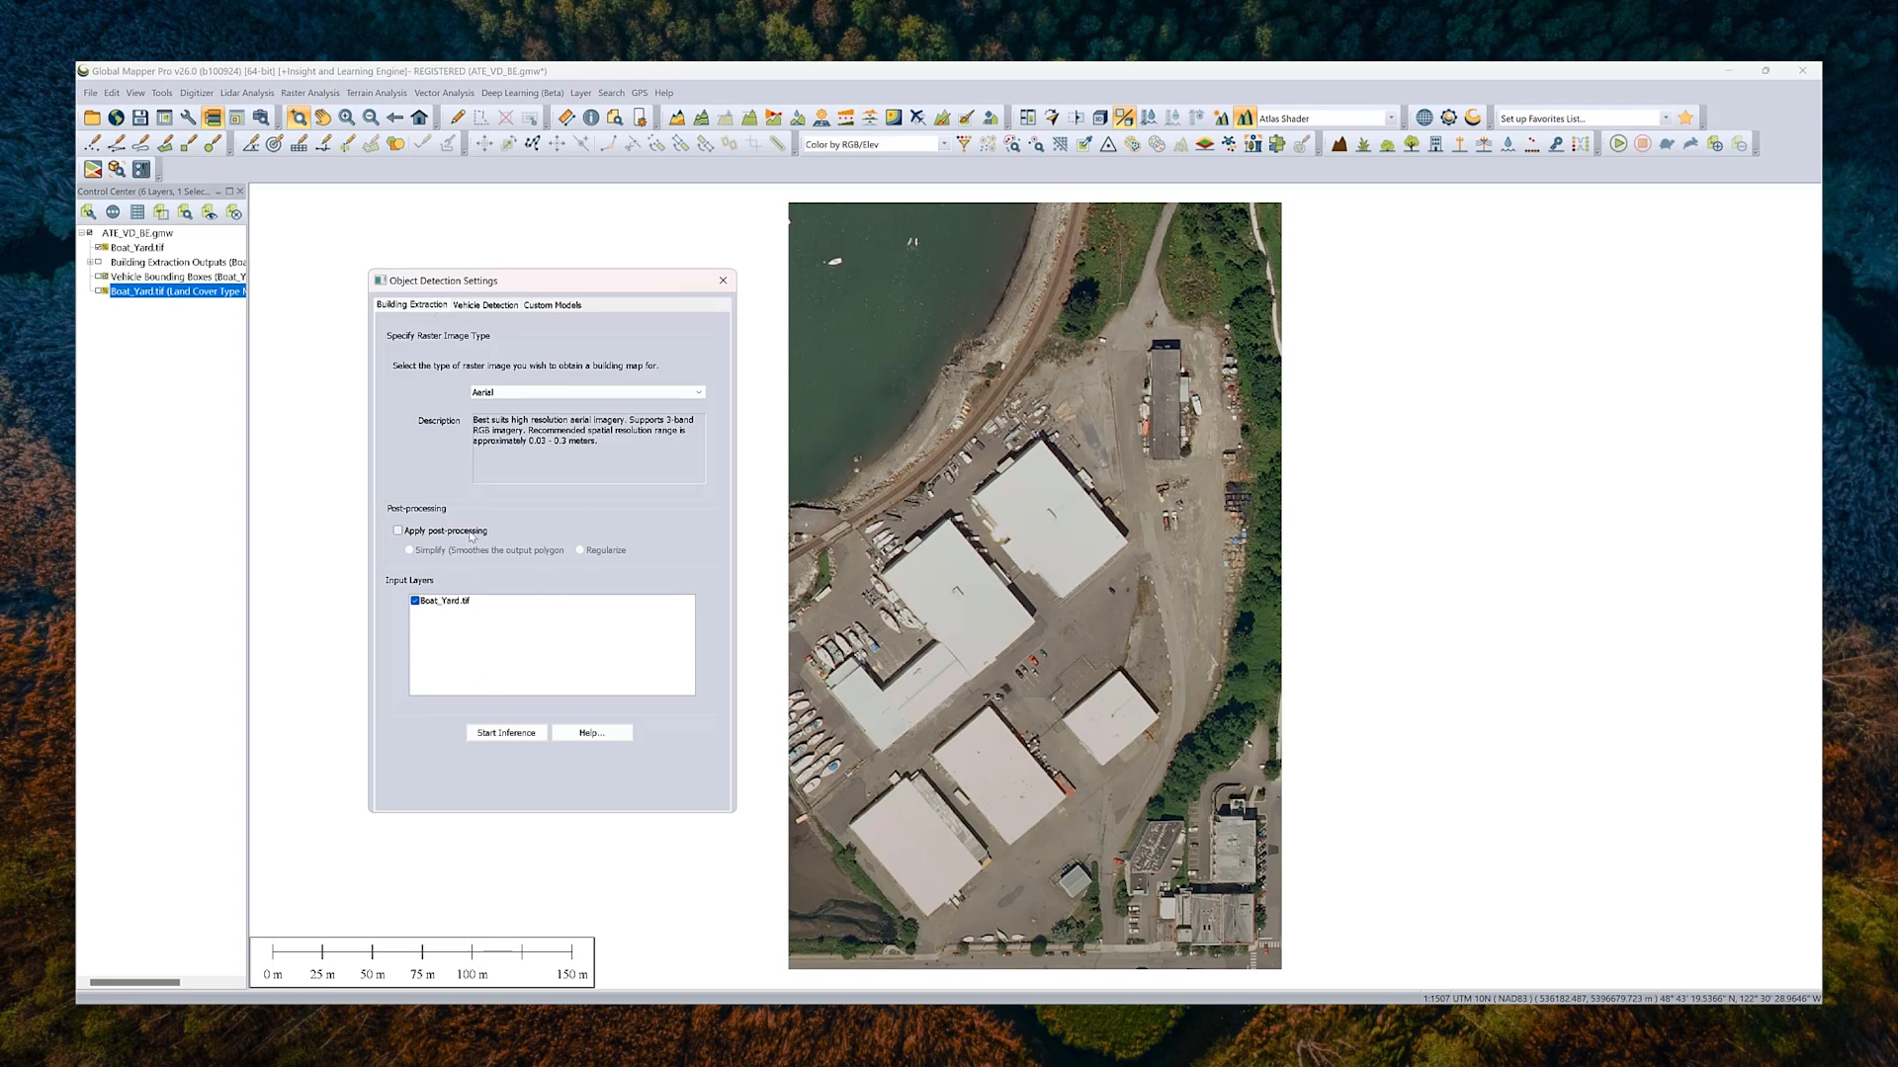
pyautogui.click(397, 530)
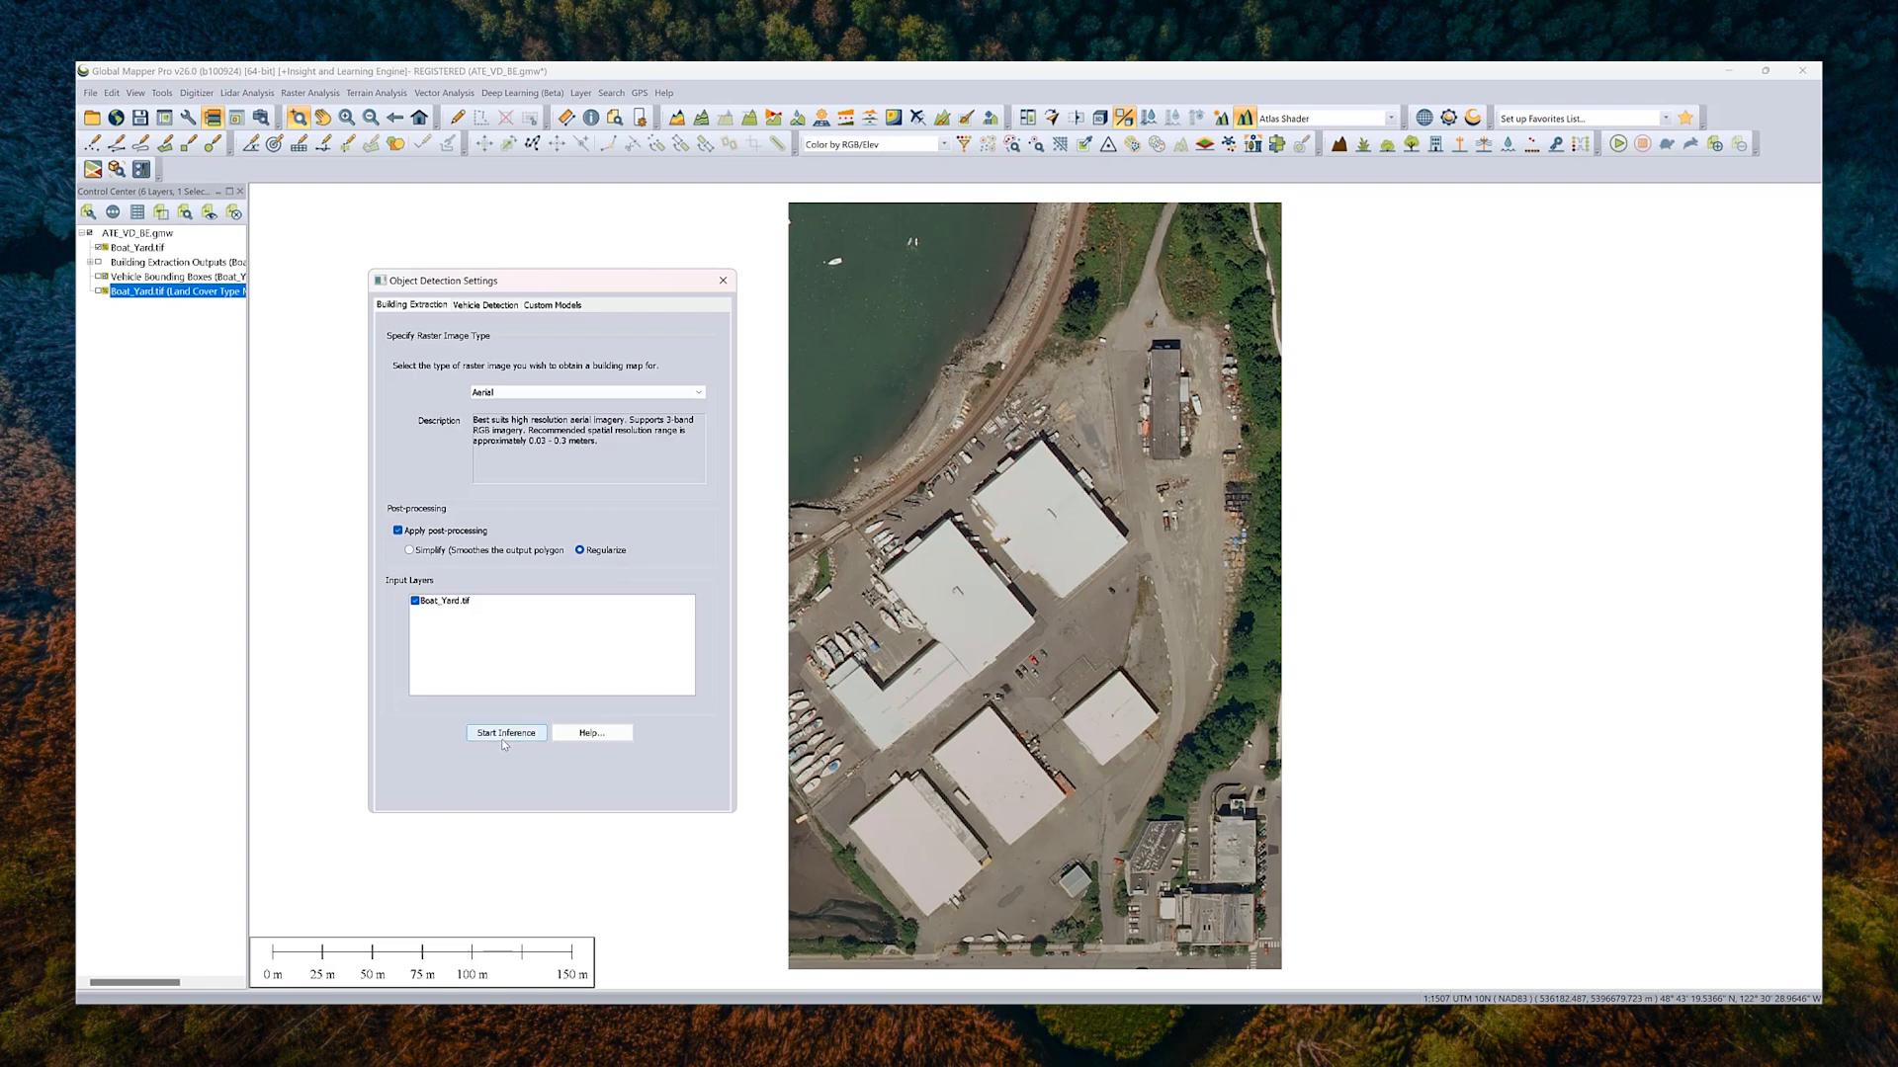
# Step: Extract footprints of 11 buildings, review the regularized layer, then hide the extraction outputs
pyautogui.click(505, 732)
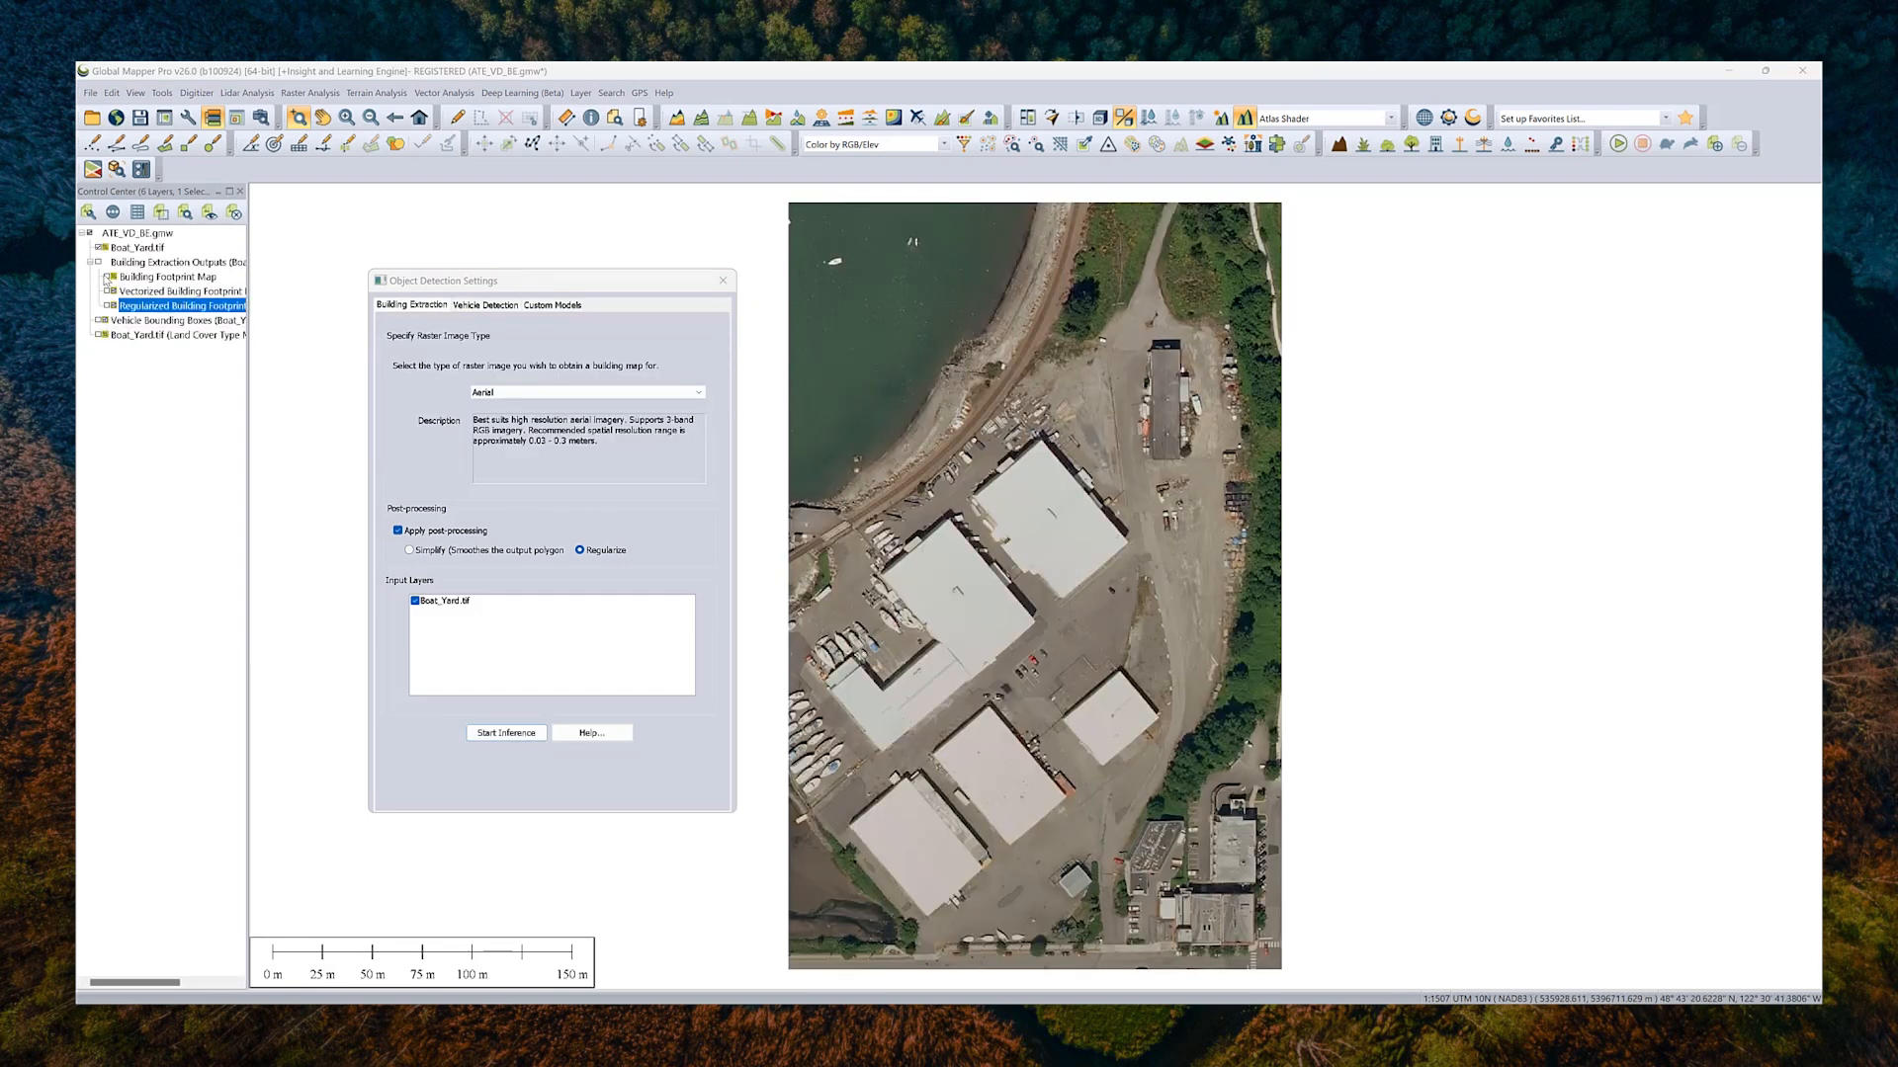
pyautogui.click(168, 276)
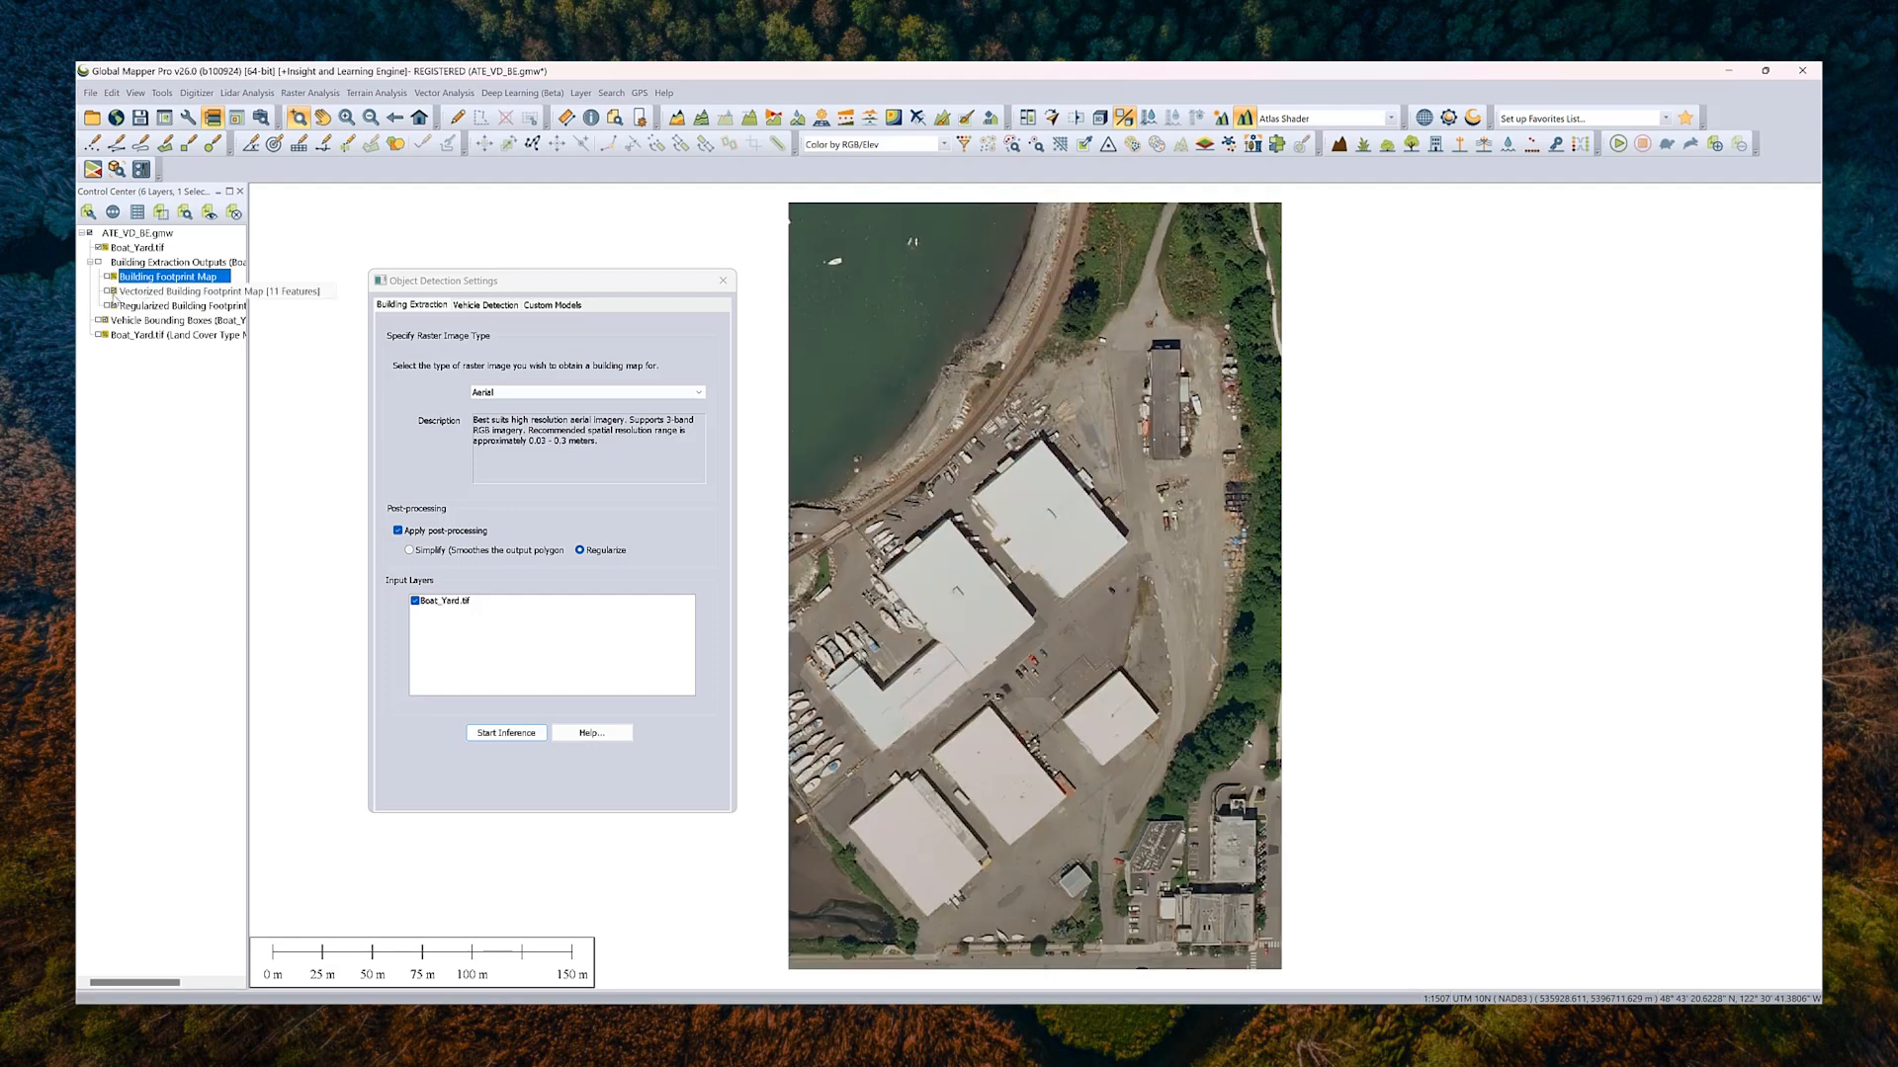
pyautogui.click(178, 290)
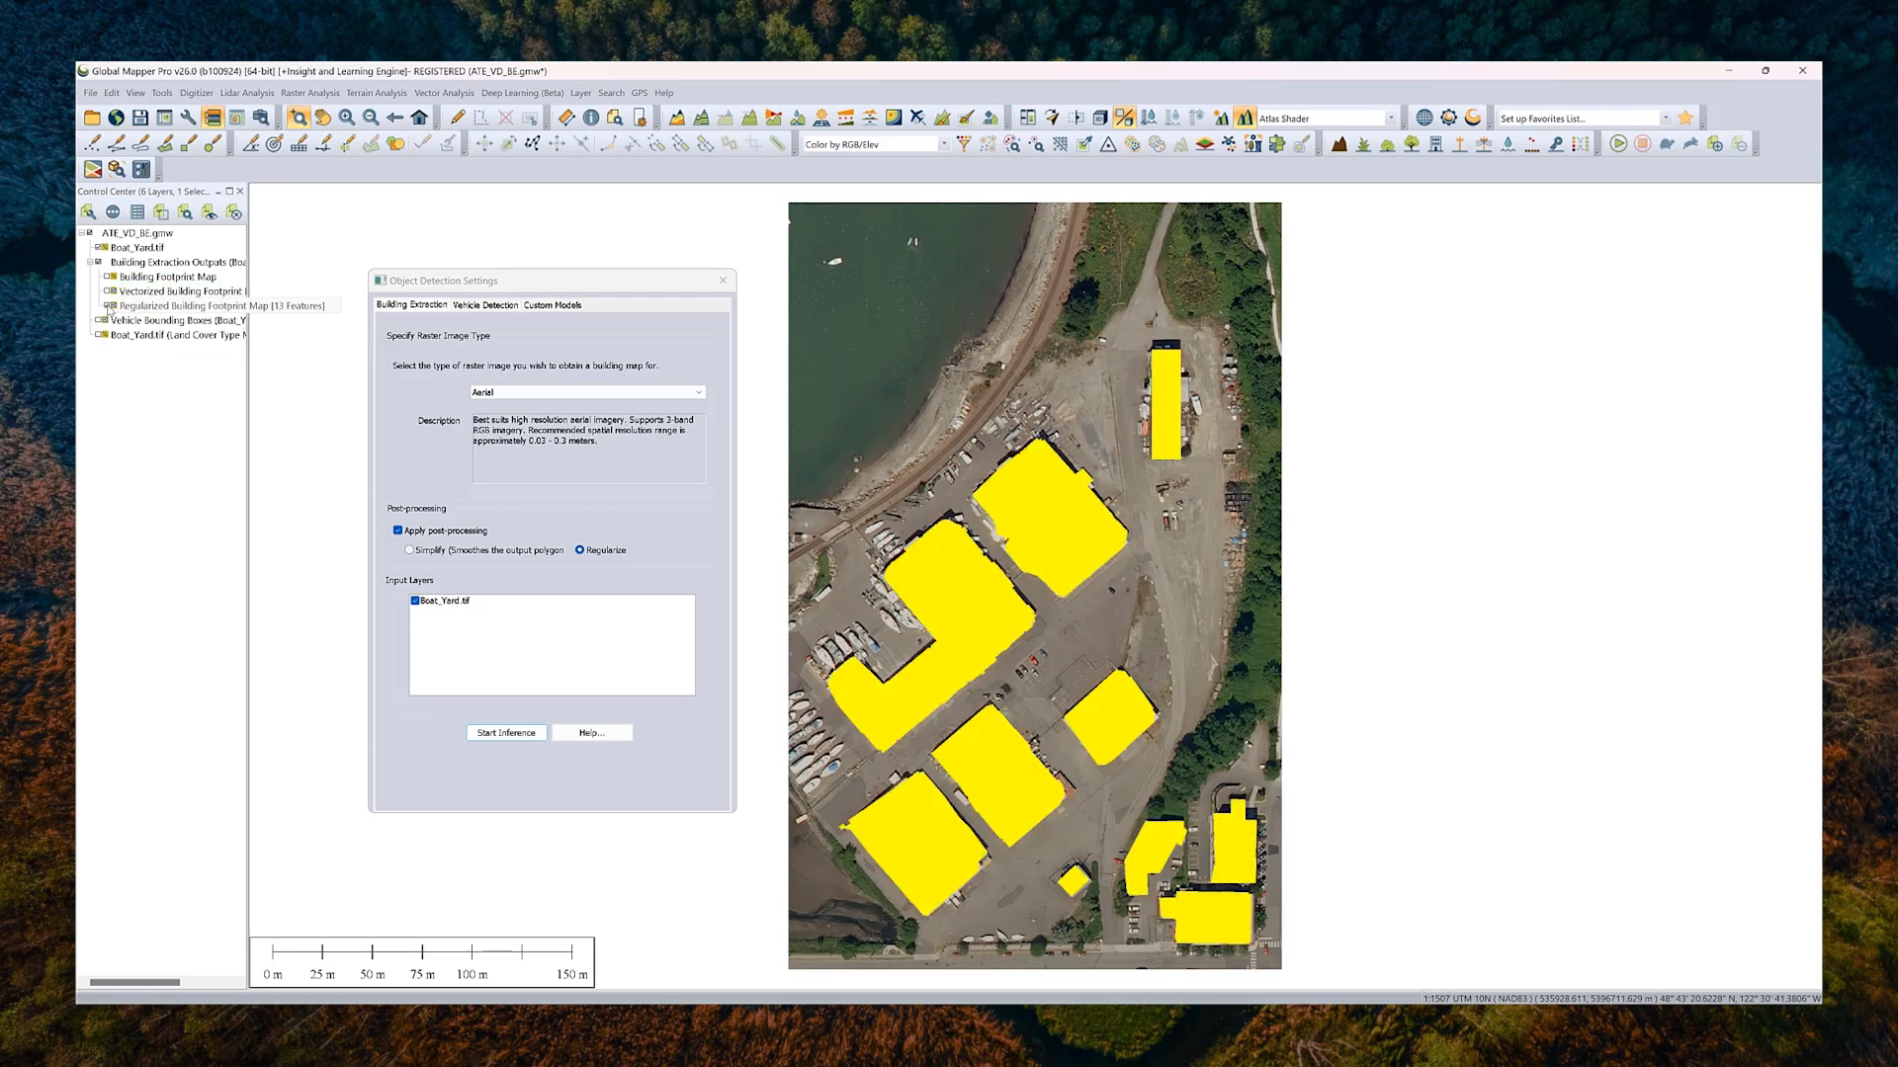
pyautogui.click(182, 305)
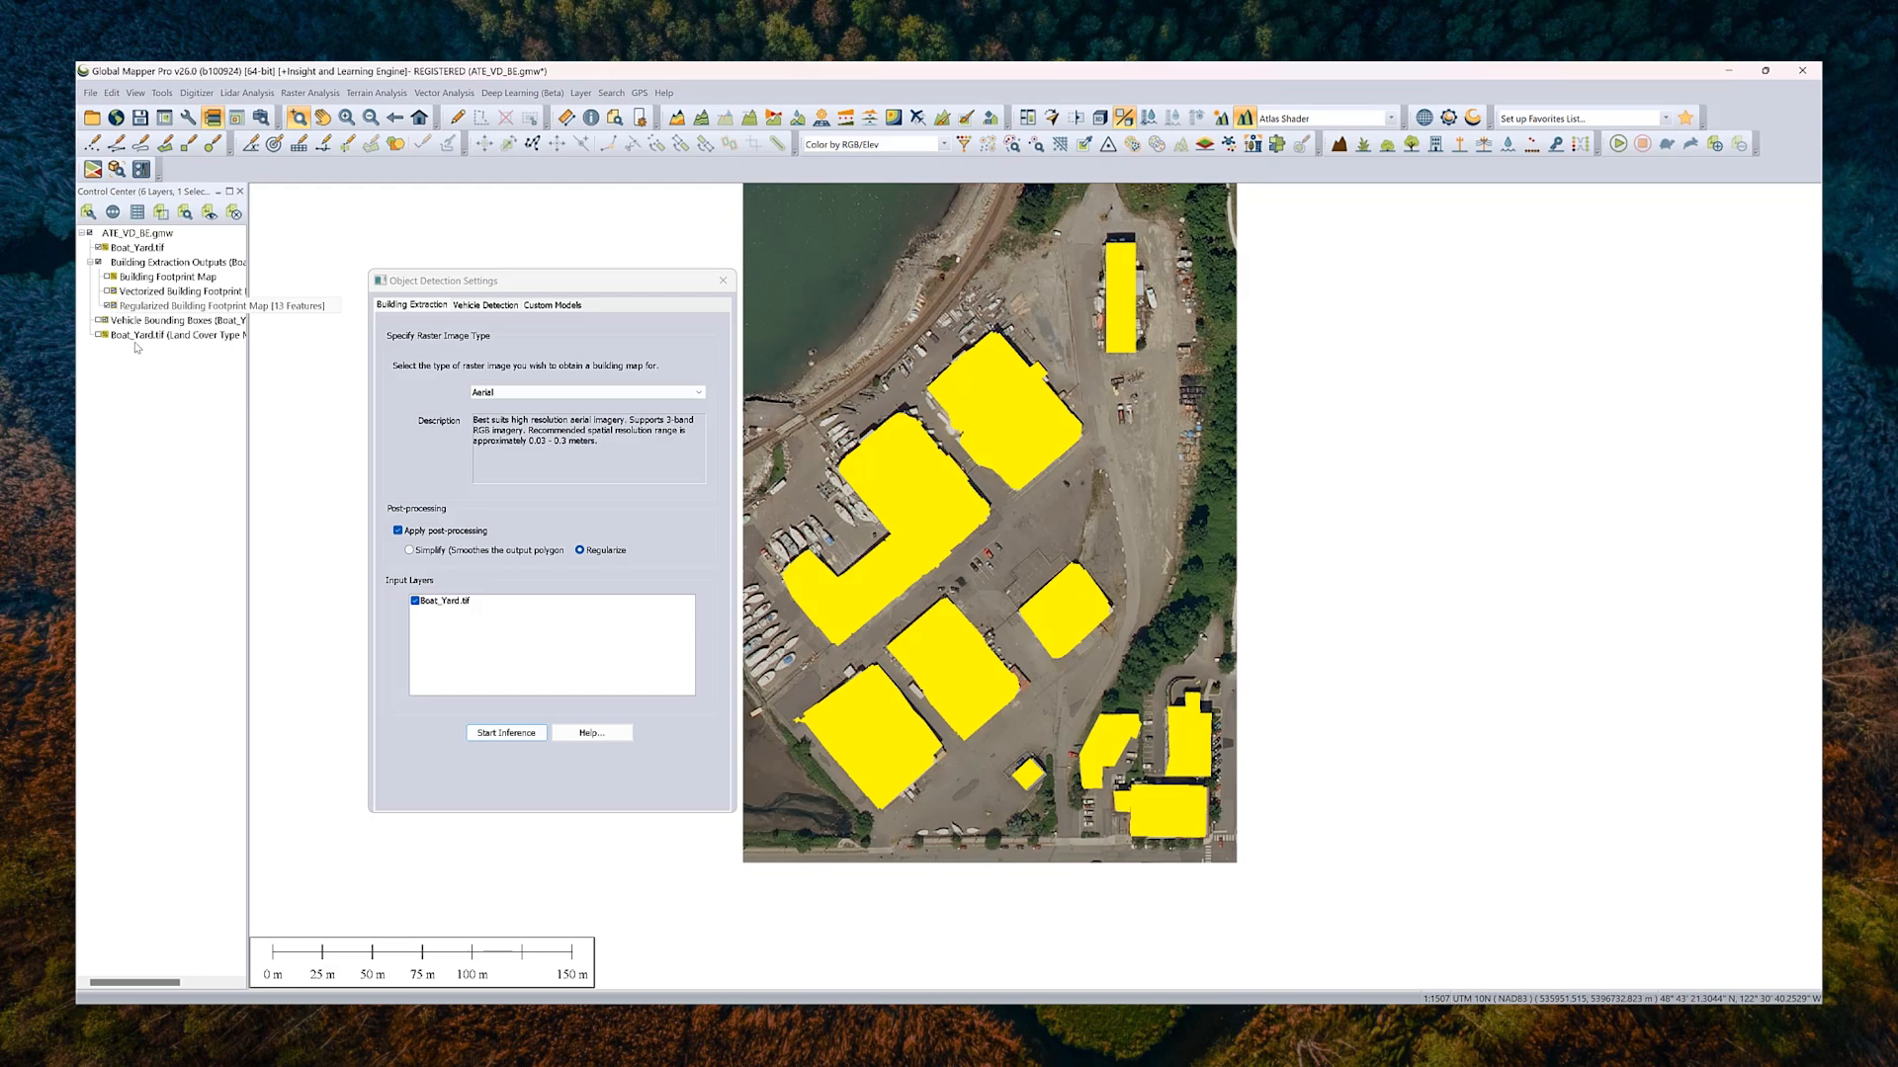
pyautogui.click(182, 306)
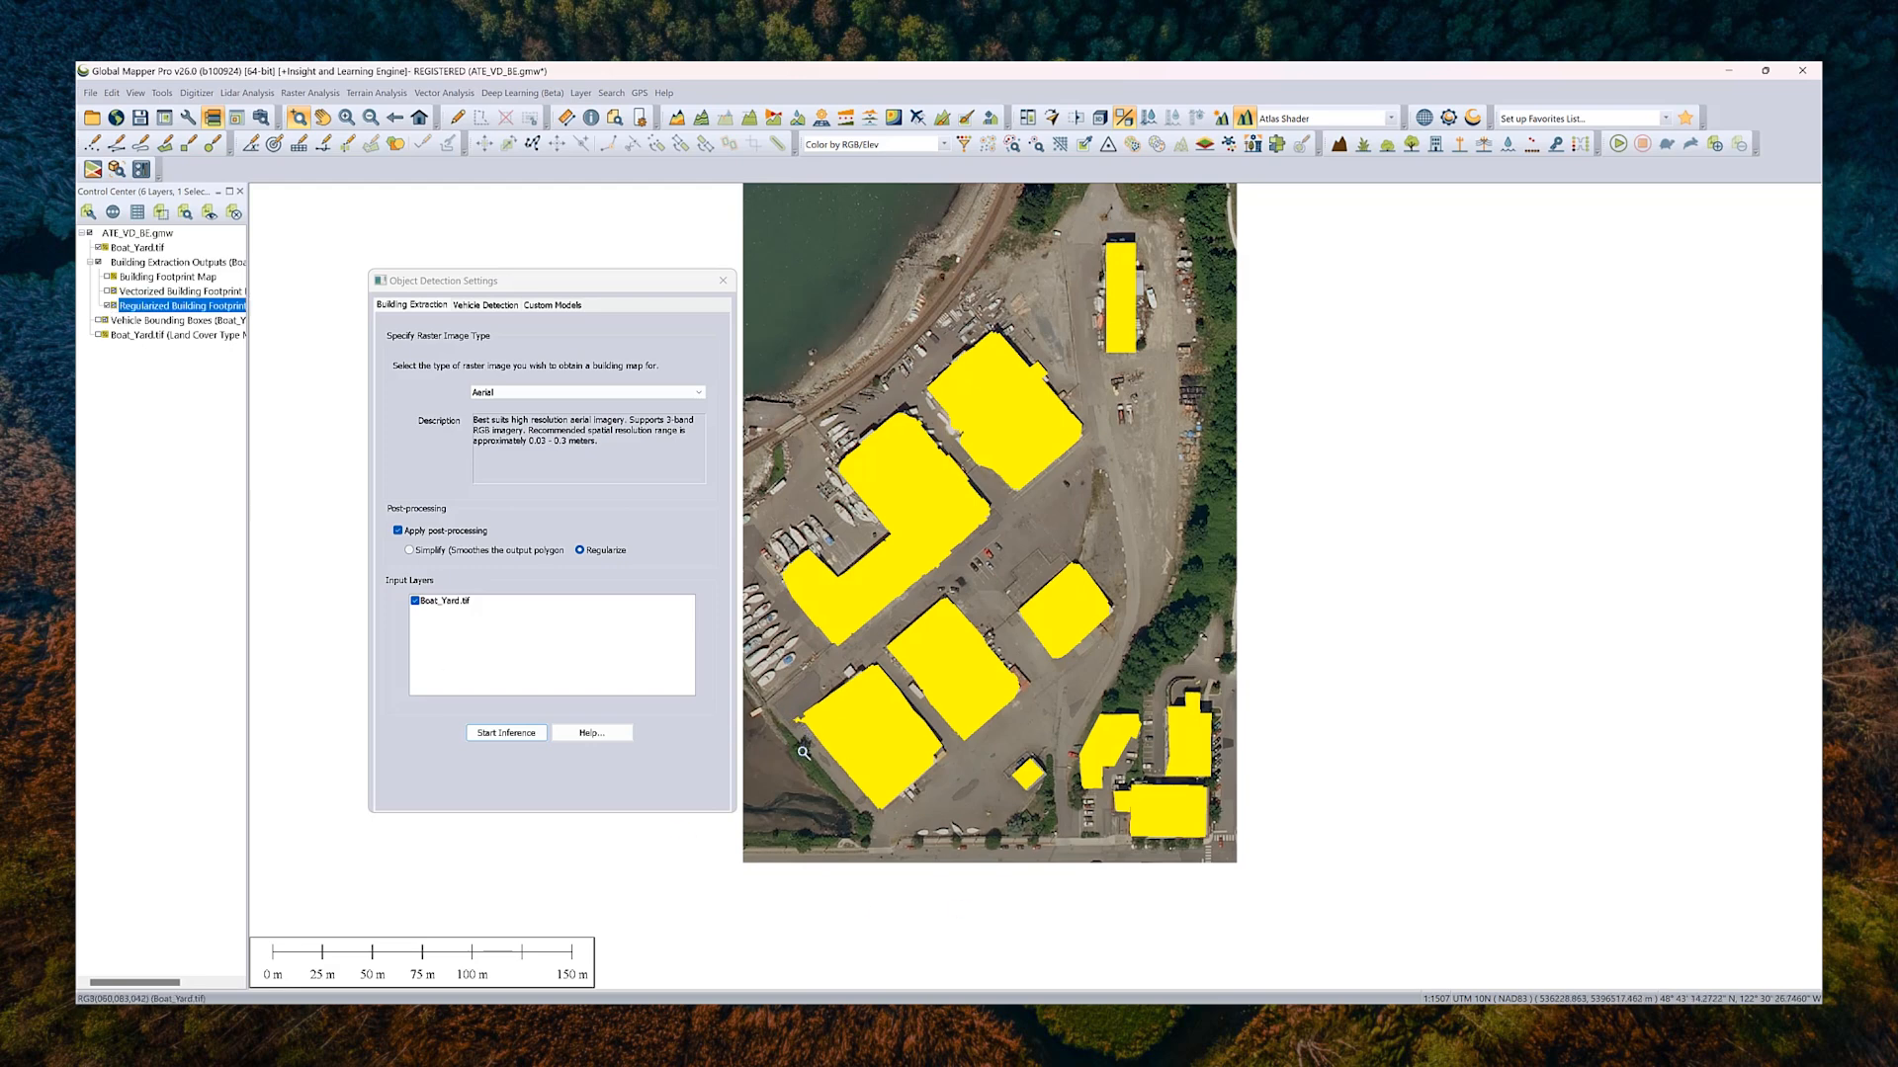
pyautogui.moveTo(1084, 835)
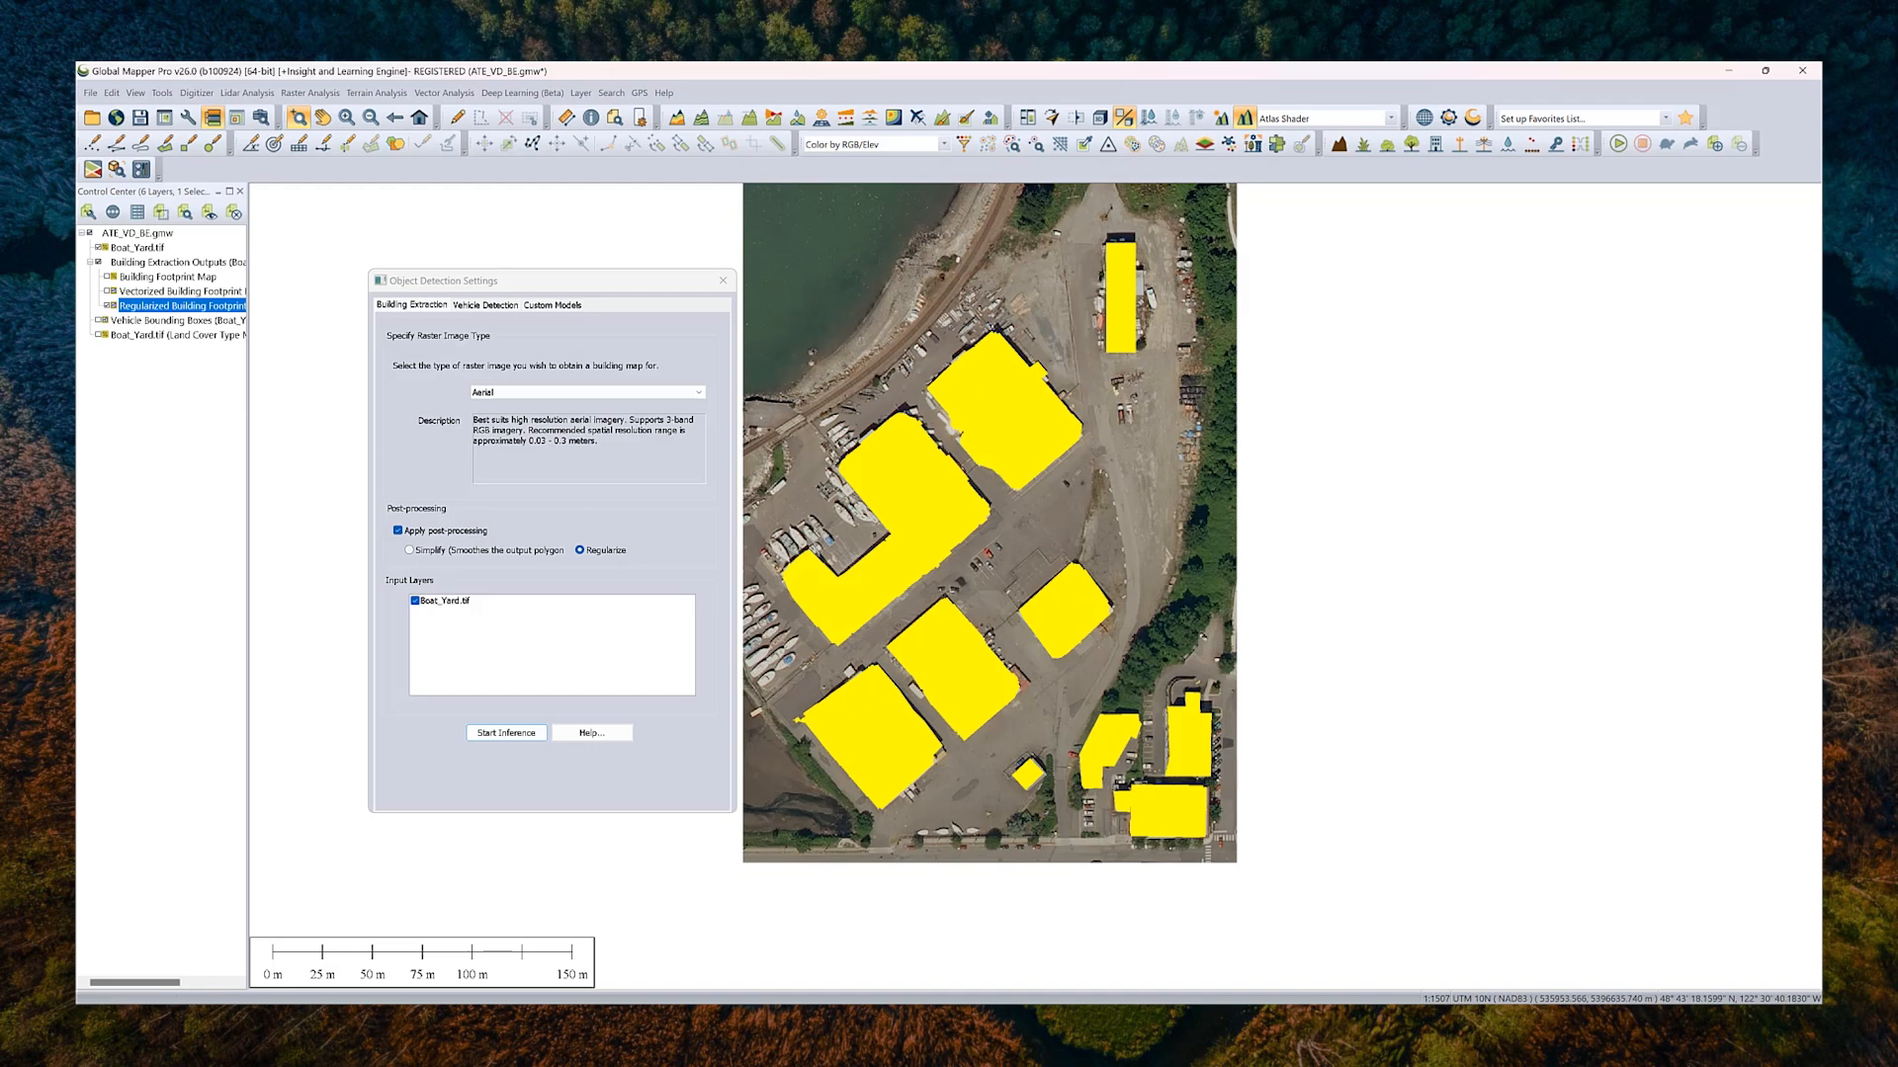
pyautogui.moveTo(992, 433)
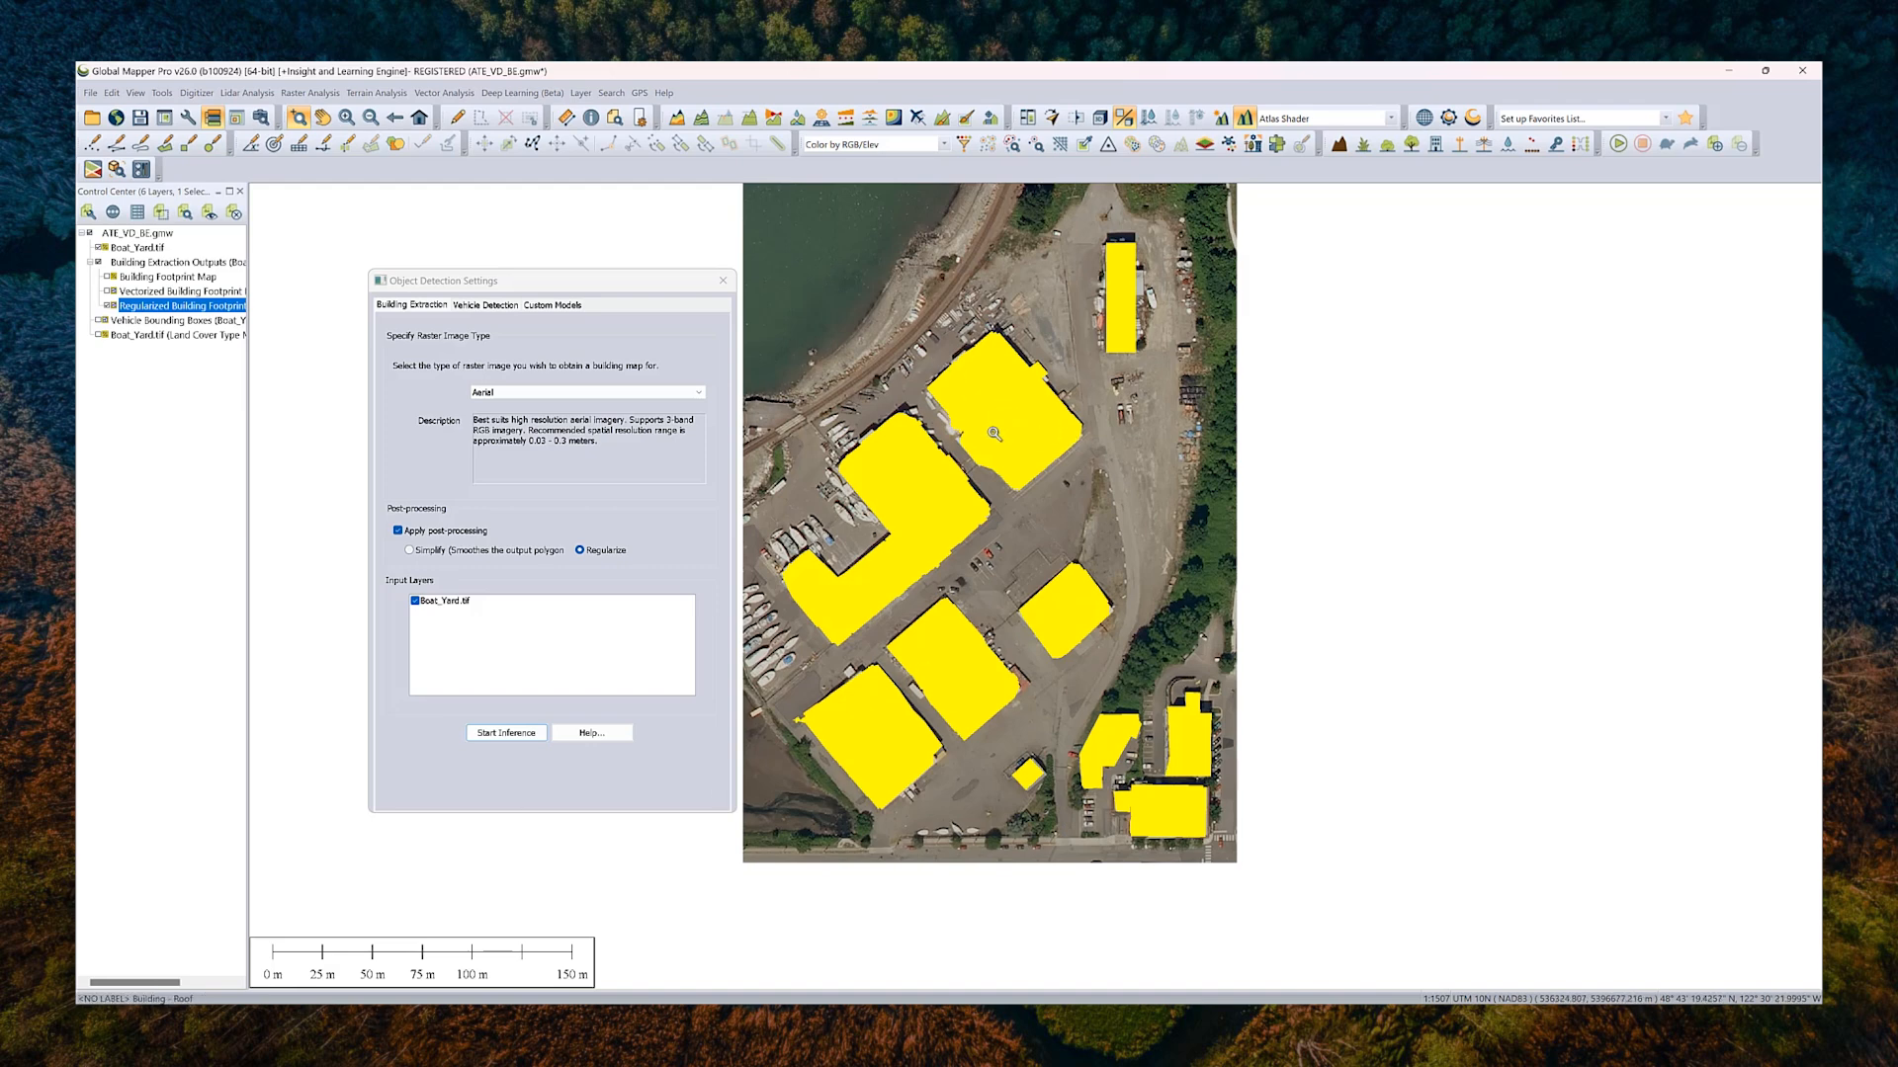
pyautogui.moveTo(986, 437)
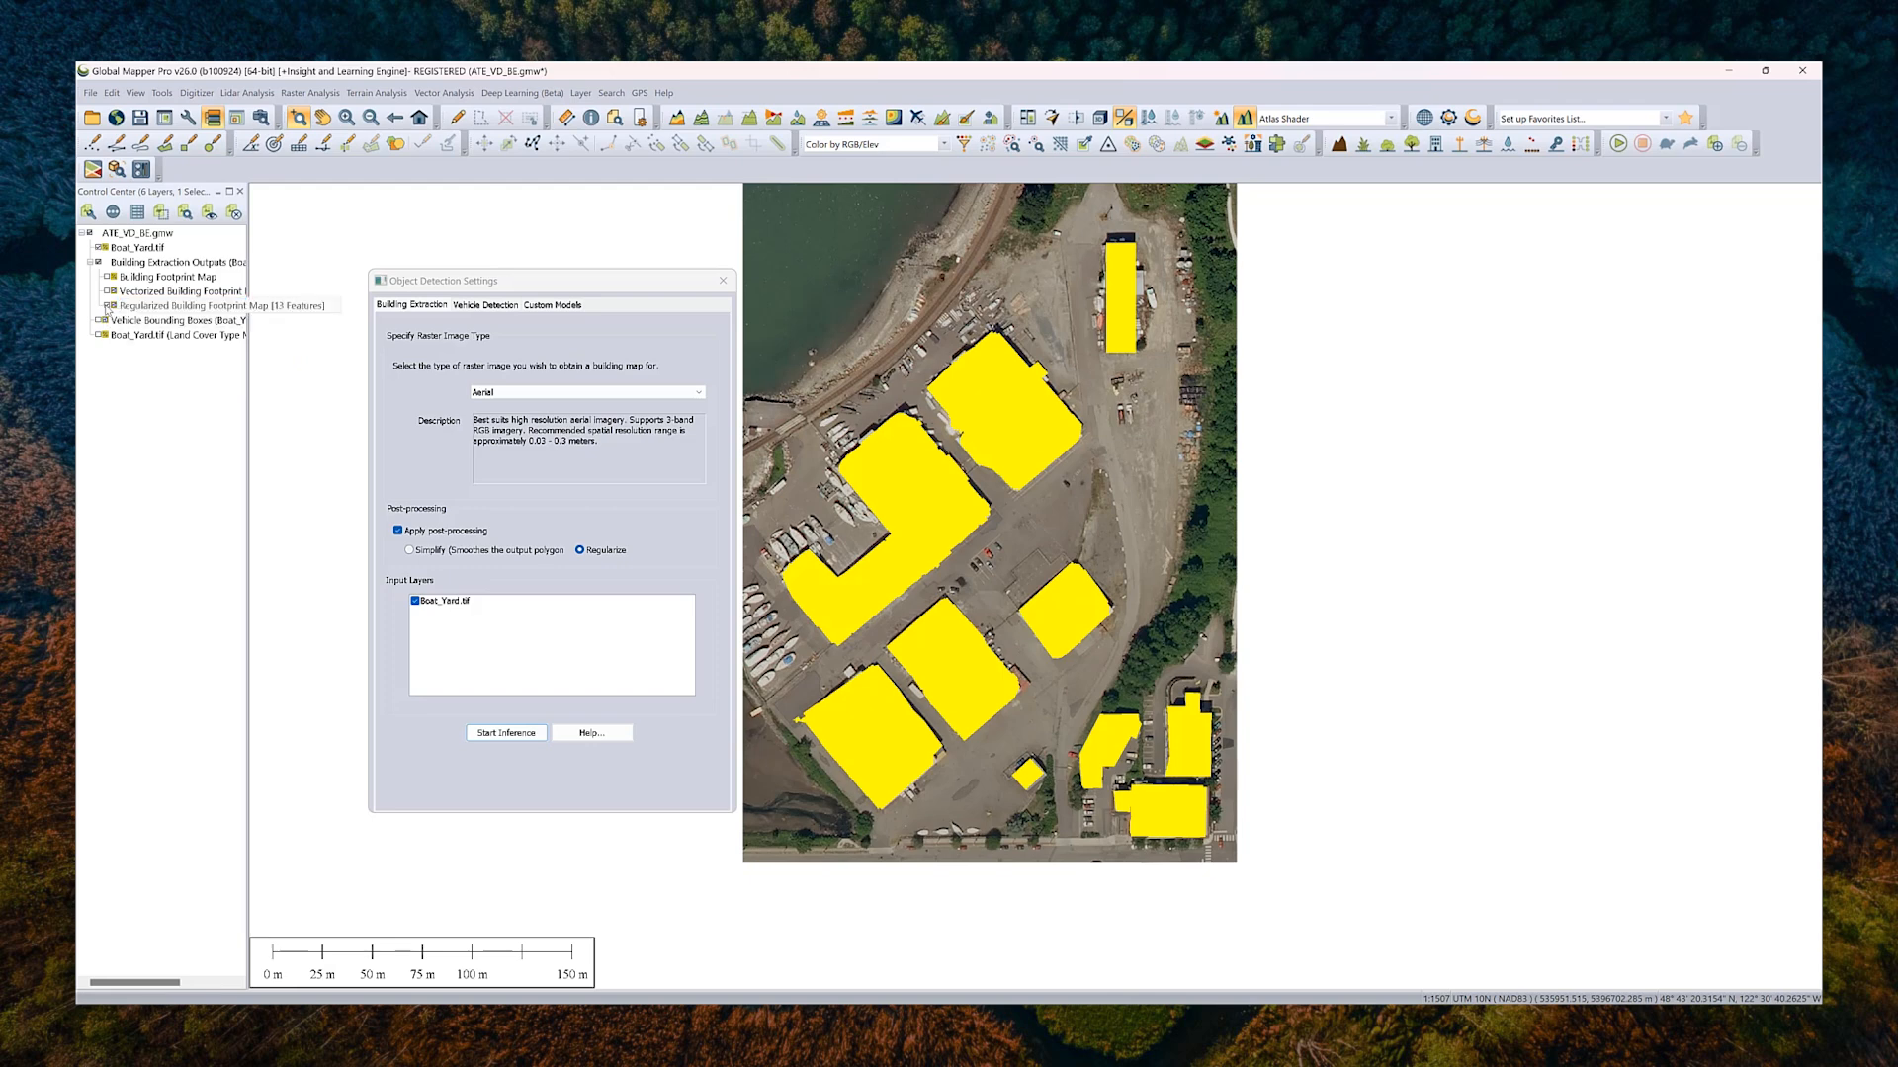
pyautogui.click(95, 263)
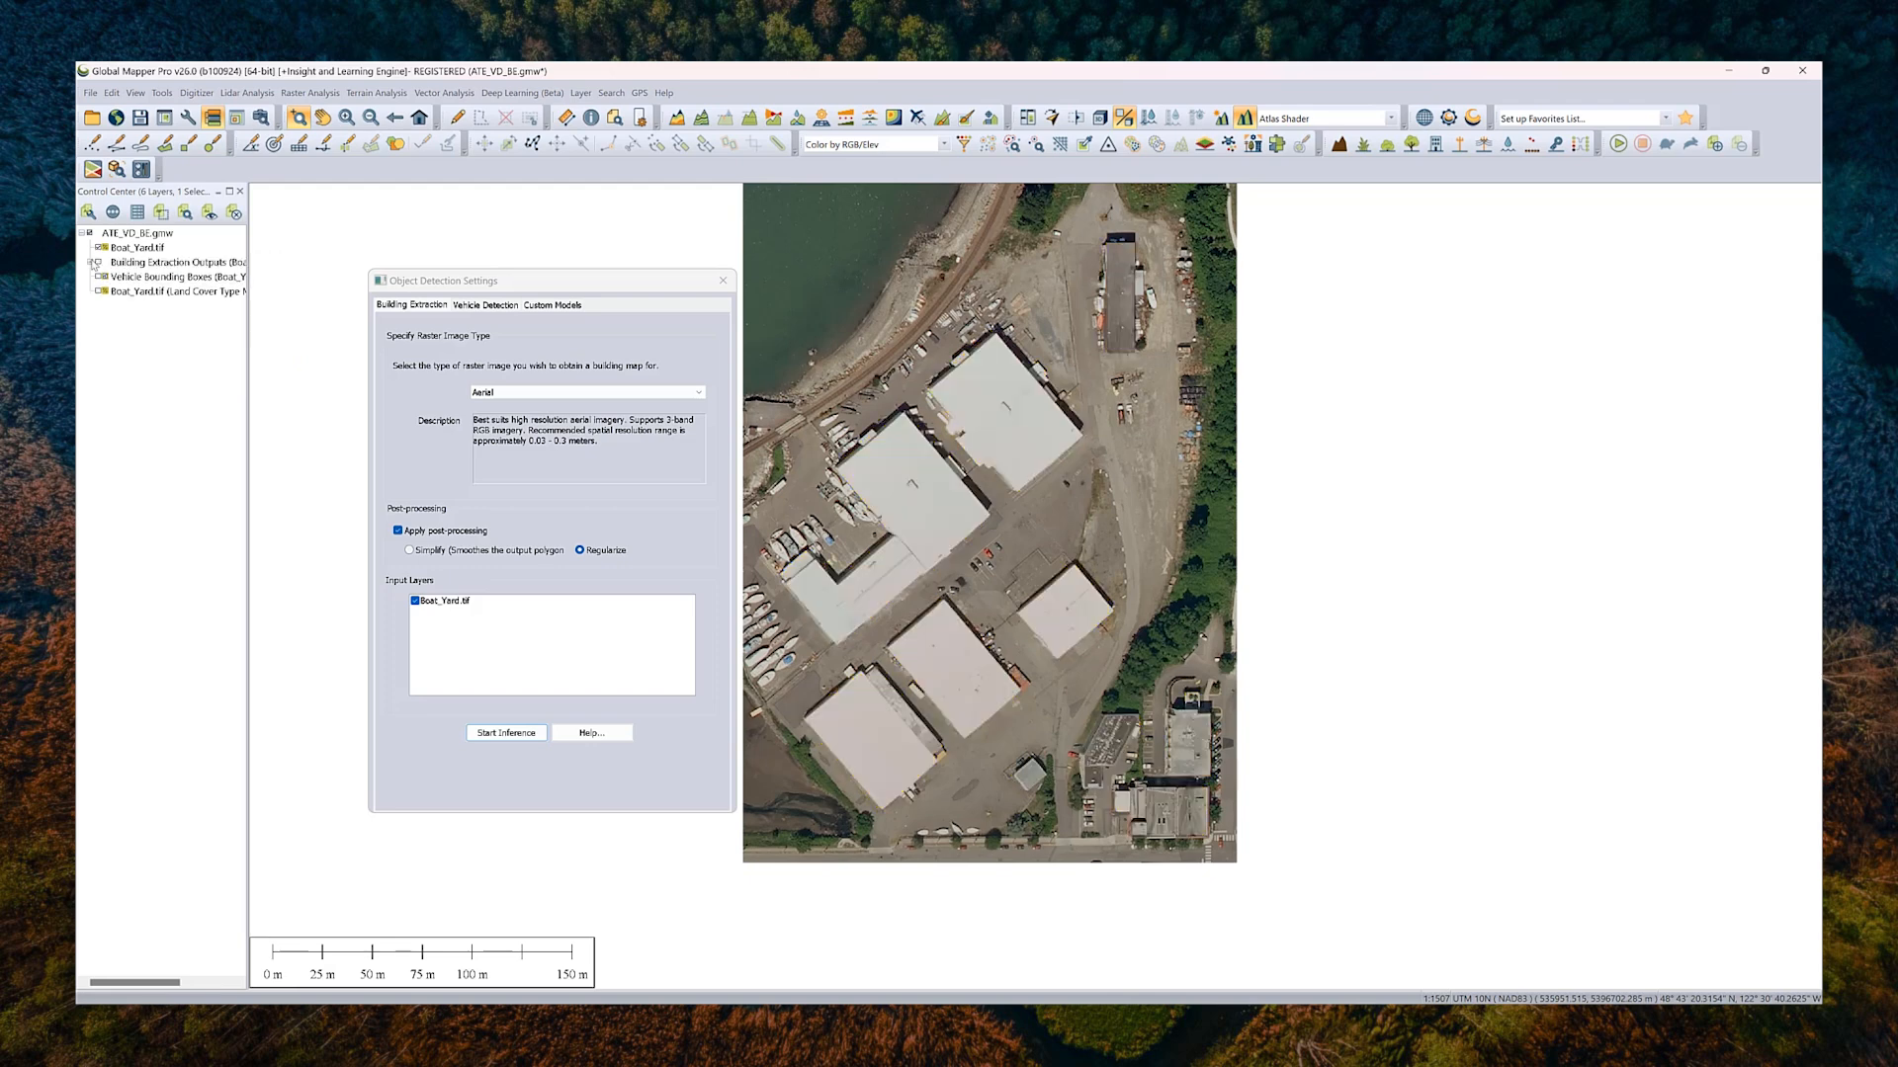
pyautogui.click(487, 306)
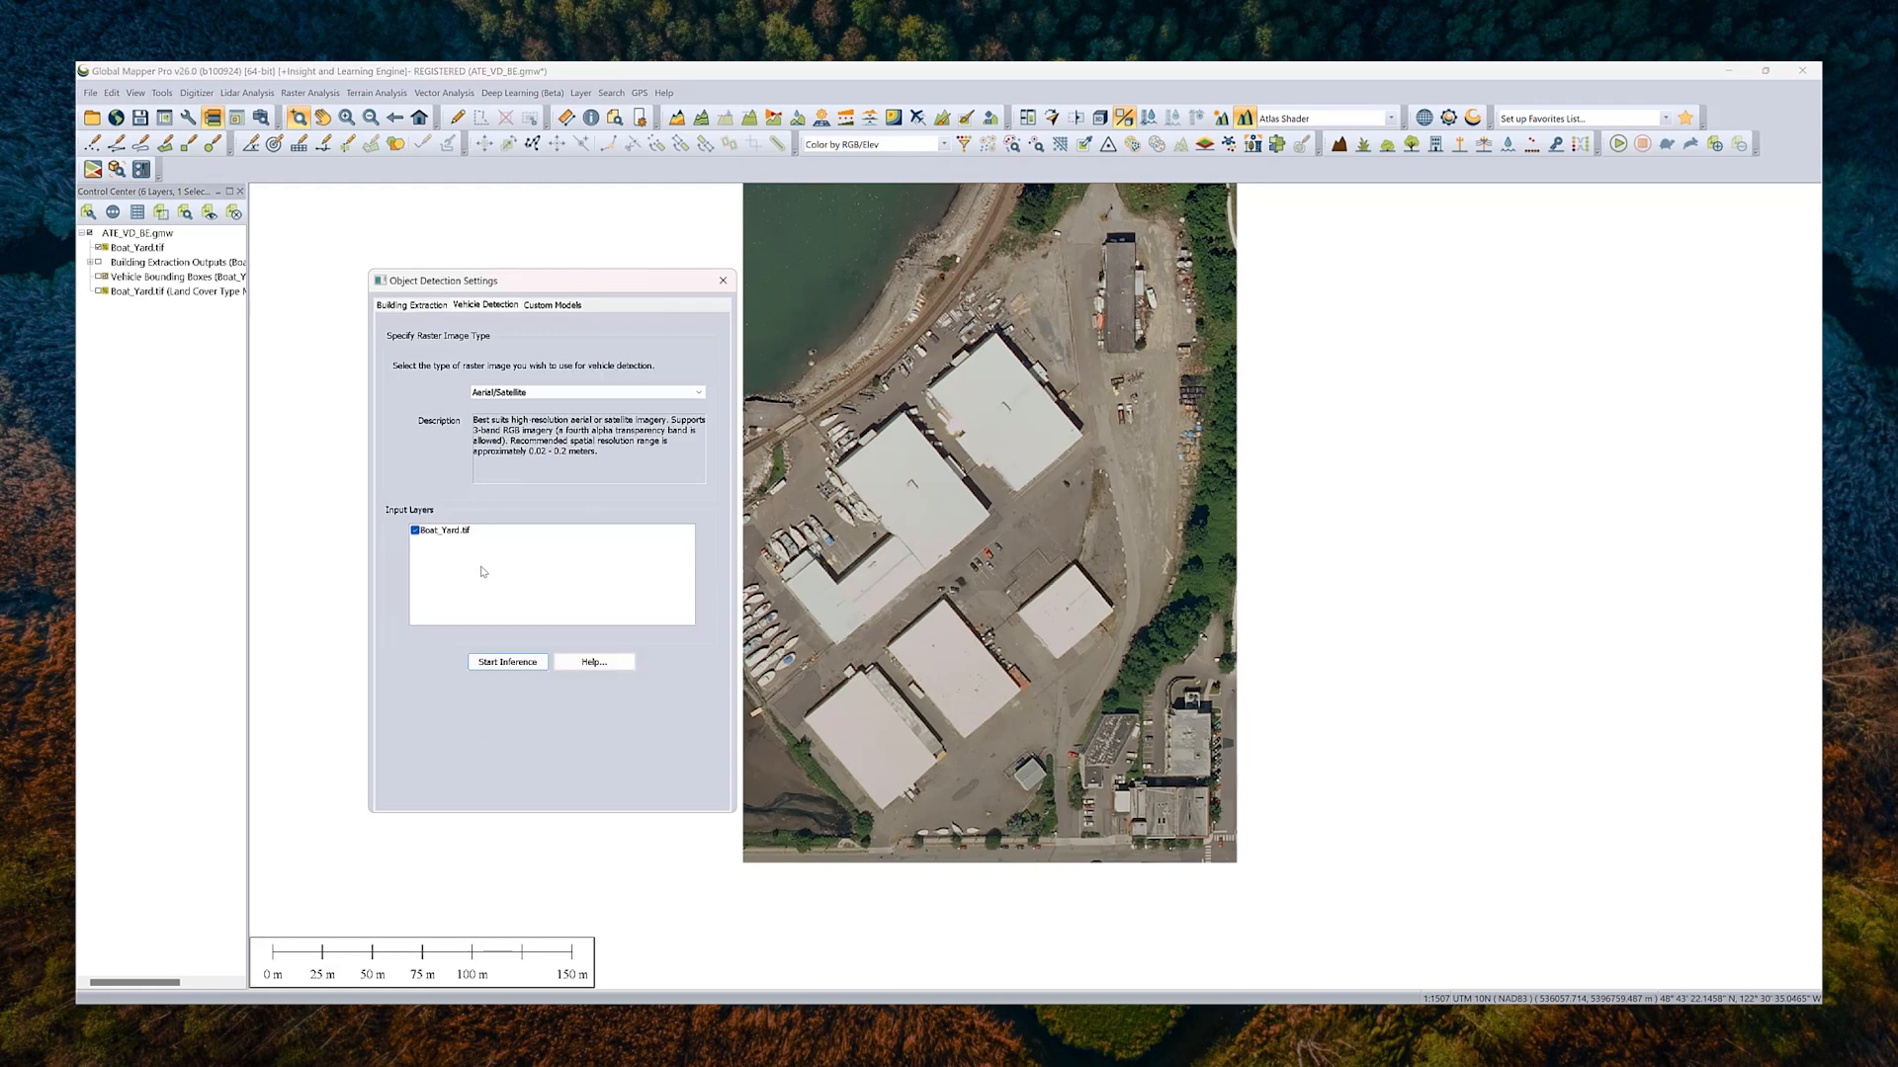
pyautogui.moveTo(516, 608)
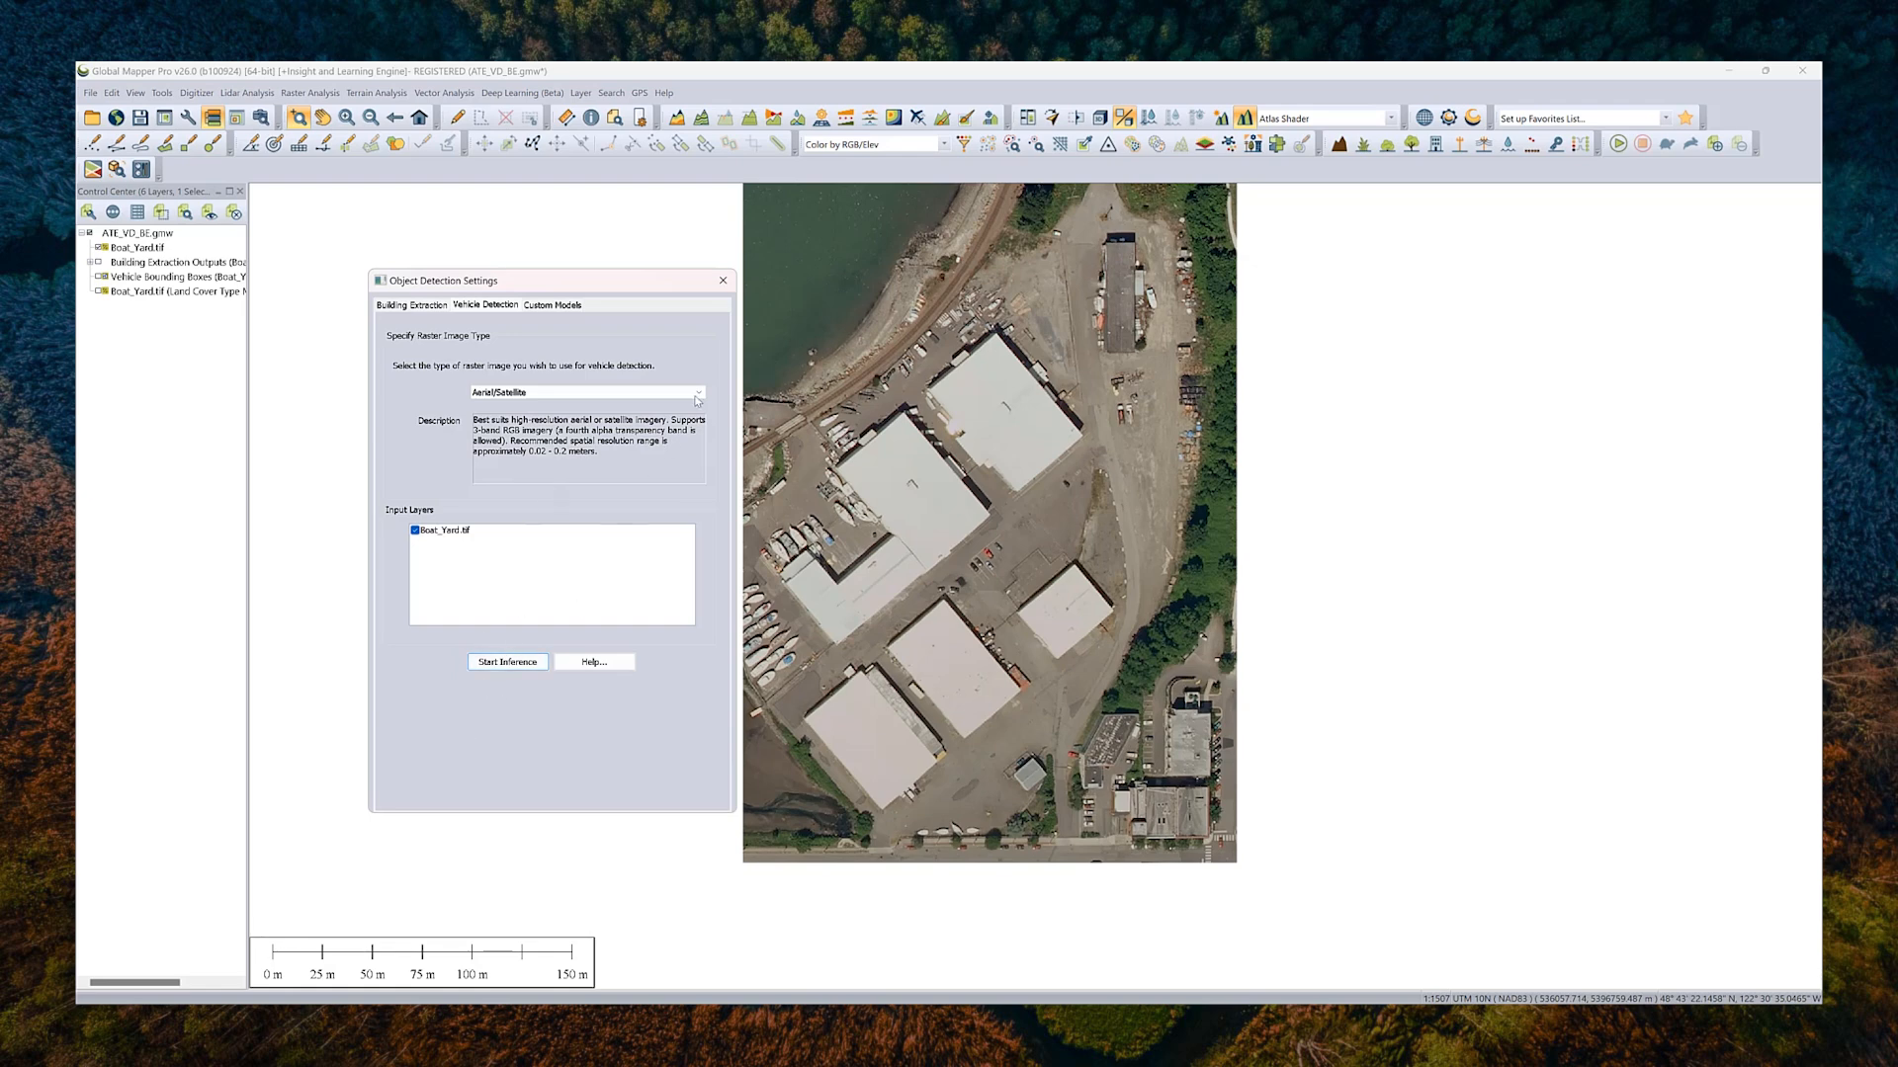
# Step: Run vehicle detection on Boat_Yard.tif with Aerial/Satellite as the image type
pyautogui.click(696, 393)
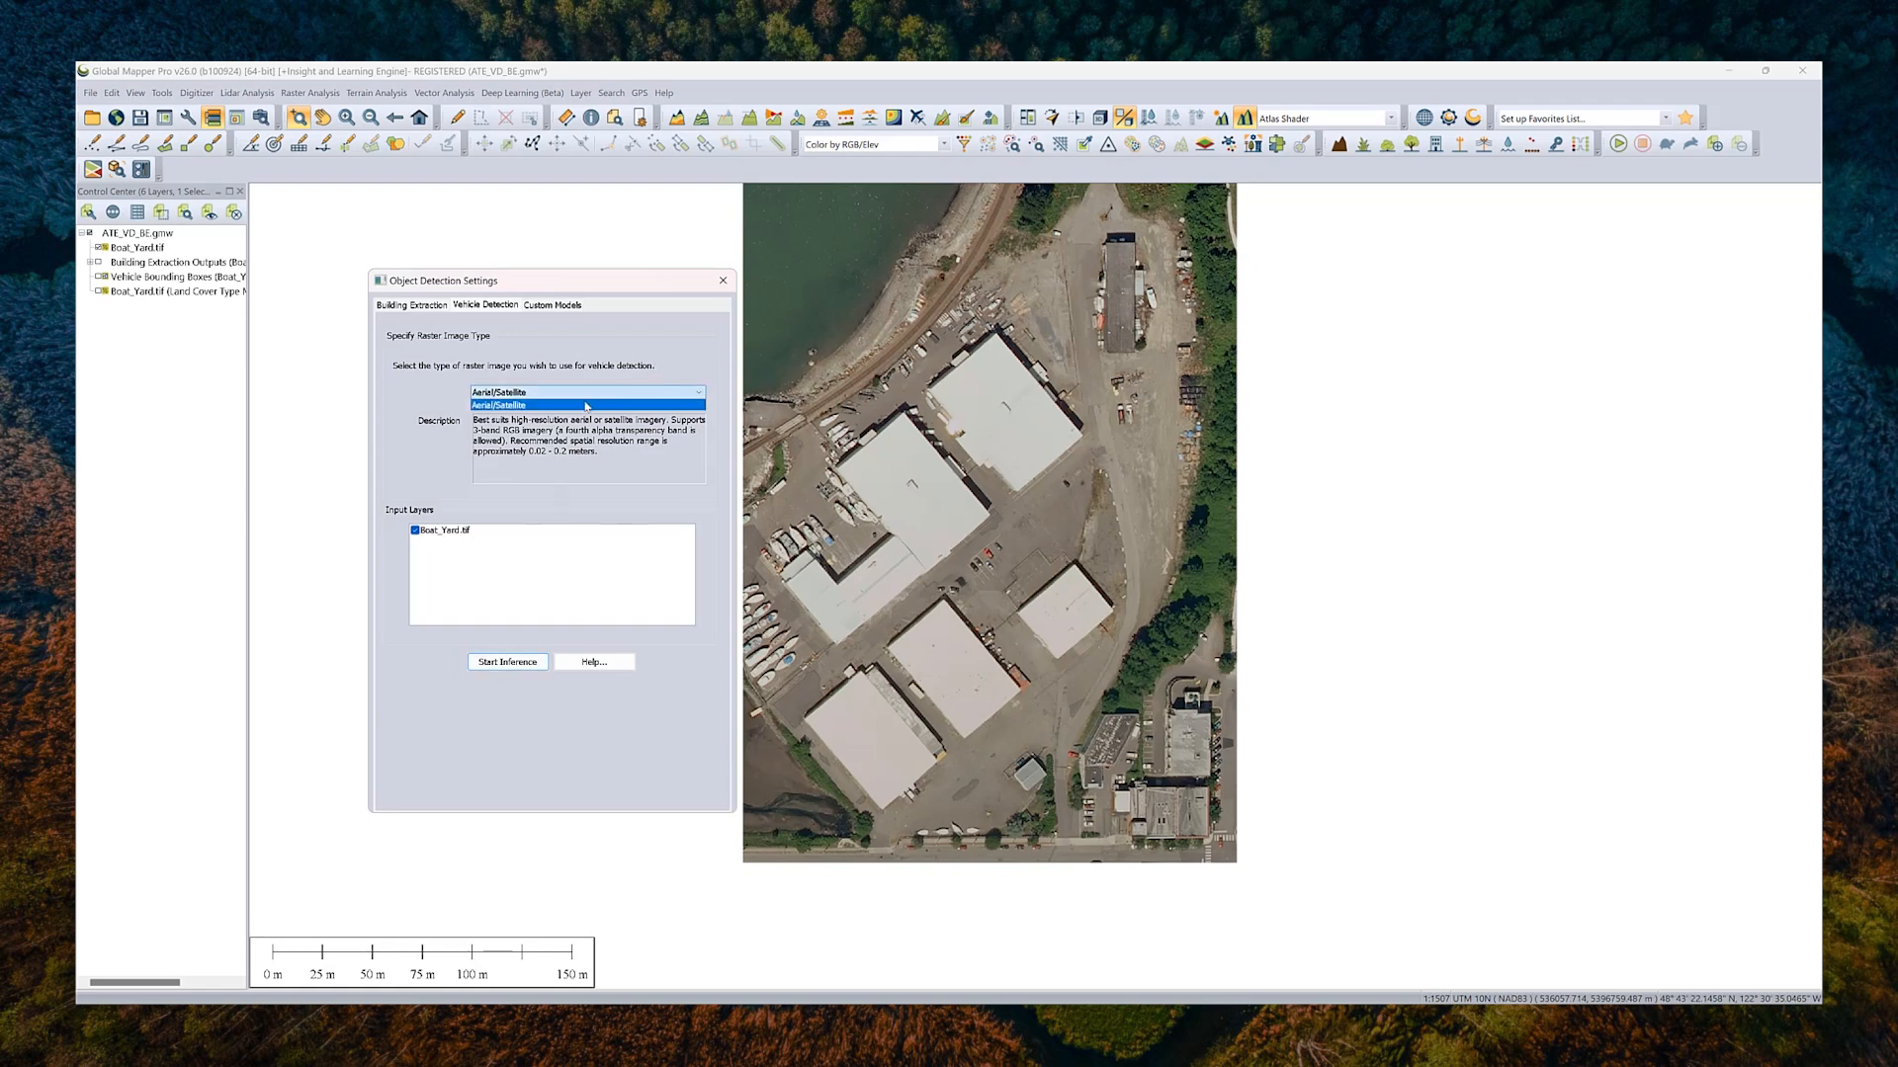
pyautogui.click(584, 404)
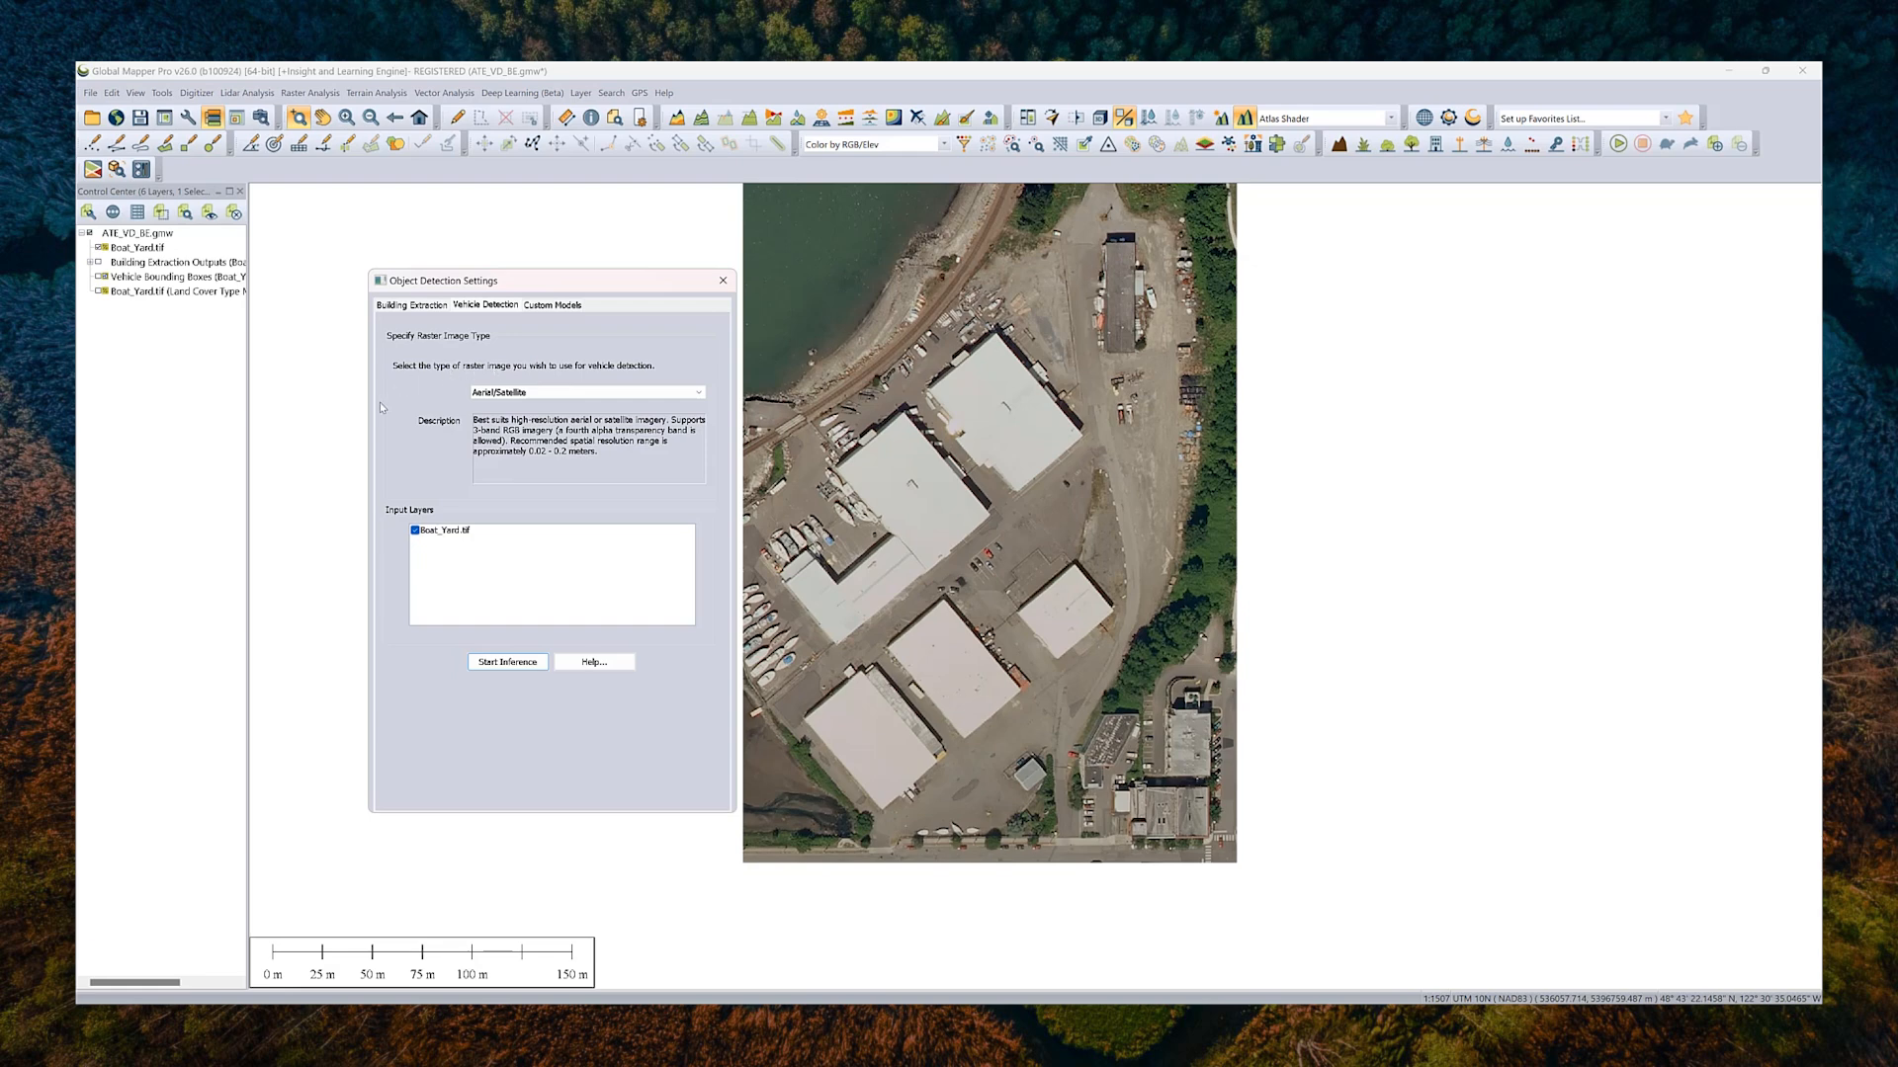
pyautogui.moveTo(393, 777)
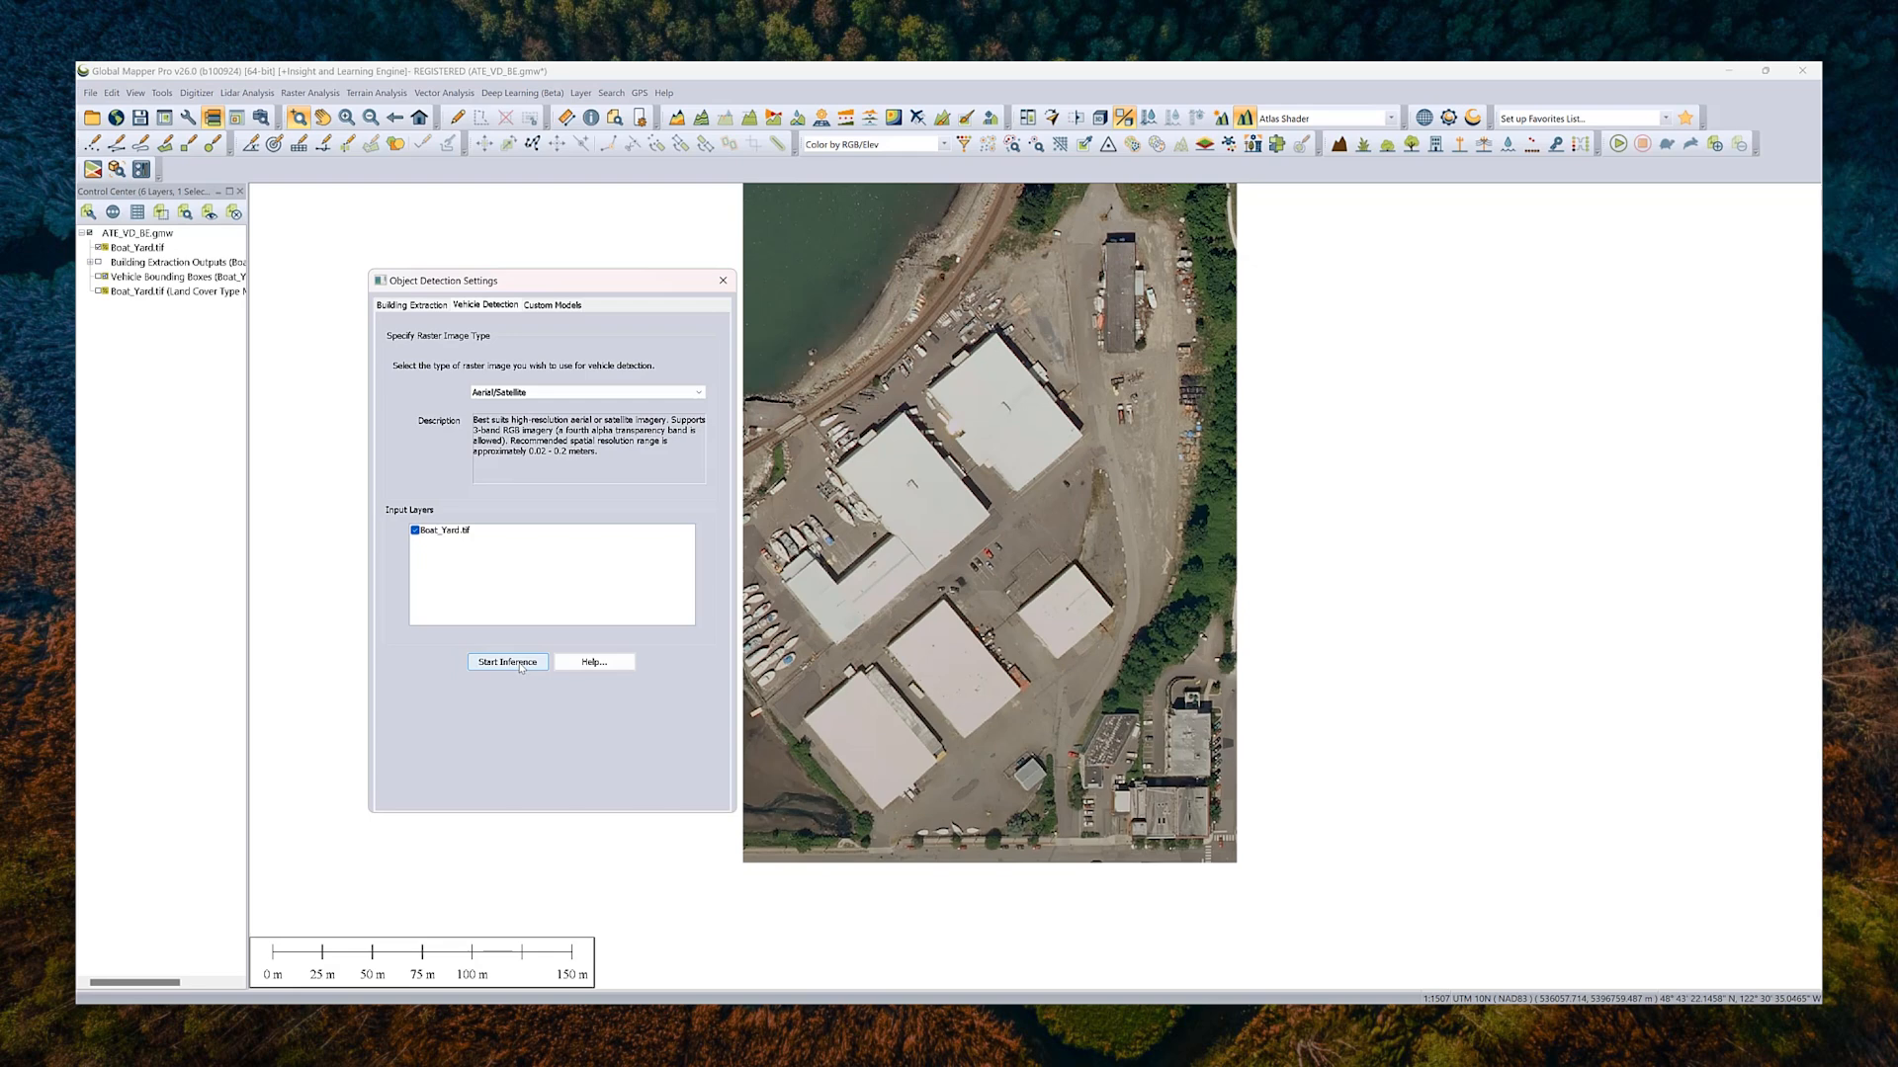
pyautogui.click(506, 662)
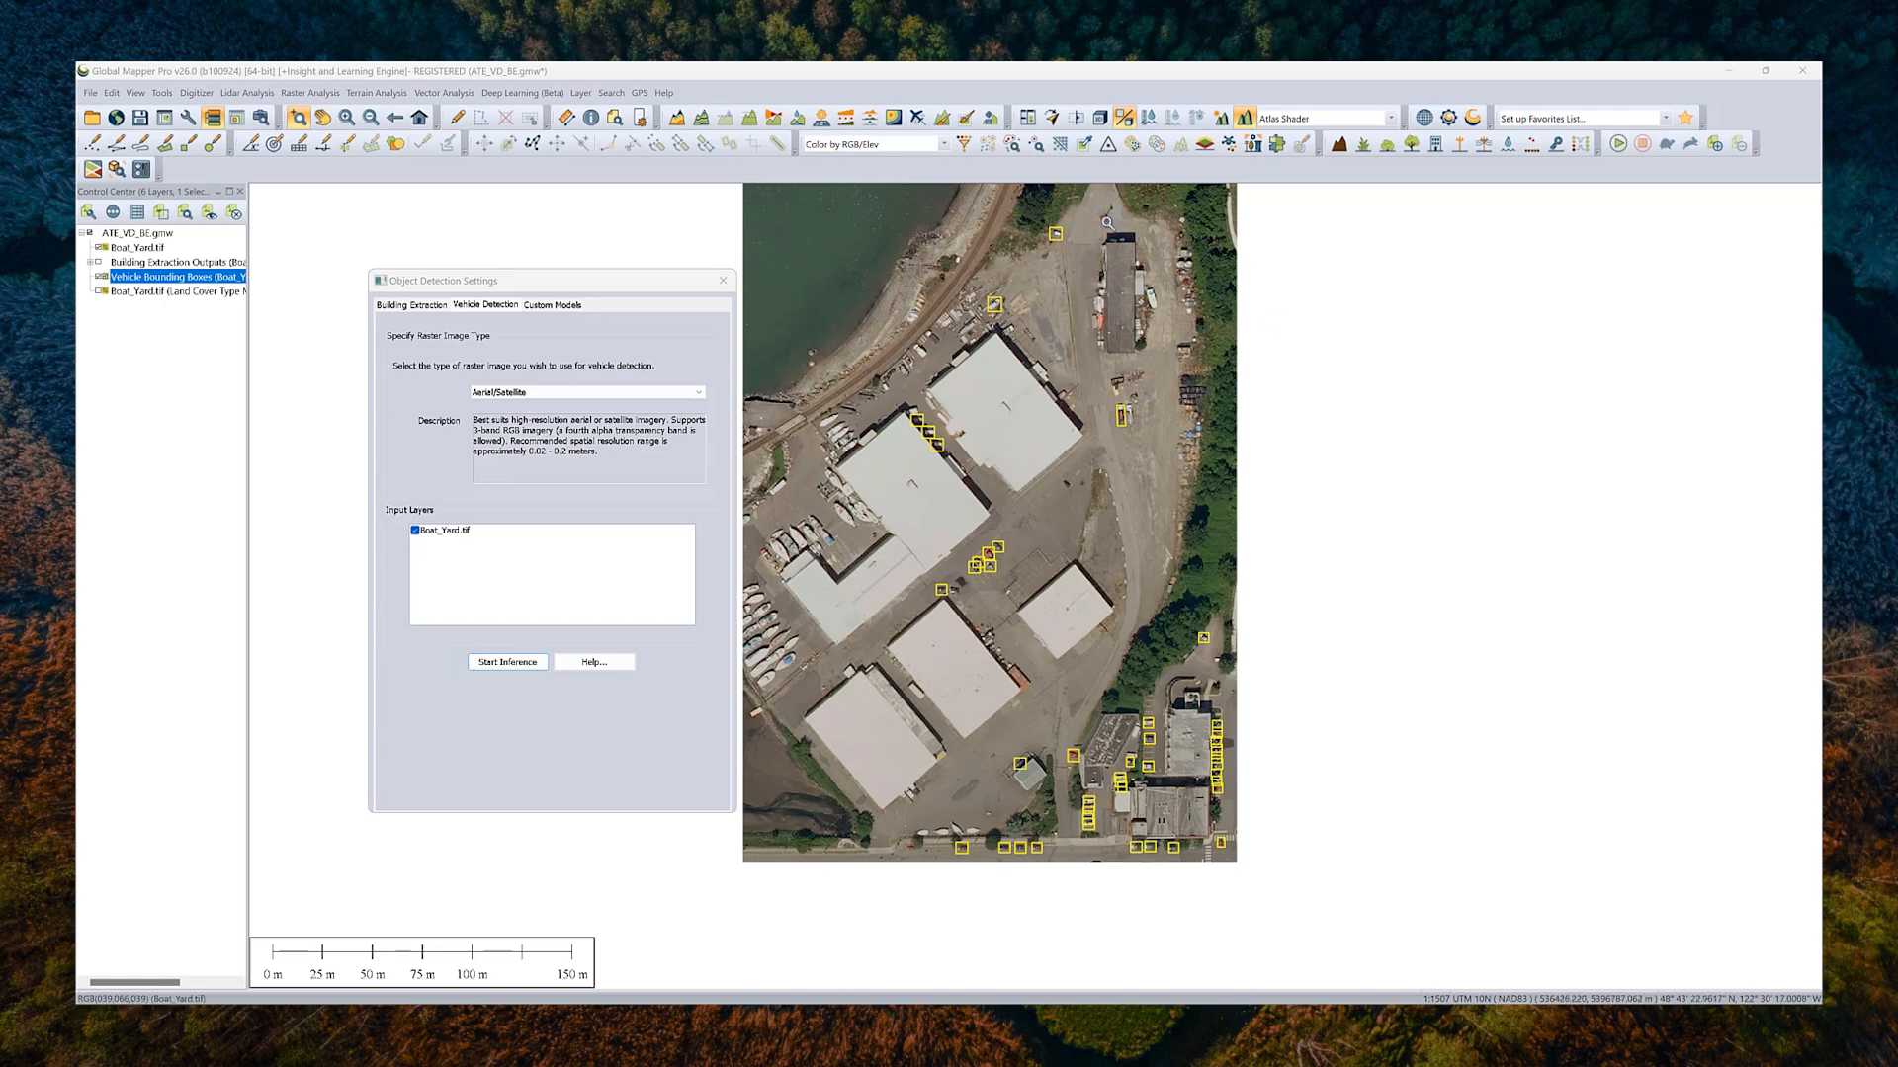
pyautogui.moveTo(1187, 856)
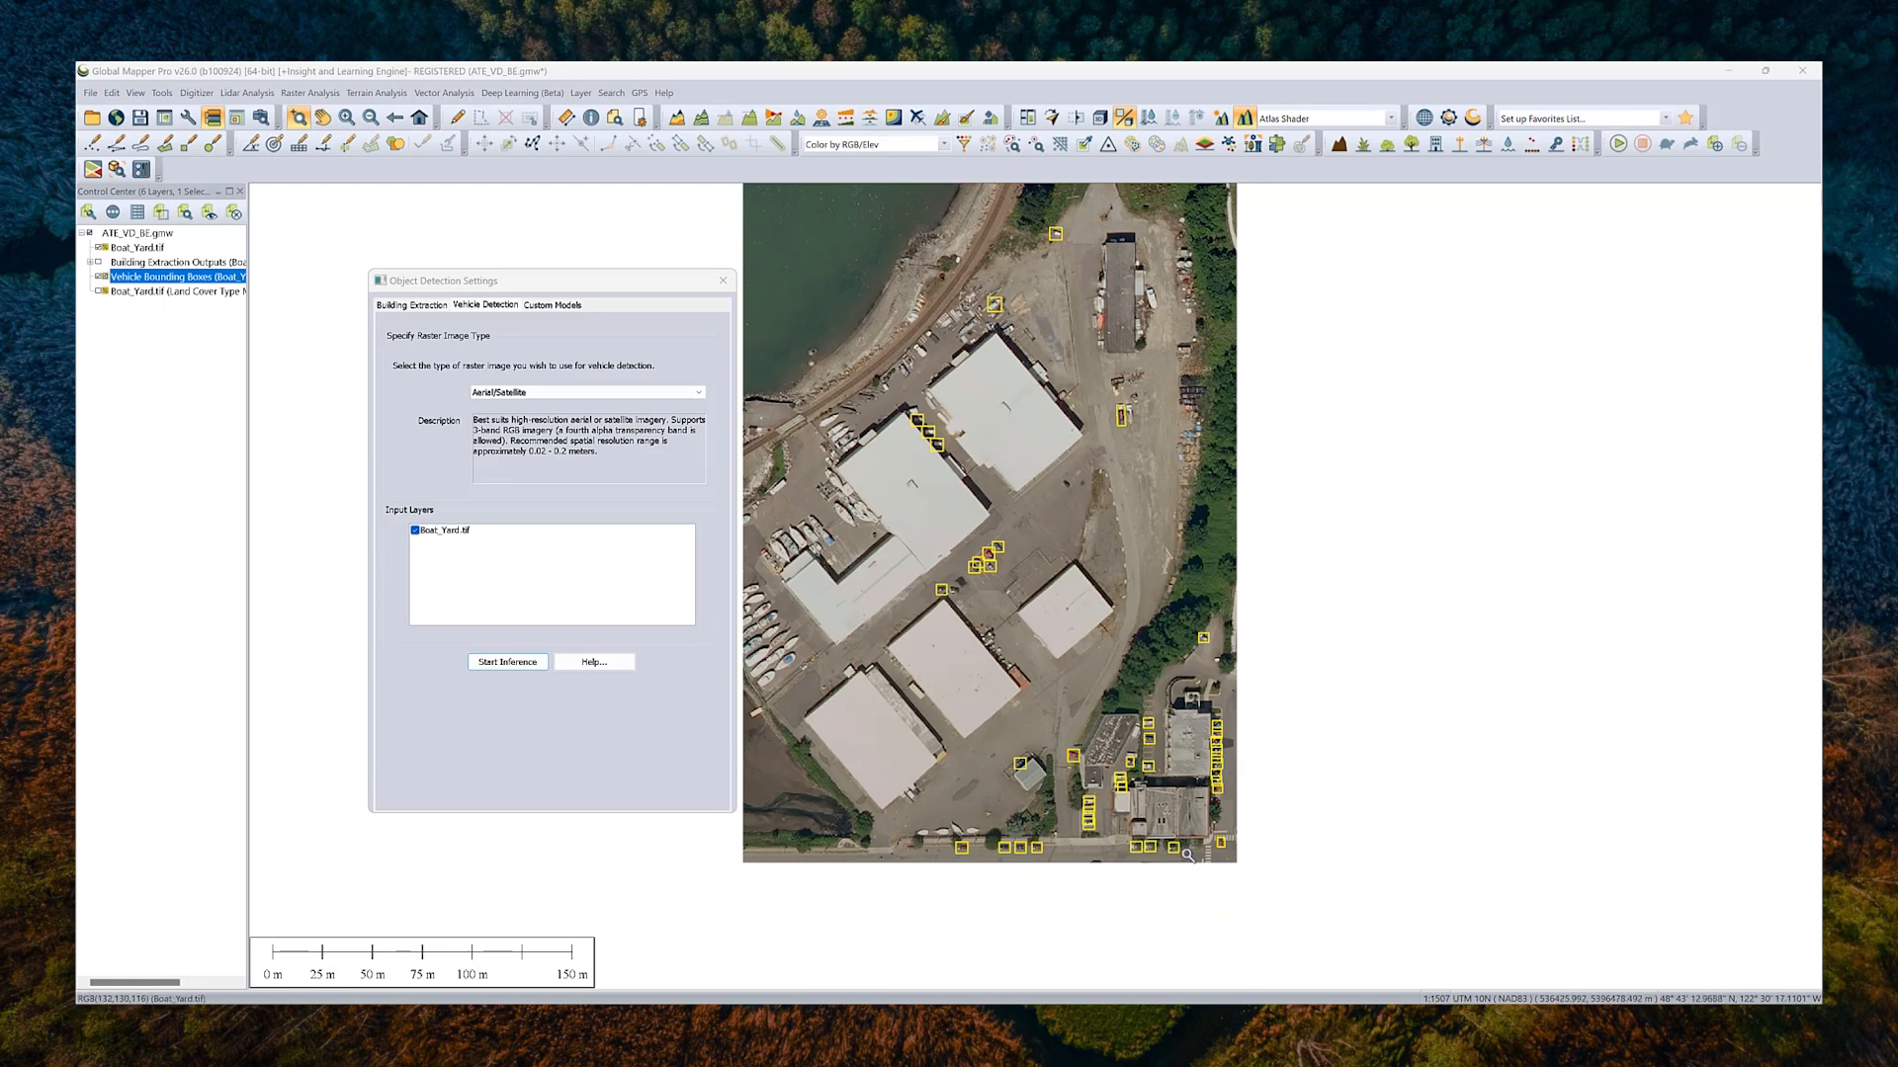
# Step: Zoom in to inspect the vehicle bounding boxes on the Boat_Yard image
pyautogui.scroll(3)
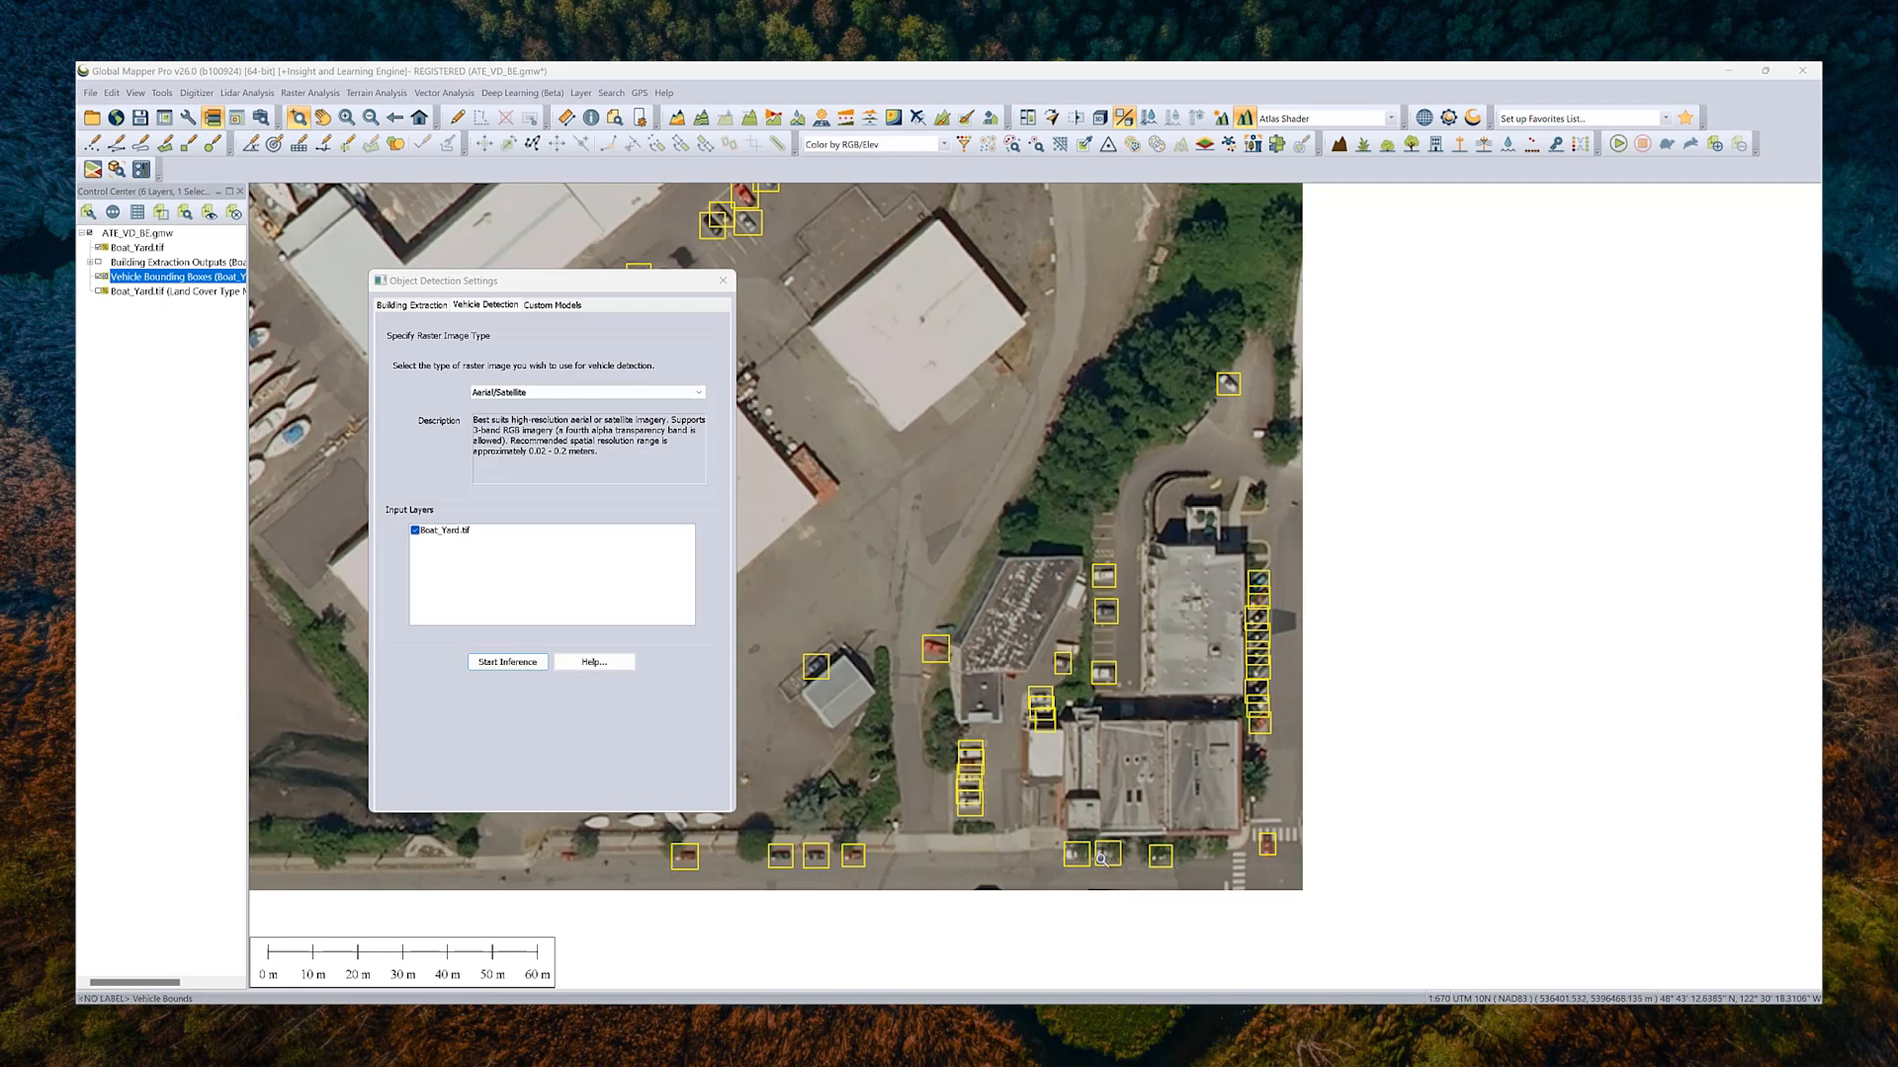
pyautogui.moveTo(661, 880)
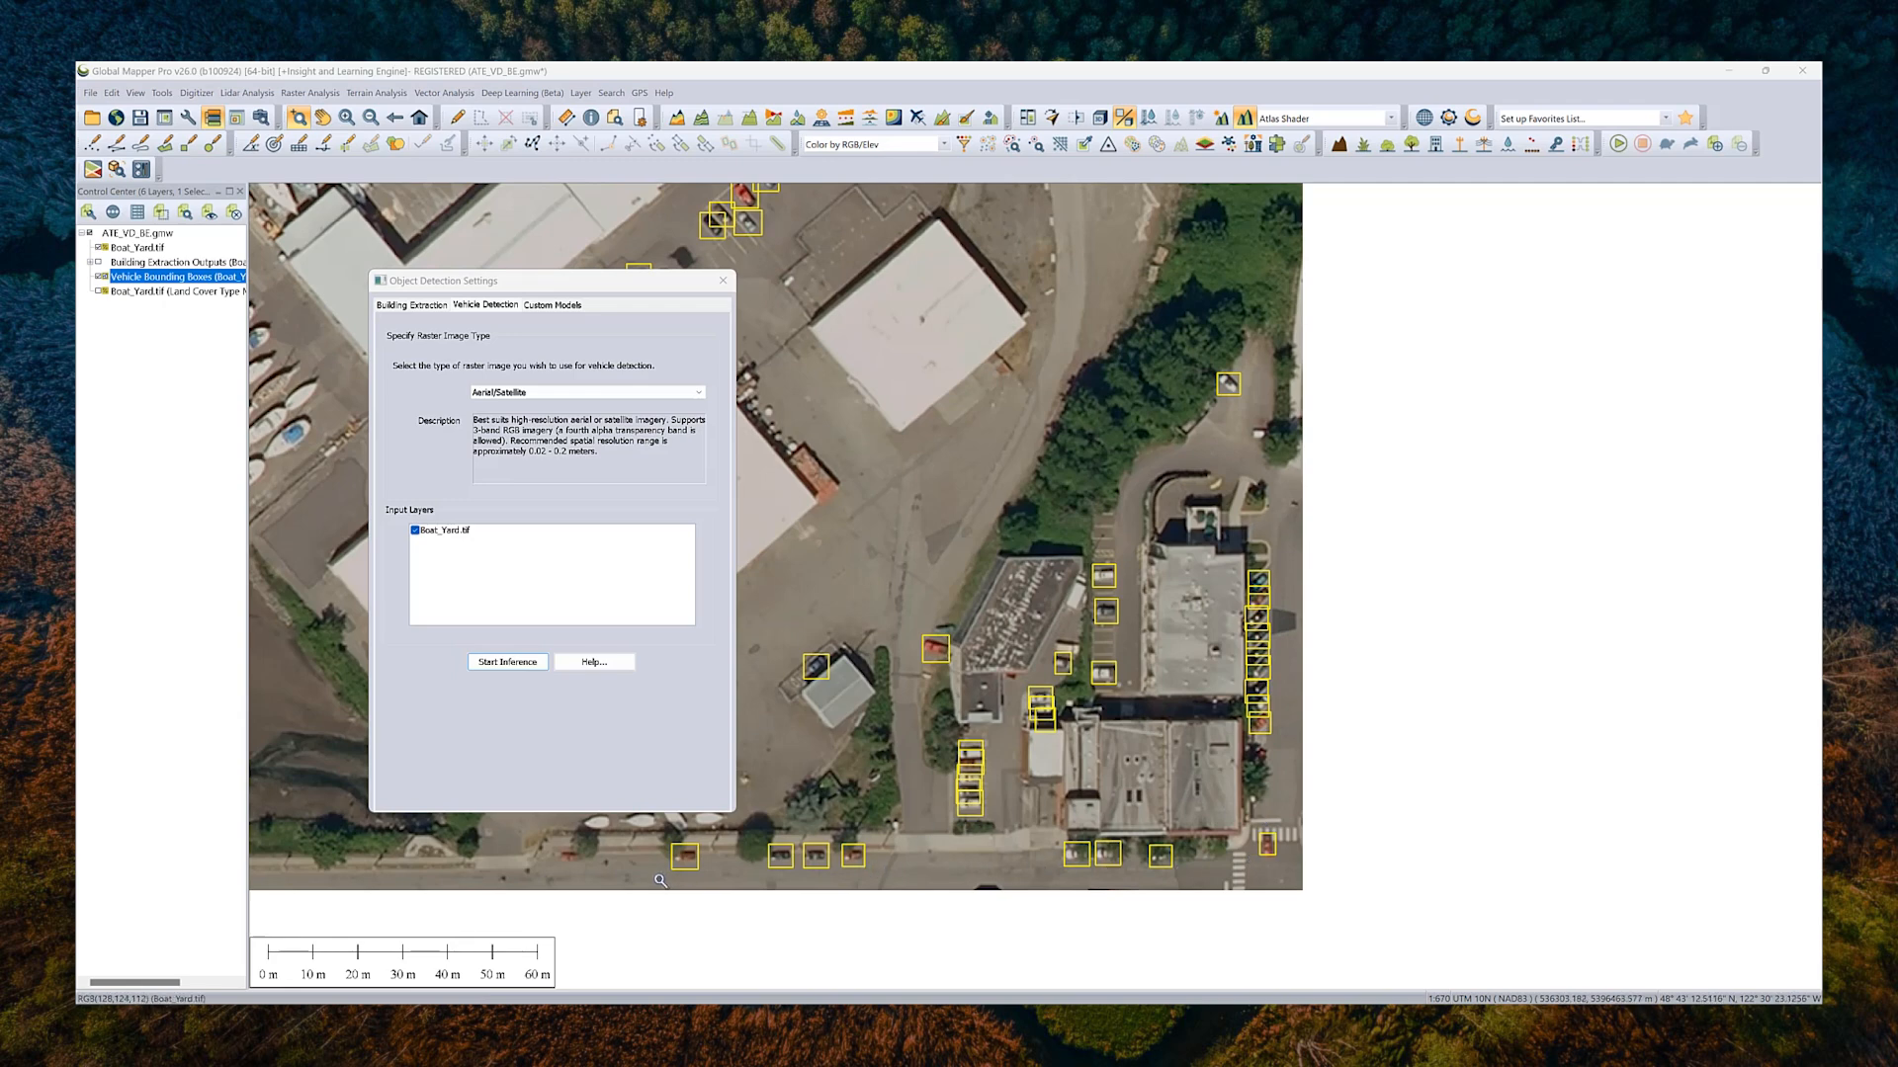
pyautogui.moveTo(1043, 575)
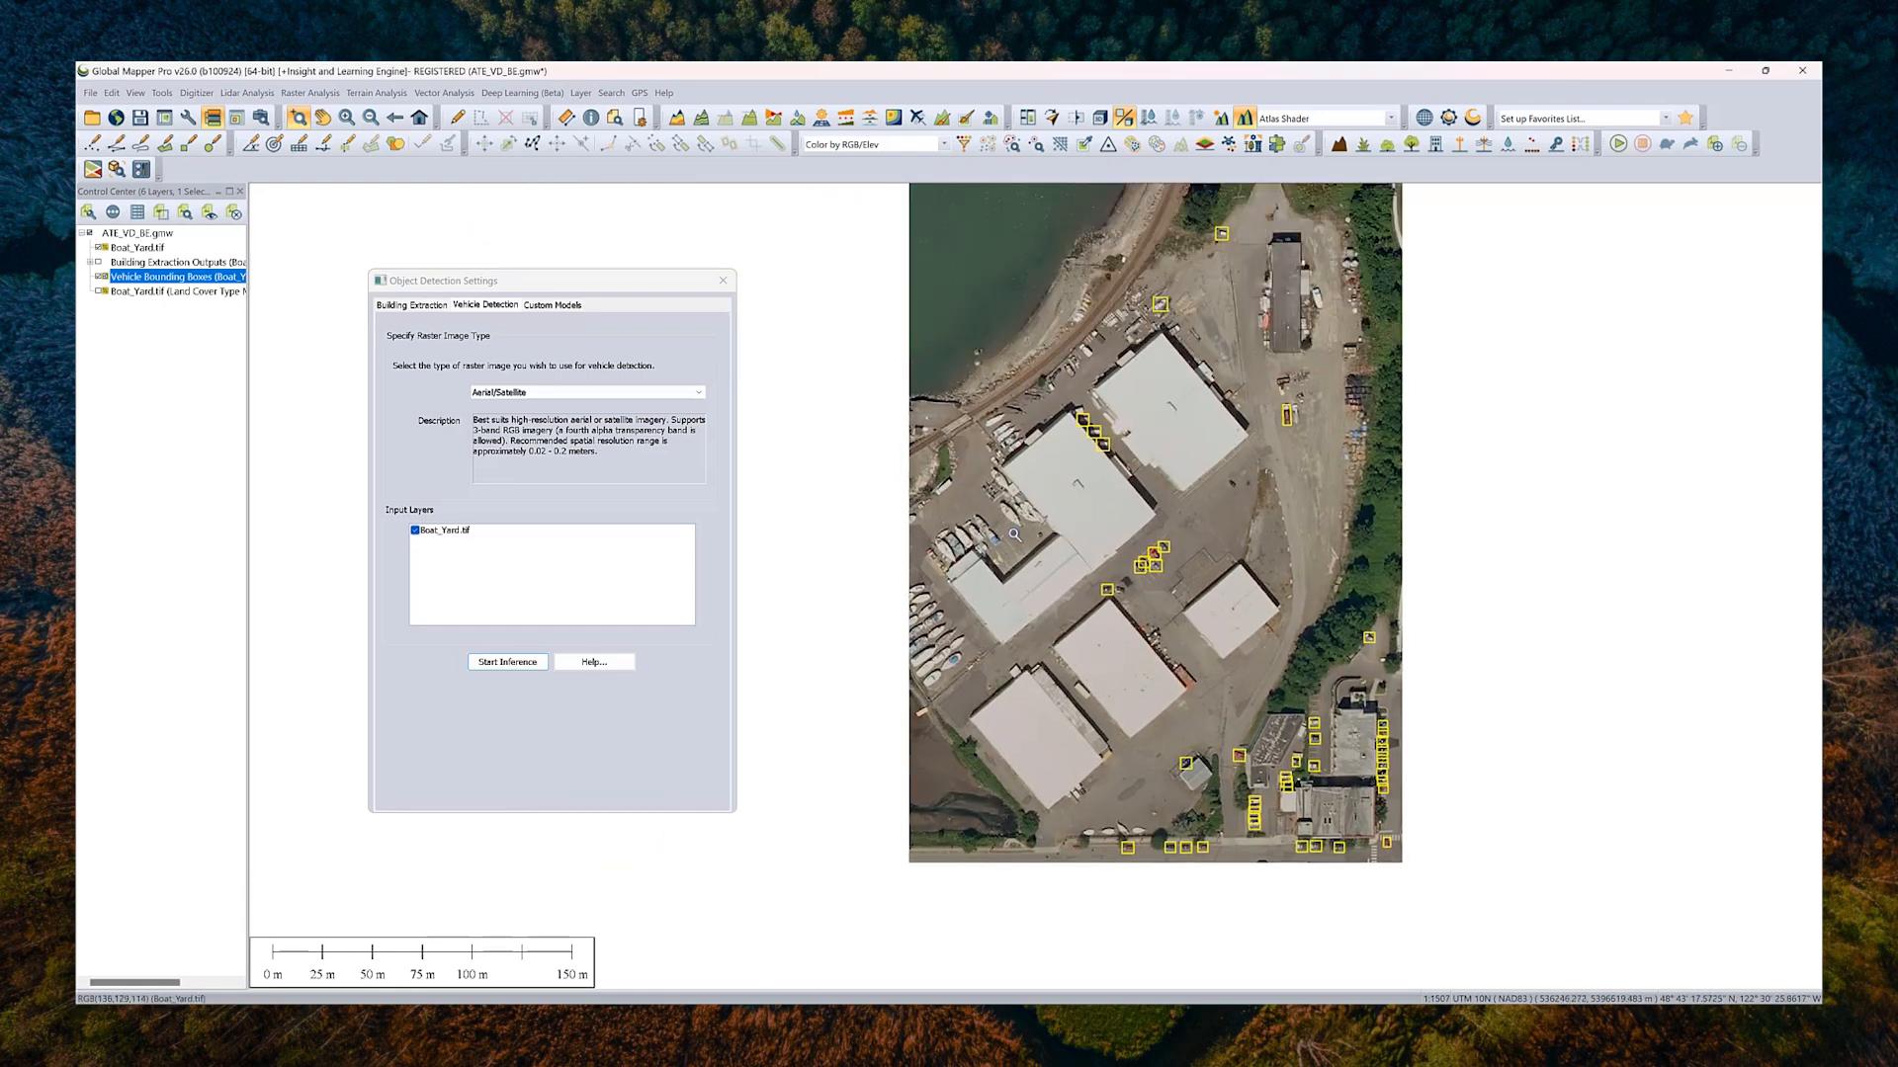
pyautogui.moveTo(938, 672)
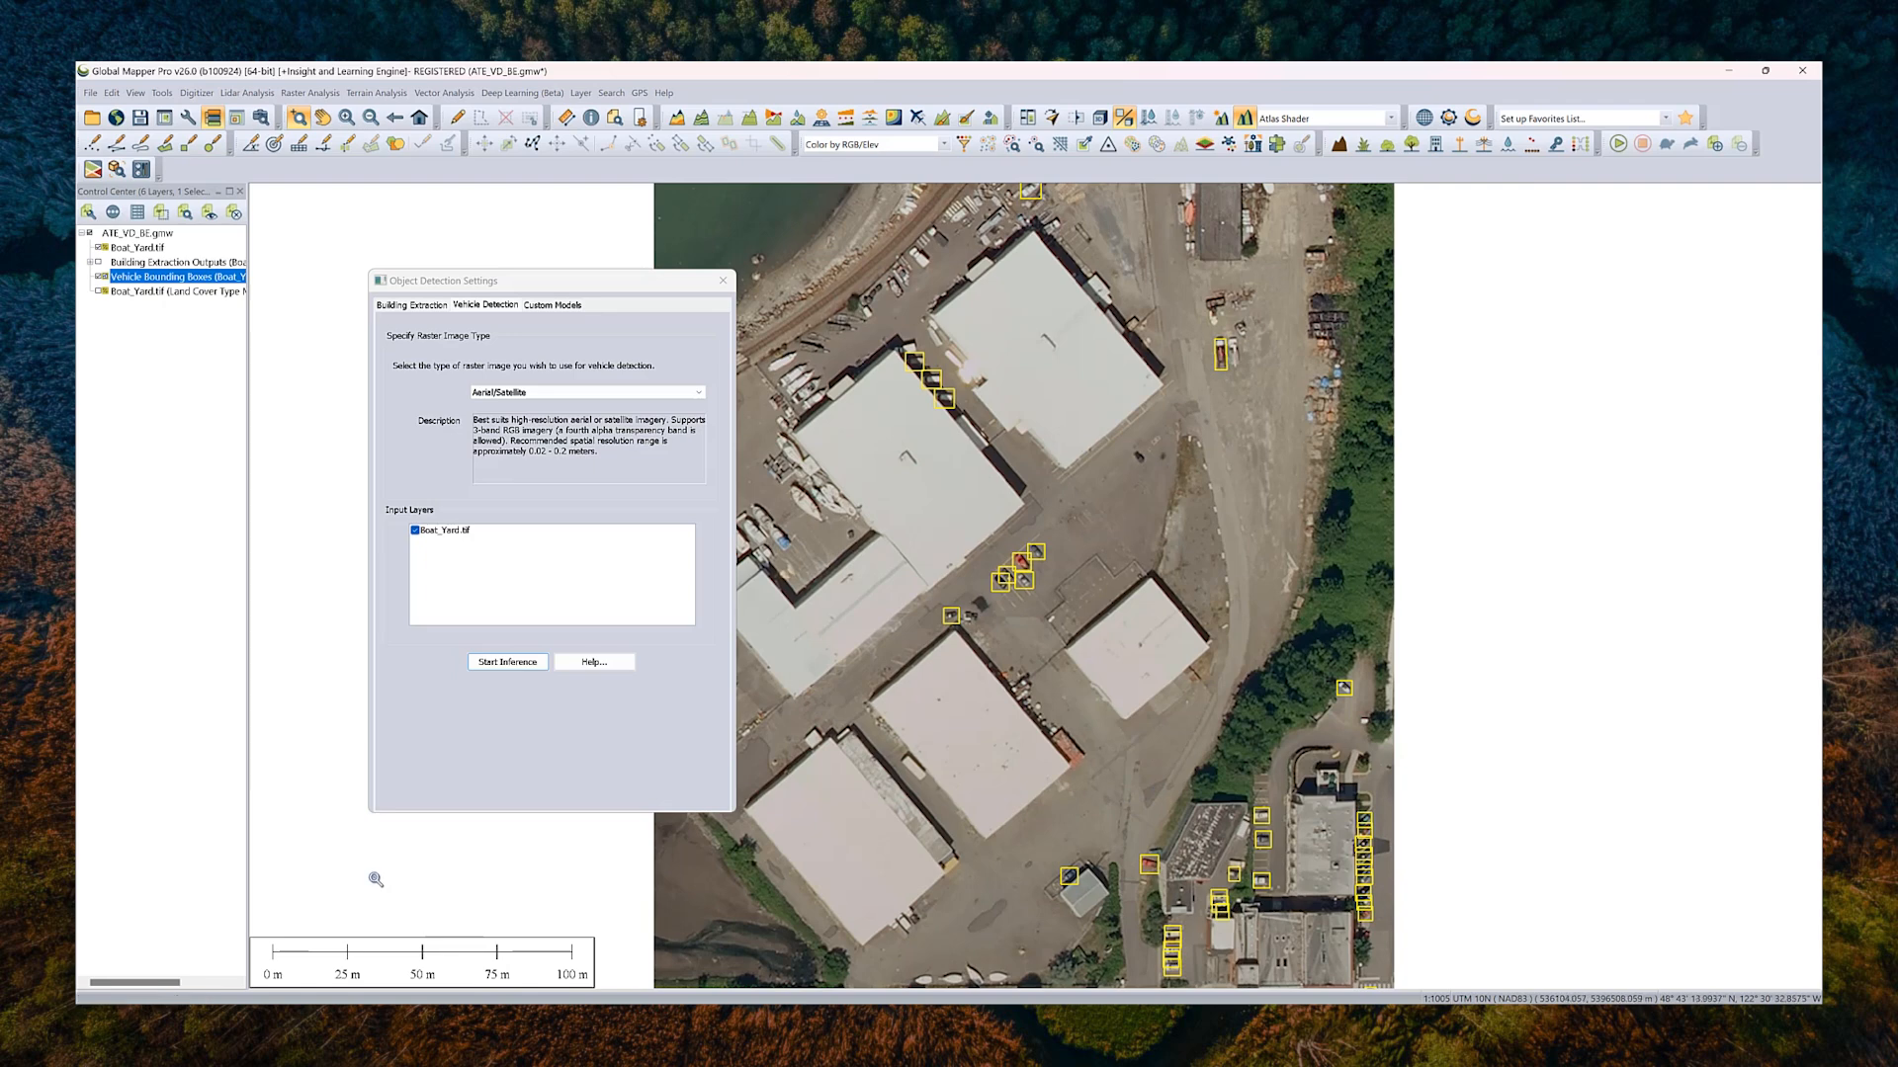
pyautogui.moveTo(1305, 832)
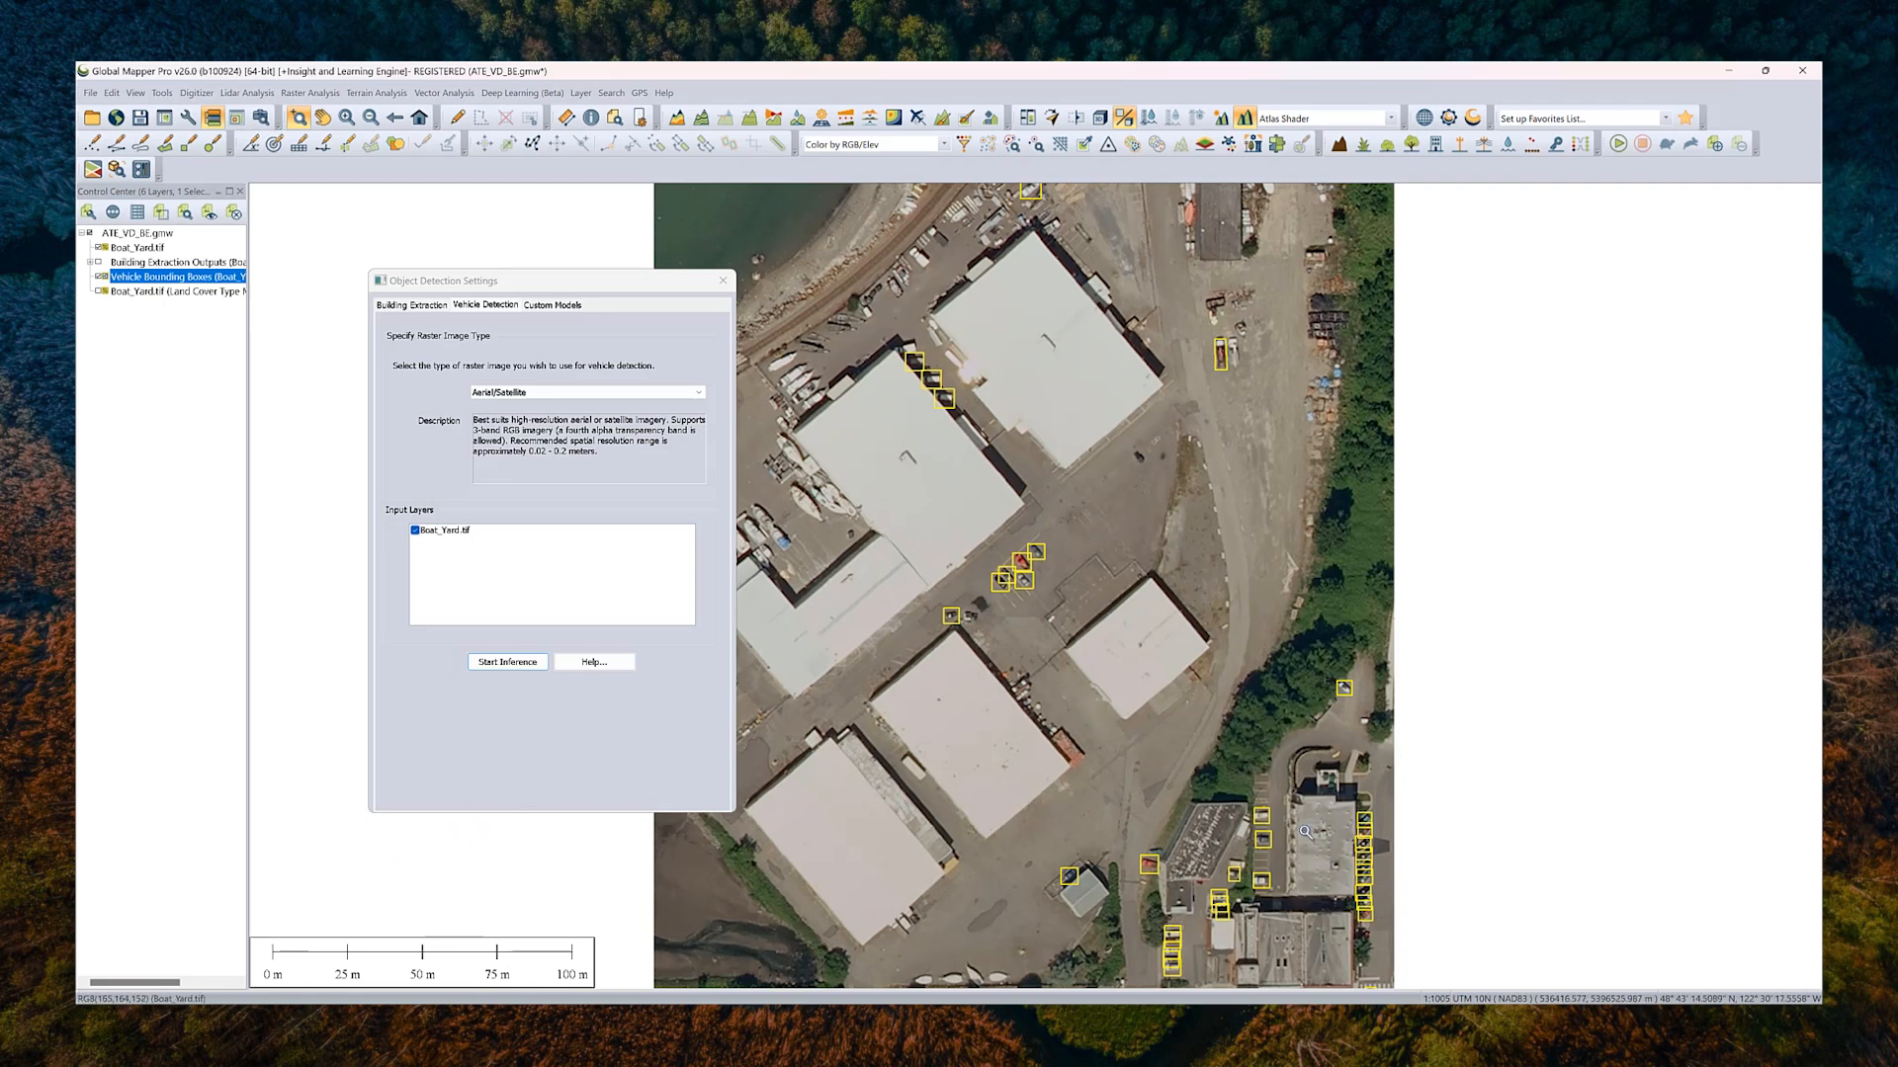
pyautogui.moveTo(1267, 814)
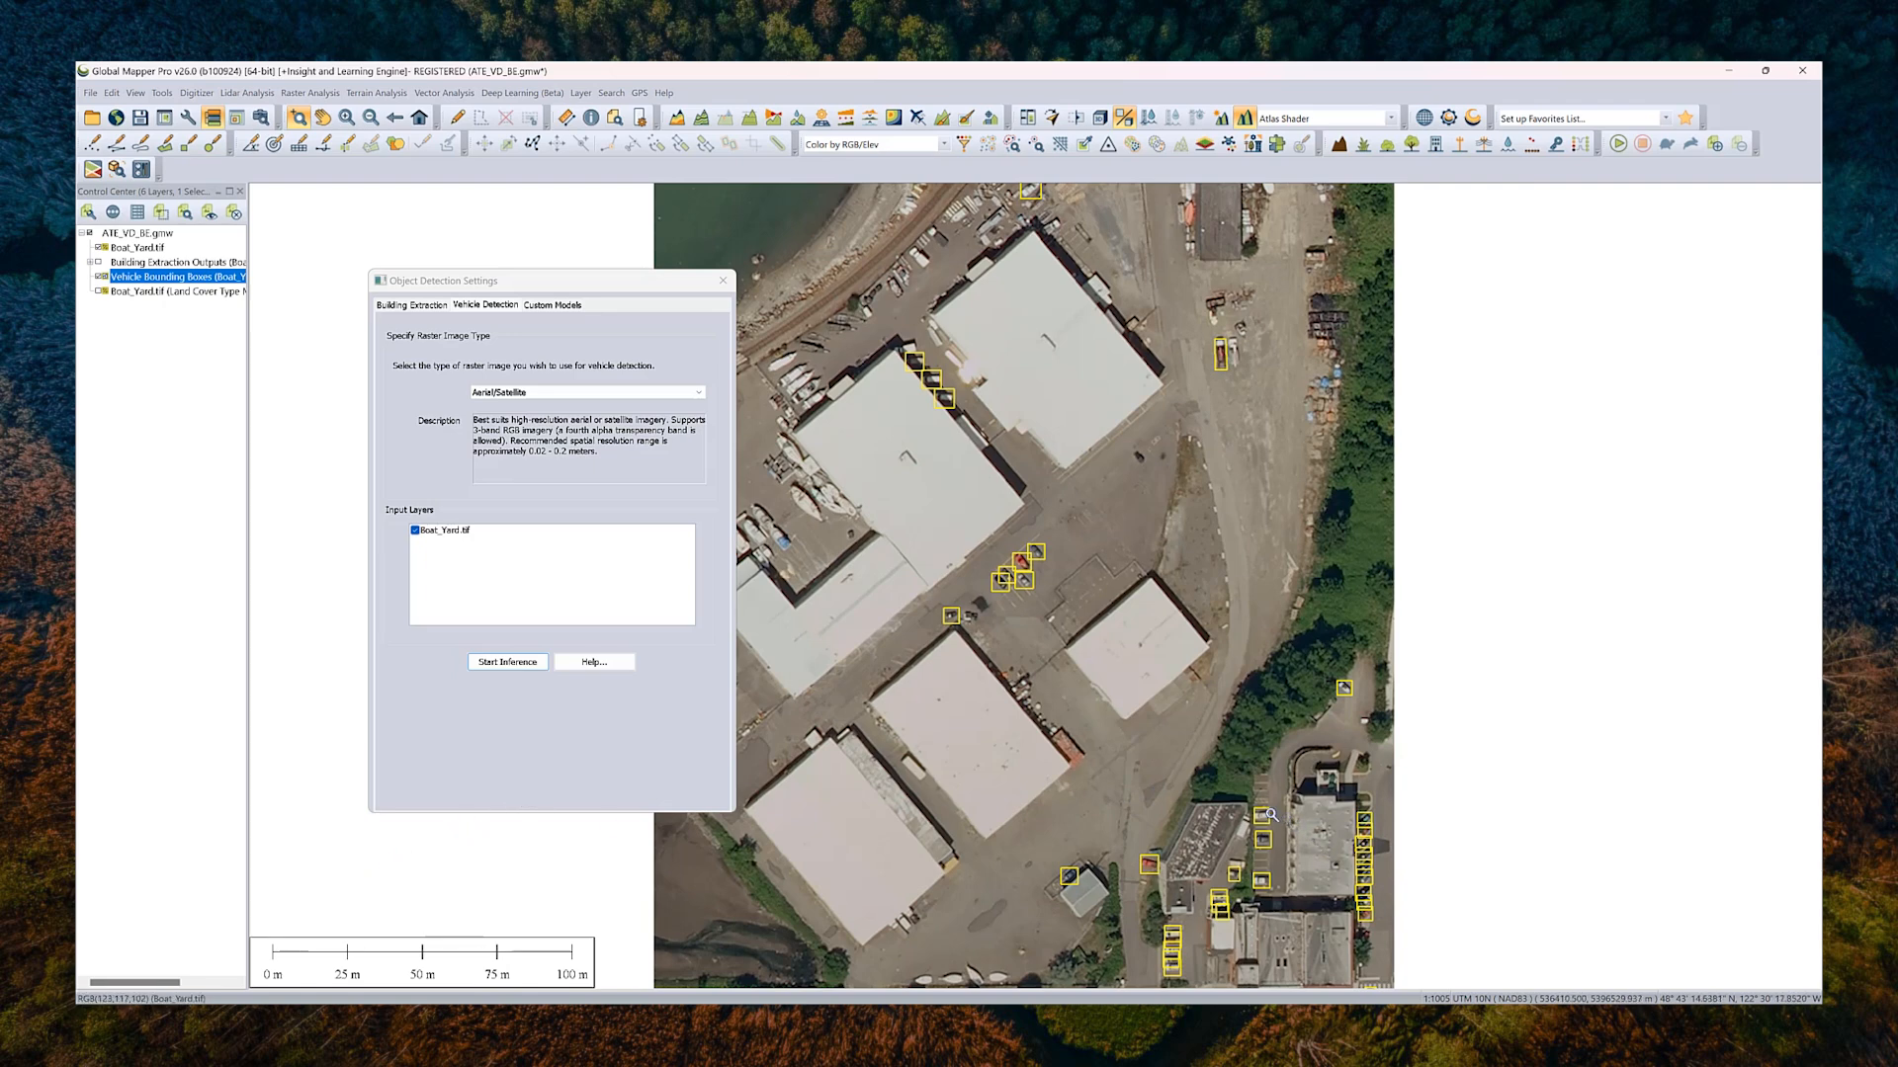
pyautogui.moveTo(332, 717)
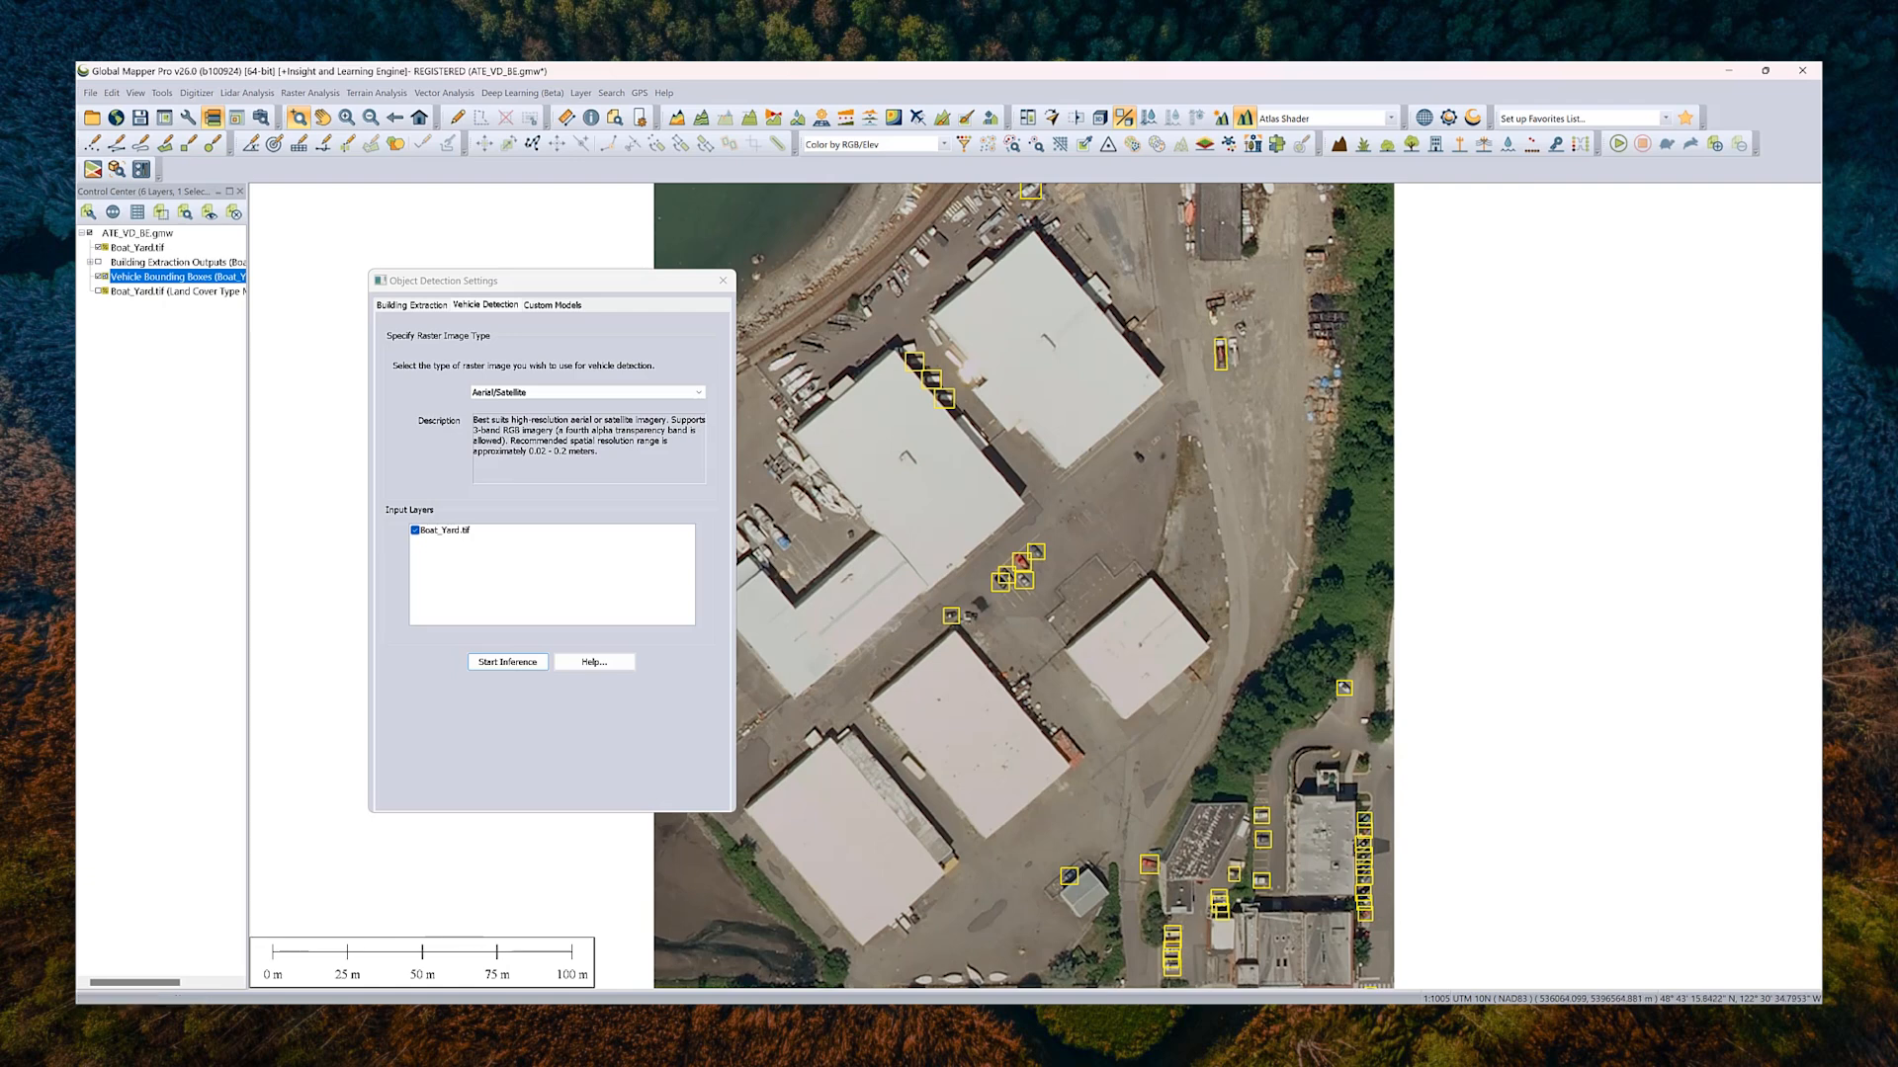
pyautogui.moveTo(927, 798)
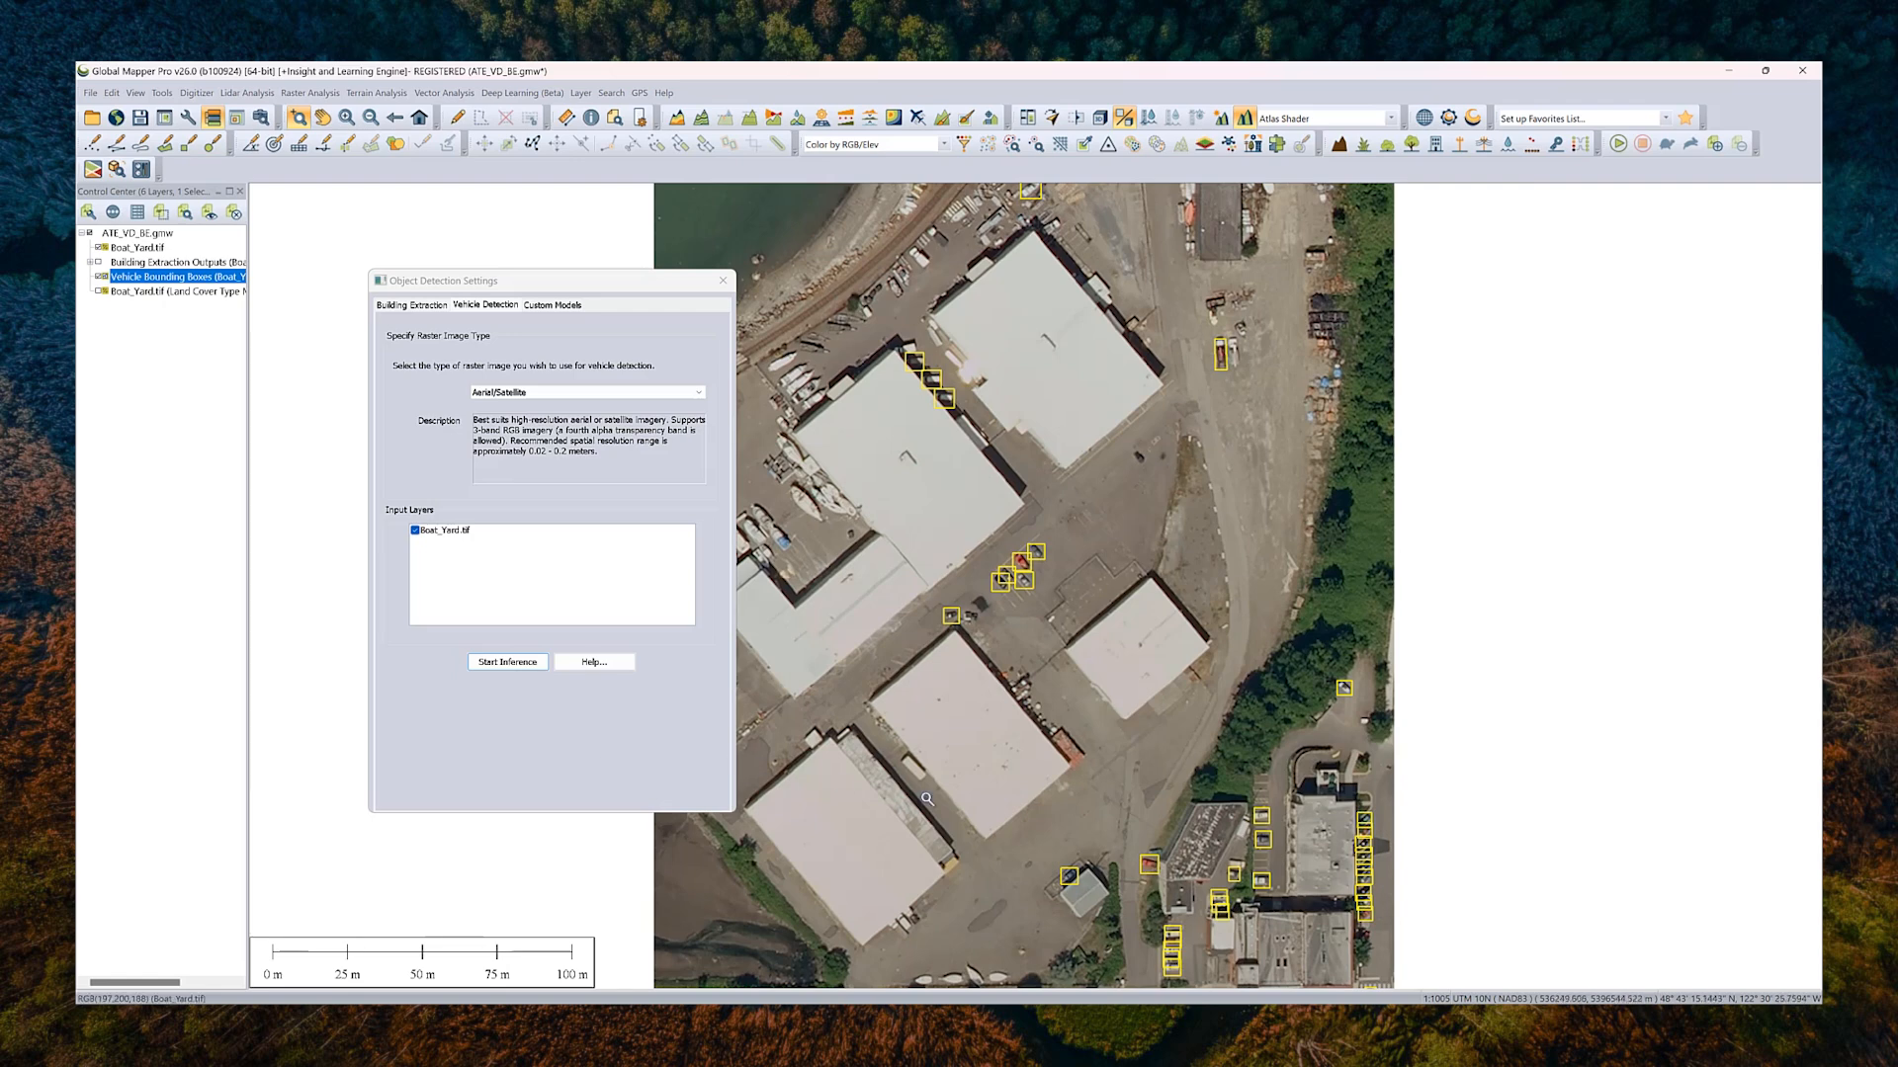
pyautogui.moveTo(1065, 862)
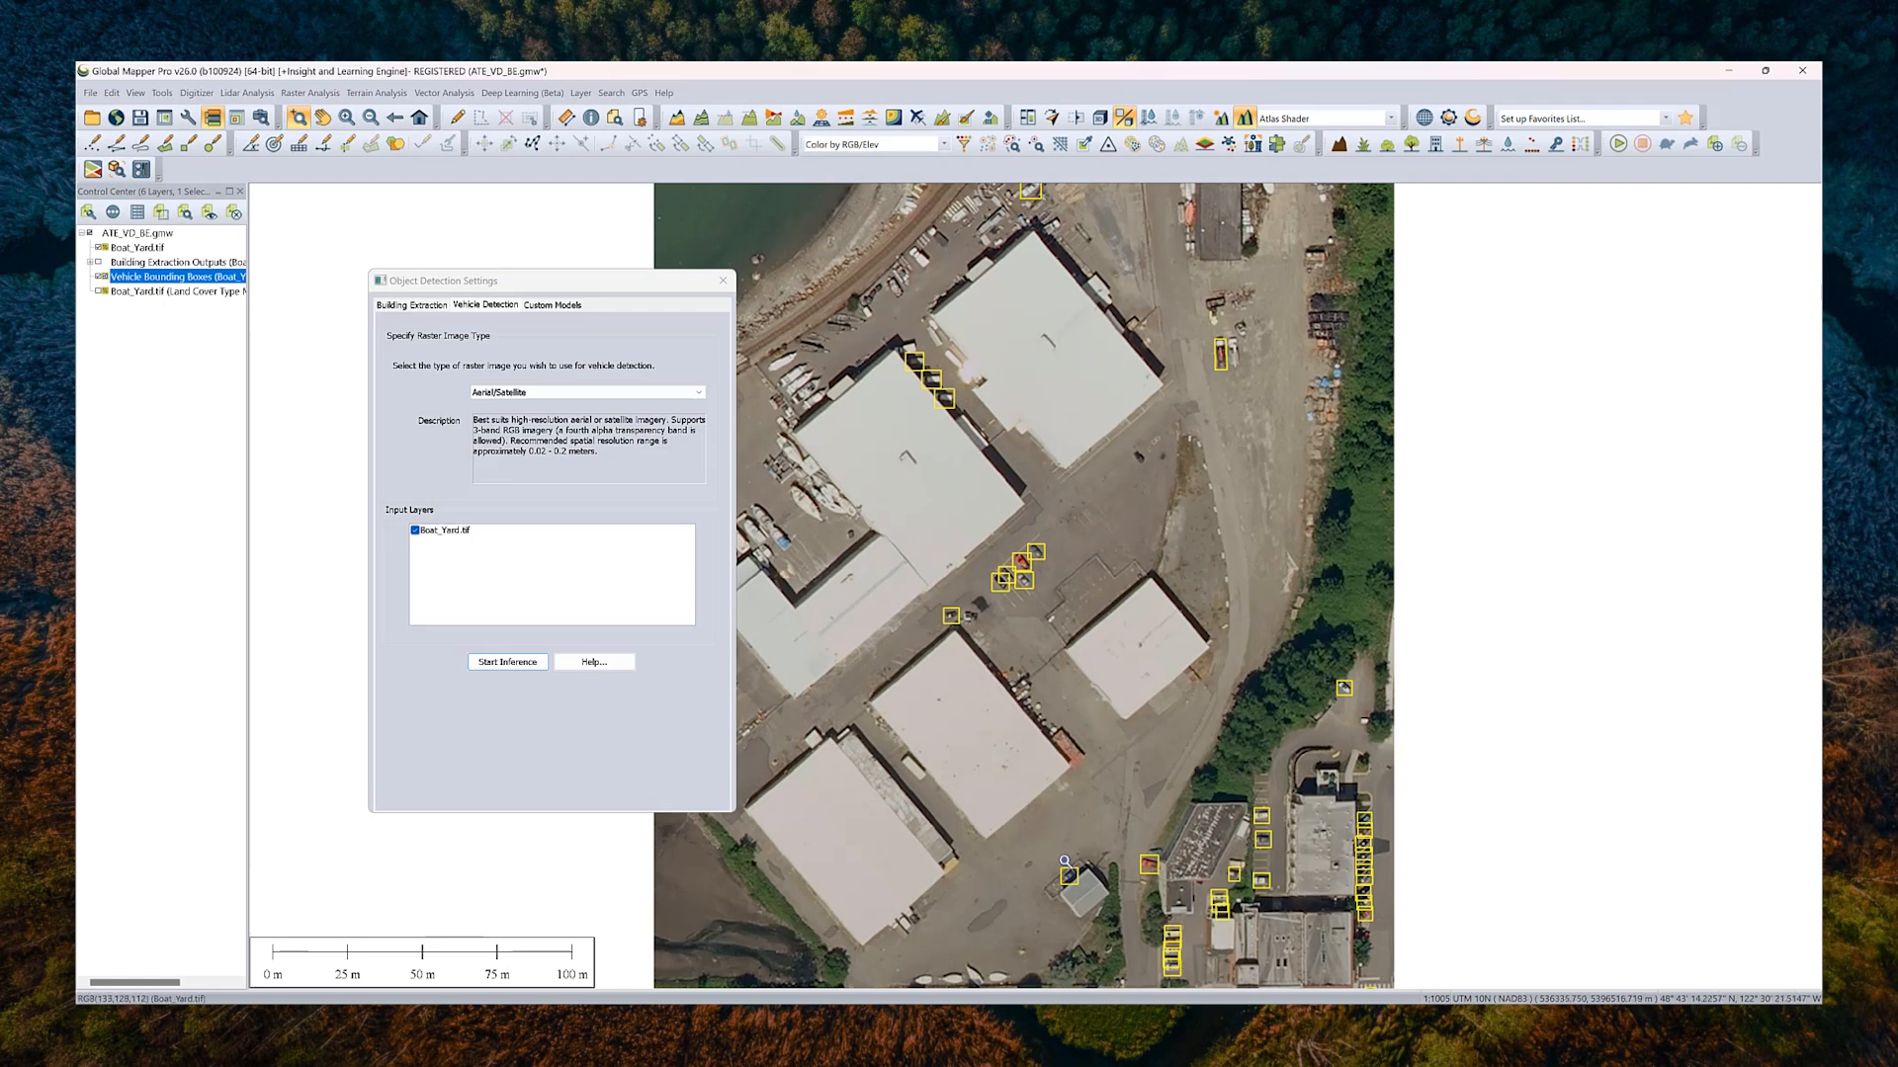
pyautogui.moveTo(1251, 773)
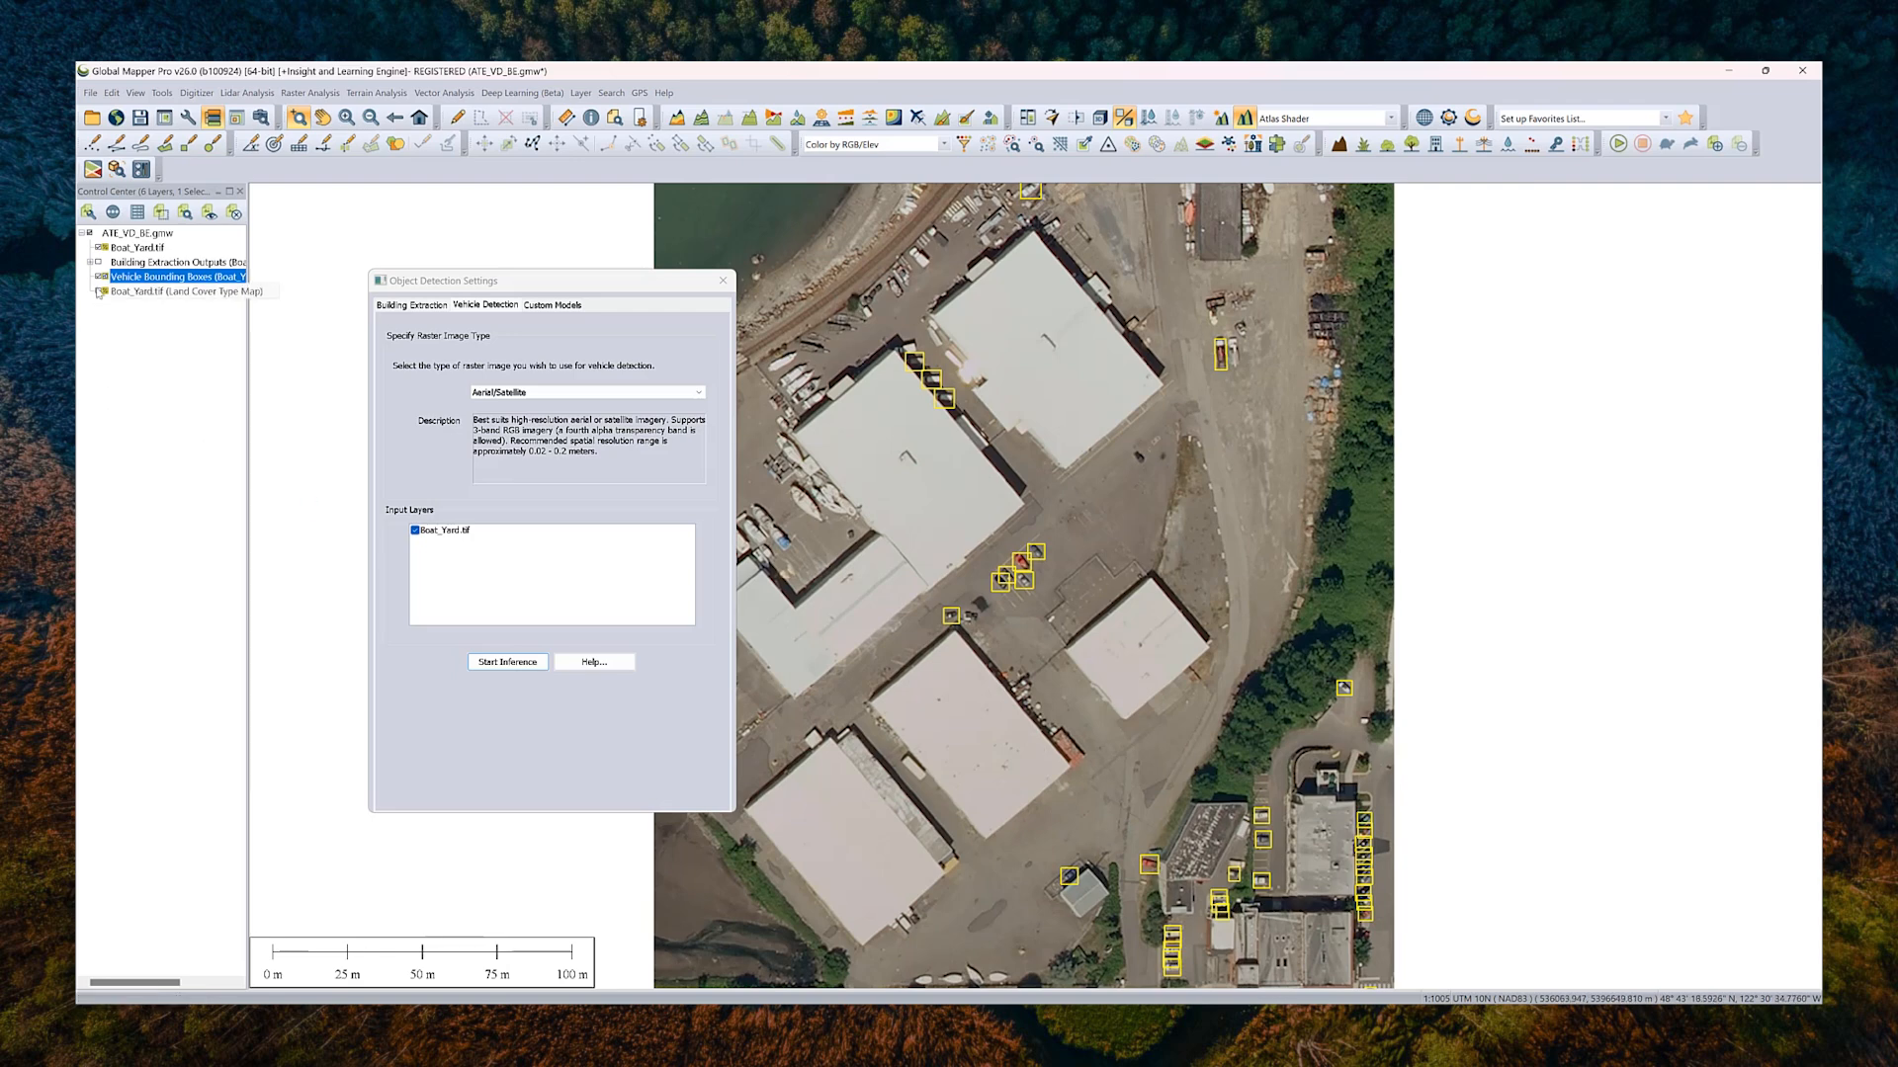
# Step: Expand Building Extraction Outputs and select the Regularized Building Footprint Map layer
pyautogui.click(96, 263)
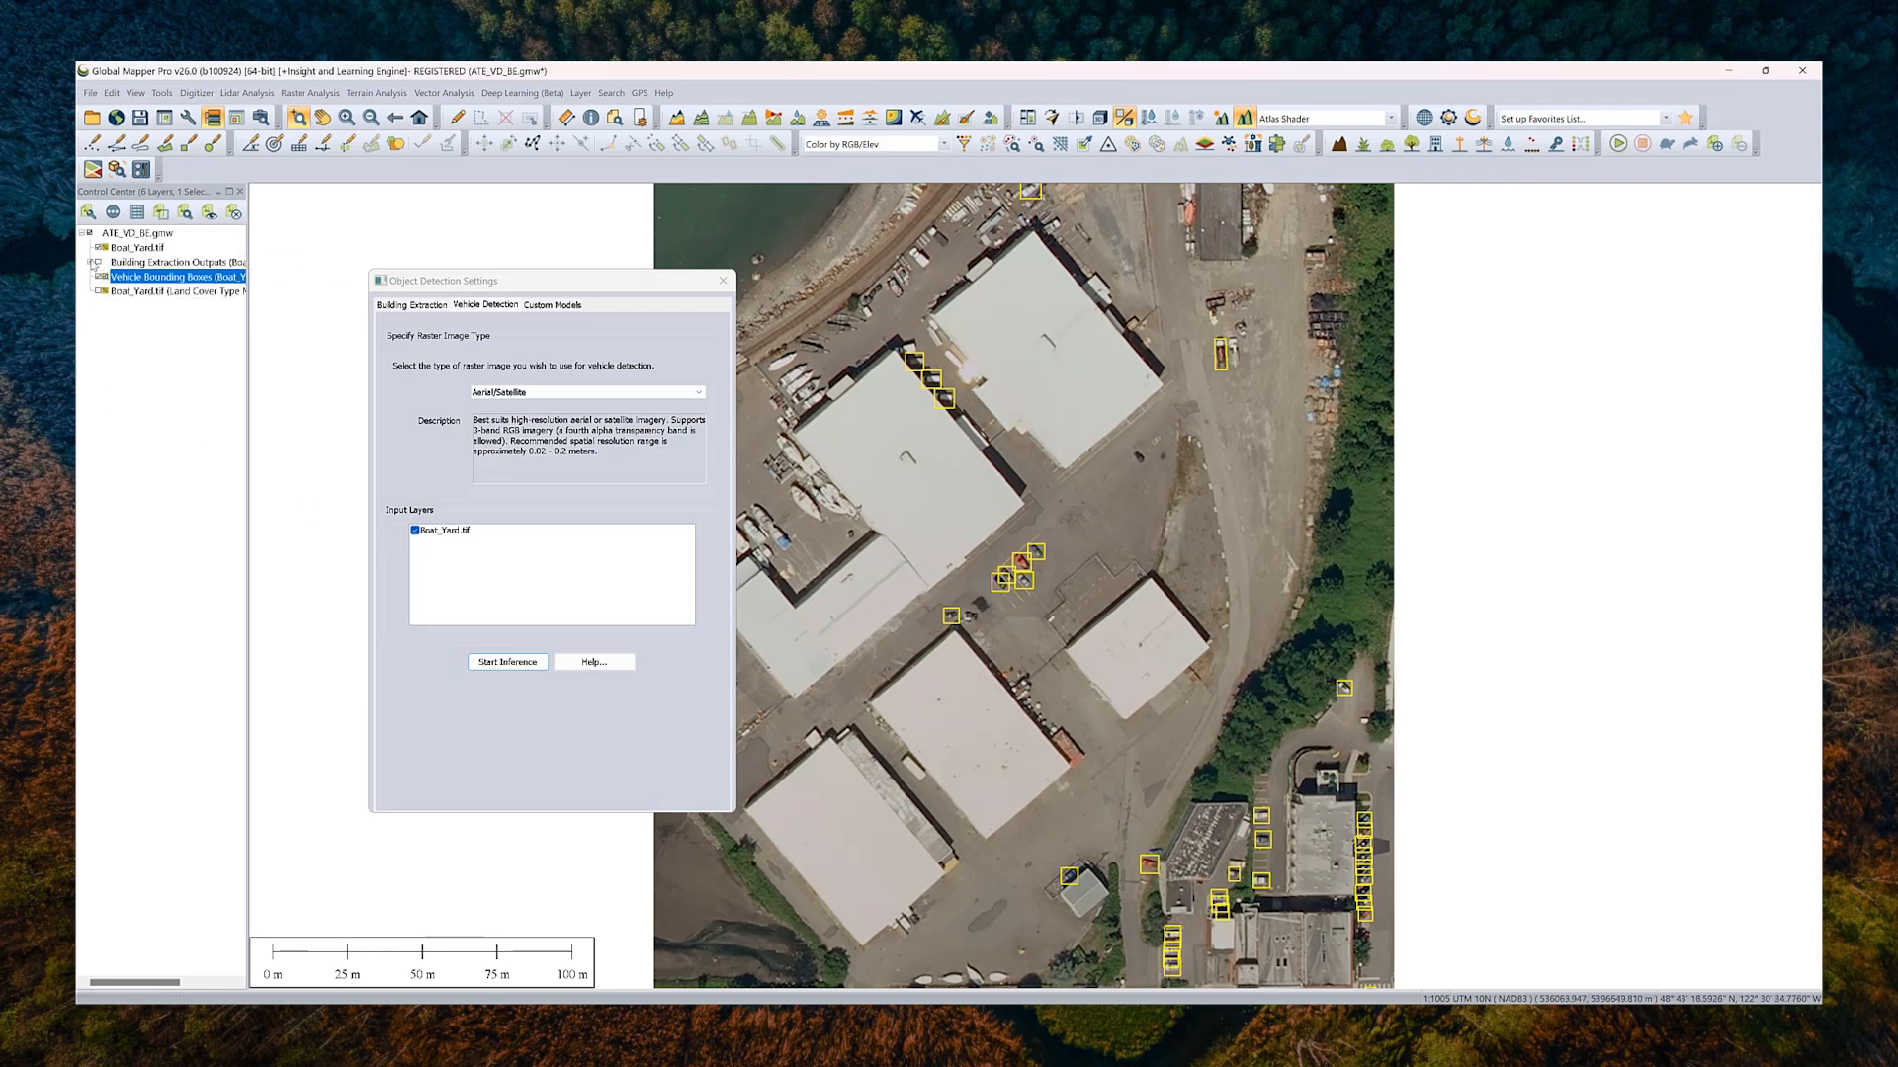
pyautogui.click(506, 661)
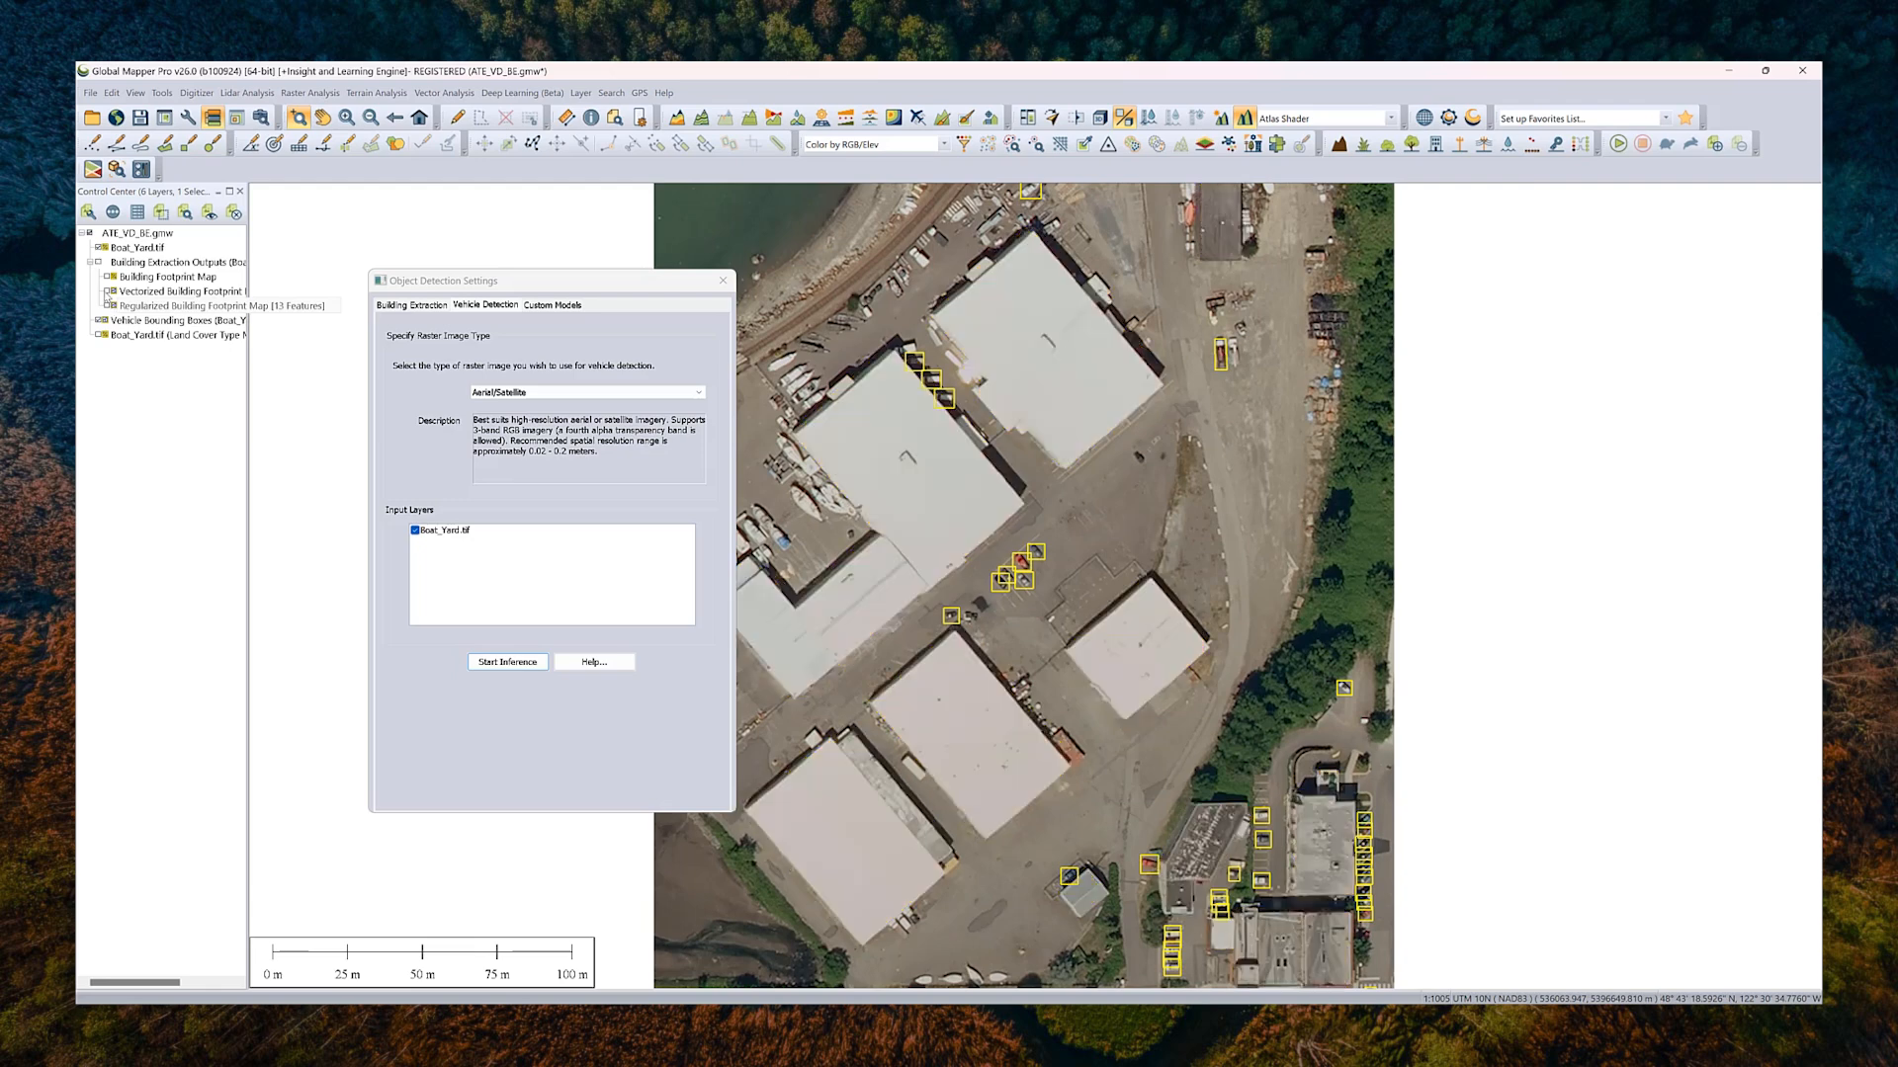
pyautogui.click(182, 306)
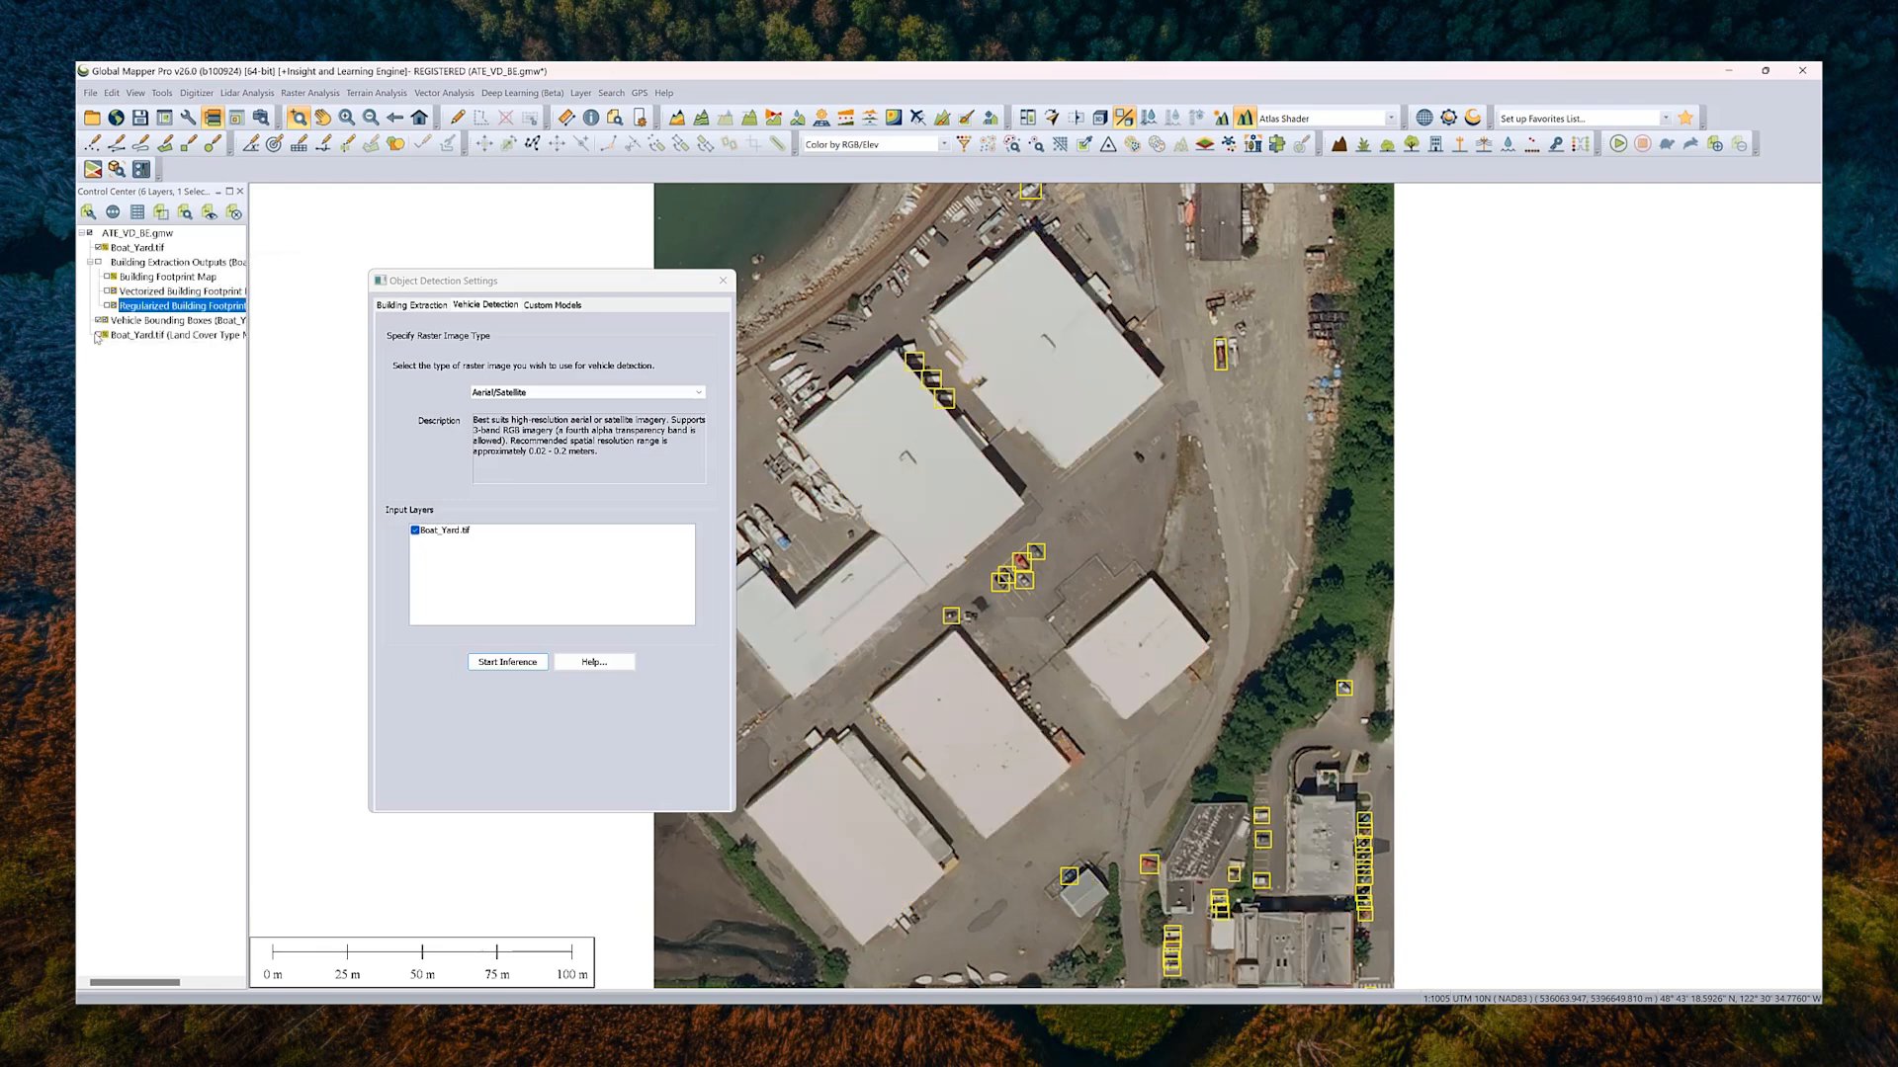
pyautogui.click(182, 335)
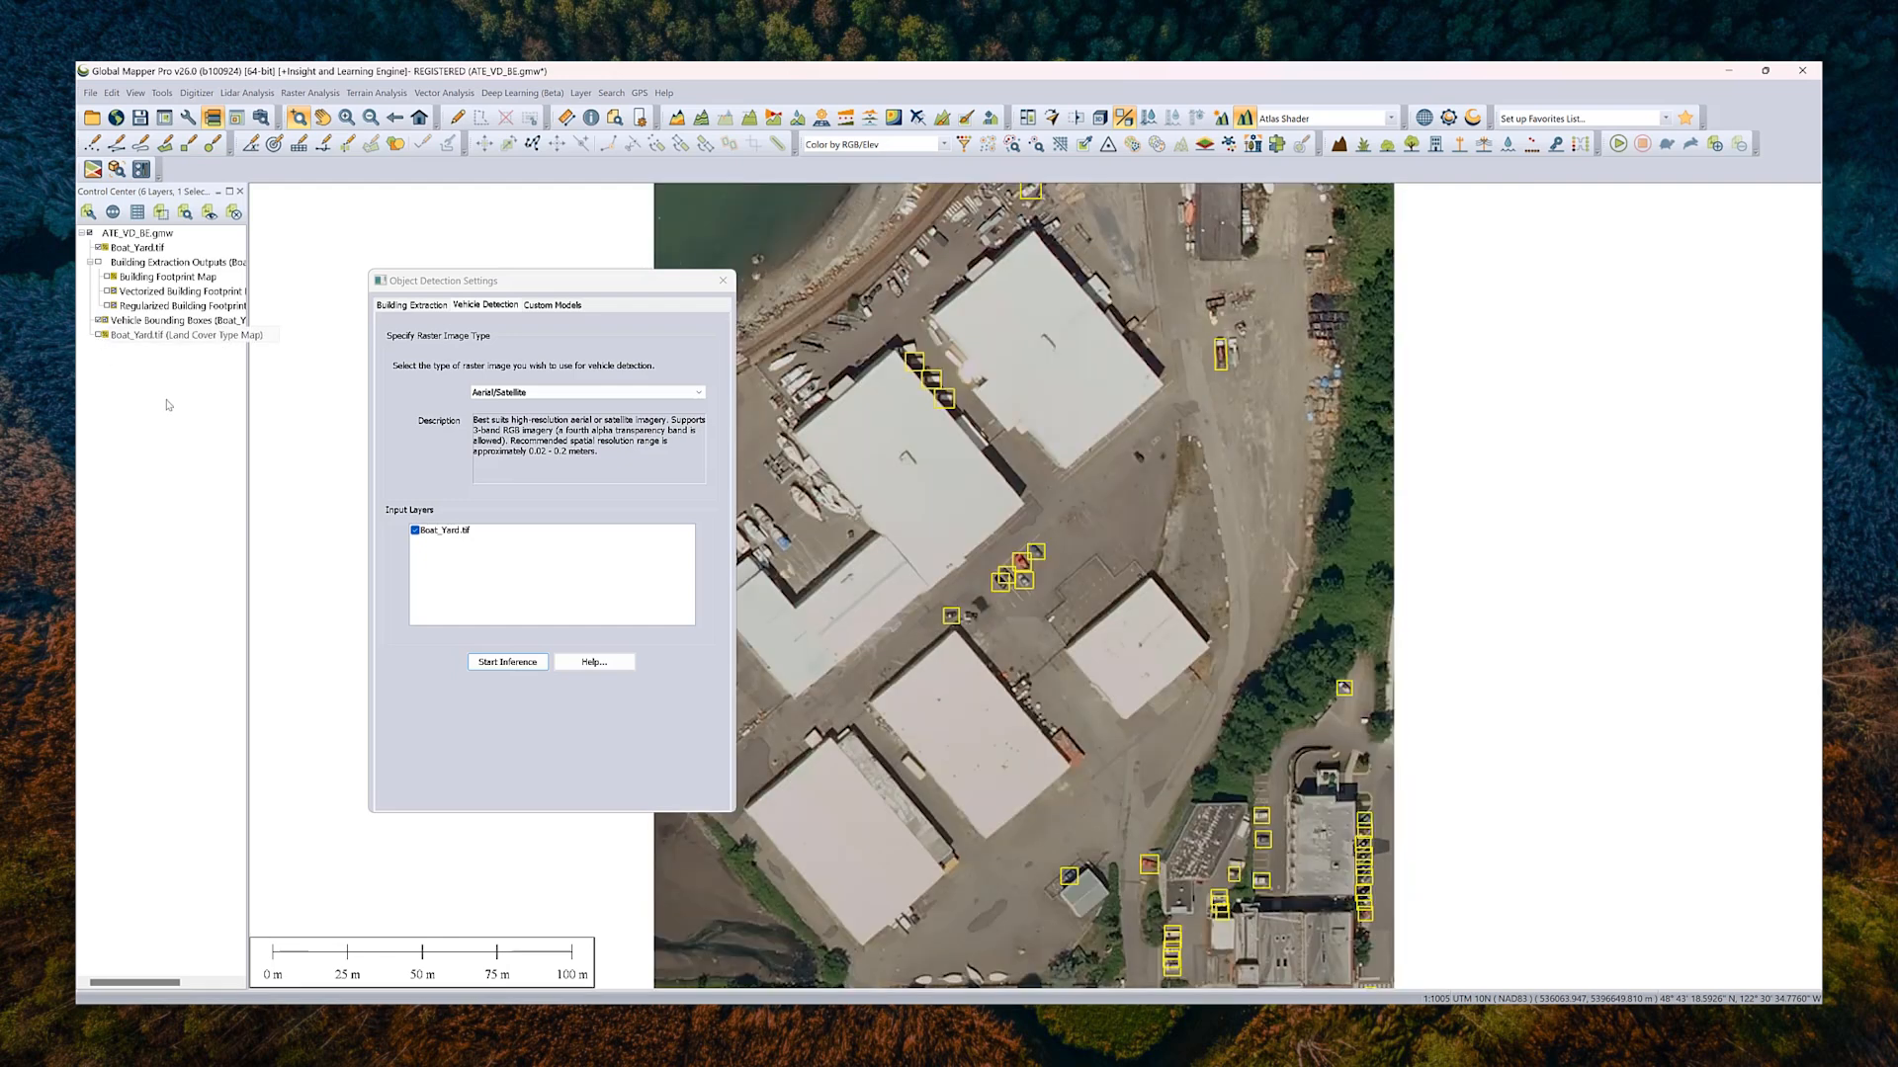
pyautogui.click(182, 335)
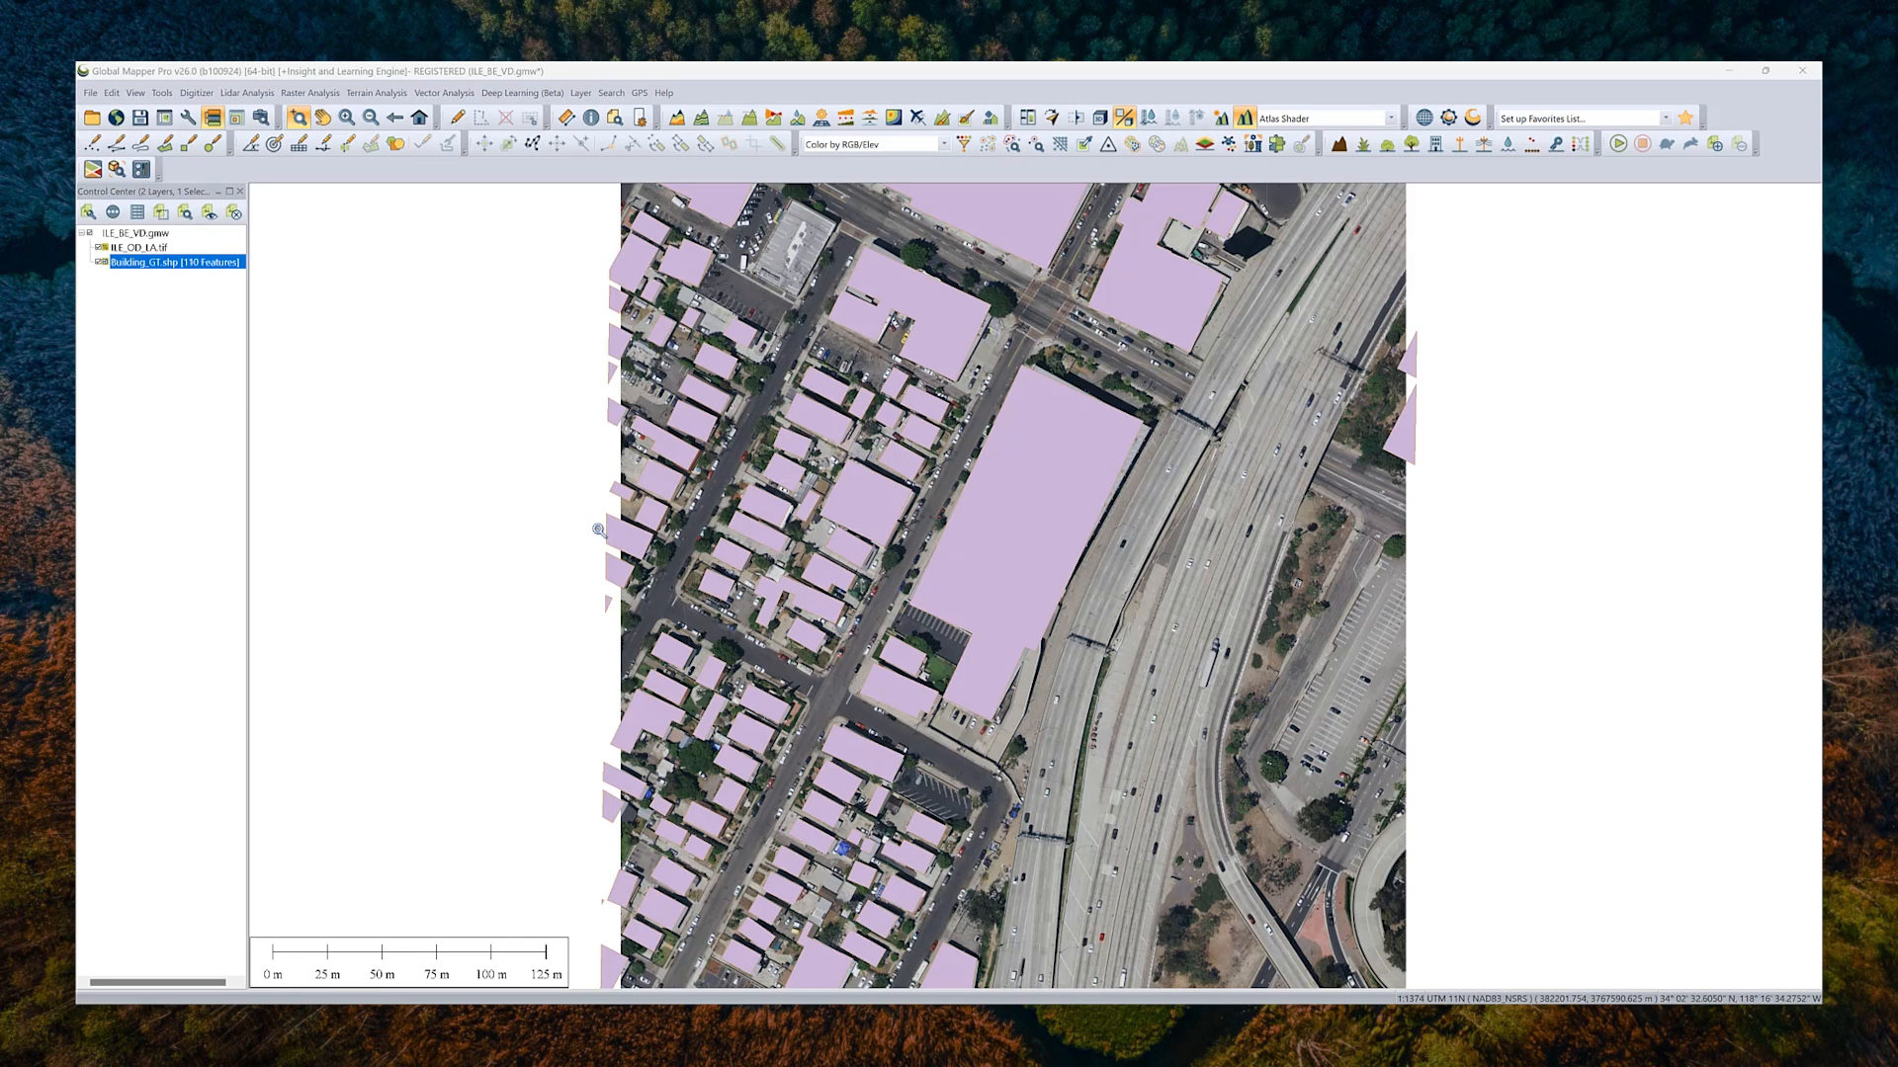
pyautogui.moveTo(1287, 611)
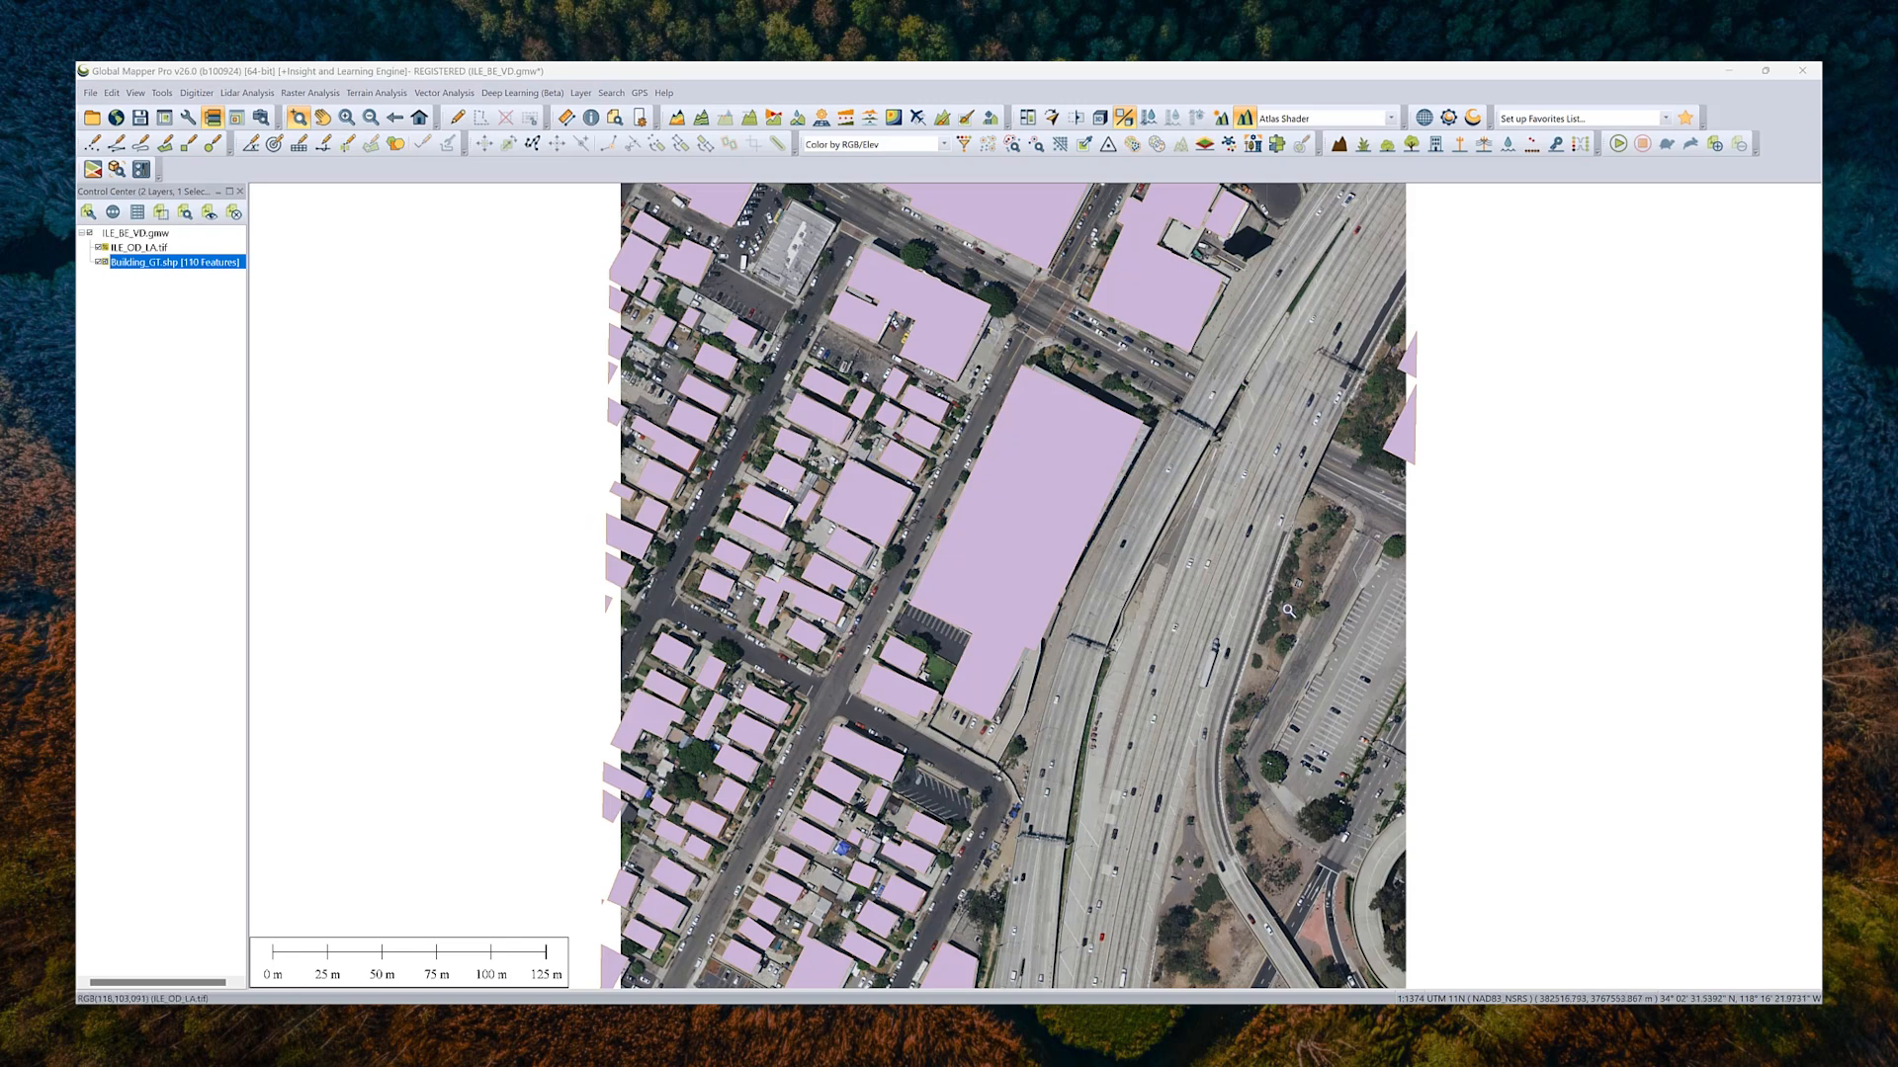
pyautogui.moveTo(1019, 500)
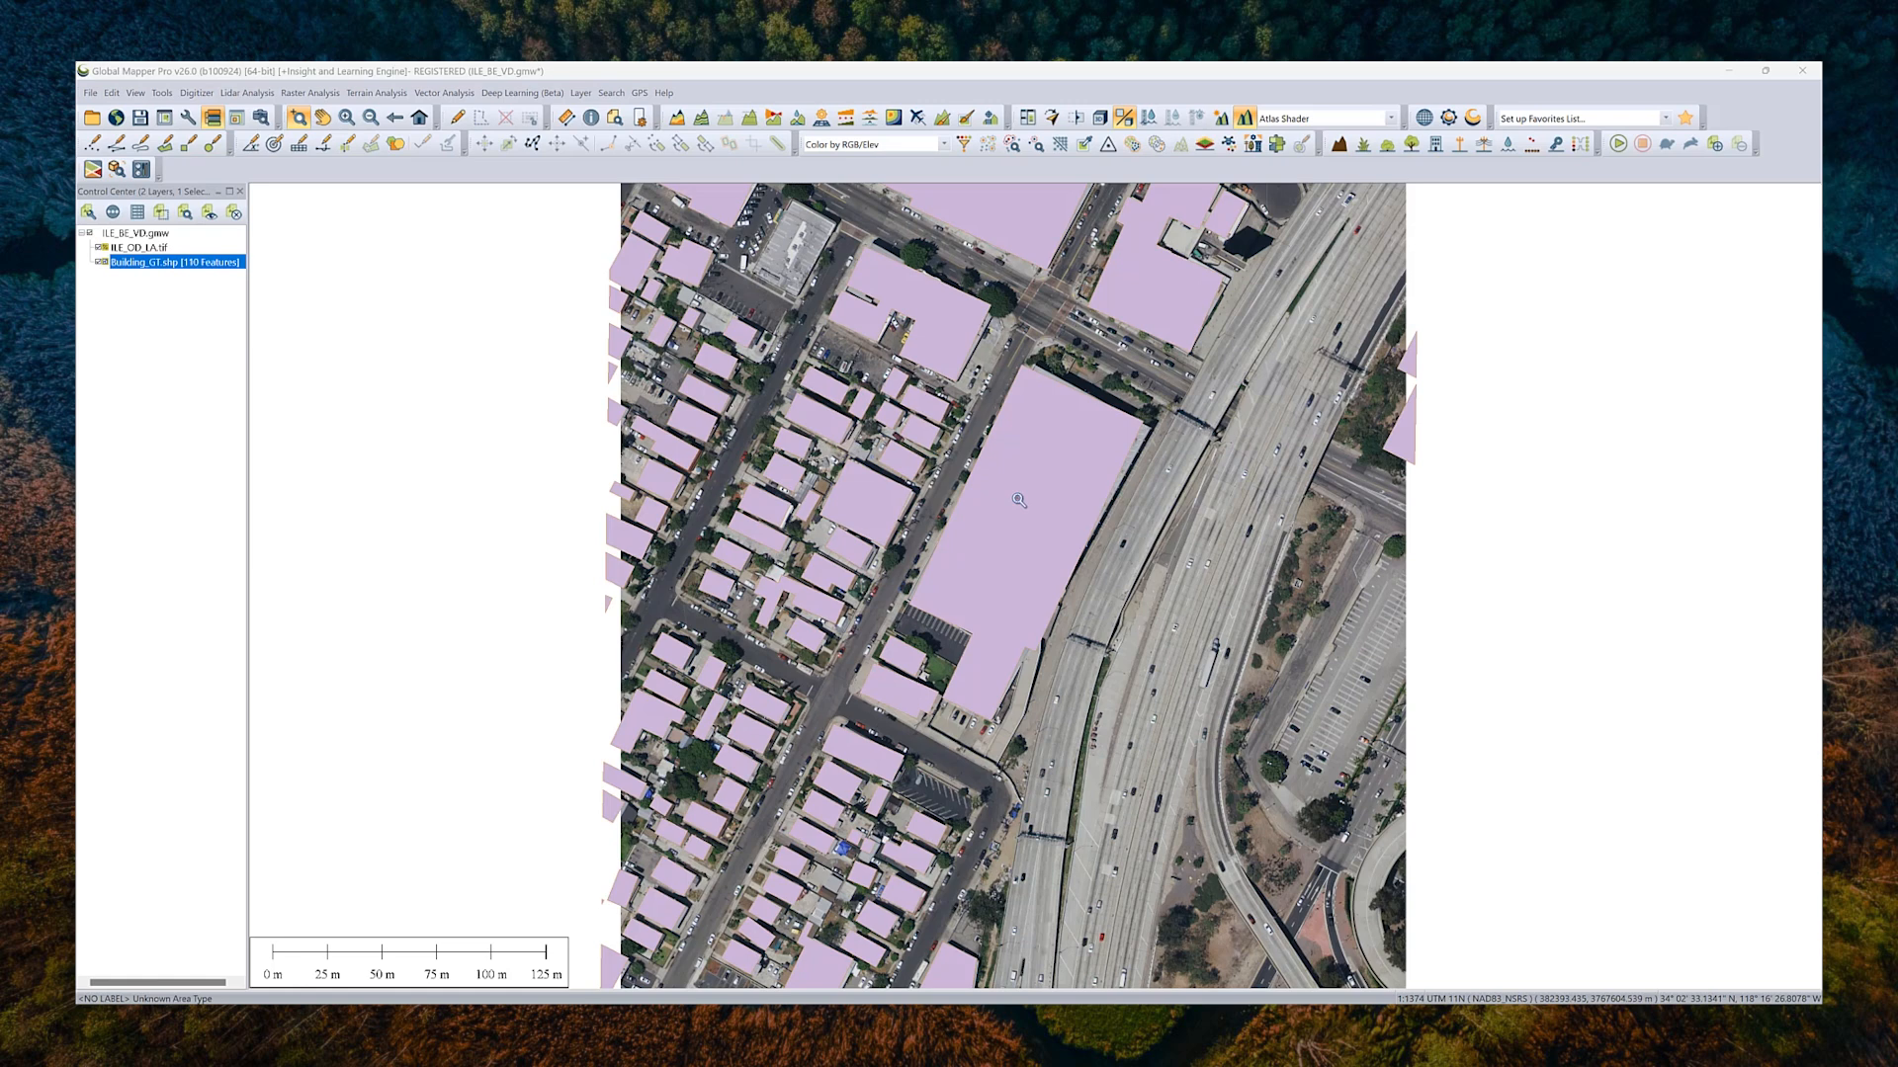
pyautogui.moveTo(988, 402)
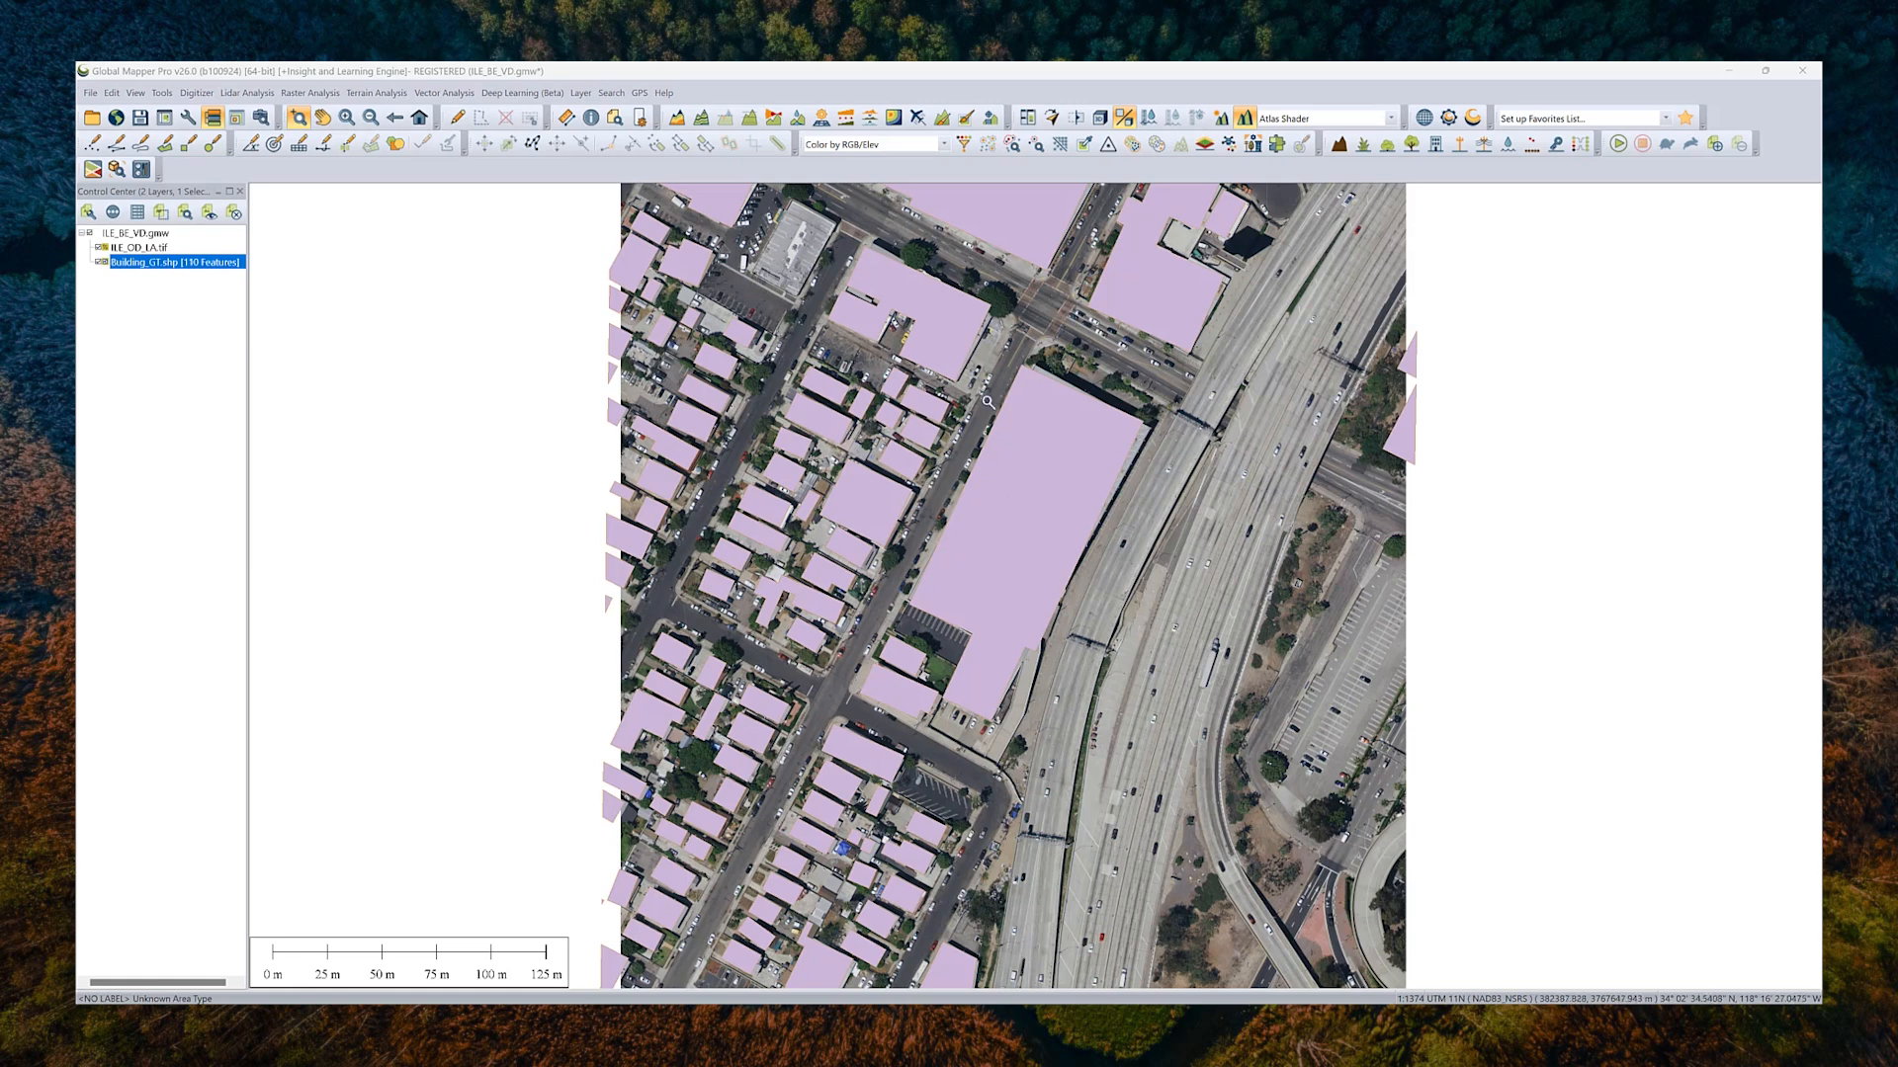
pyautogui.moveTo(873, 537)
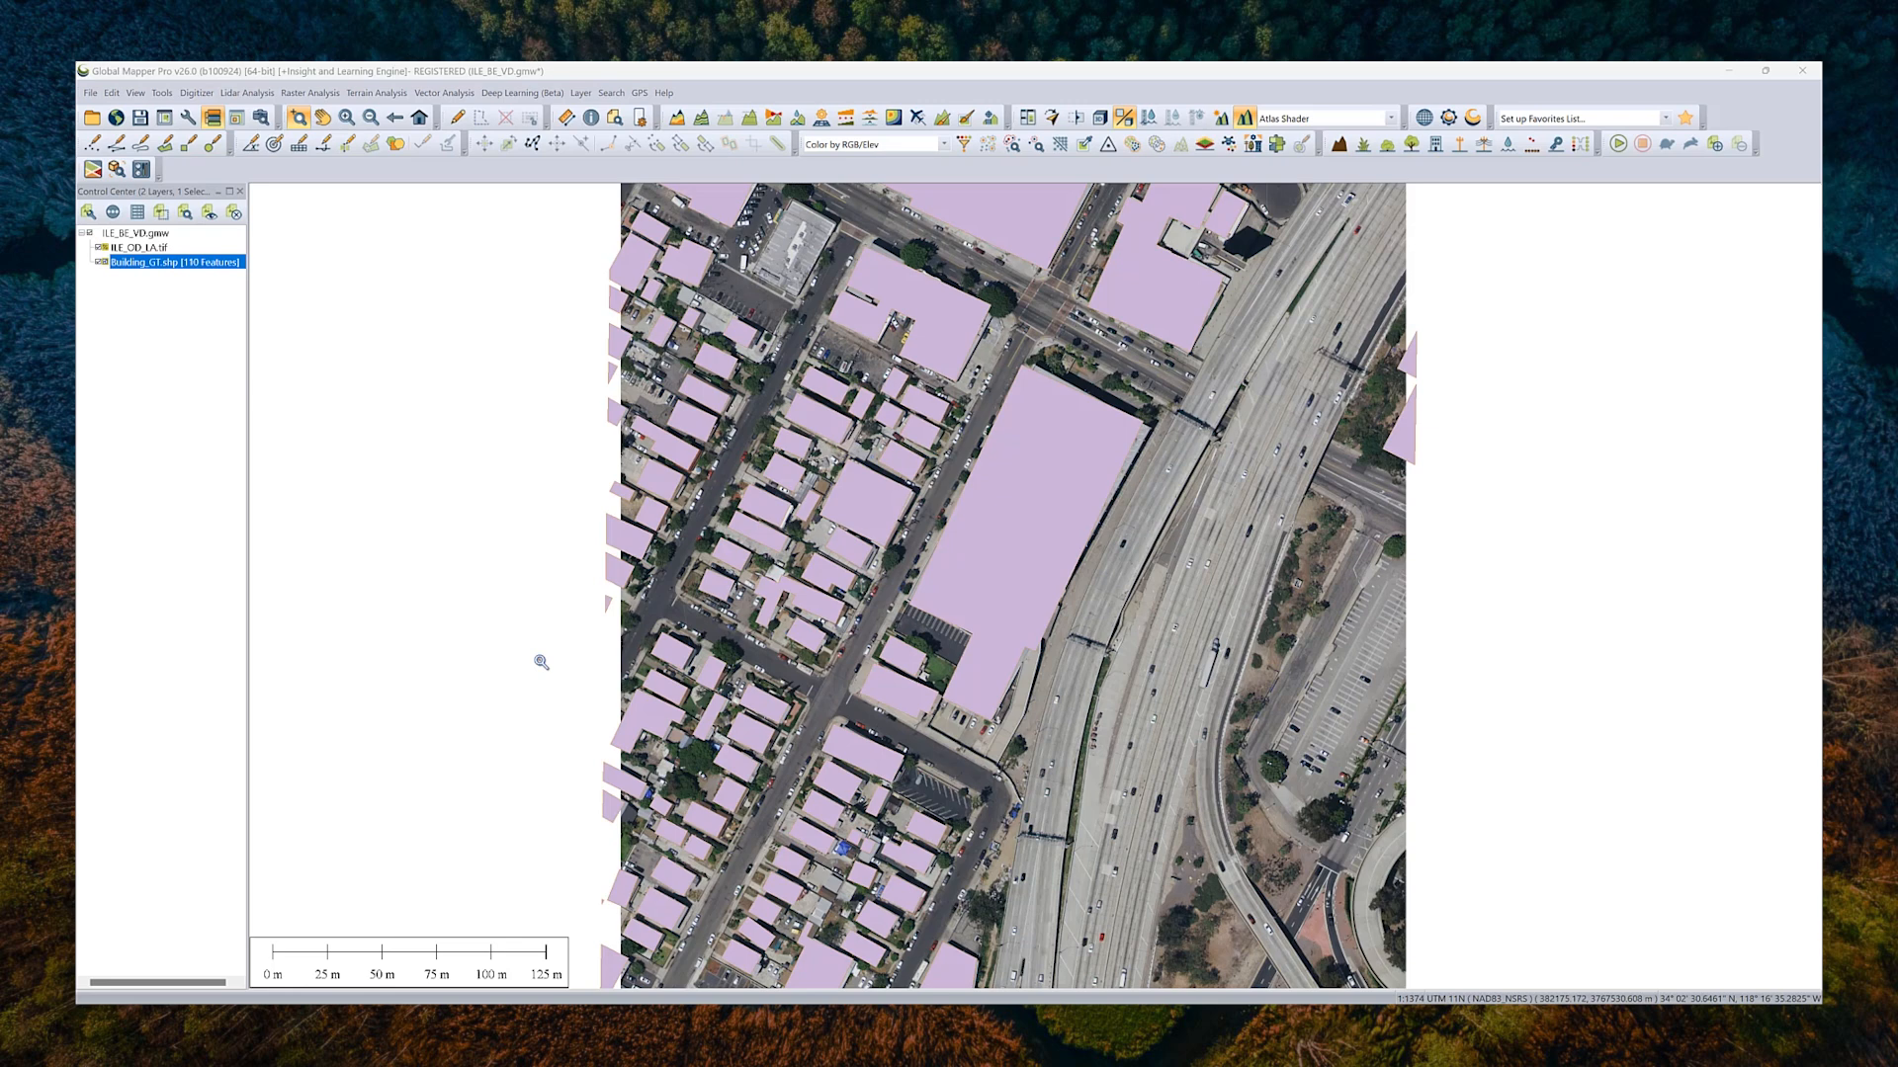
pyautogui.moveTo(1099, 608)
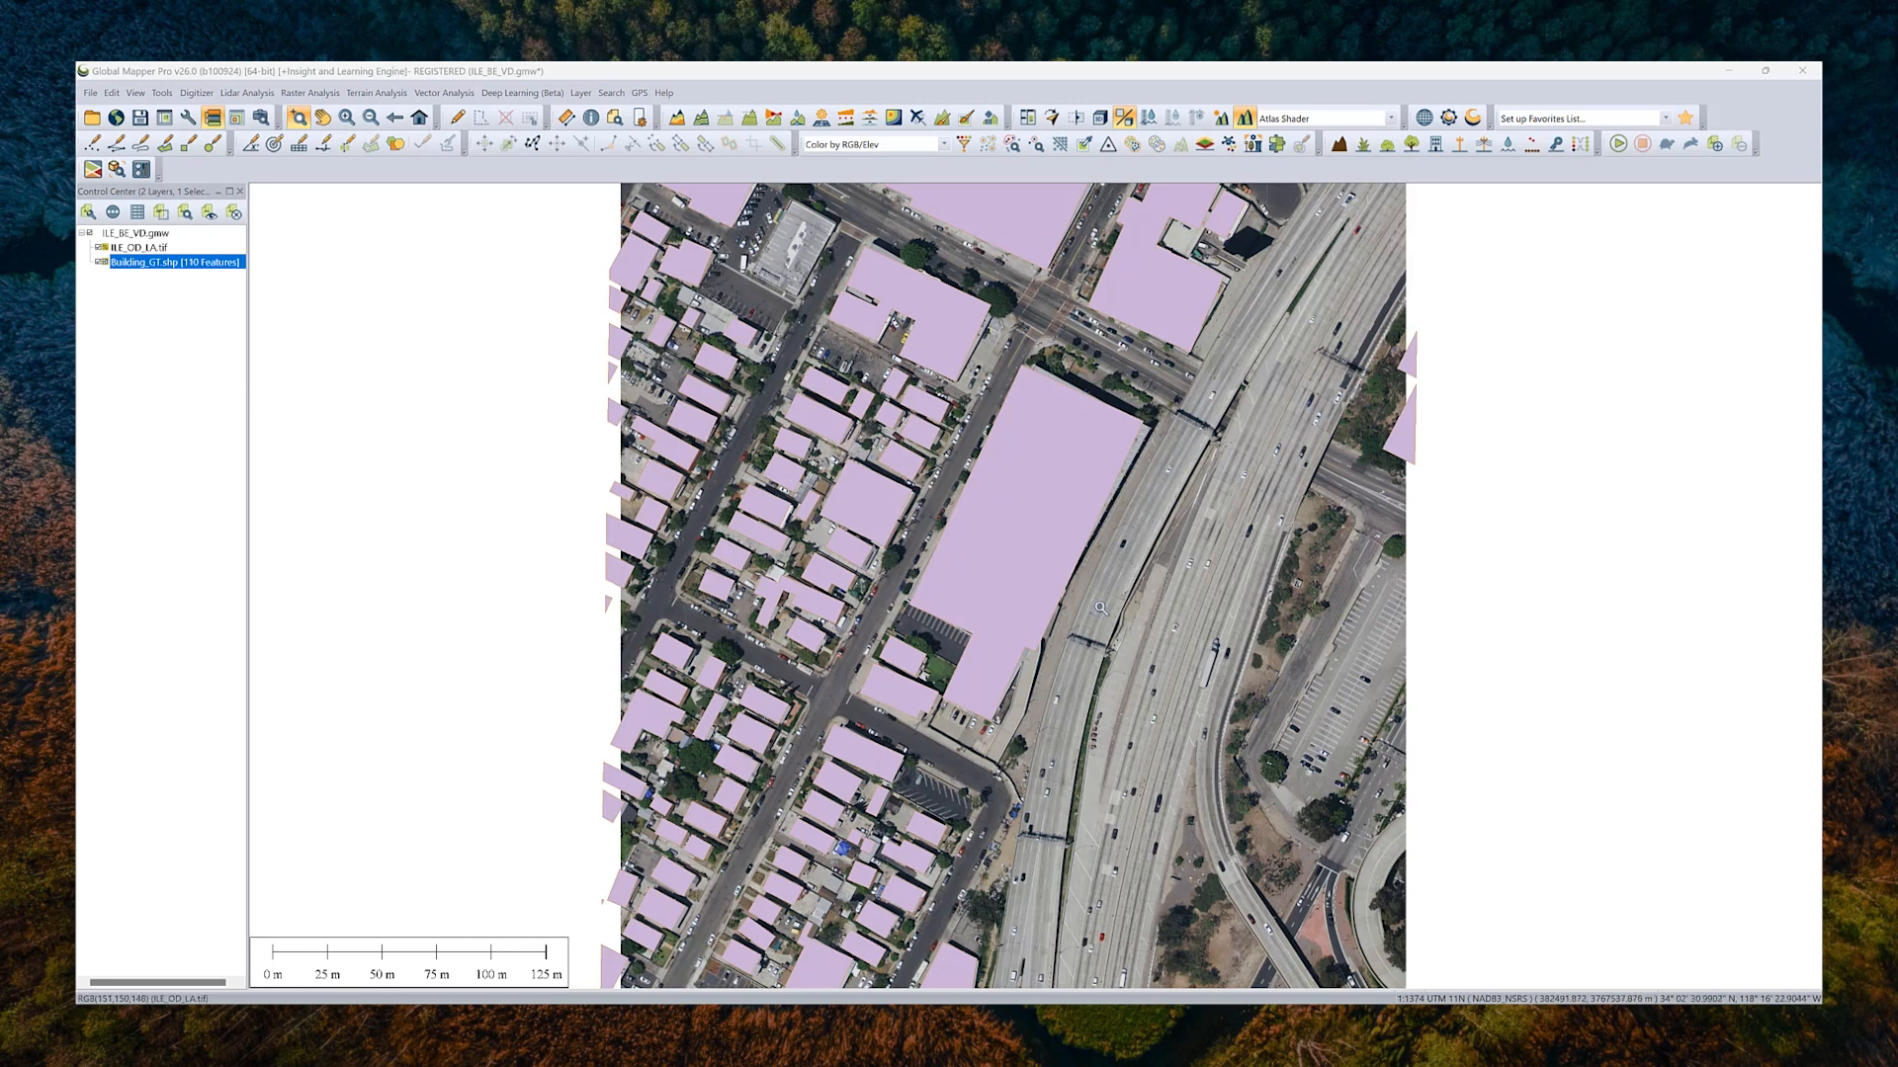
pyautogui.moveTo(684, 794)
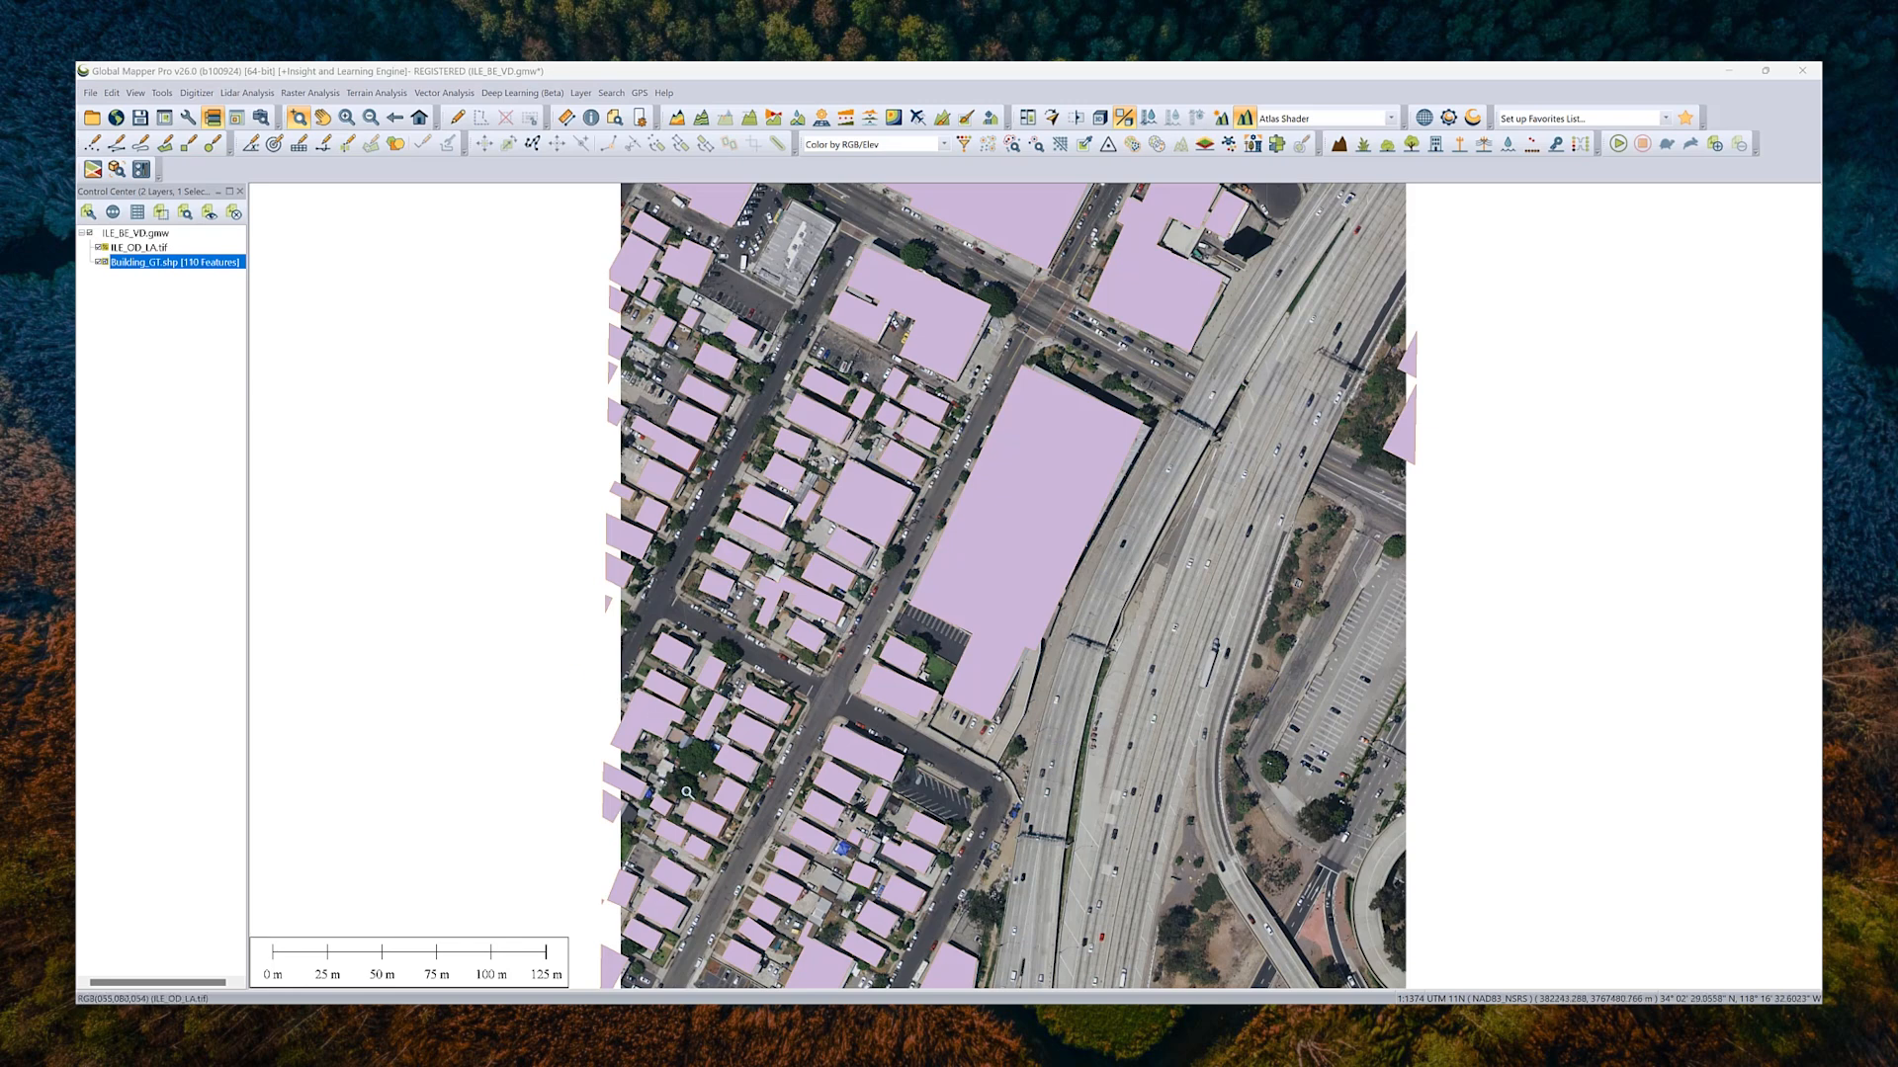
pyautogui.moveTo(885, 441)
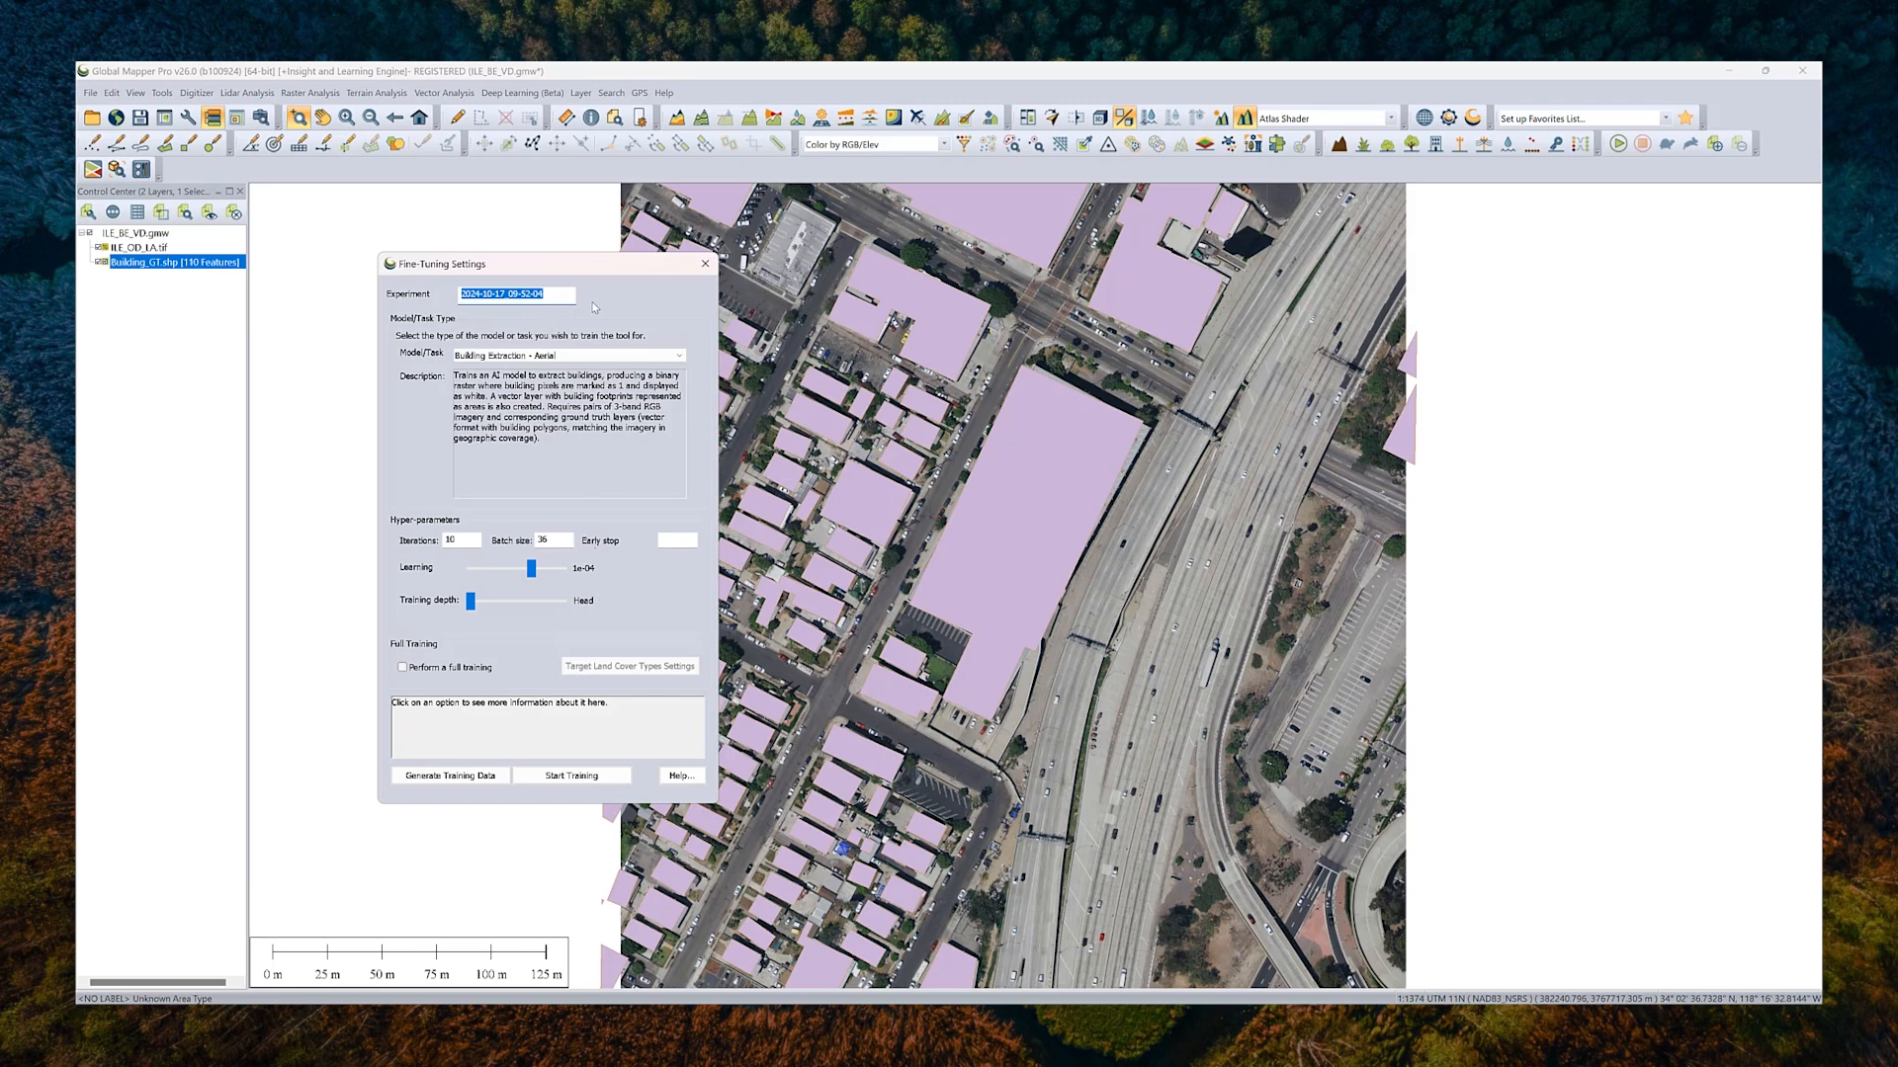
# Step: Name the experiment 'Test', keep Building Extraction - Aerial, and review the iterations explanation
pyautogui.click(514, 294)
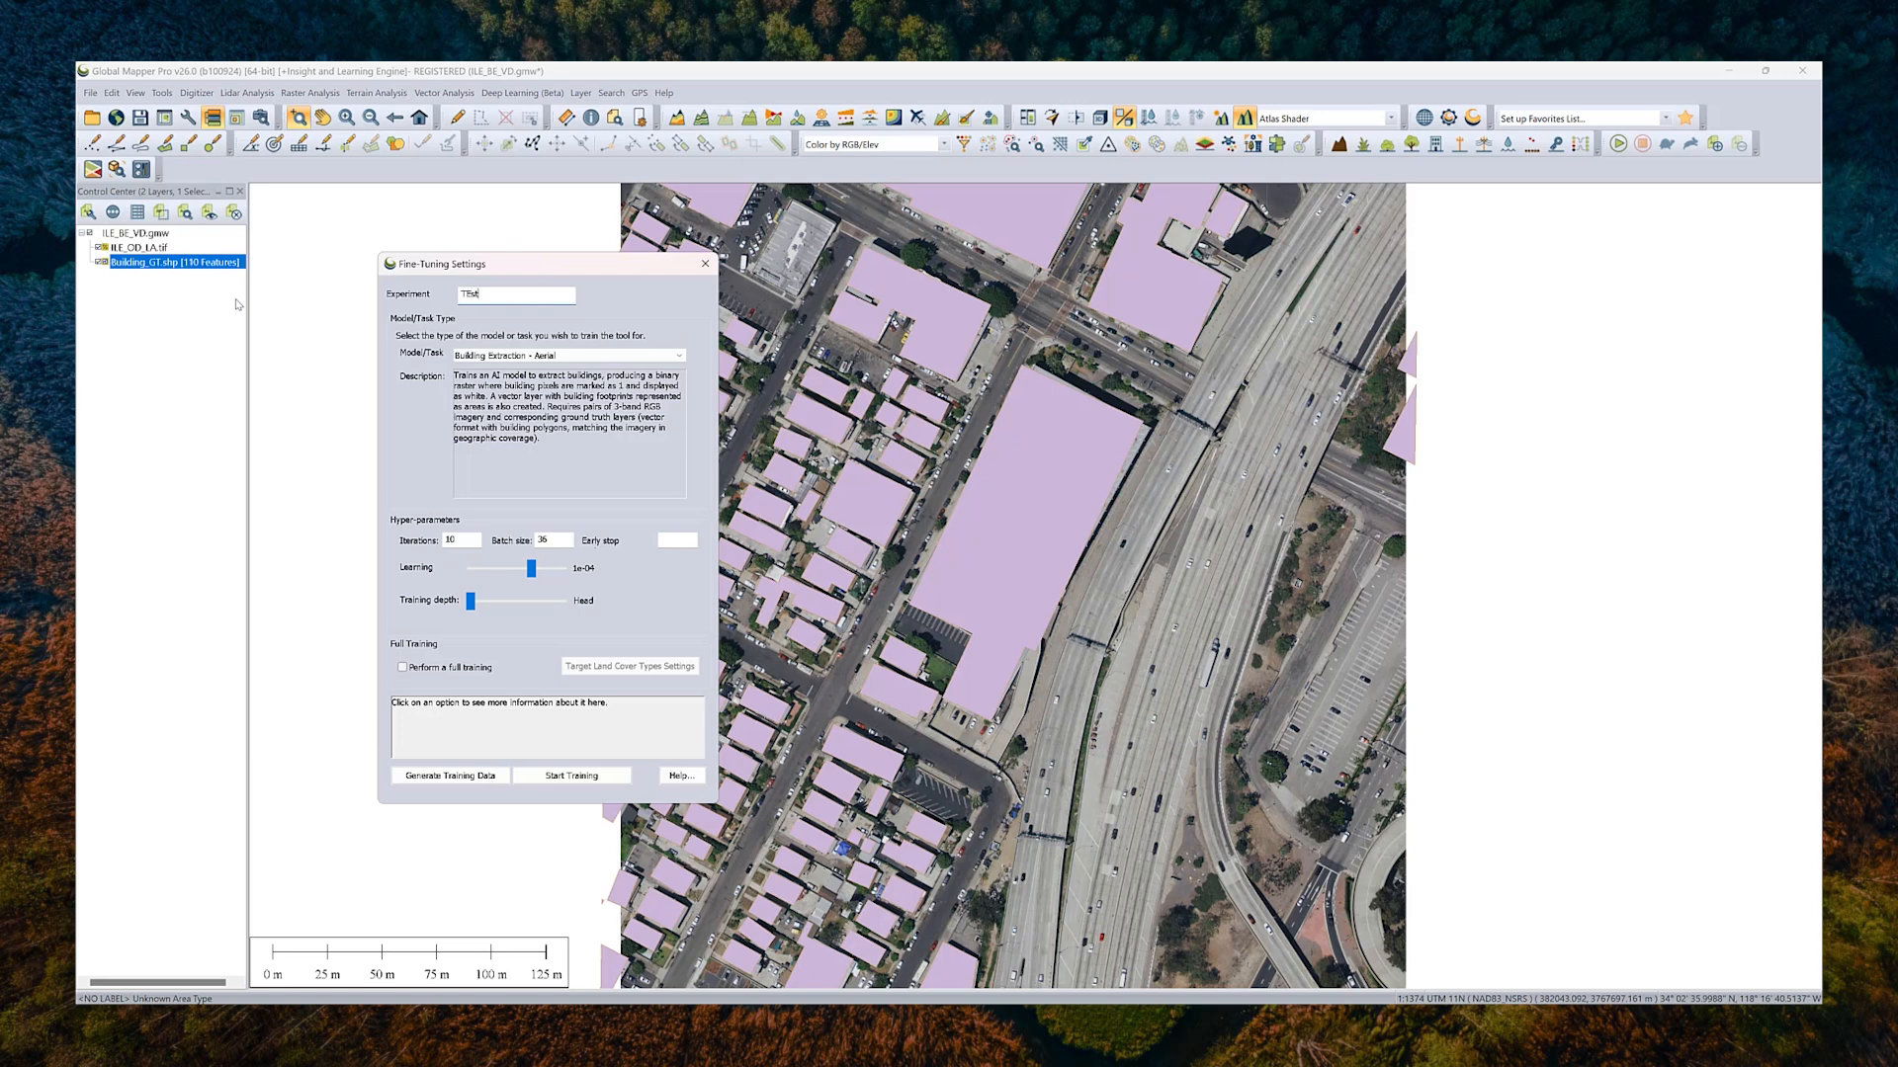
pyautogui.write('Test')
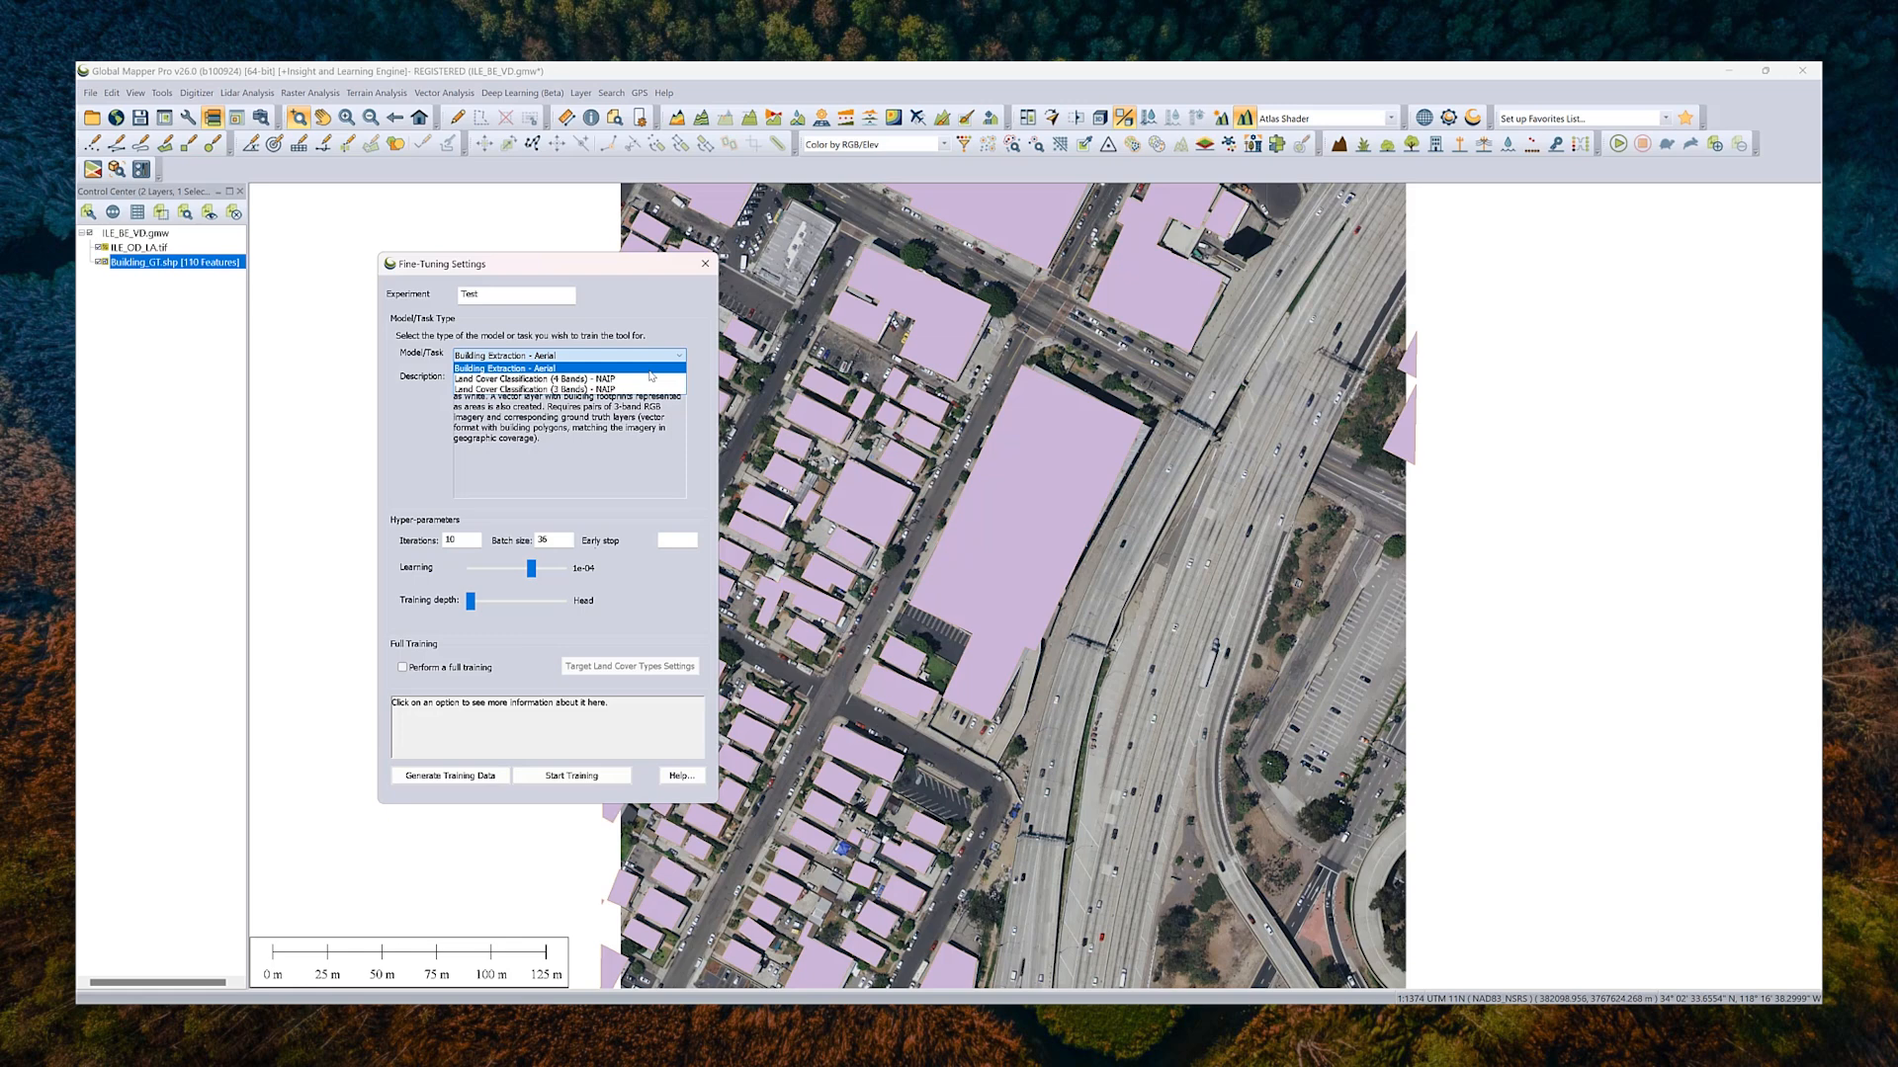
pyautogui.click(505, 368)
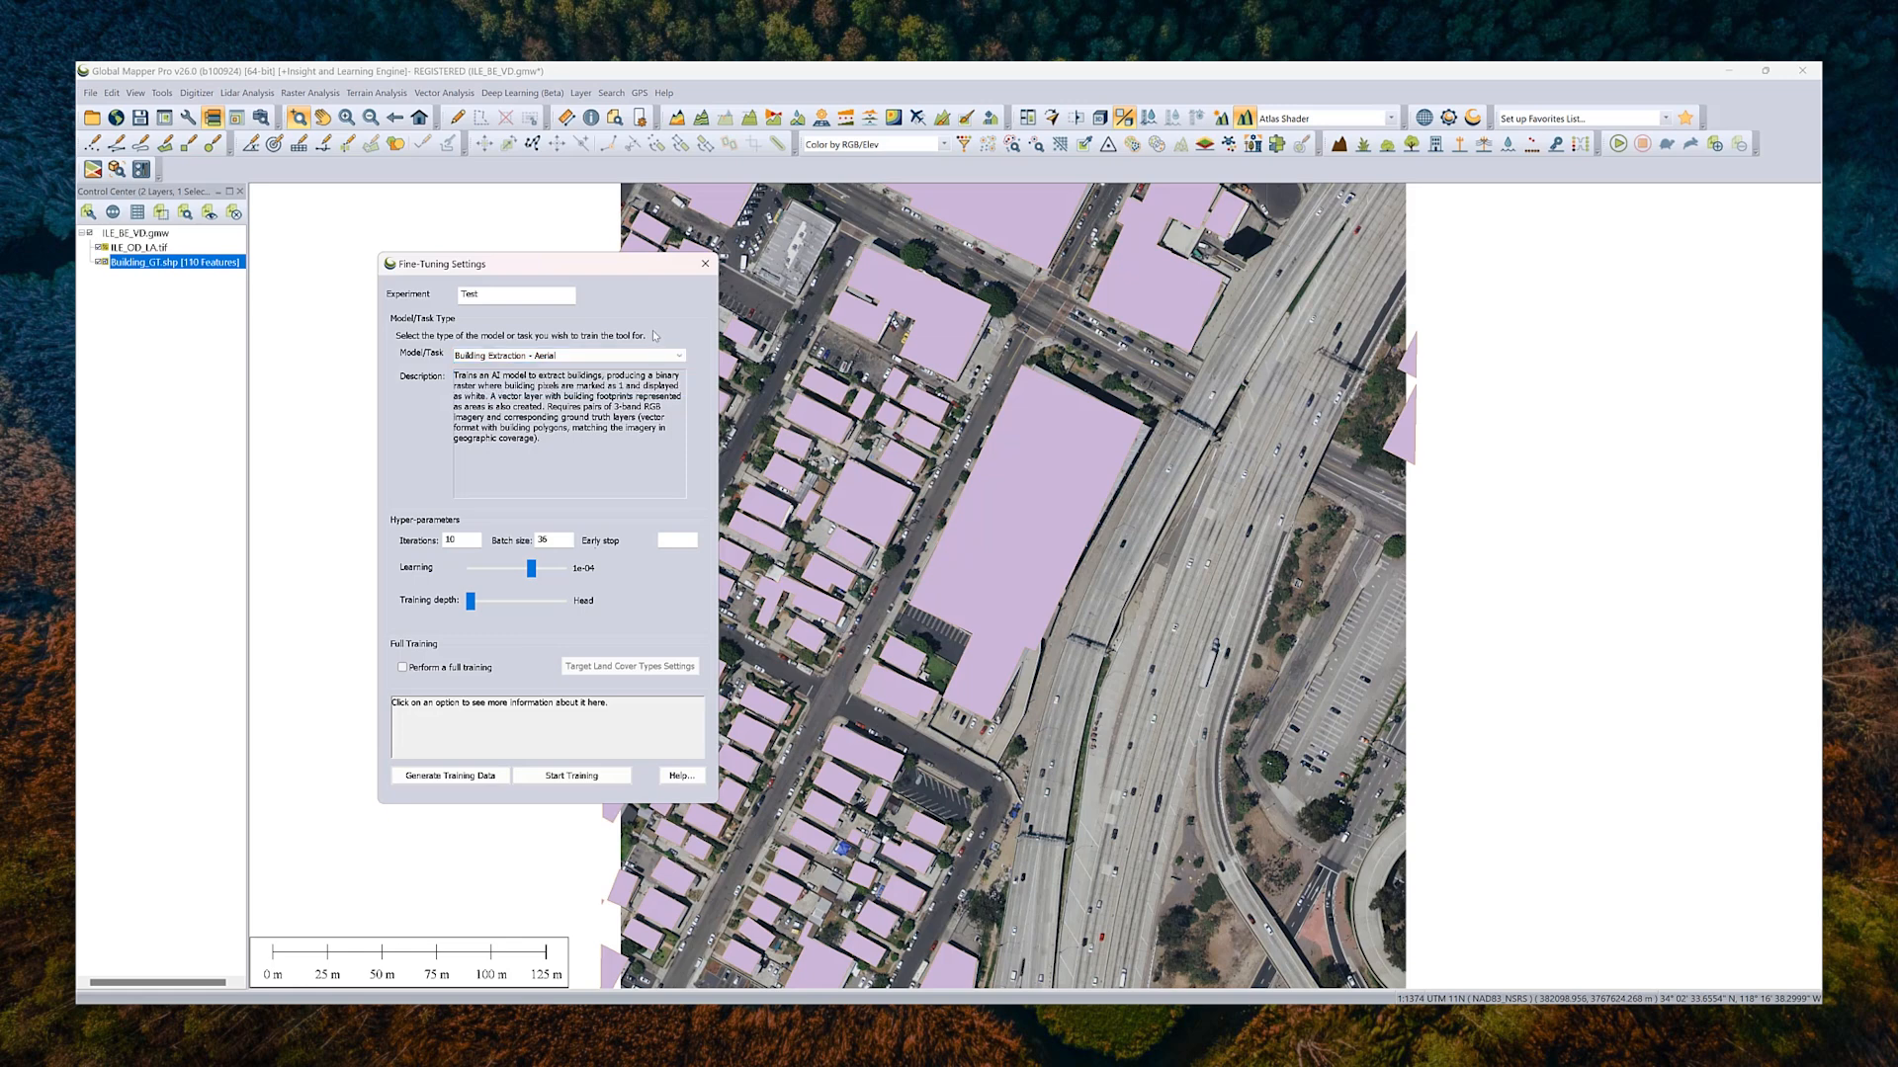
pyautogui.moveTo(552, 652)
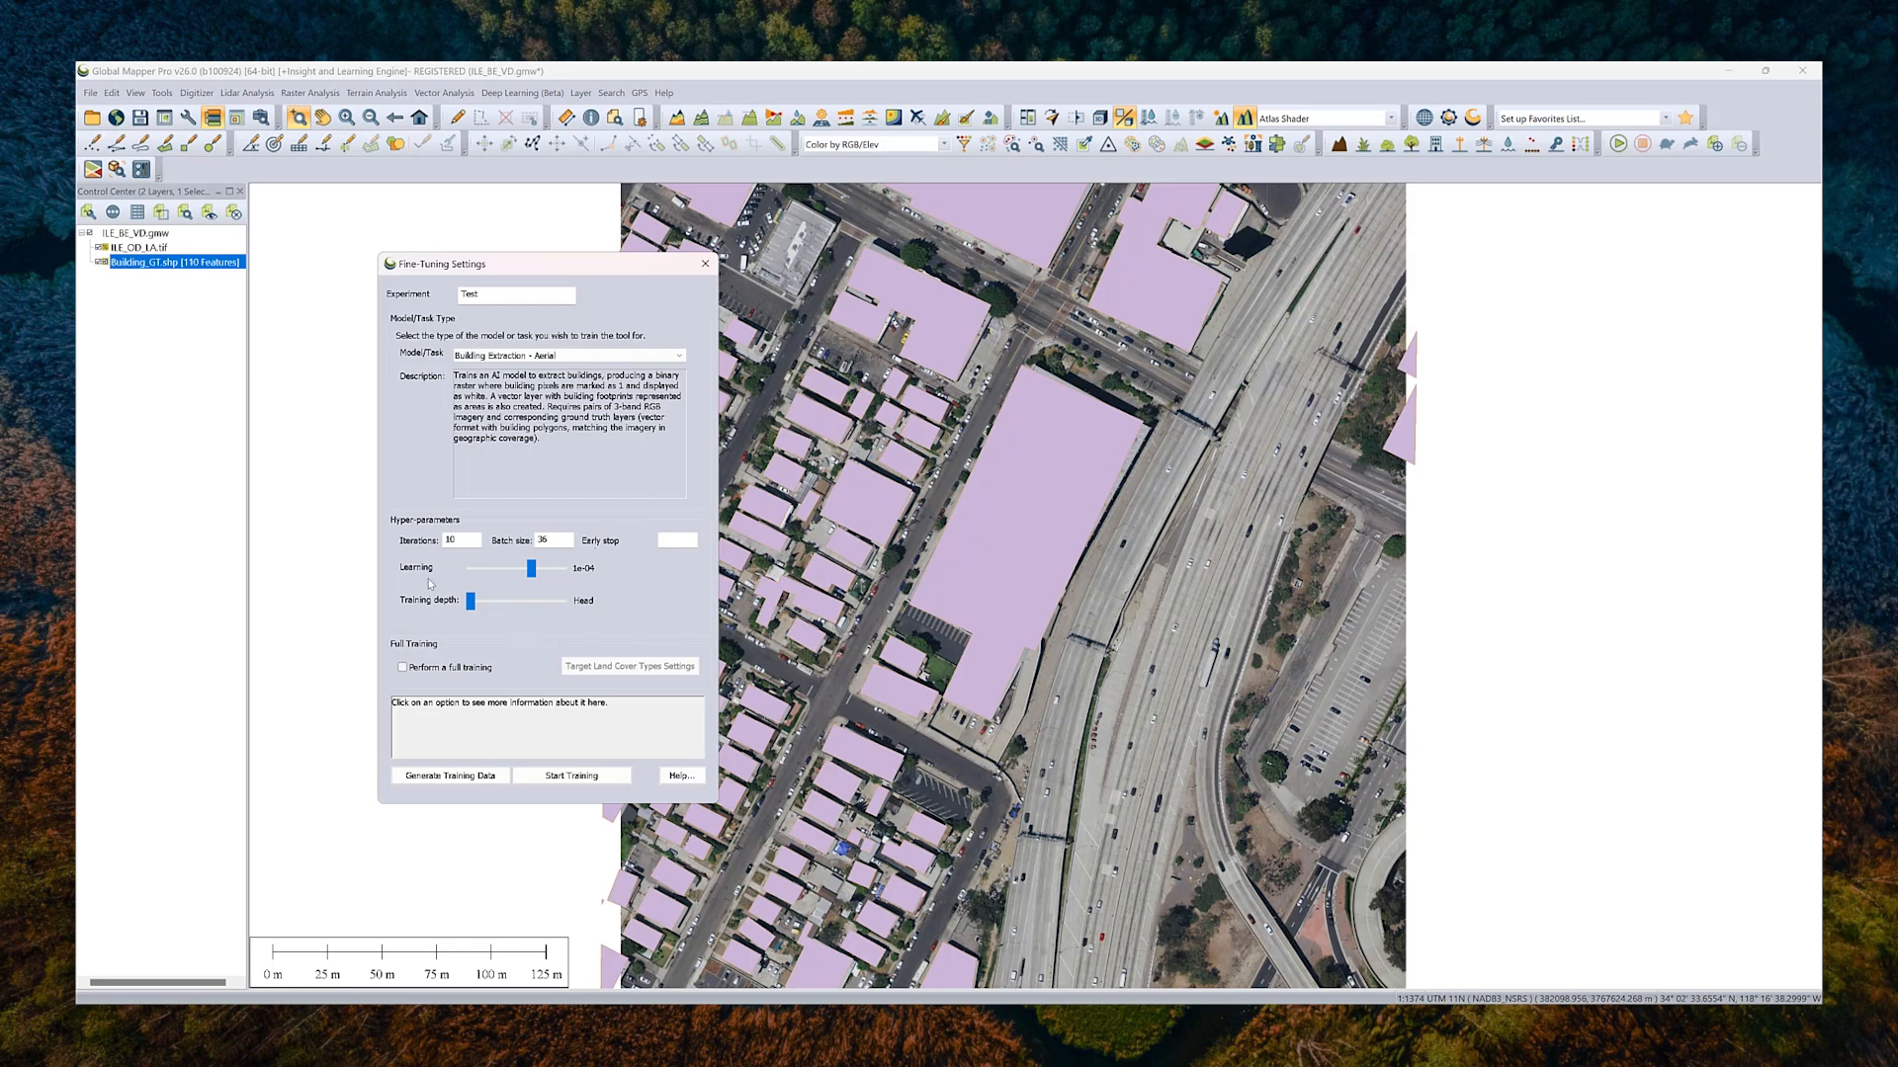
pyautogui.click(458, 540)
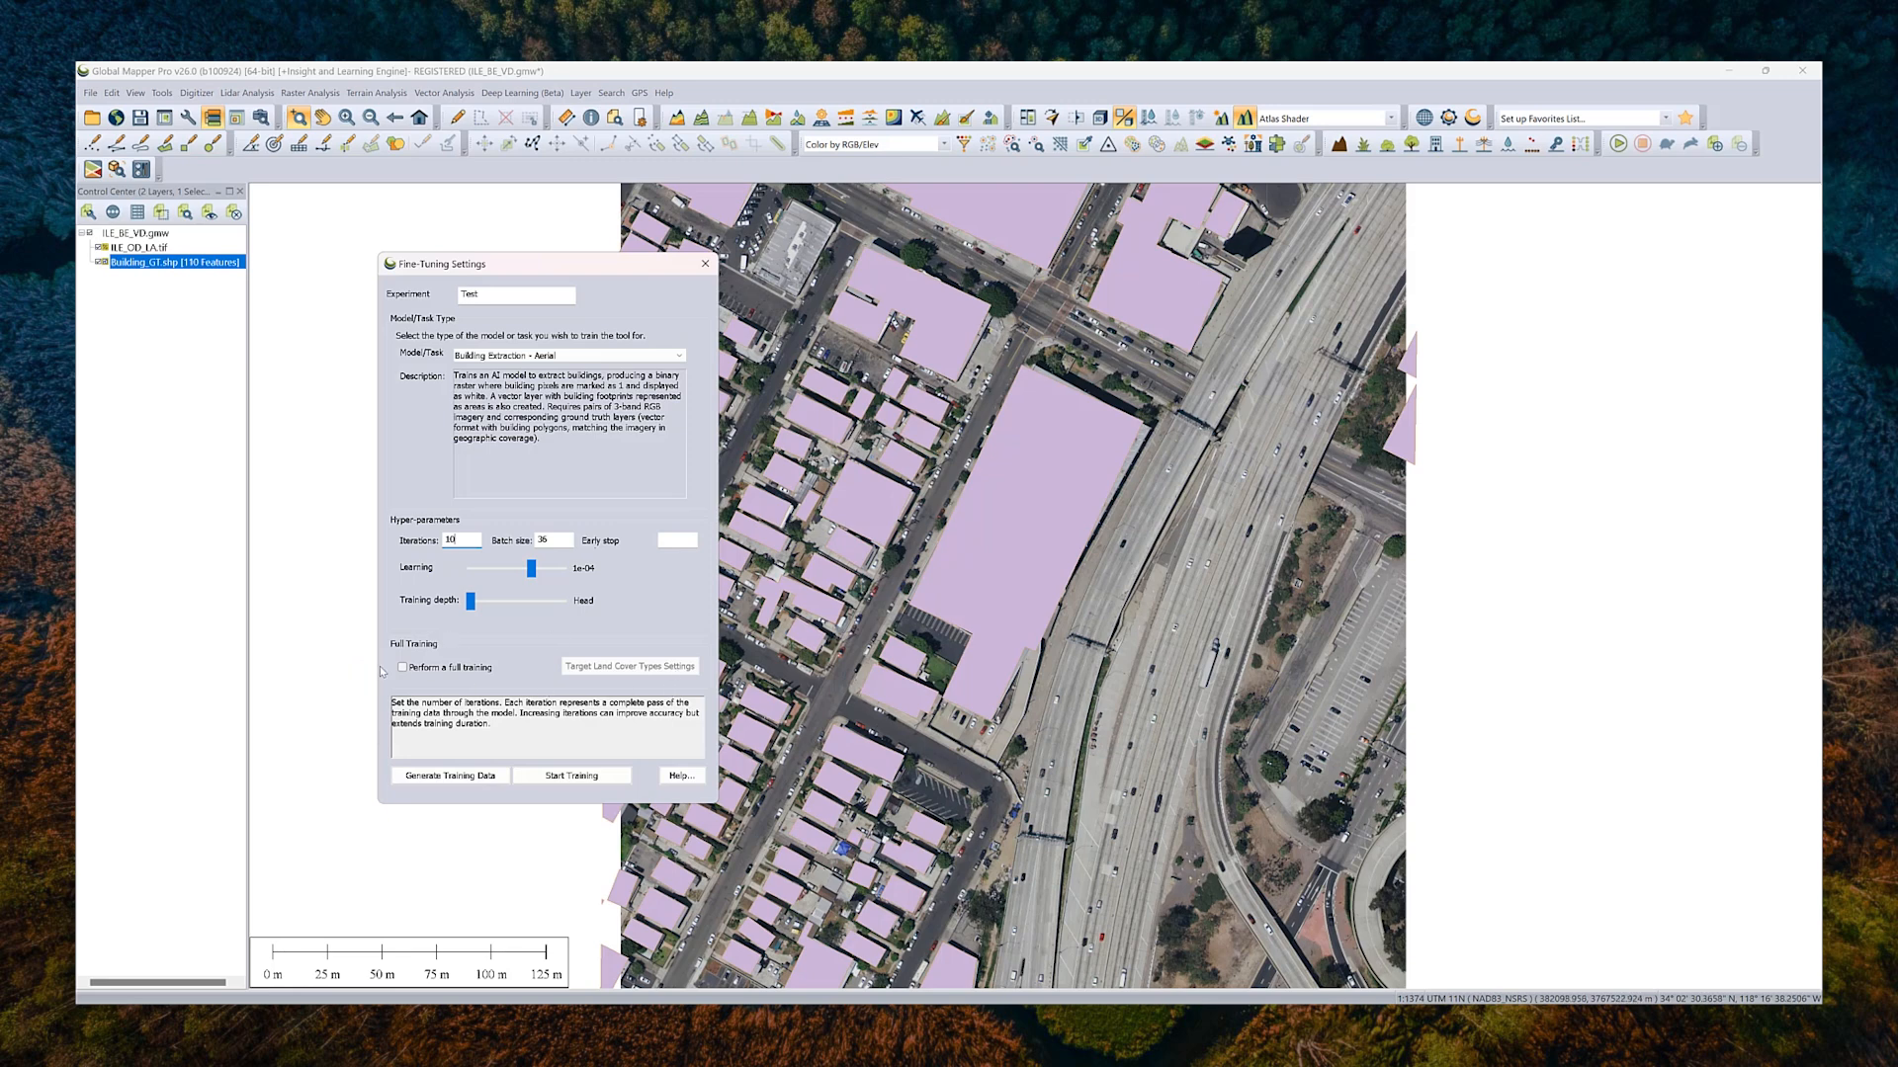
pyautogui.moveTo(629, 681)
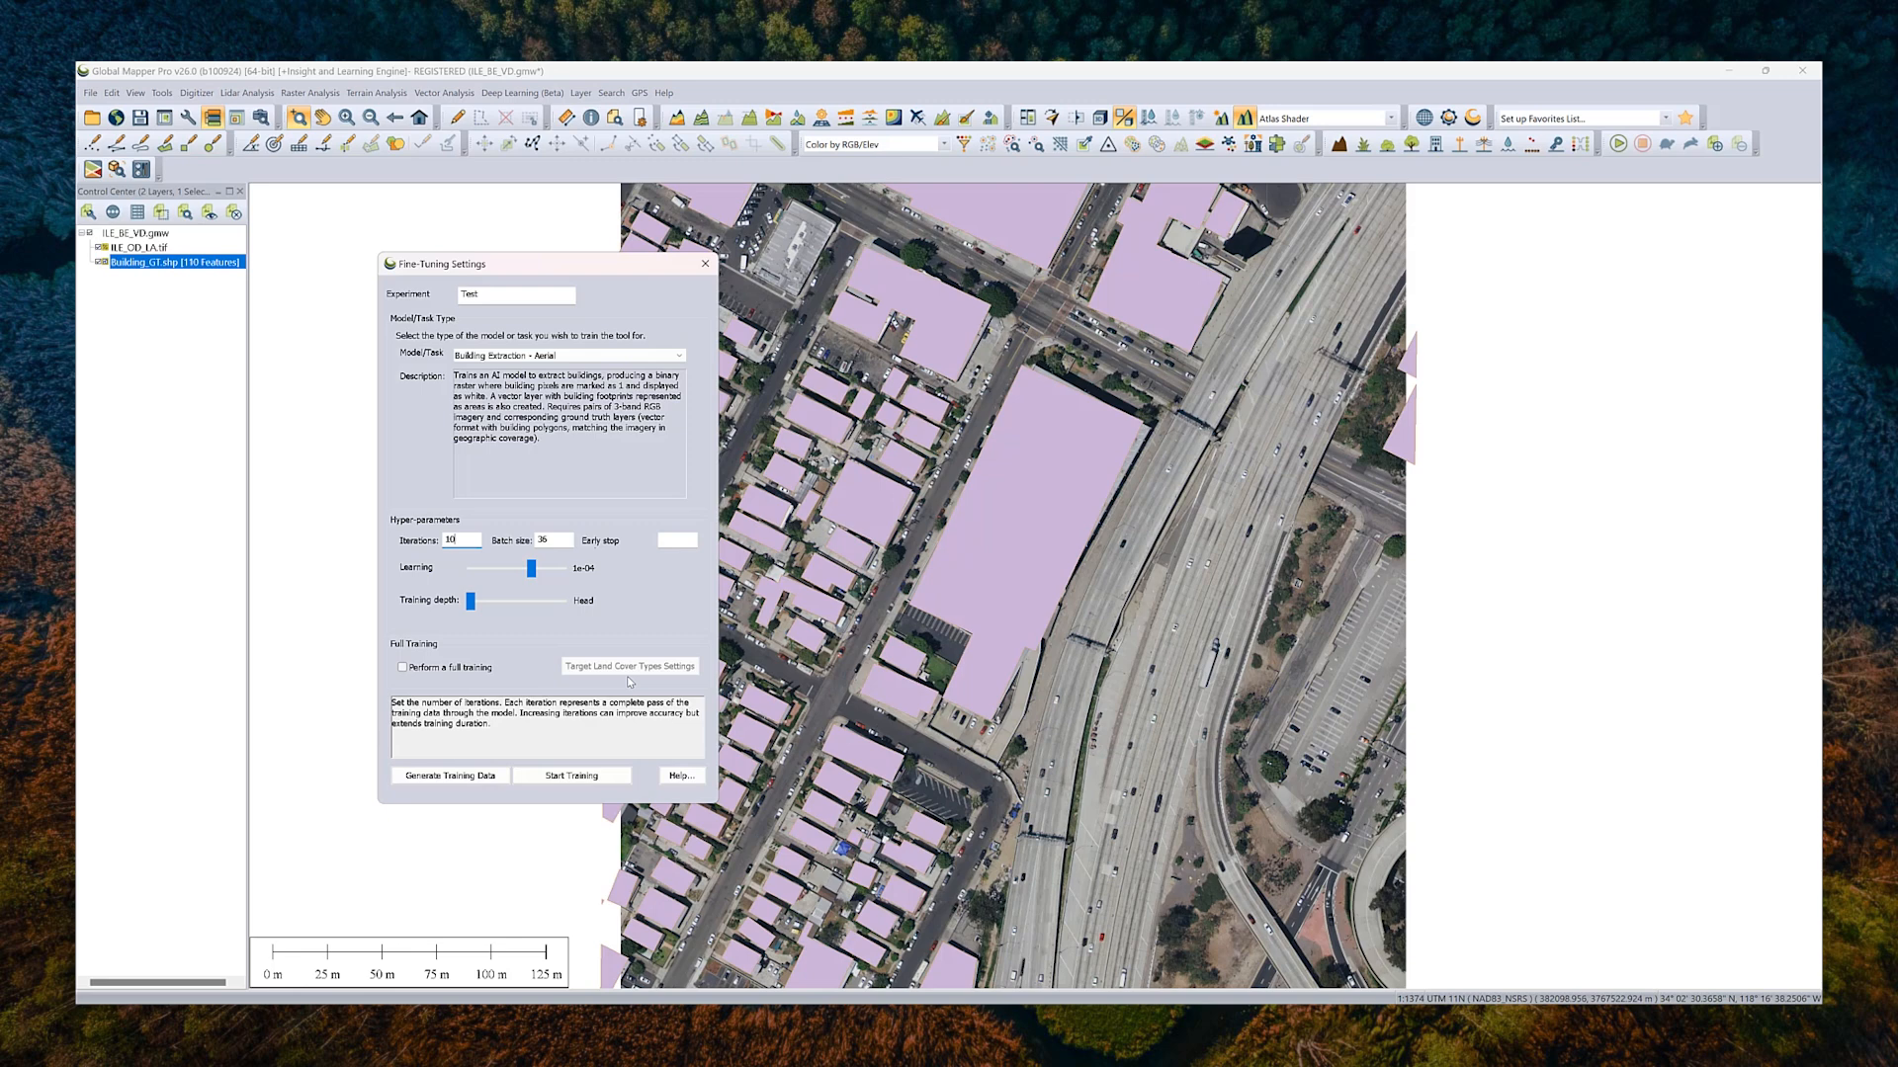
pyautogui.moveTo(612, 339)
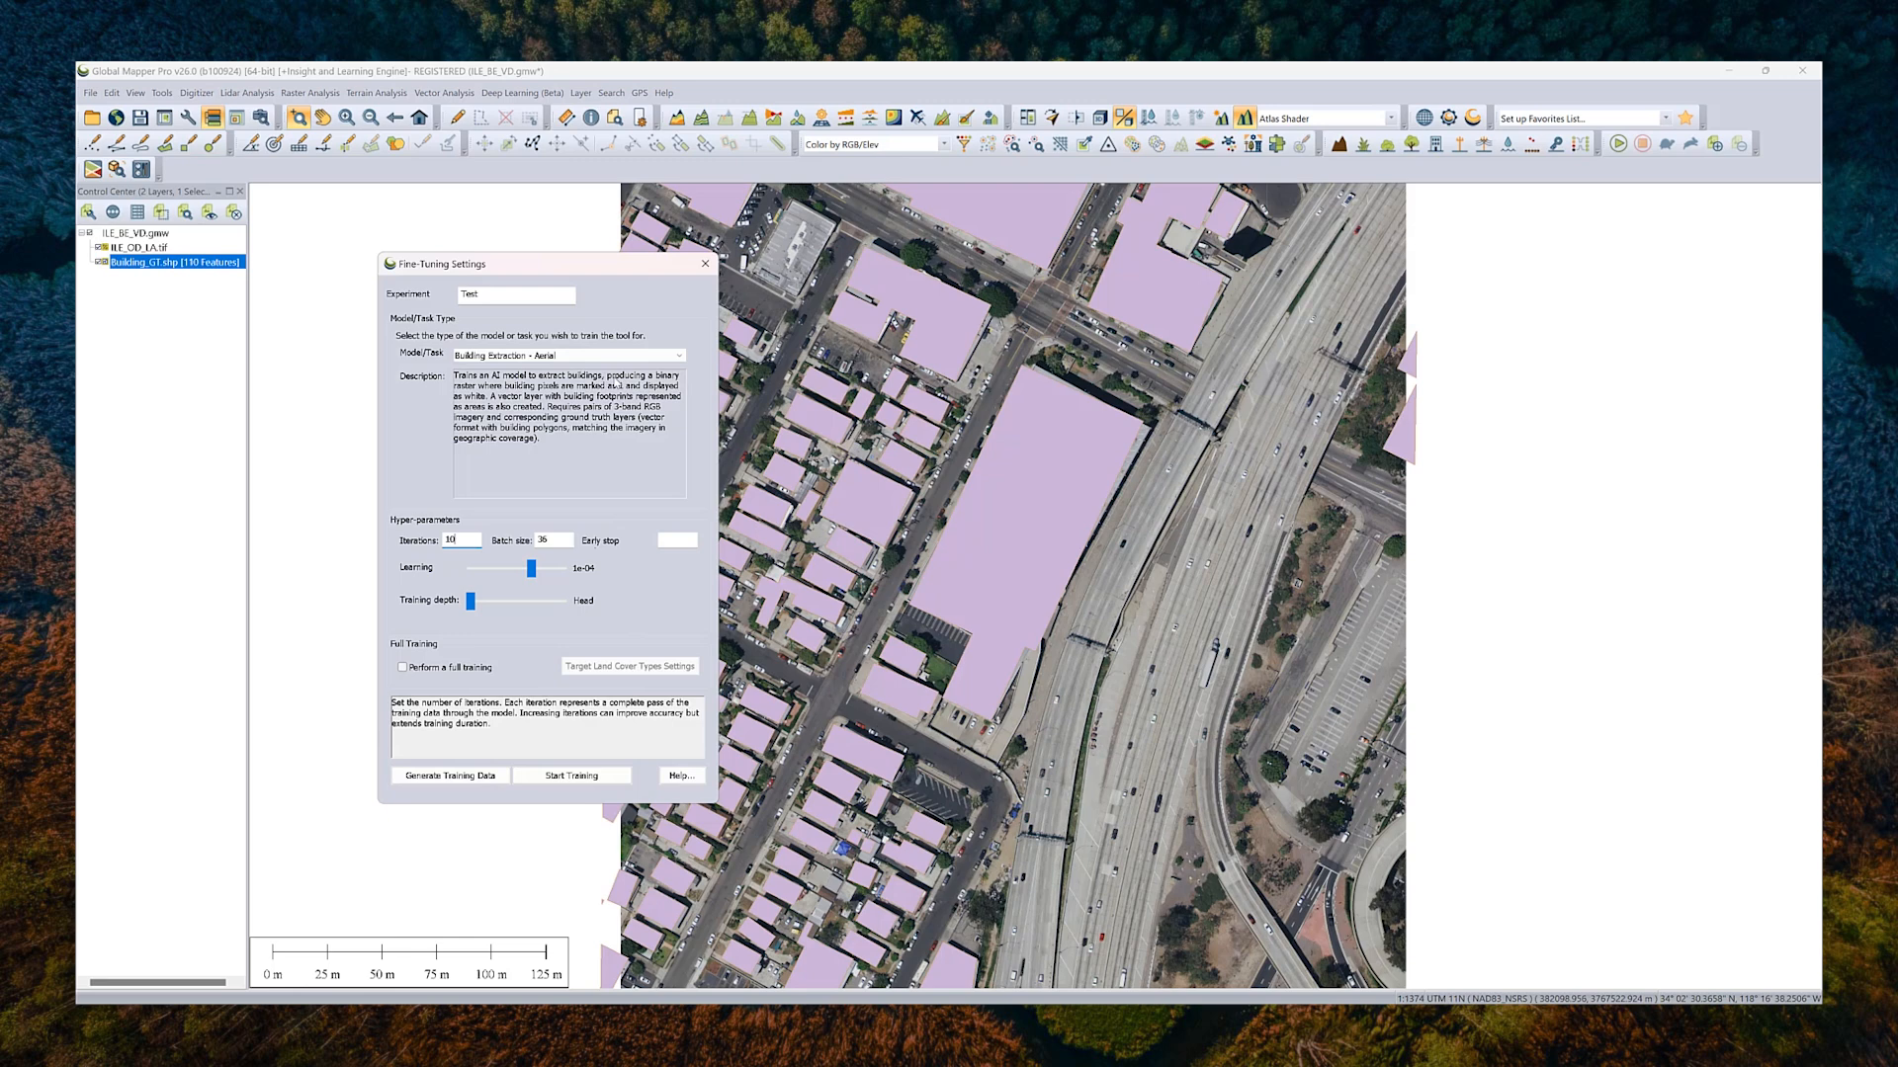
pyautogui.moveTo(548, 433)
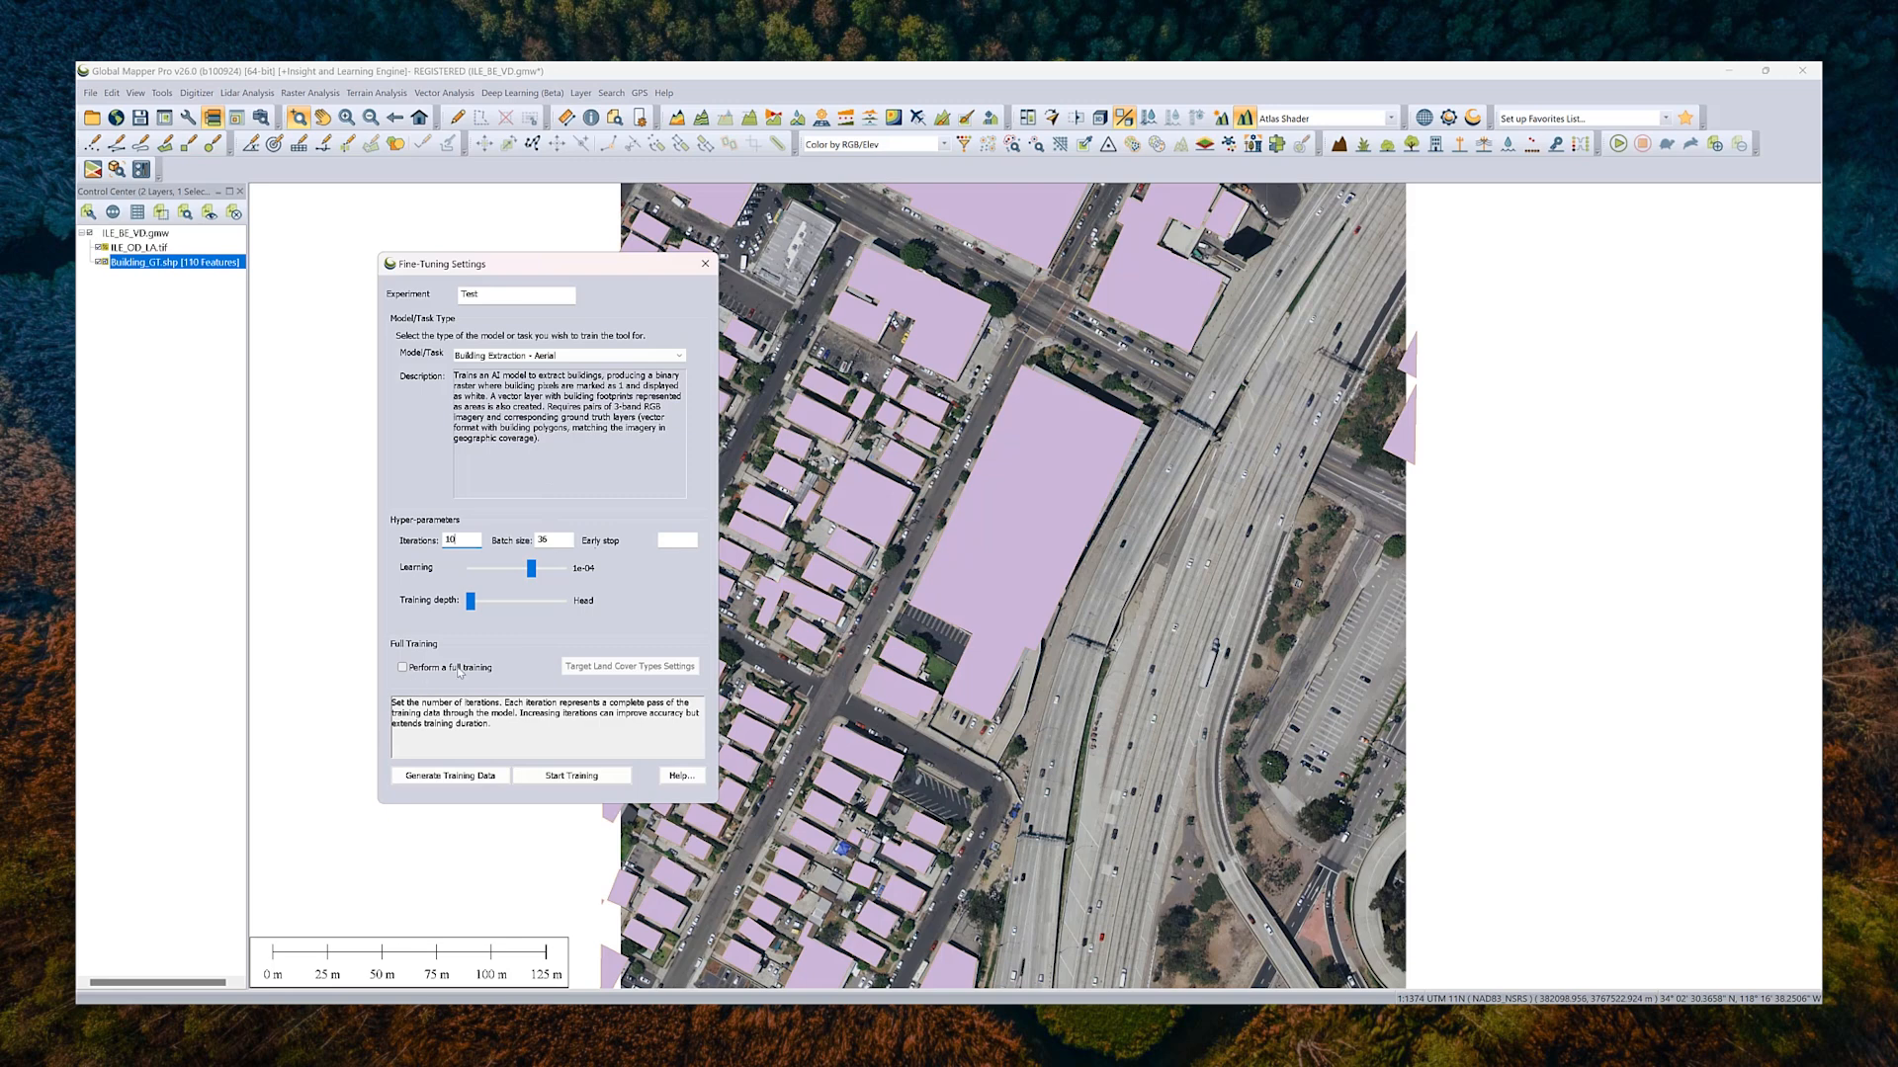
pyautogui.moveTo(585, 288)
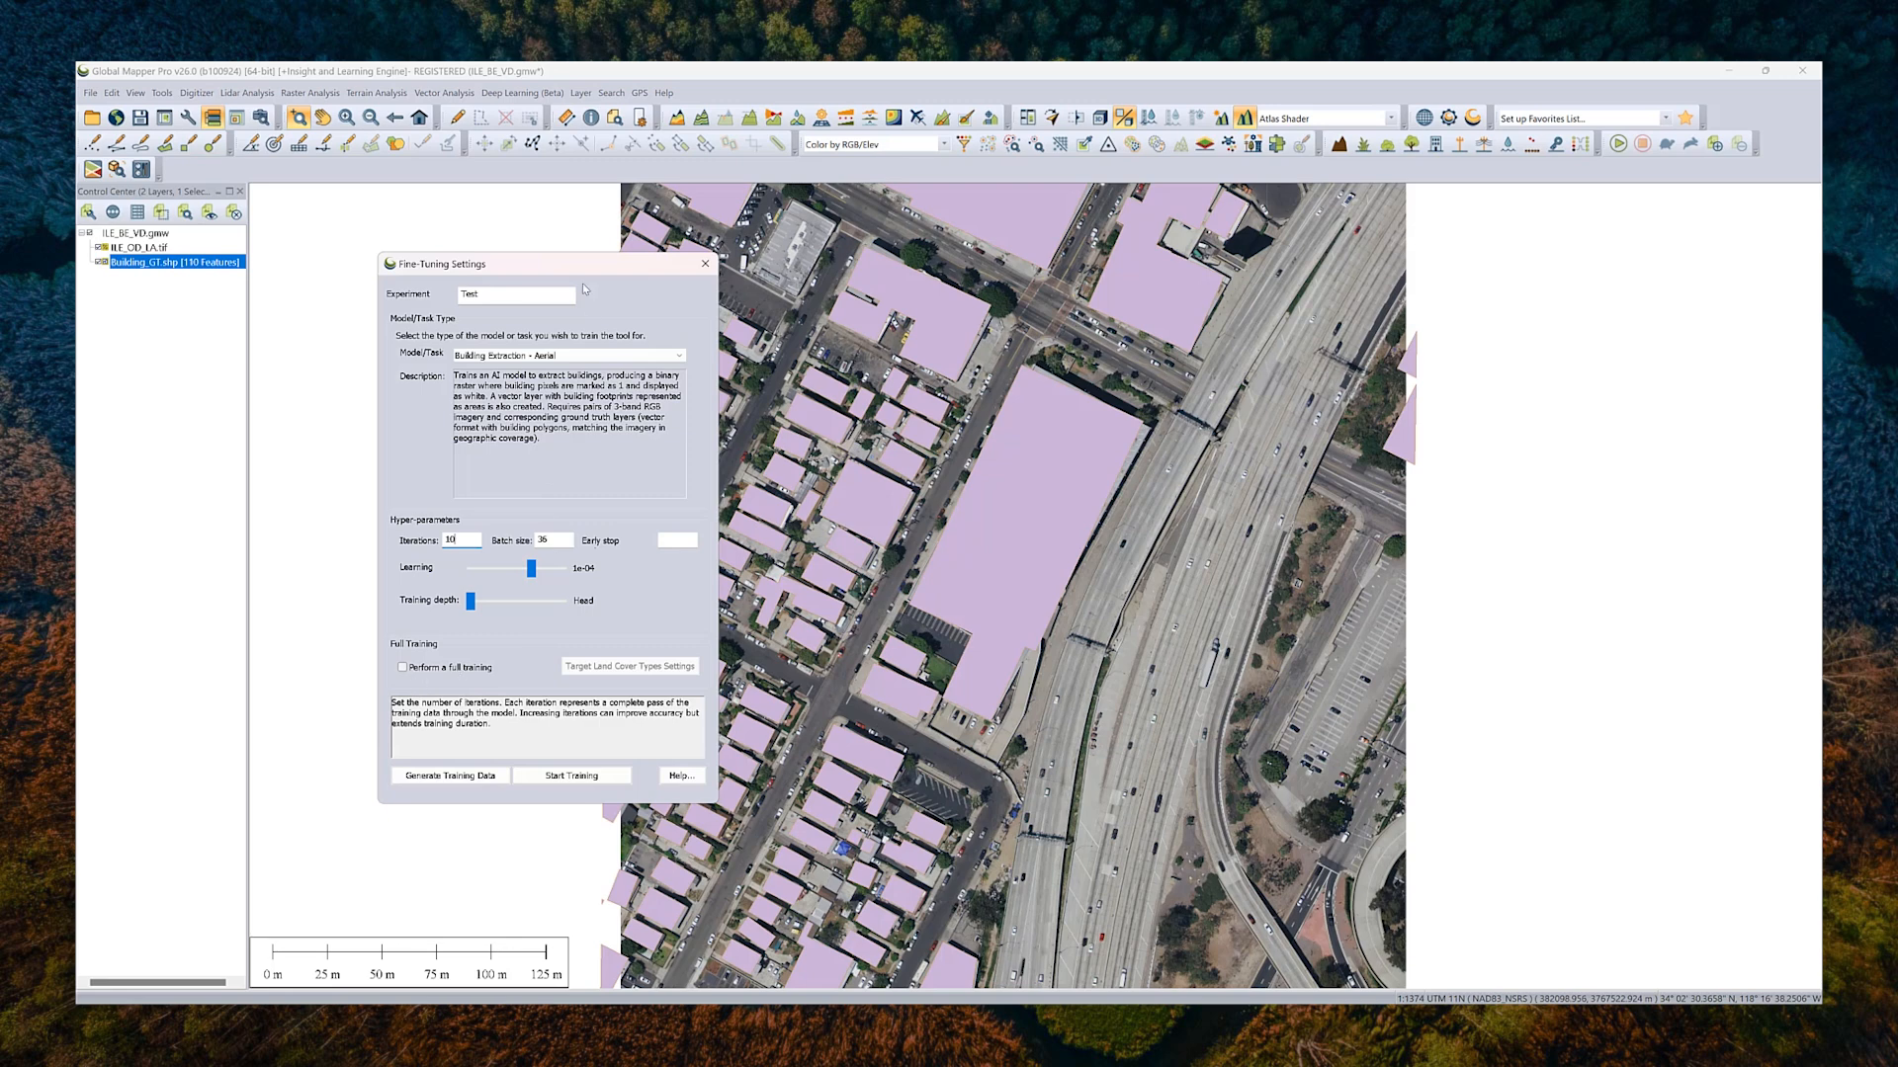
pyautogui.moveTo(545, 264); pyautogui.dragTo(462, 264)
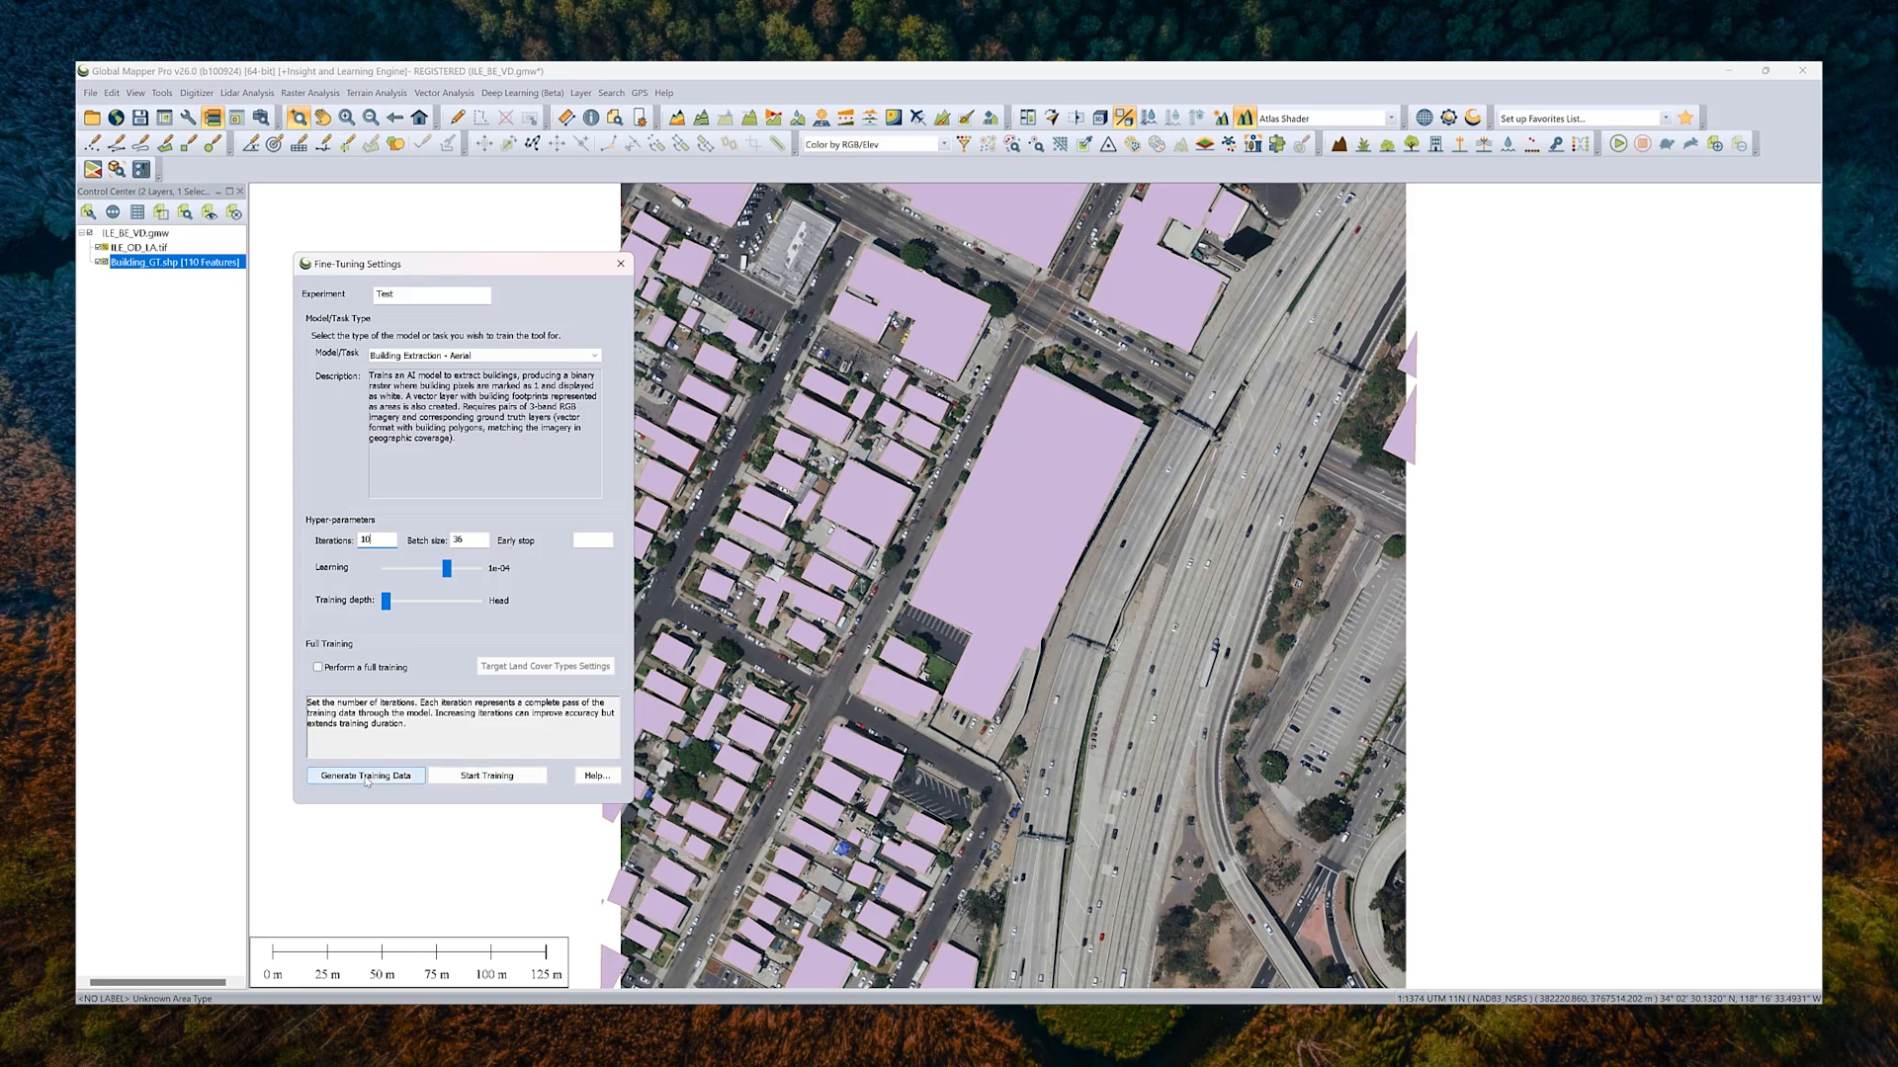
# Step: Open training data generation options with Building_GT.shp as the training layer
pyautogui.click(365, 776)
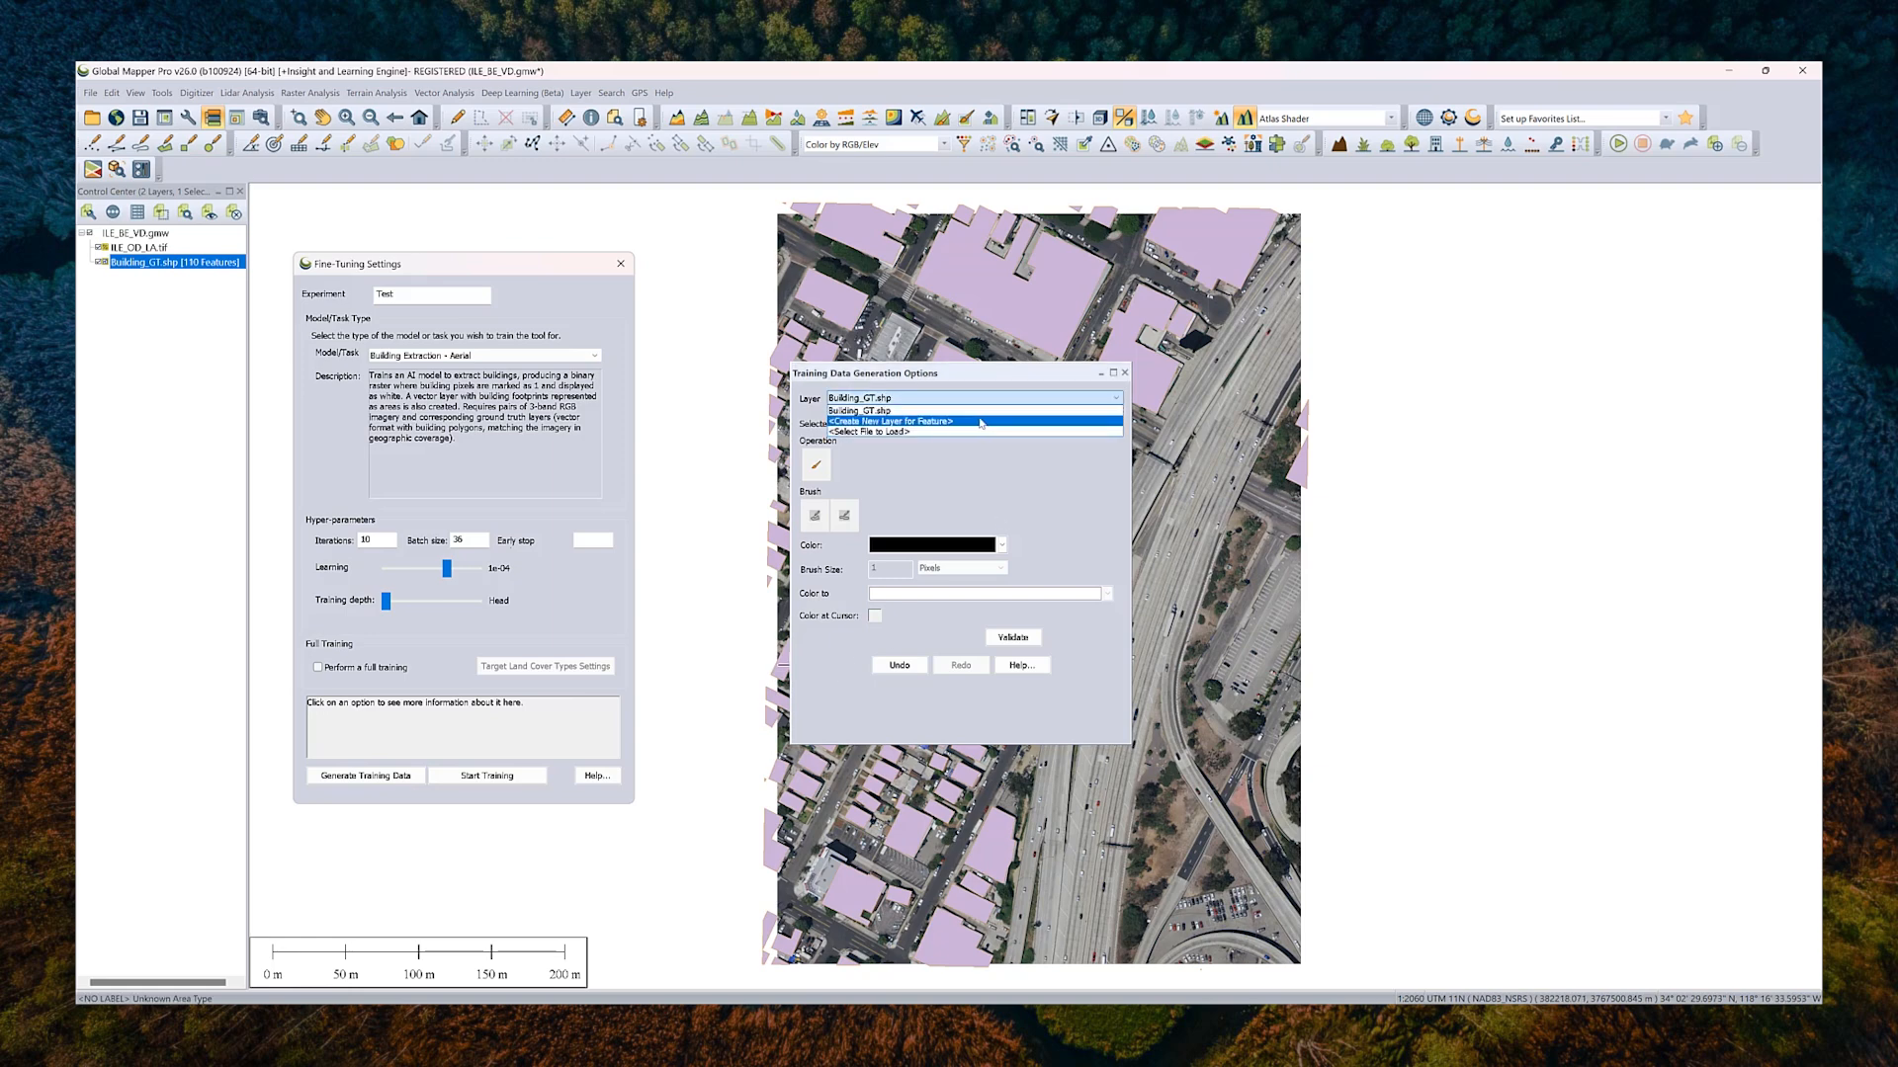
pyautogui.click(856, 399)
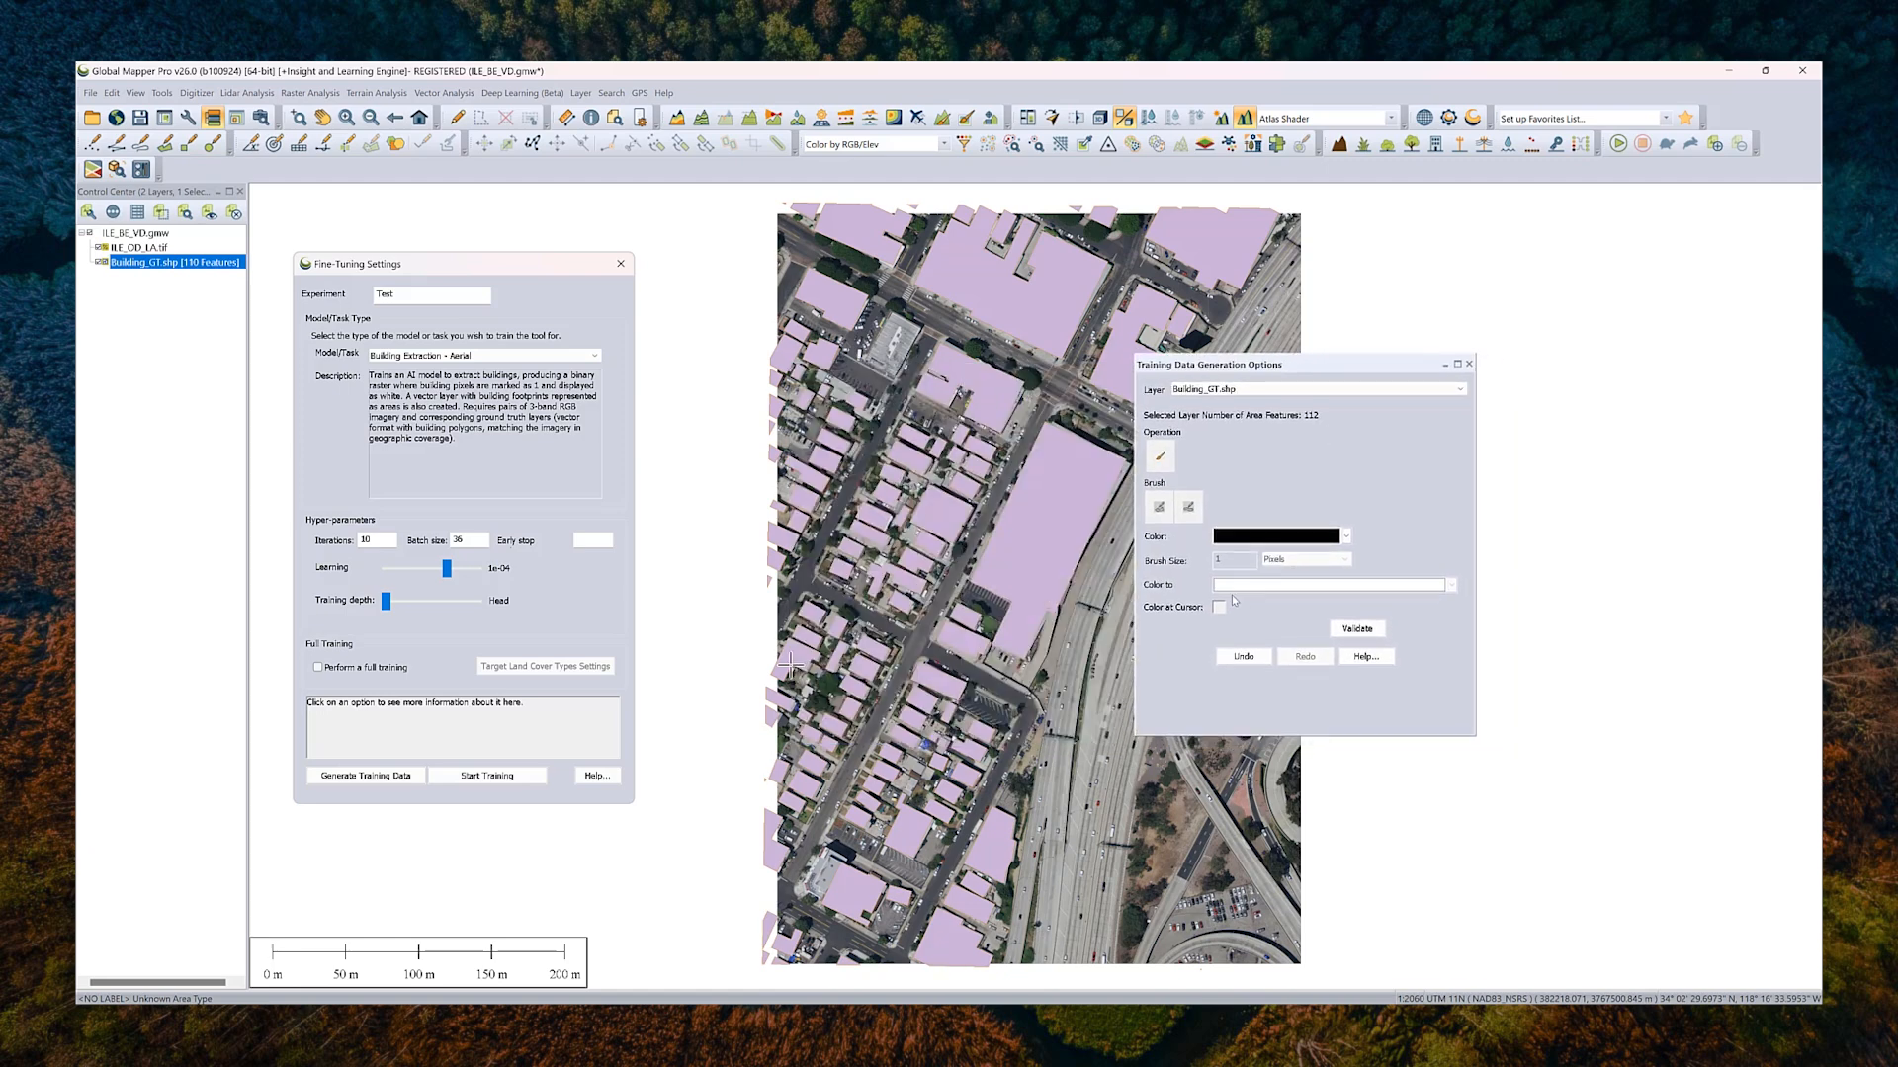
pyautogui.click(1158, 457)
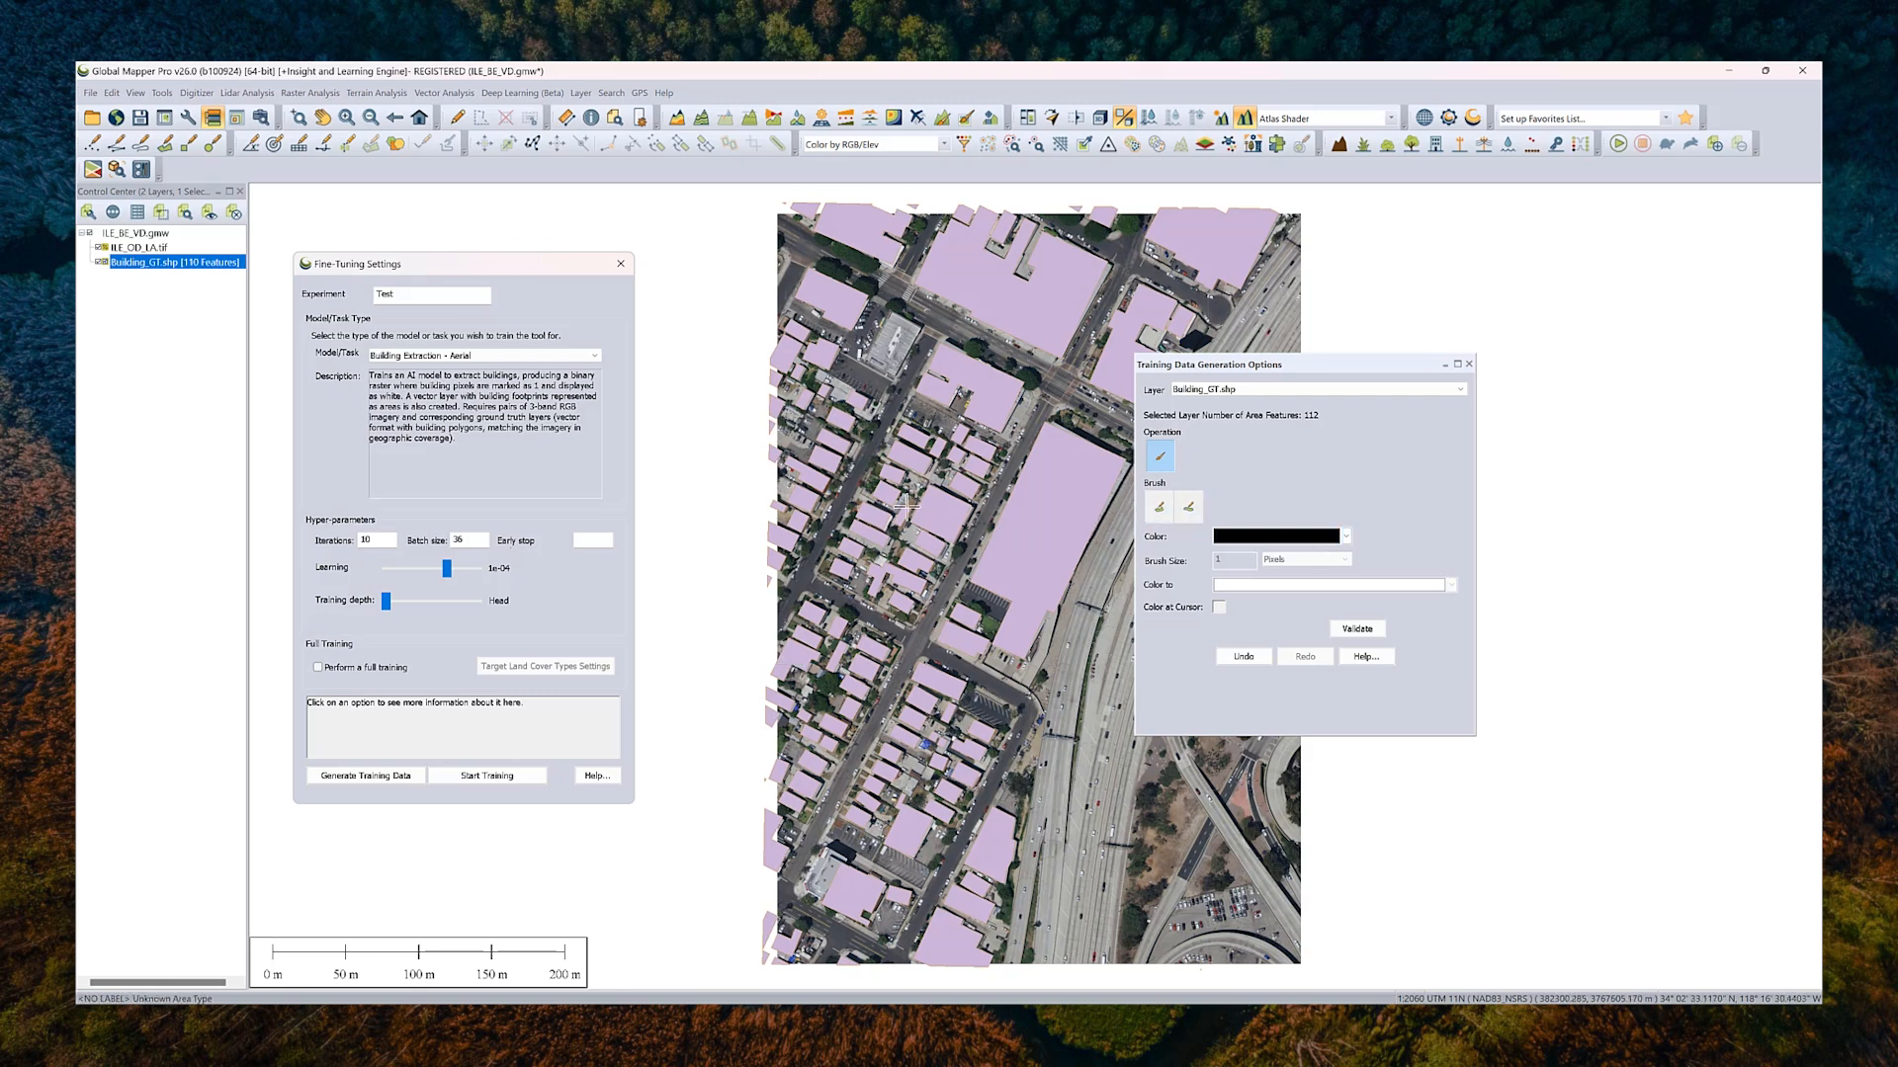
pyautogui.moveTo(861, 357)
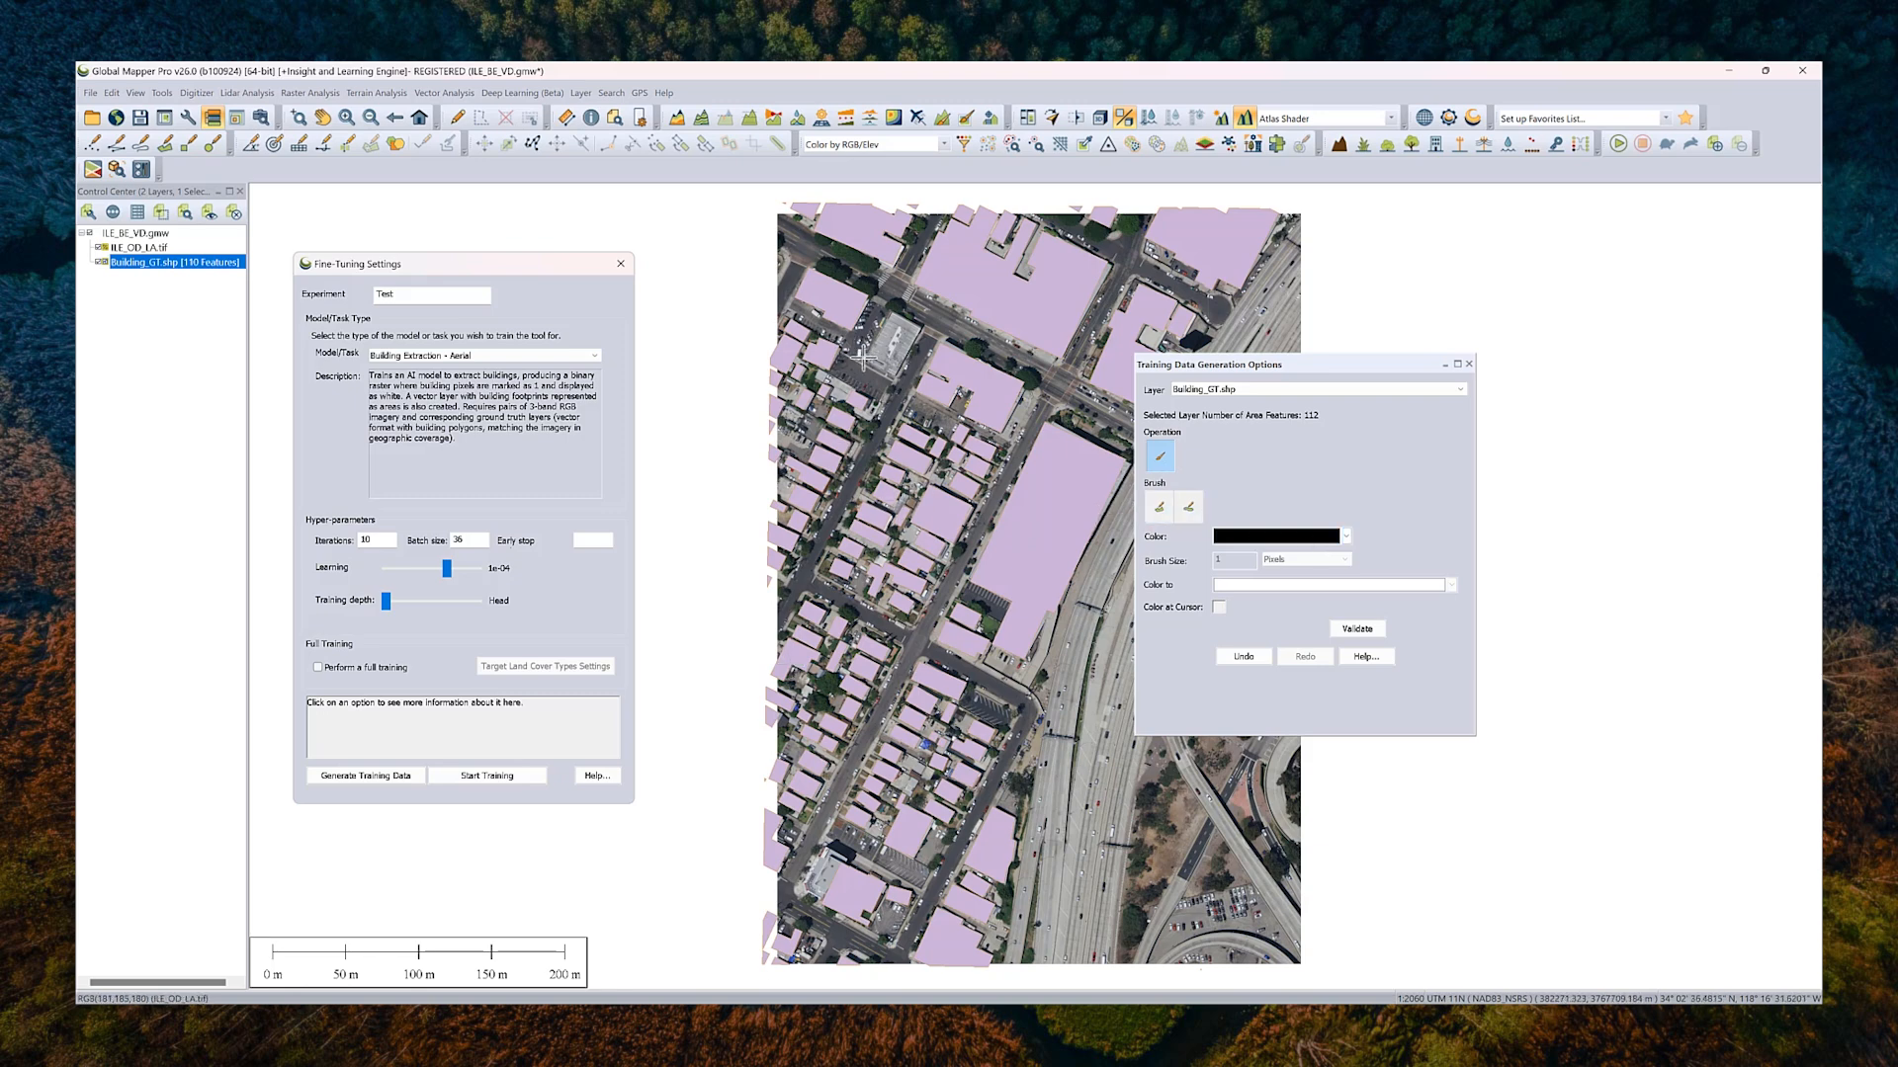
pyautogui.moveTo(895, 373)
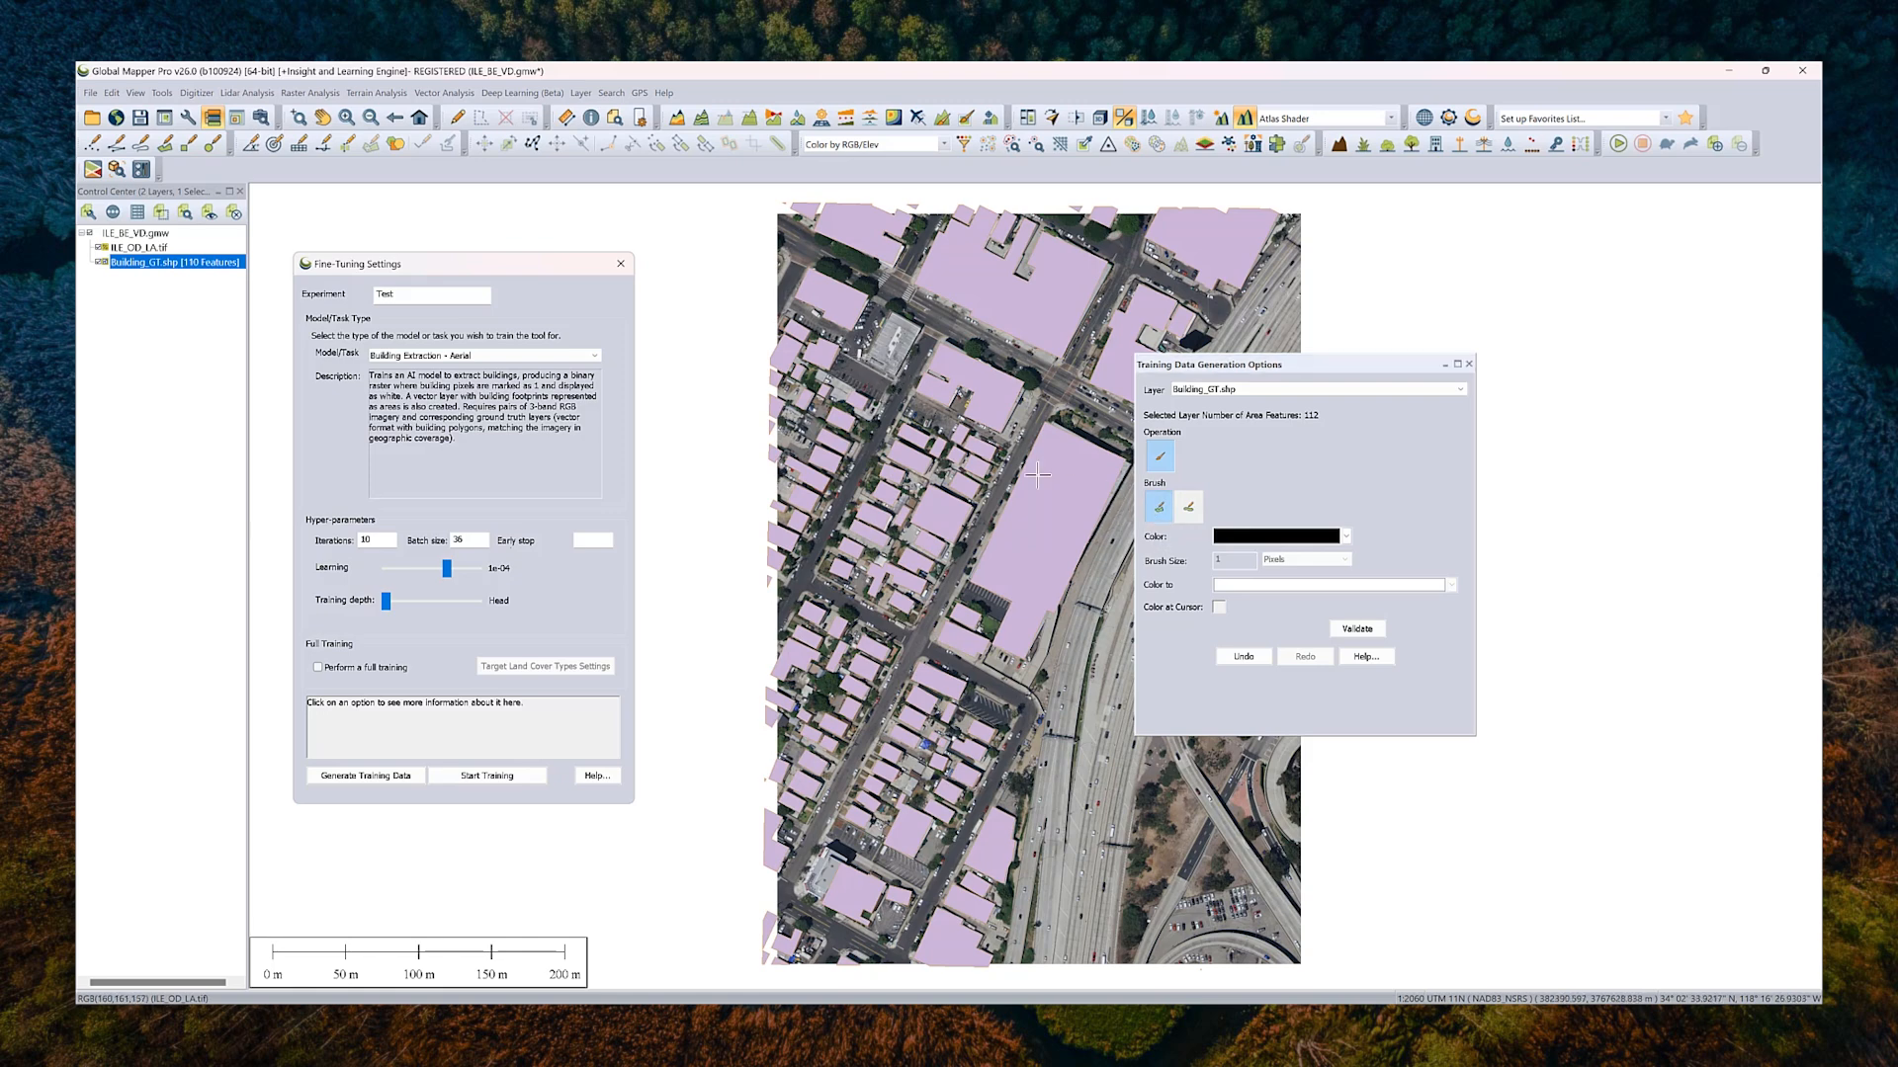
pyautogui.moveTo(893, 375)
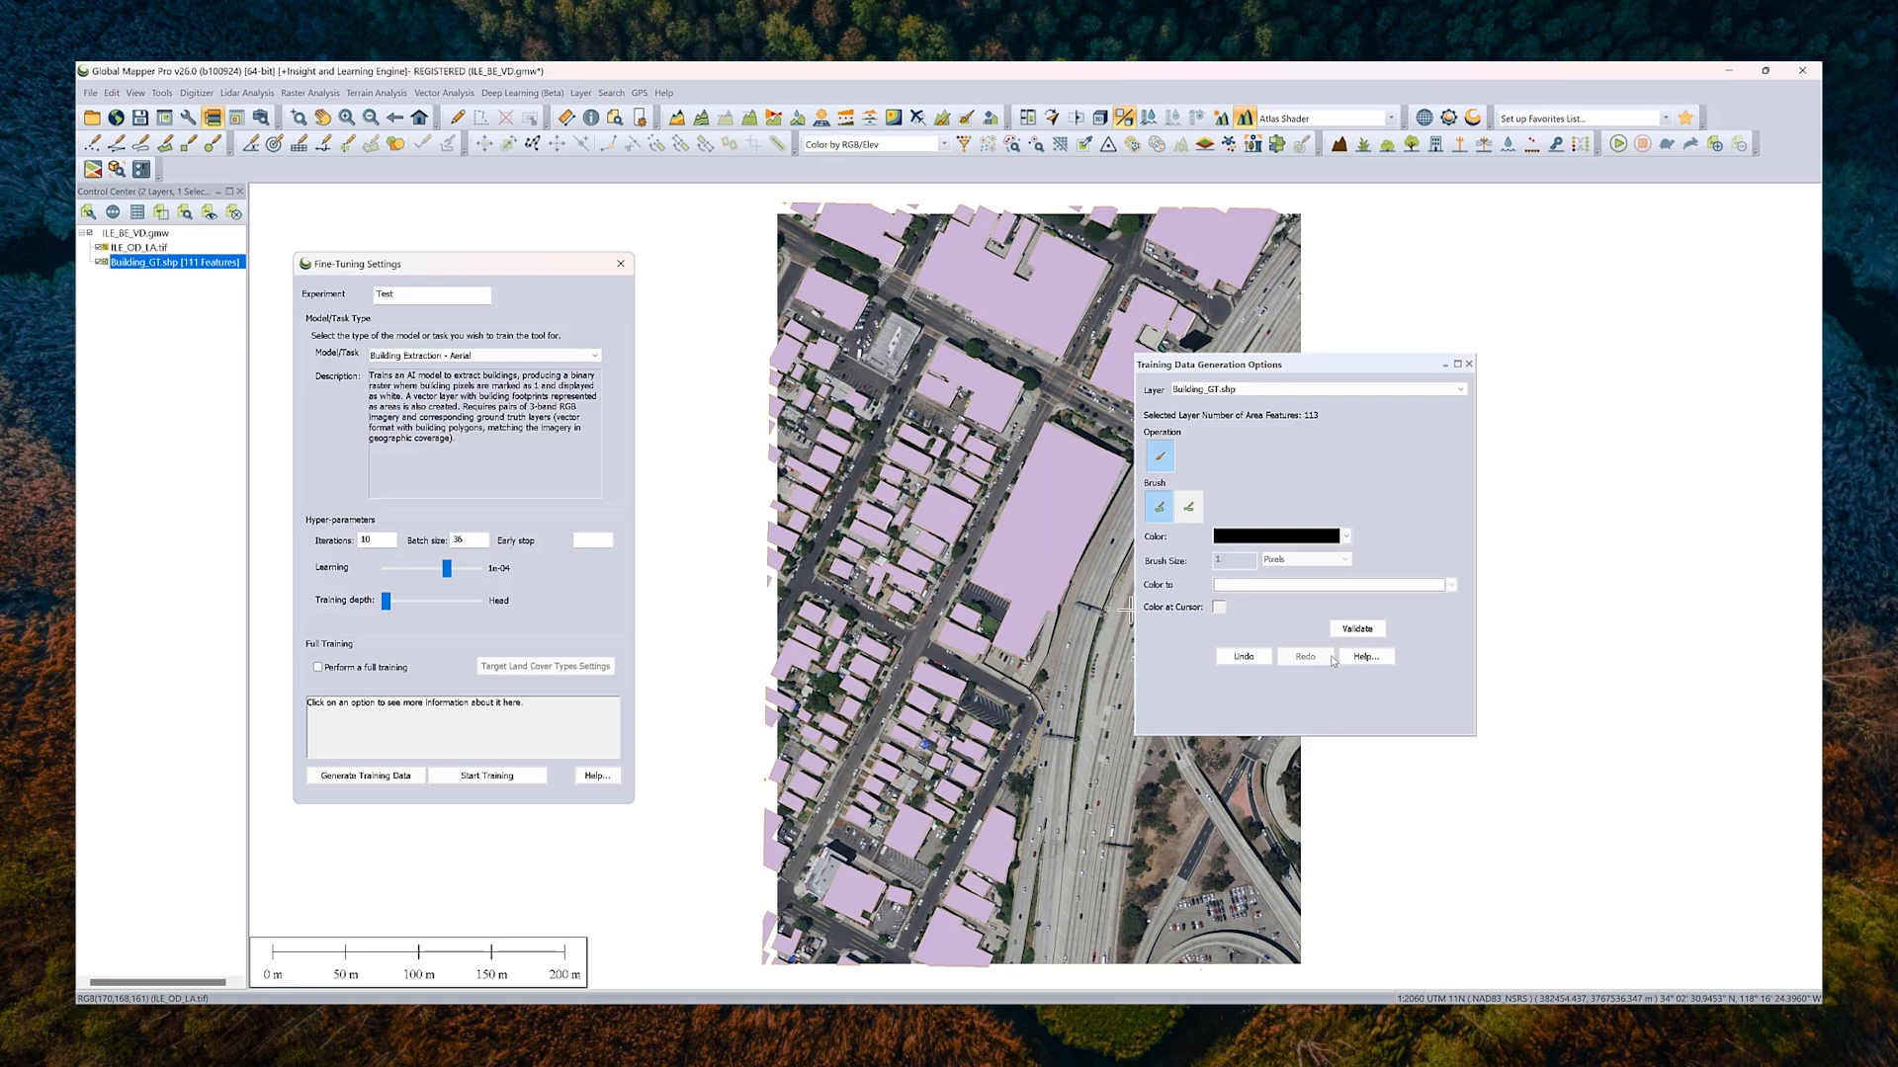
pyautogui.moveTo(1240, 656)
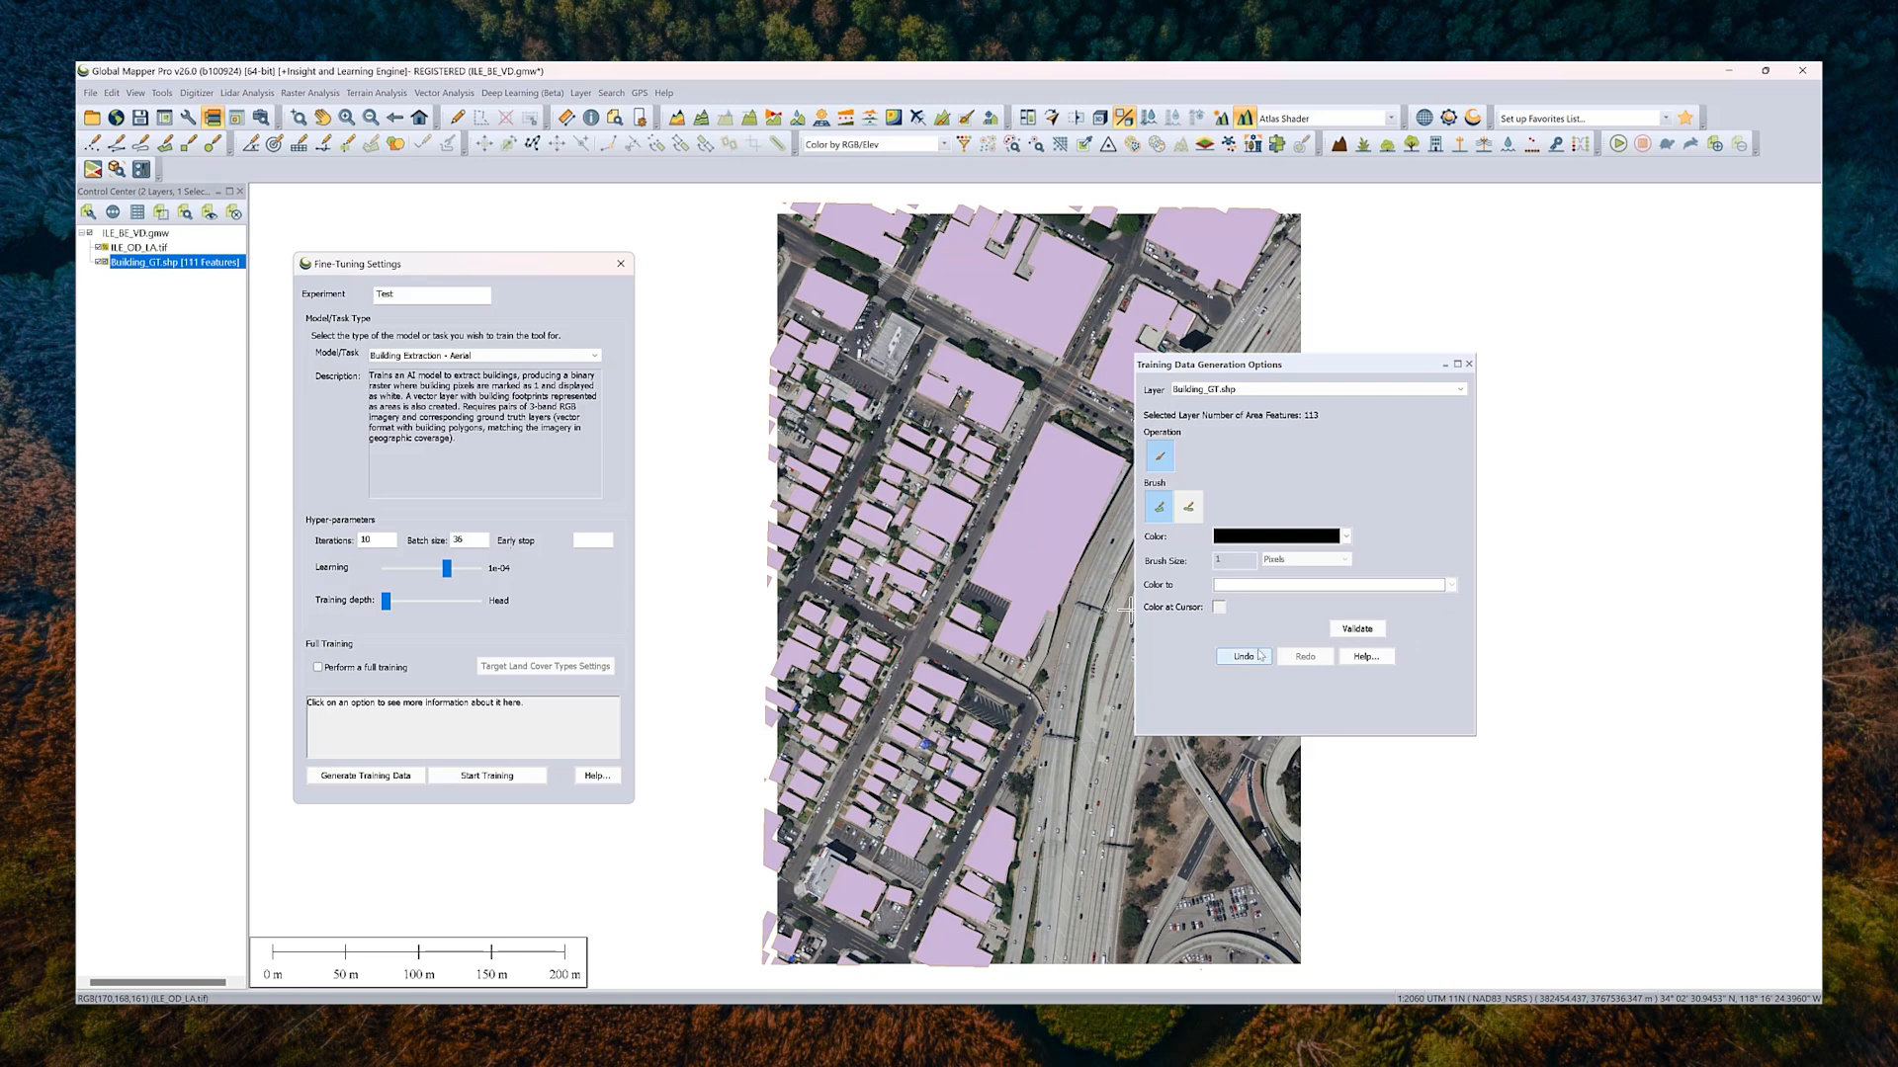
pyautogui.moveTo(1207, 629)
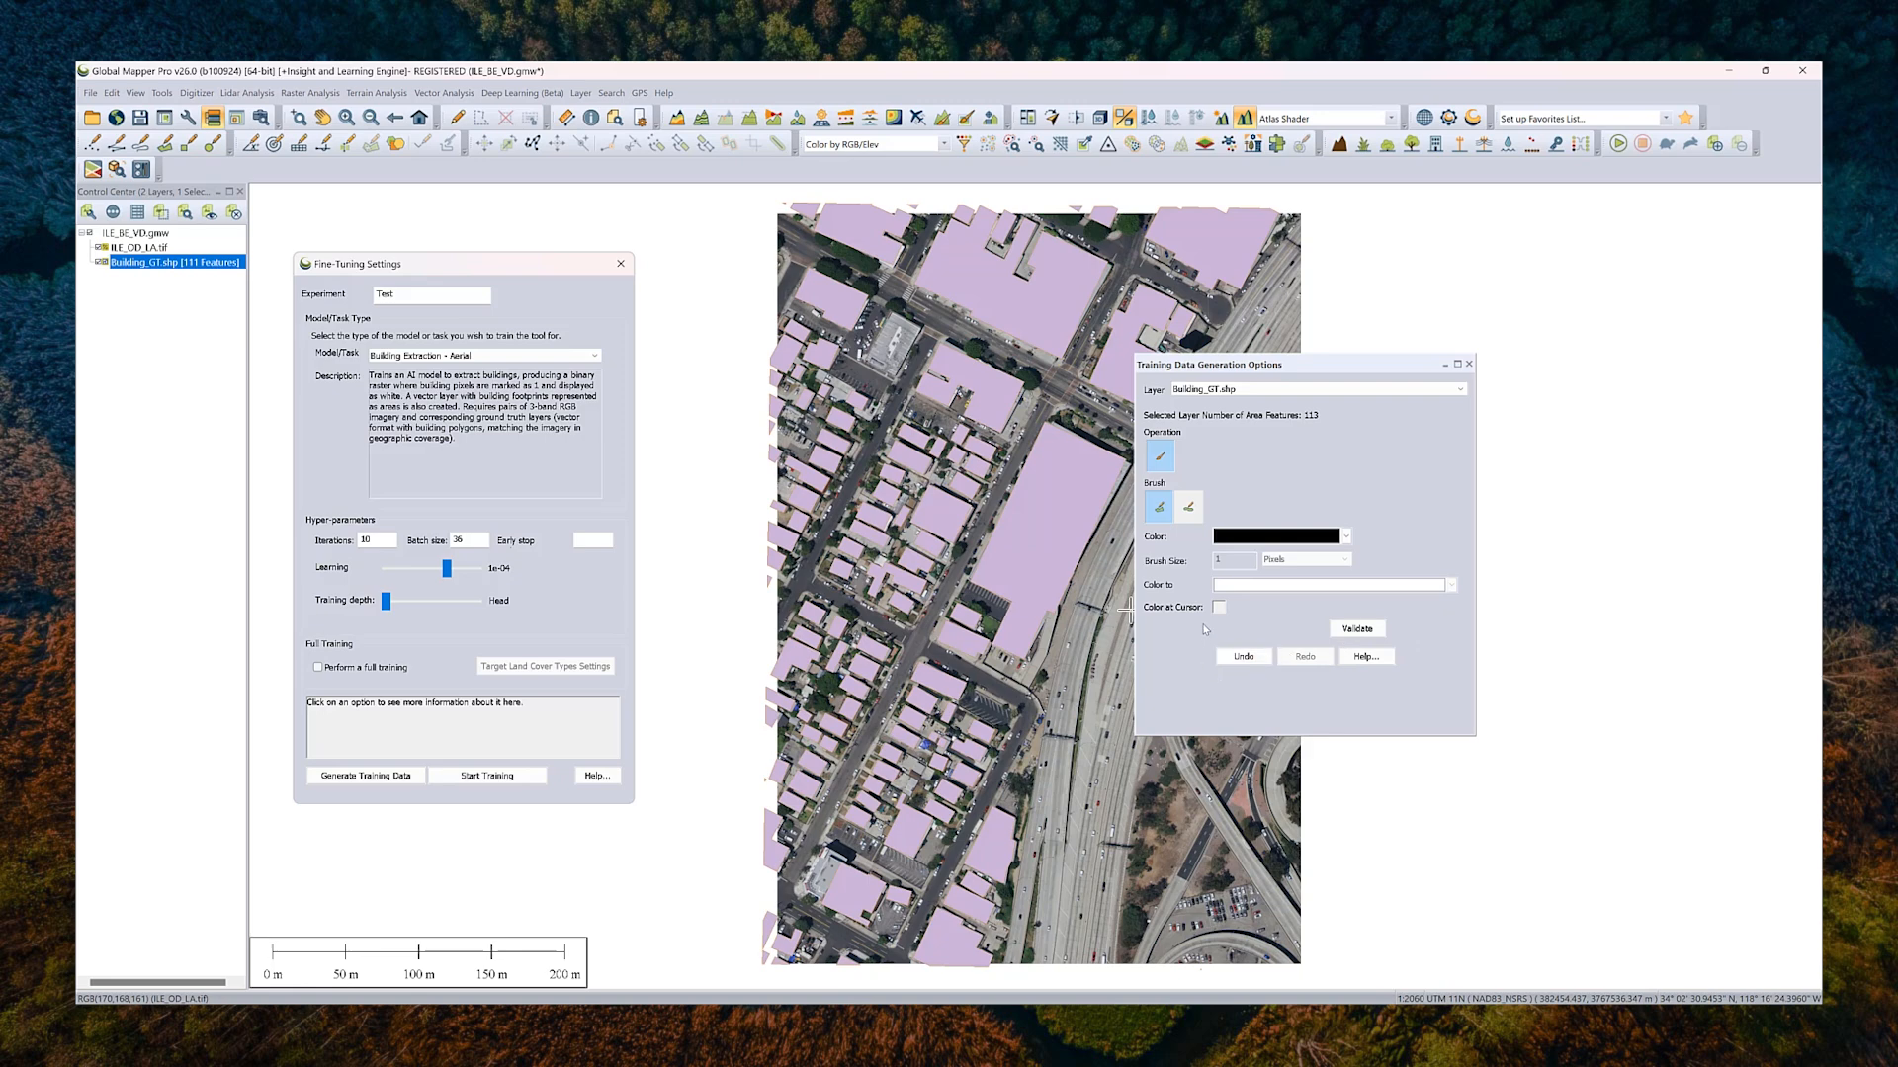
pyautogui.moveTo(960, 893)
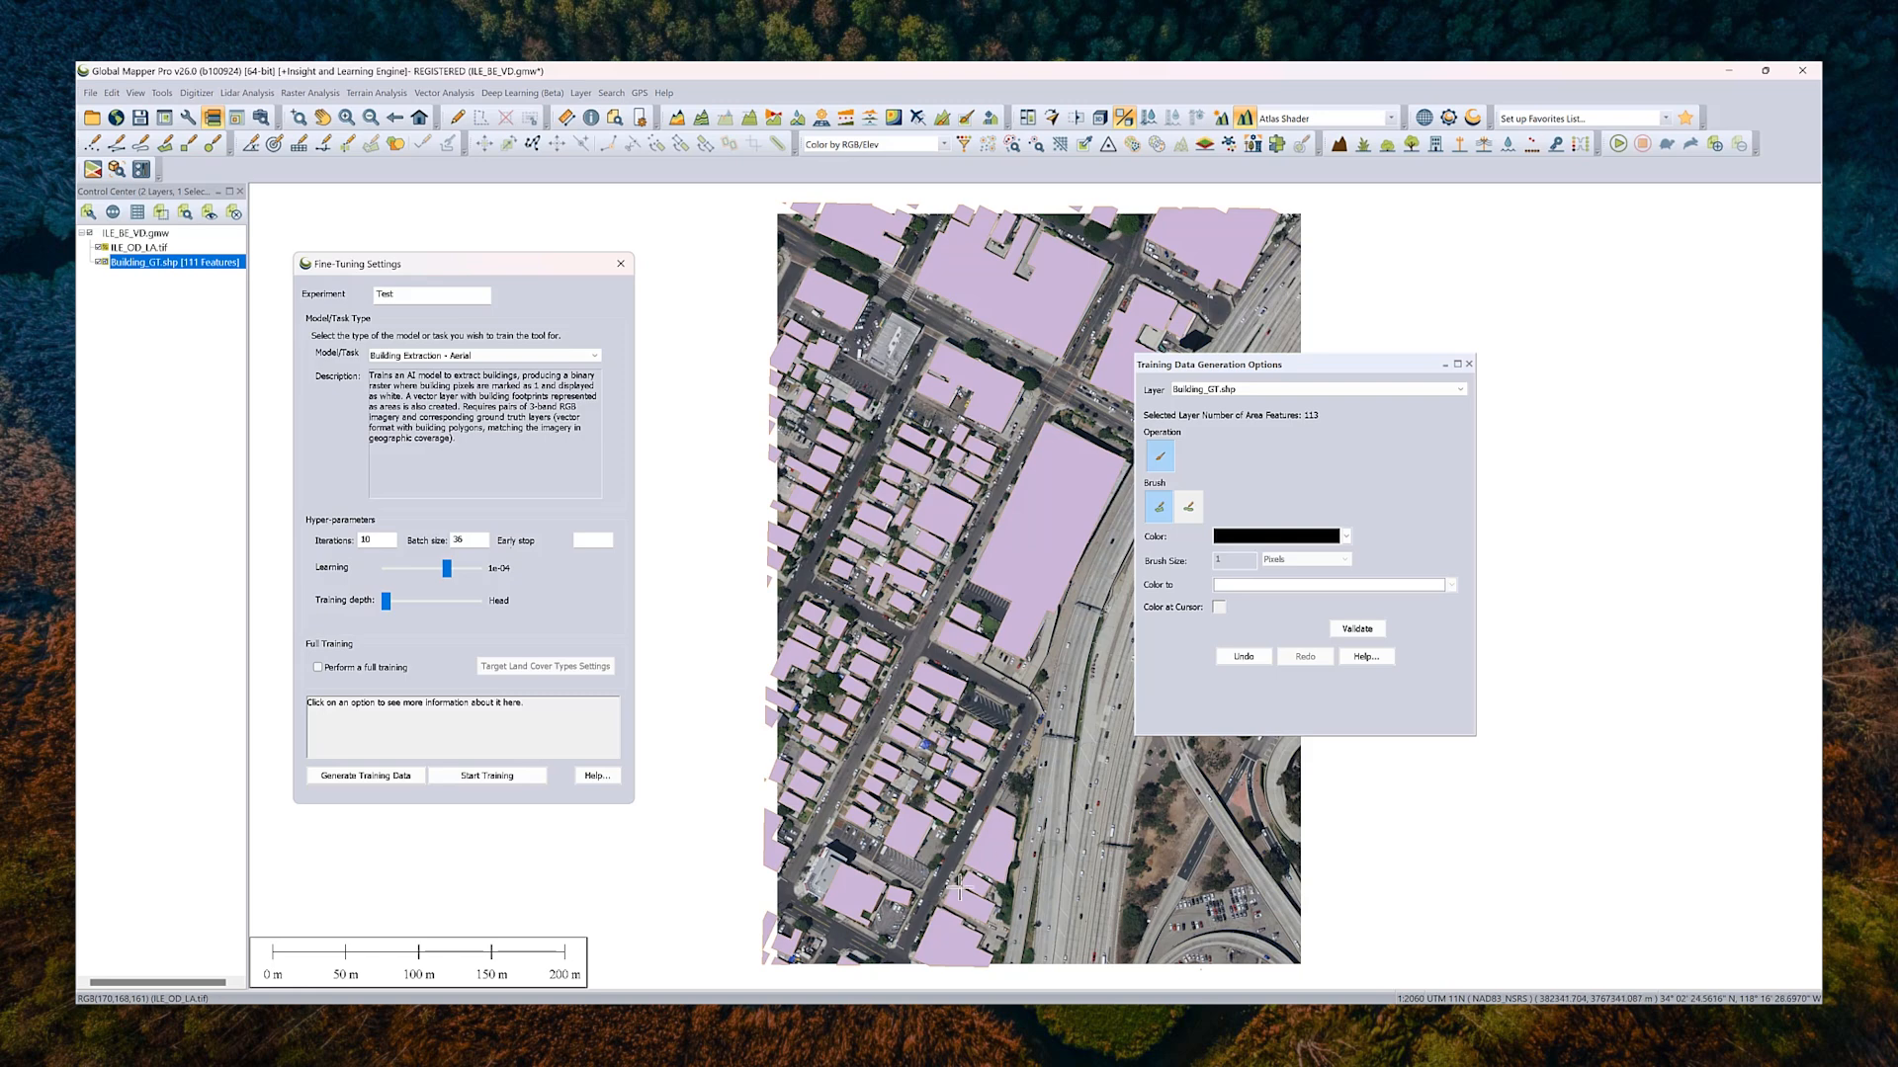
# Step: Draw one more building footprint in Building_GT.shp and close the training data options
pyautogui.scroll(3)
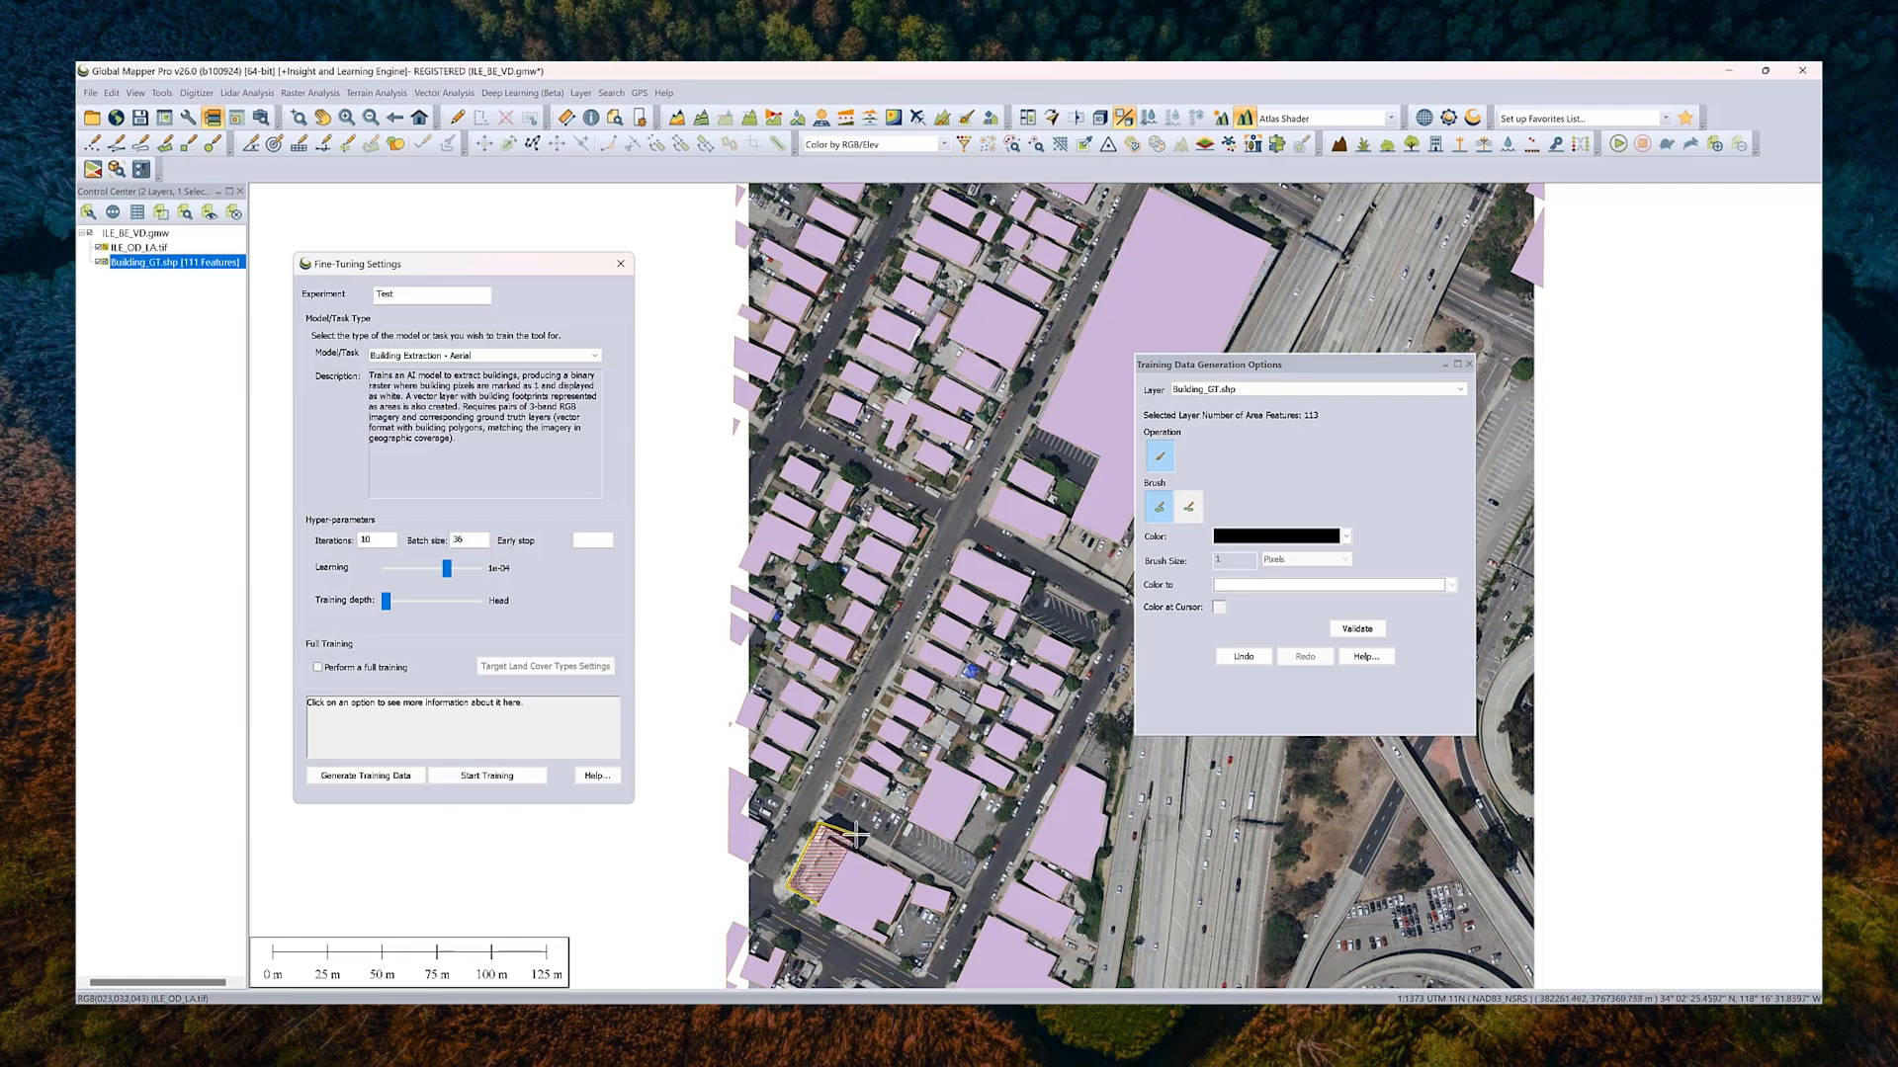
pyautogui.click(835, 841)
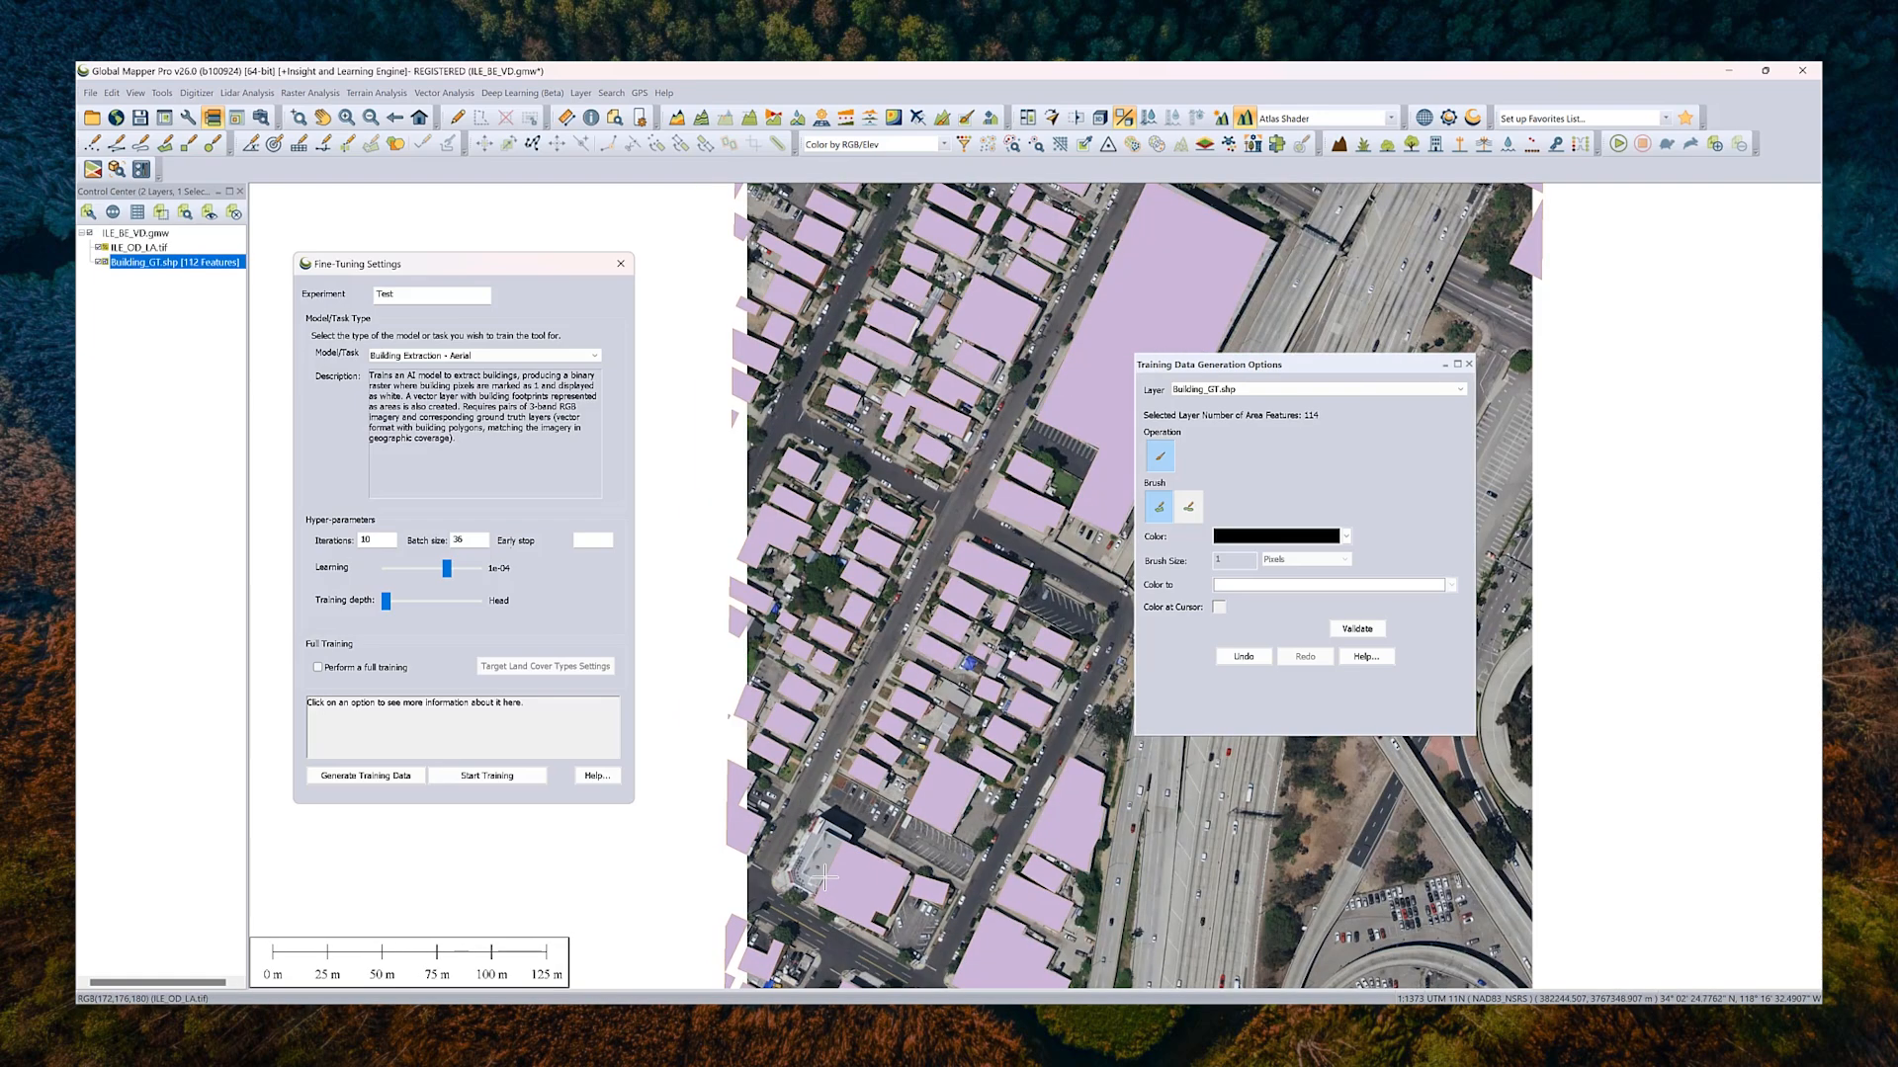
pyautogui.scroll(-3)
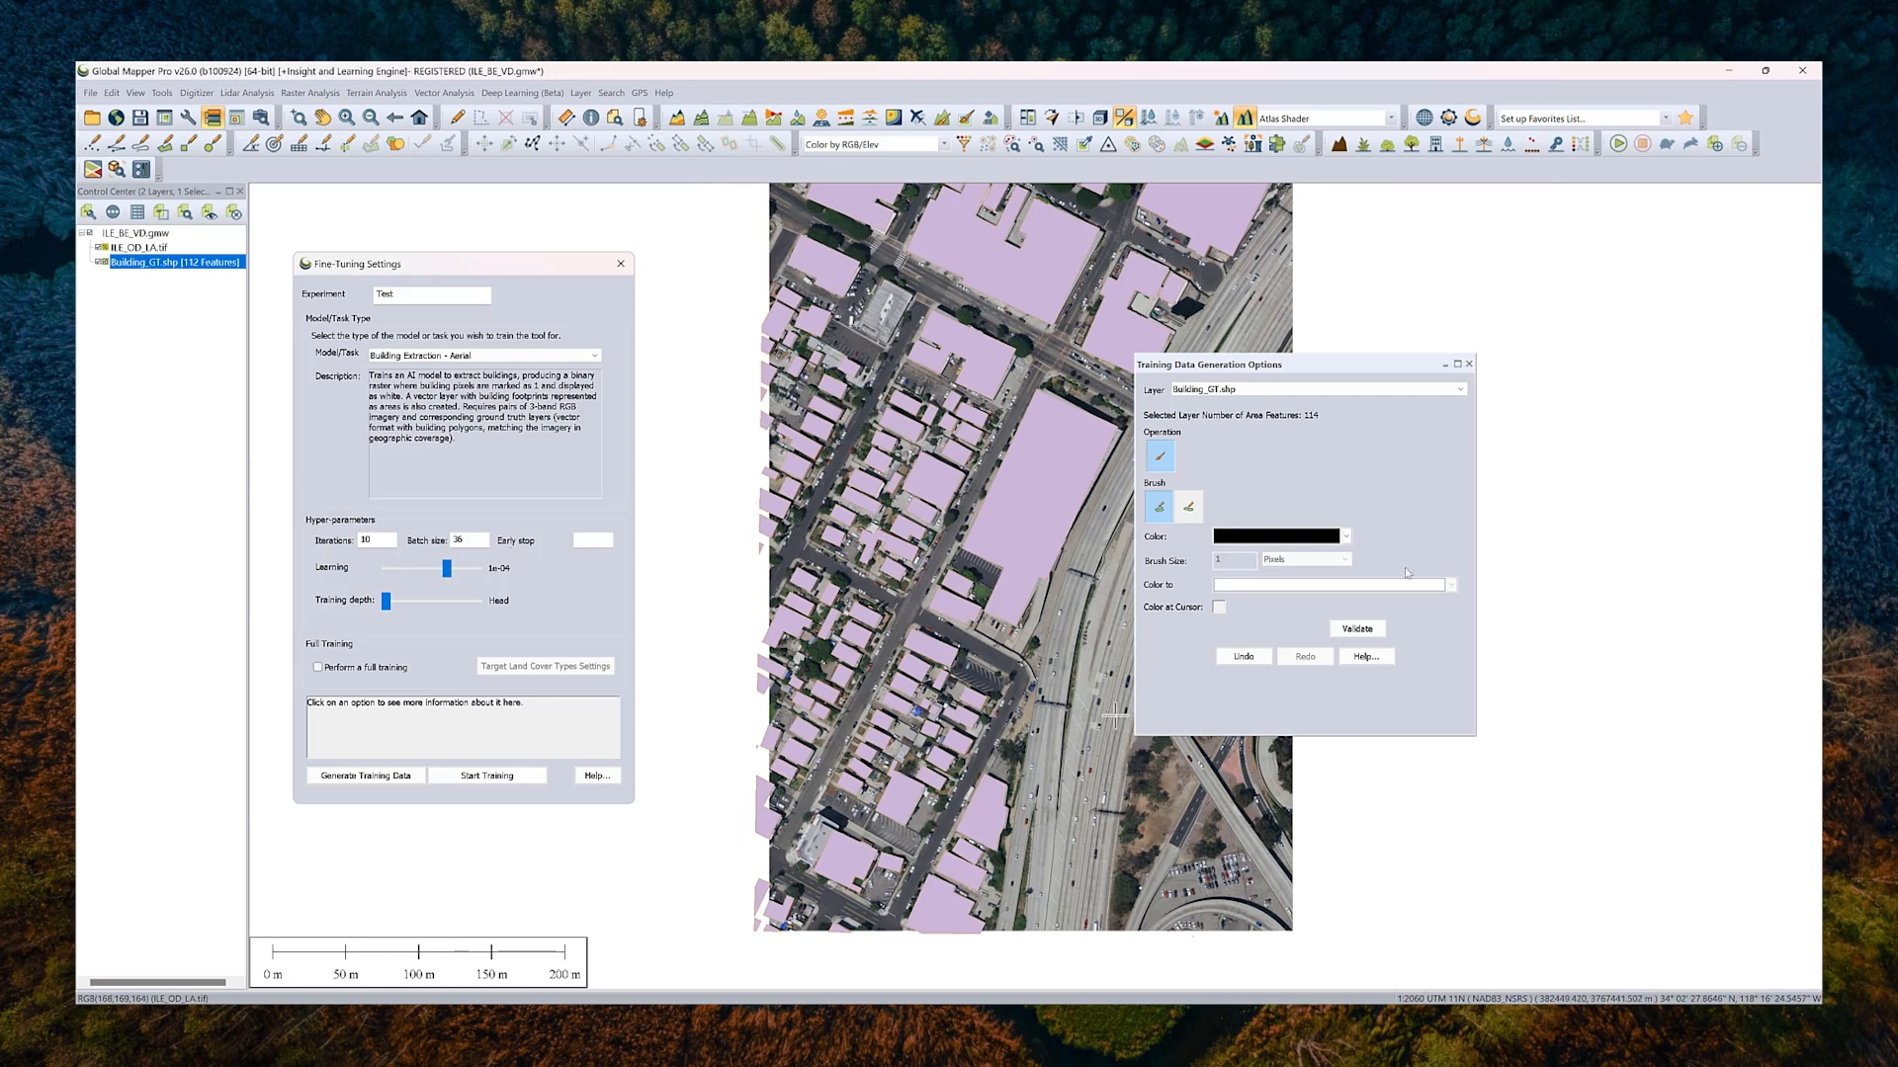
pyautogui.click(1467, 363)
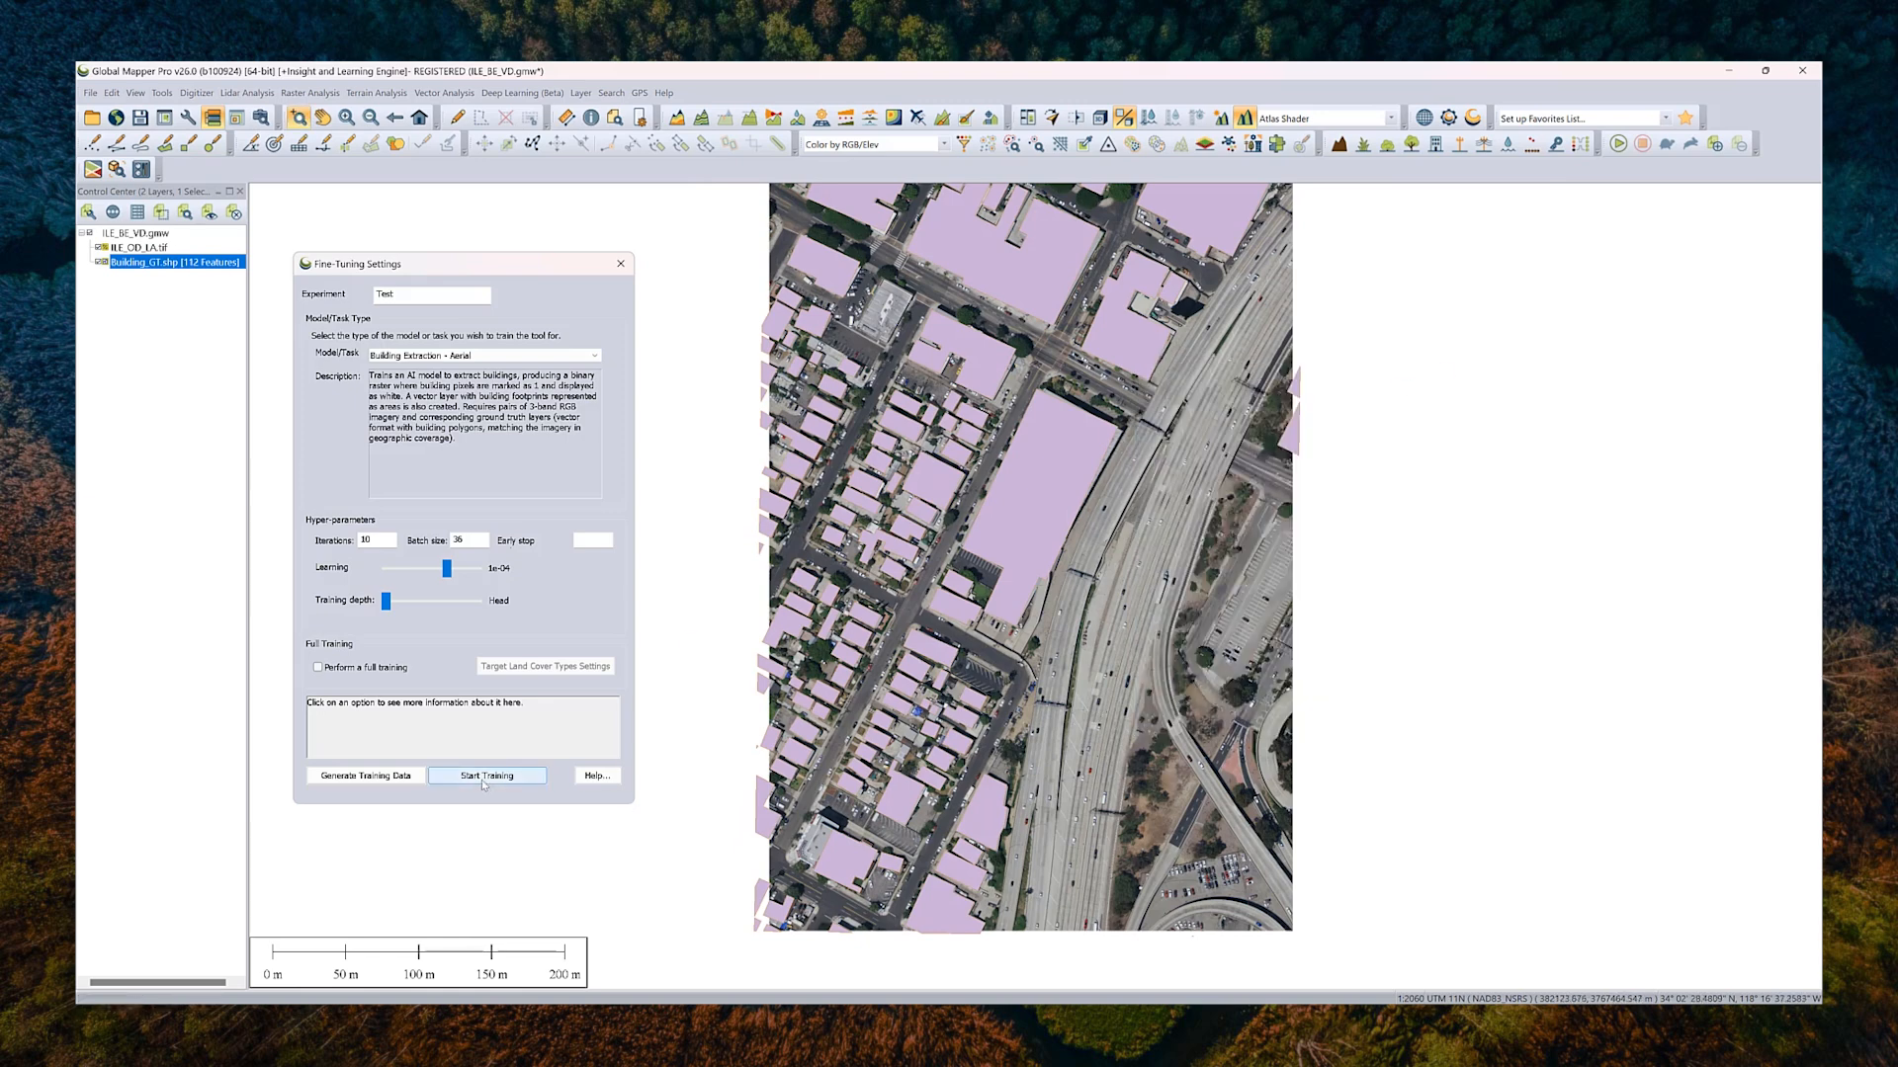
# Step: Start fine-tuning with the LA raster and Building_GT.shp selected as training layers
pyautogui.click(485, 776)
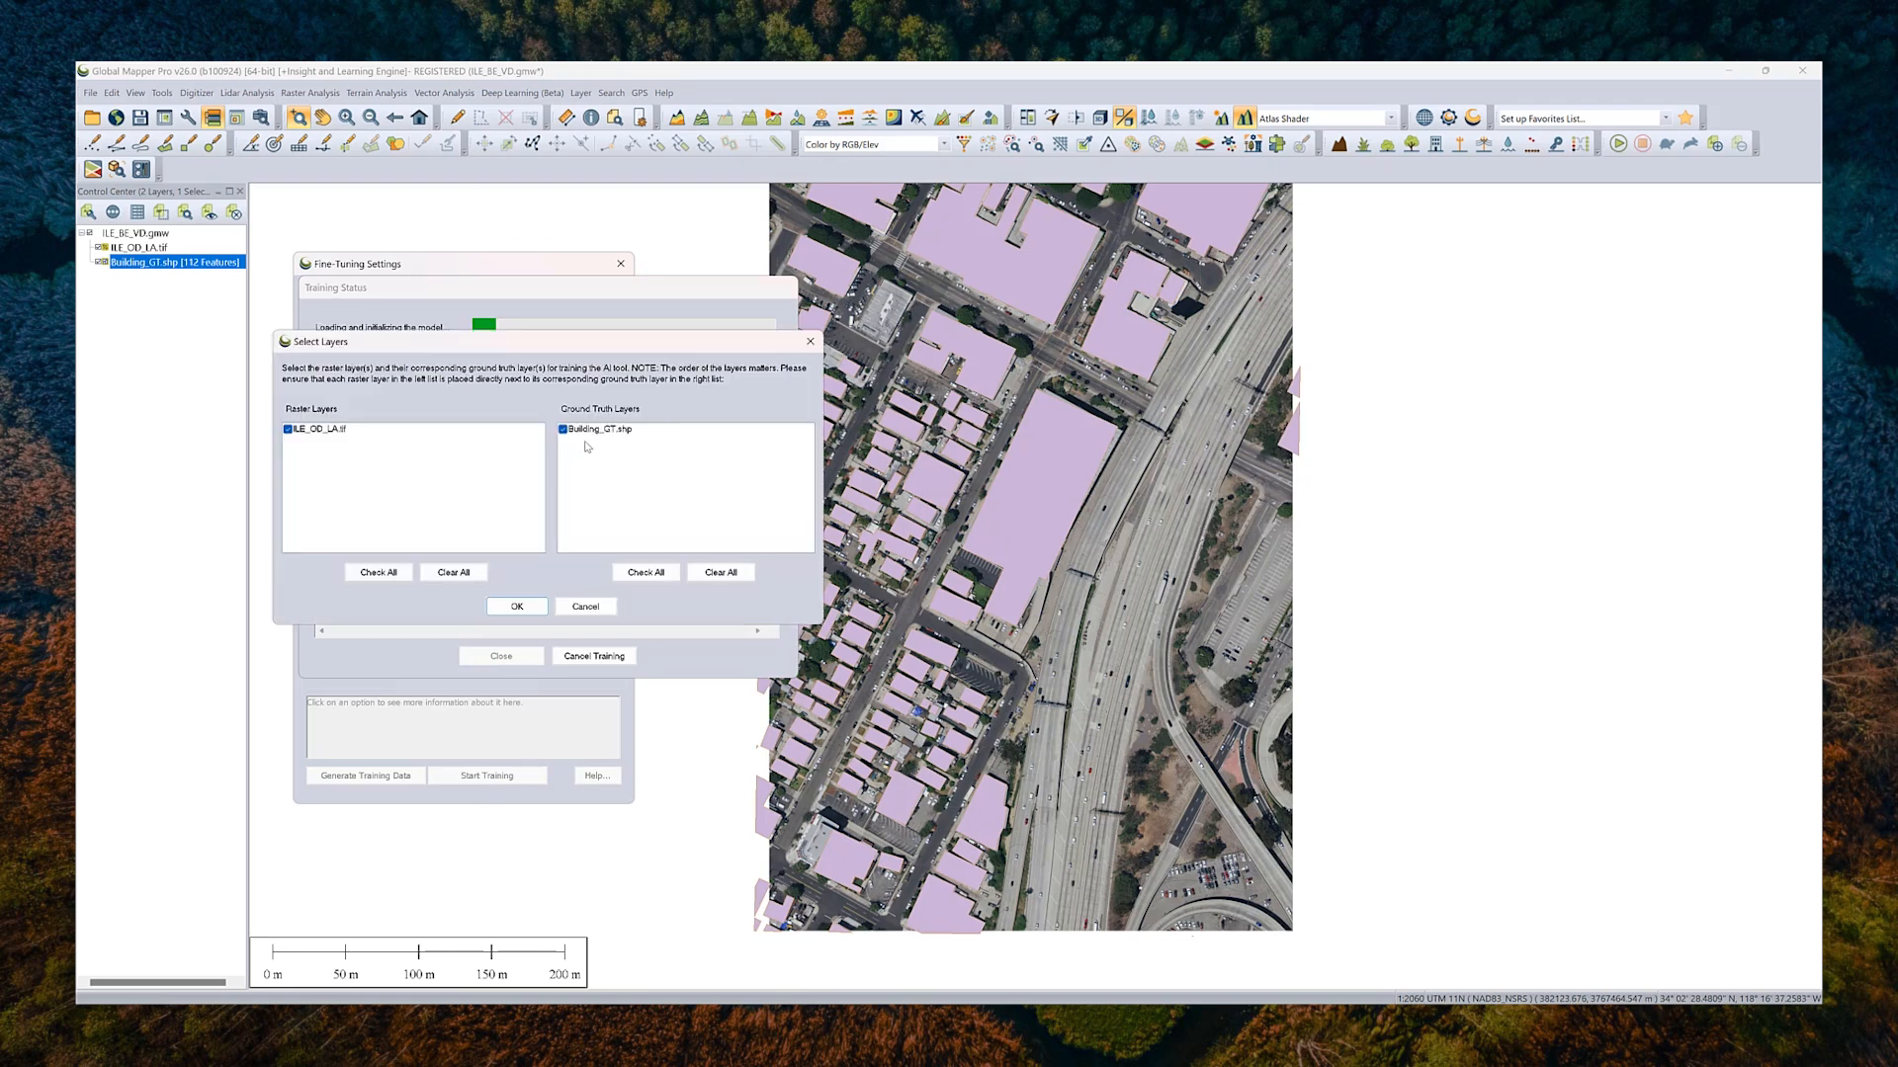
pyautogui.moveTo(341, 466)
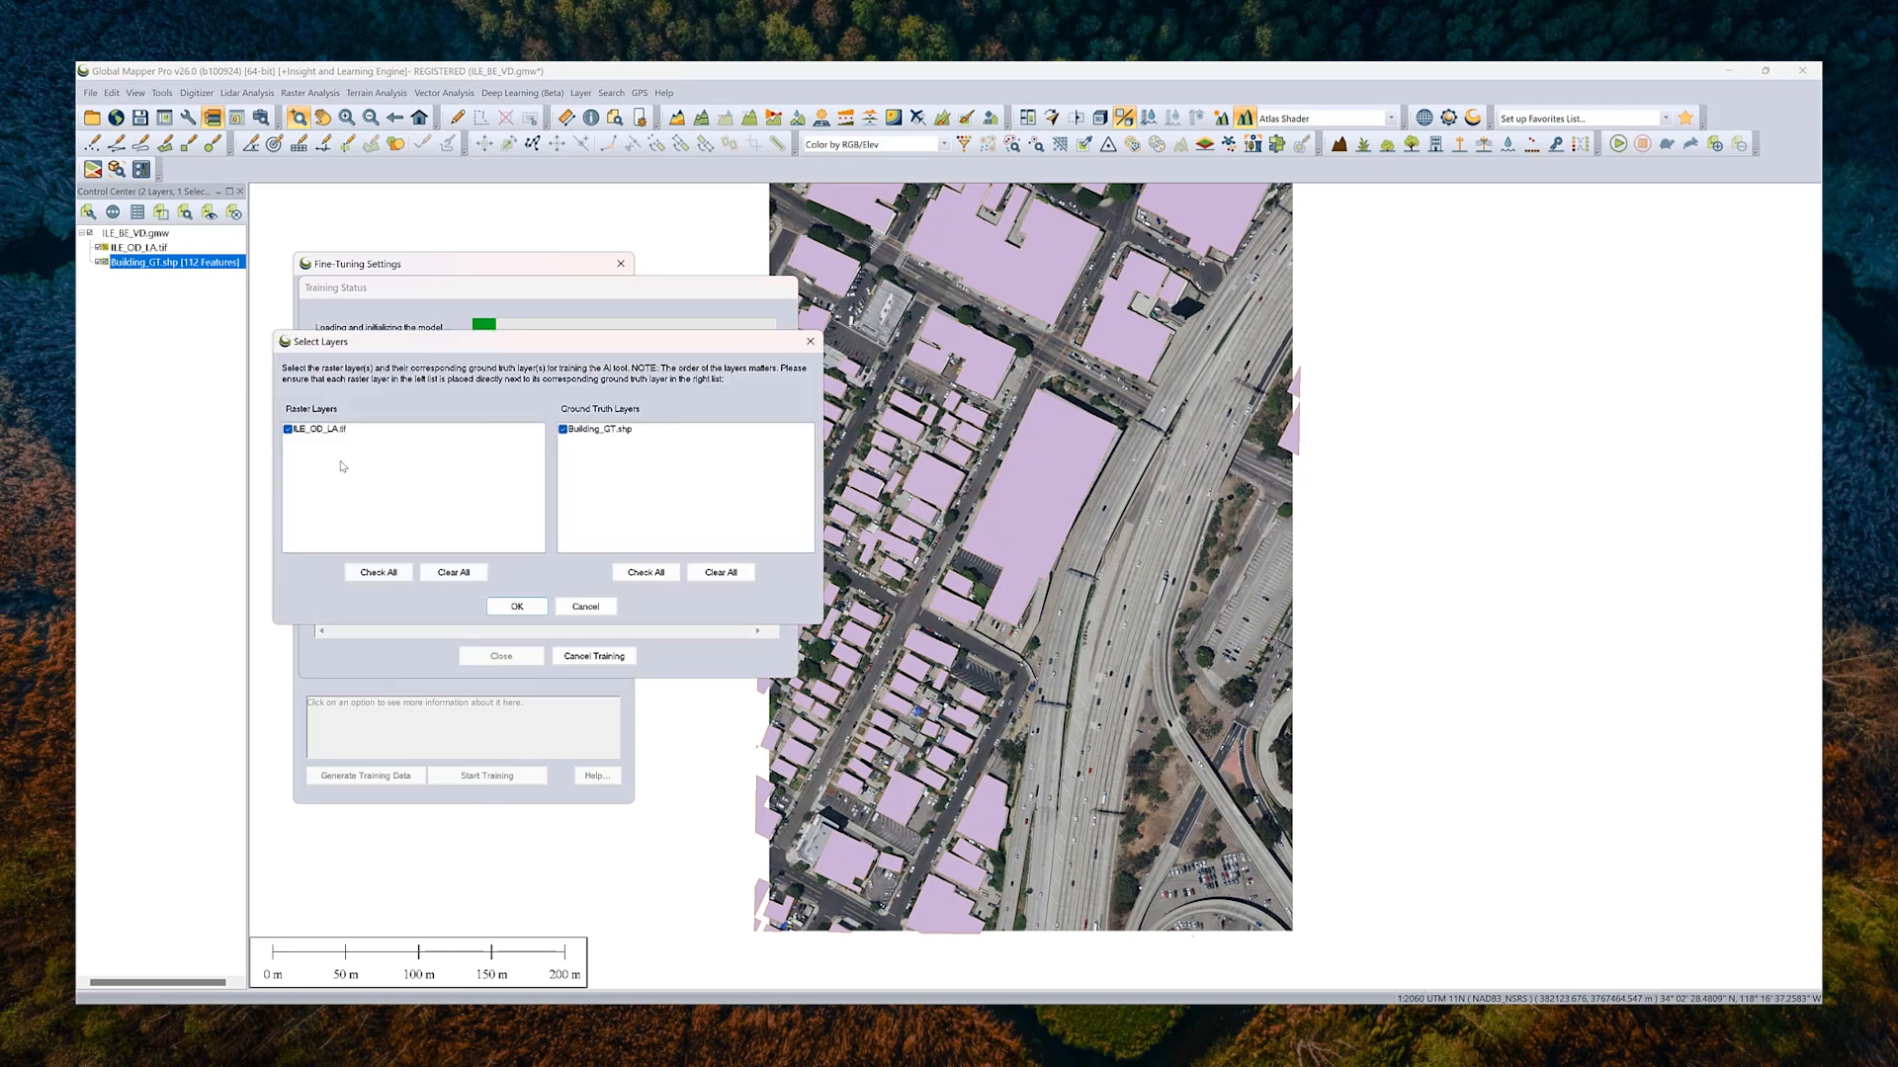
pyautogui.moveTo(617, 485)
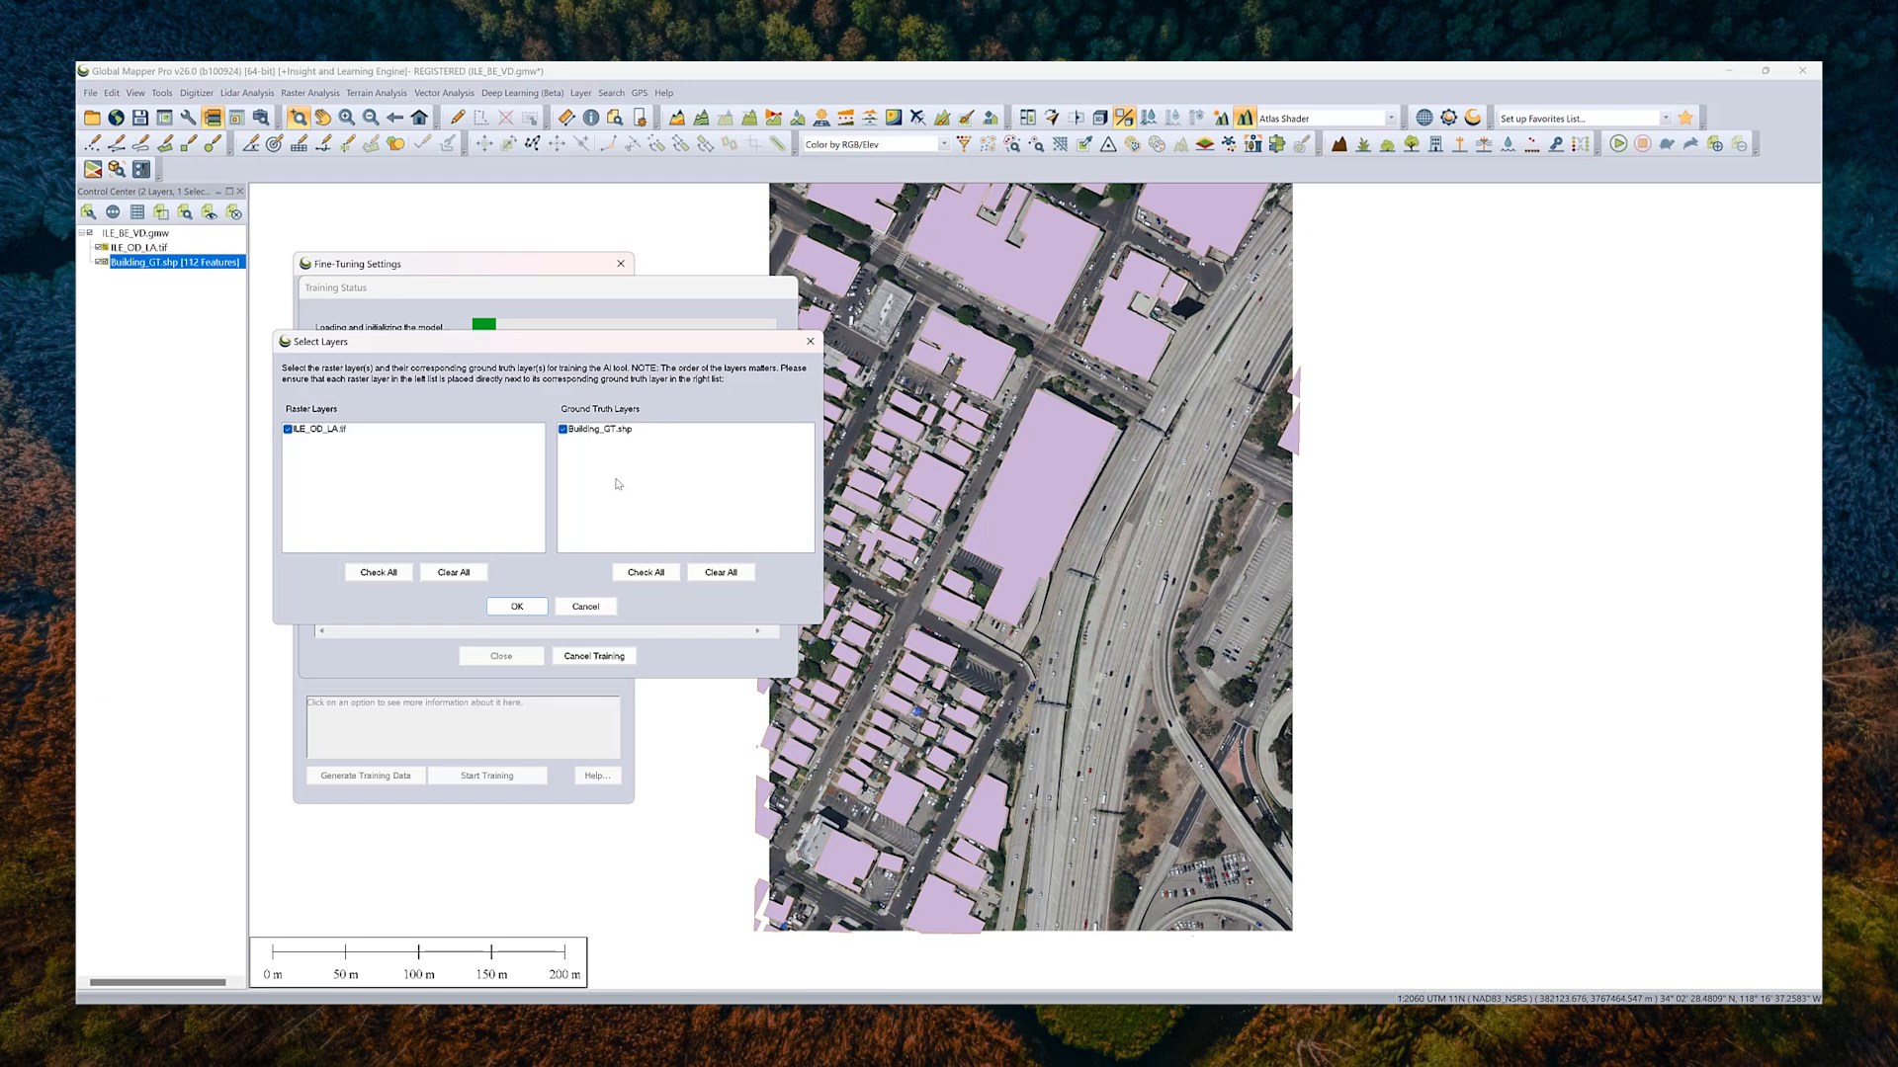
pyautogui.moveTo(543, 571)
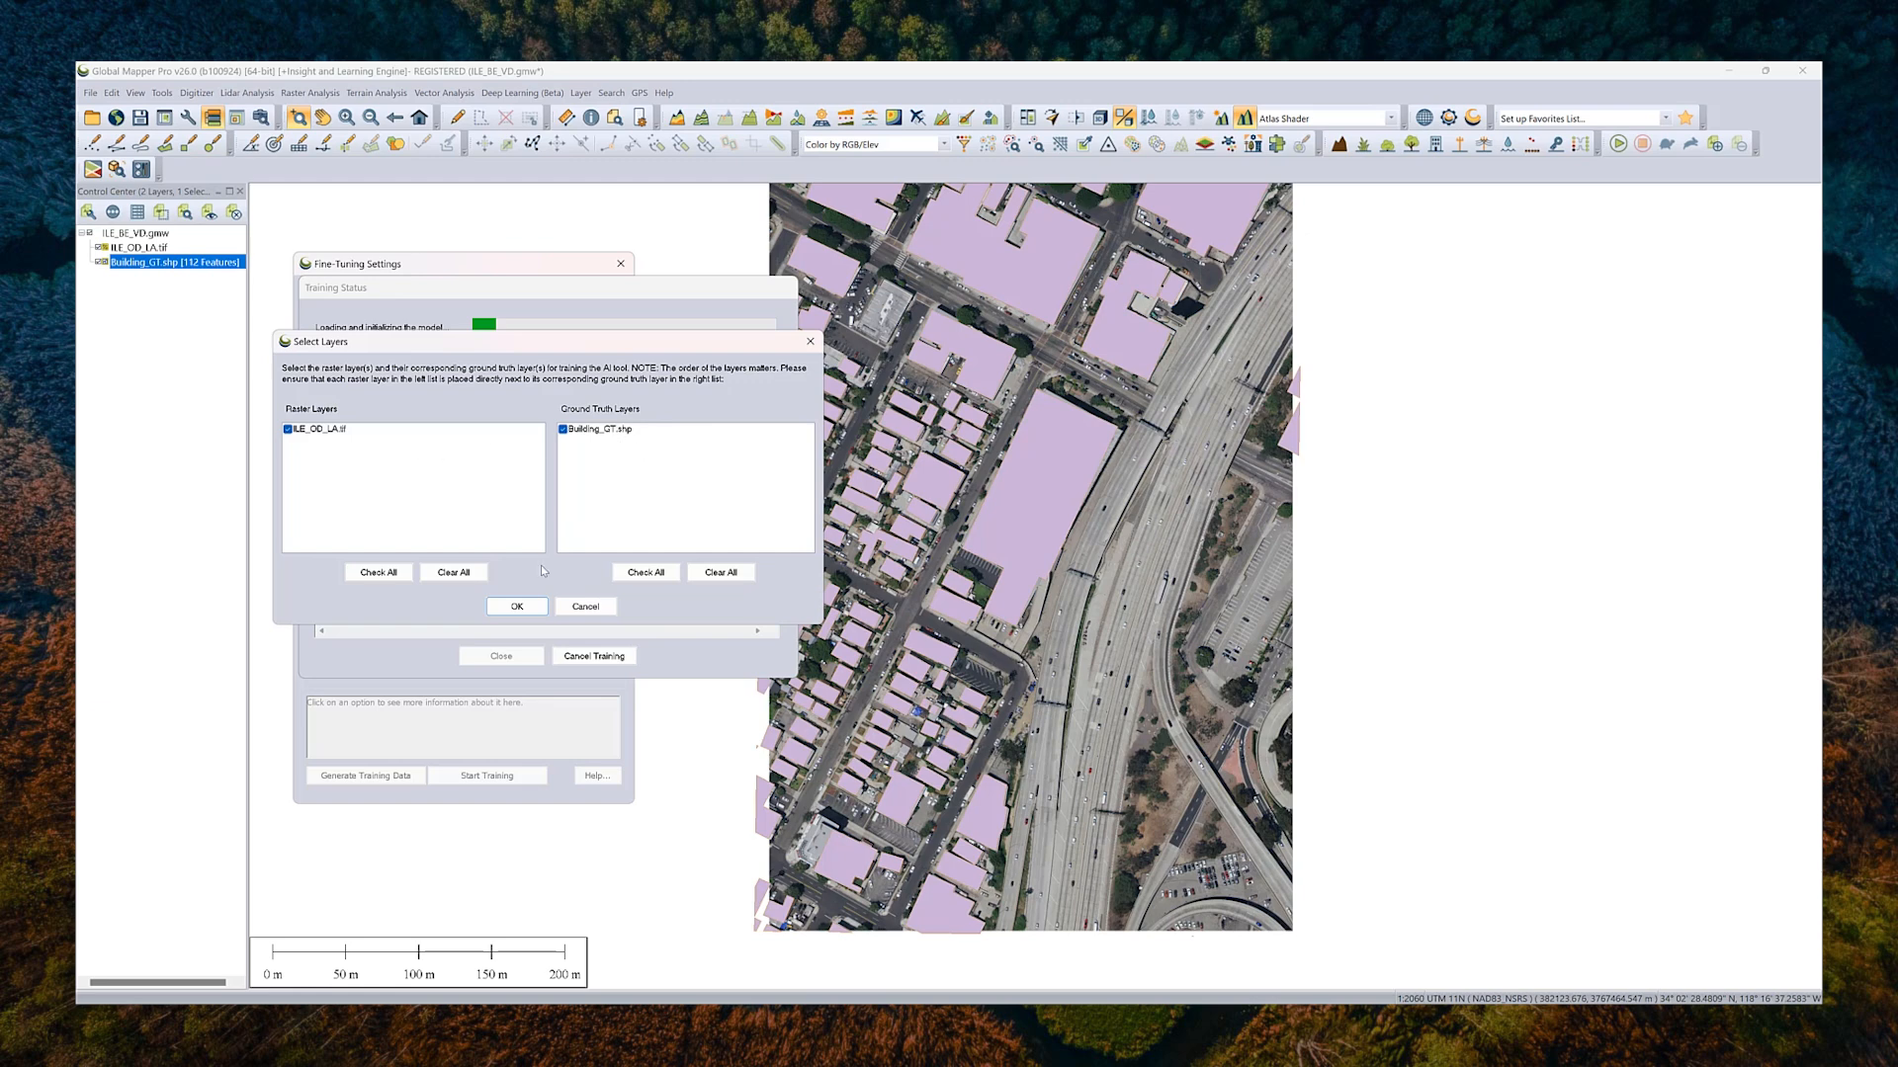
pyautogui.moveTo(626, 444)
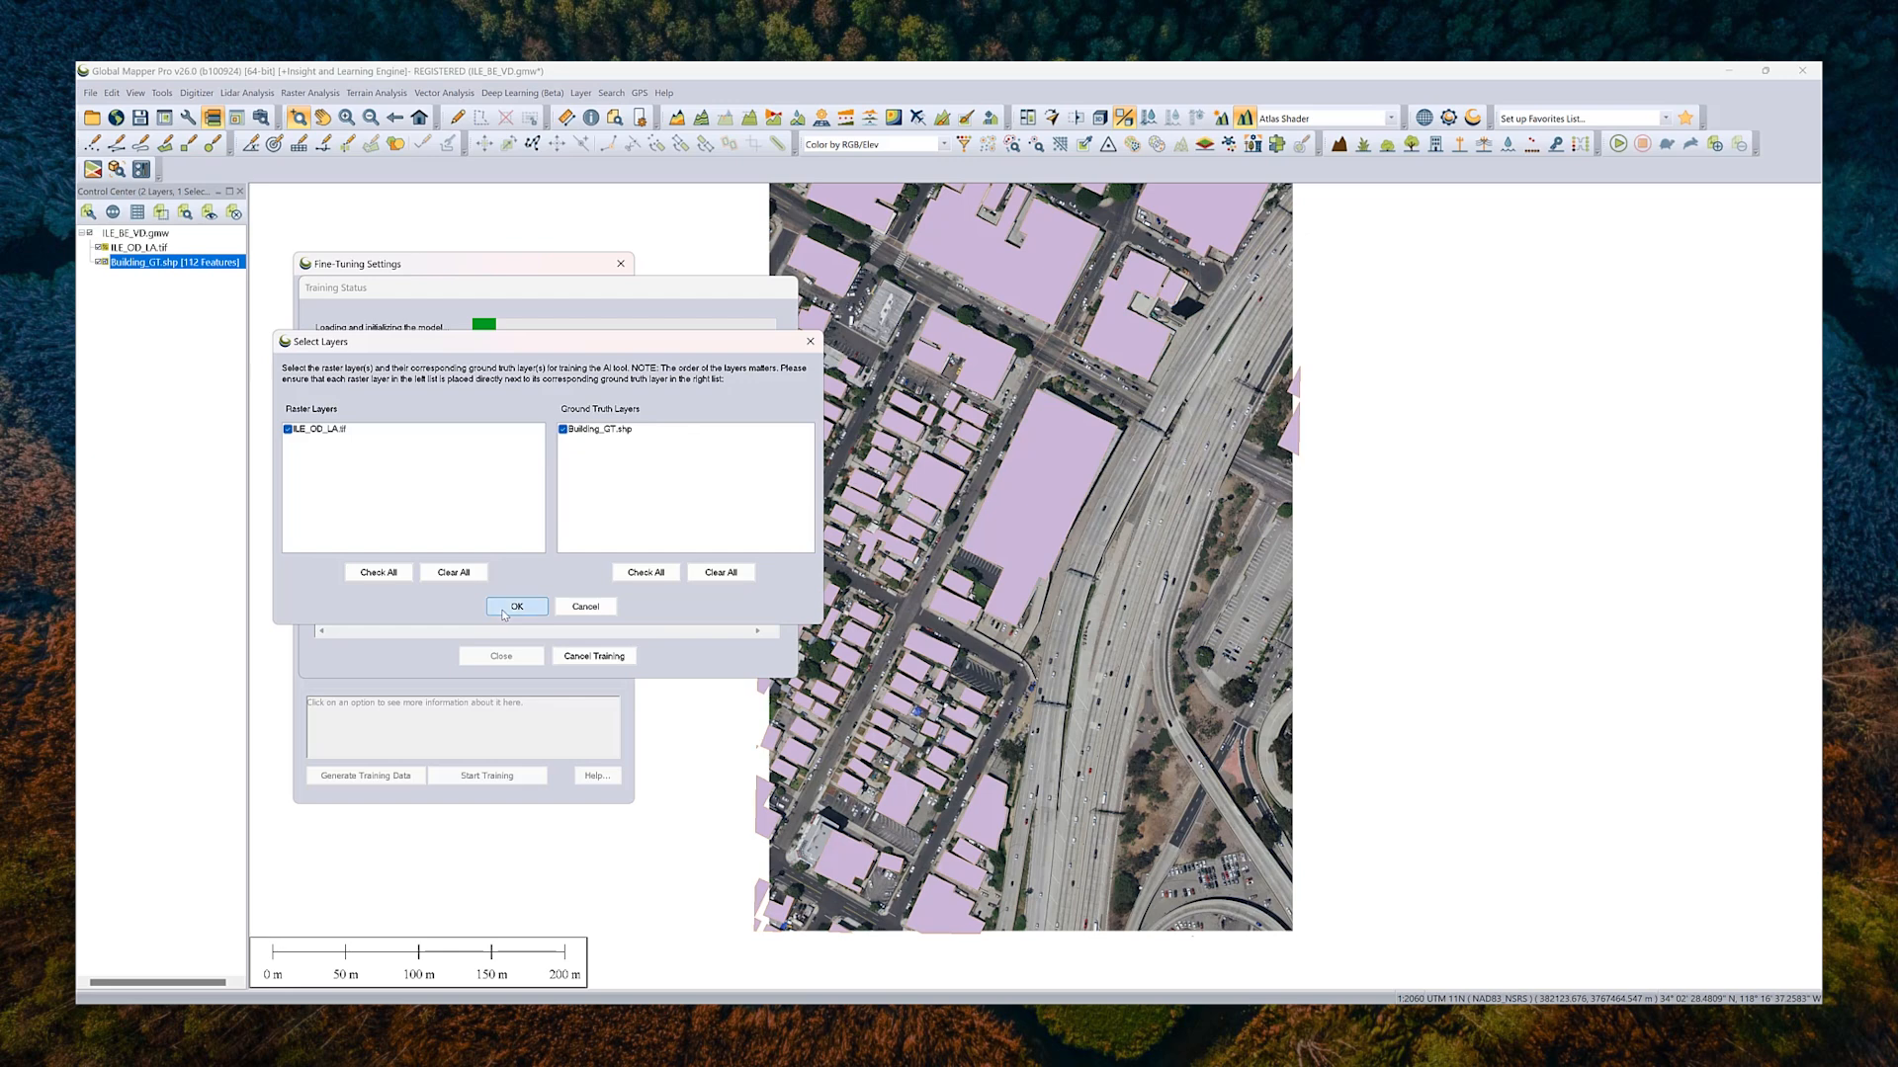
pyautogui.click(516, 605)
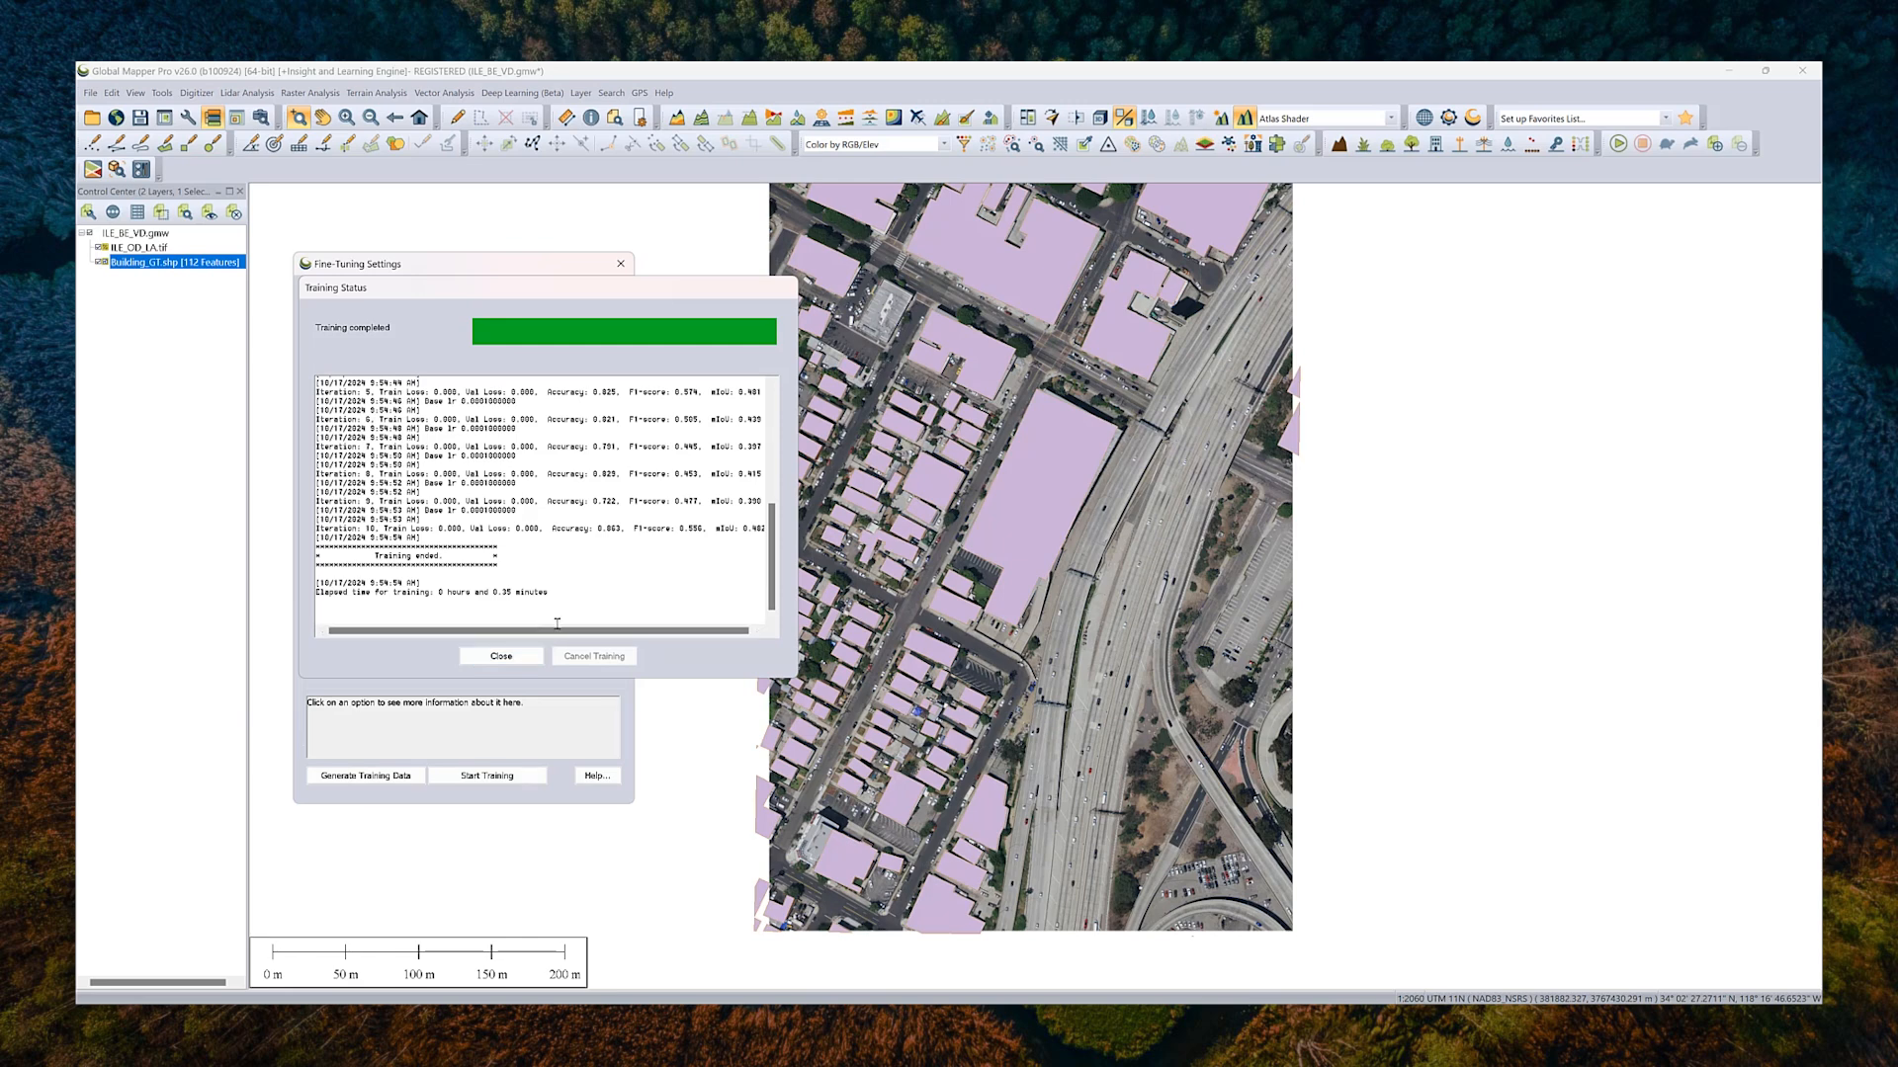
# Step: Review the Training Status log and dismiss it
pyautogui.scroll(3)
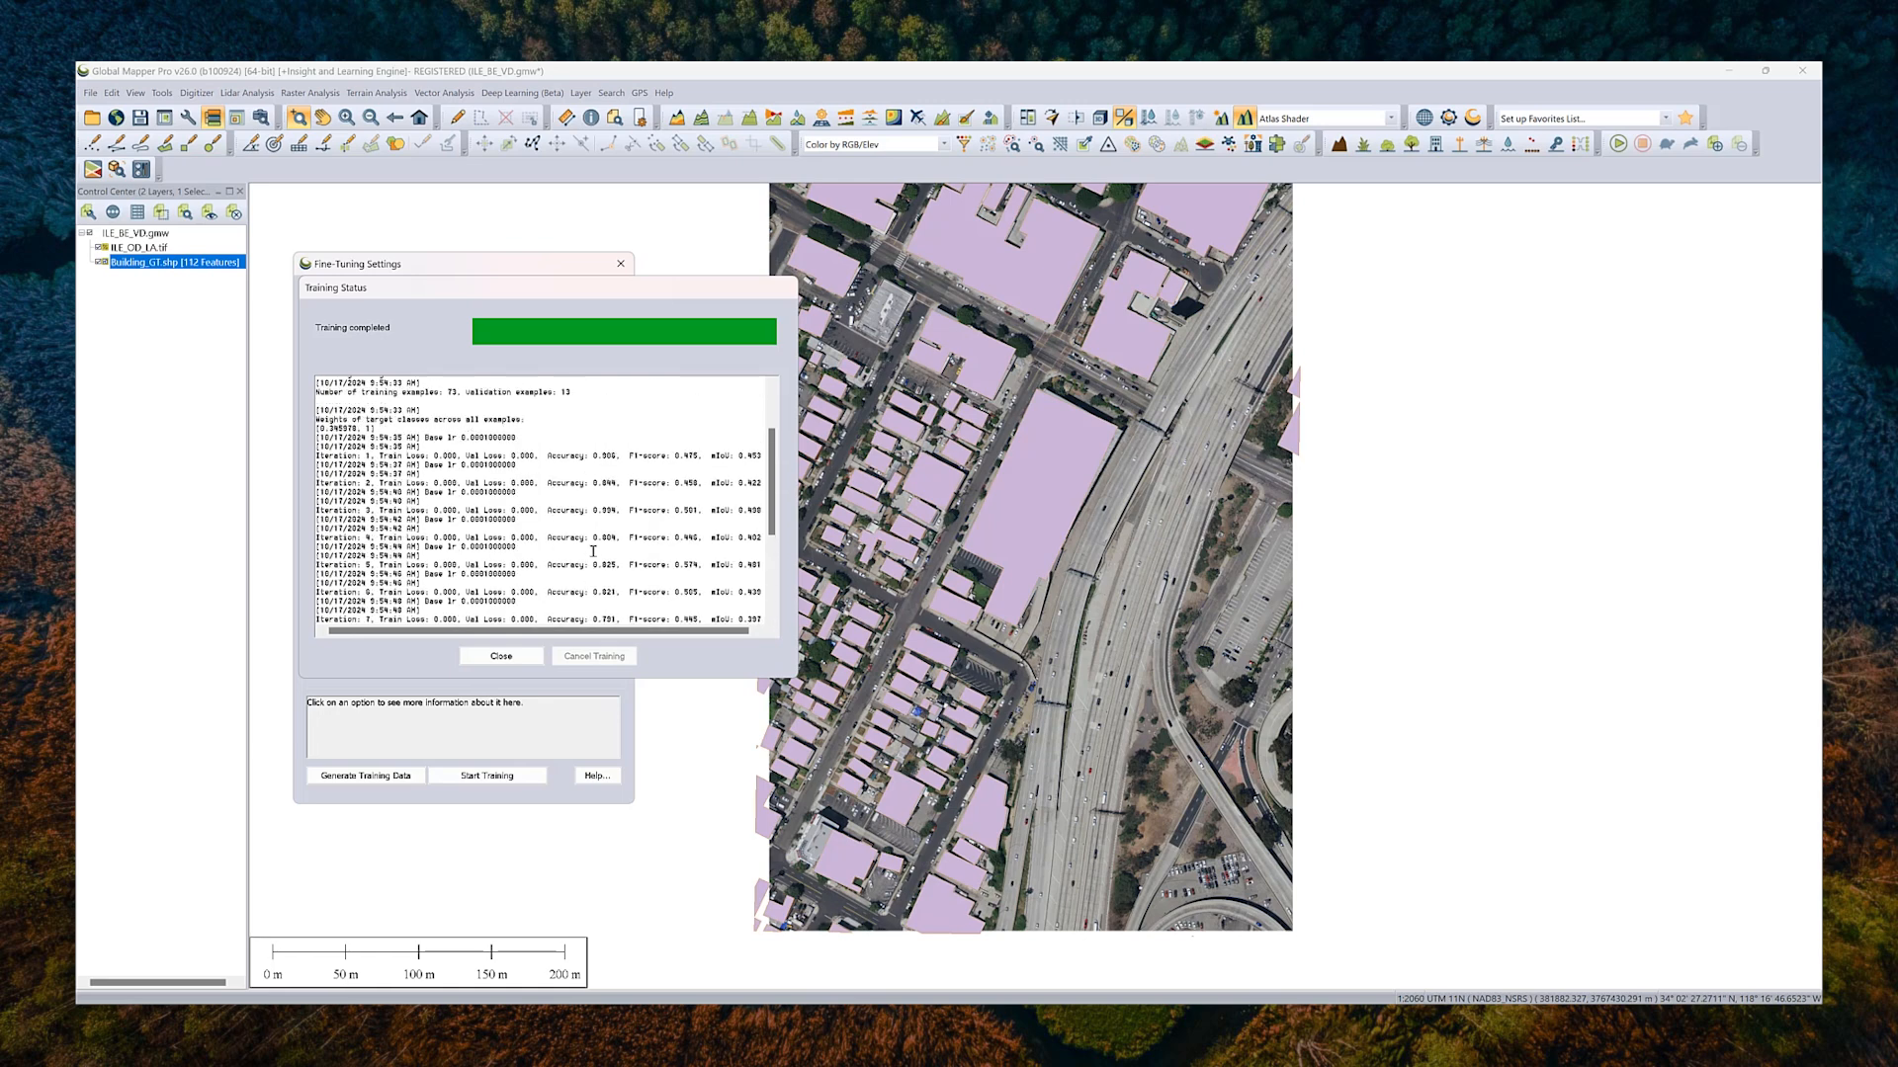
pyautogui.scroll(3)
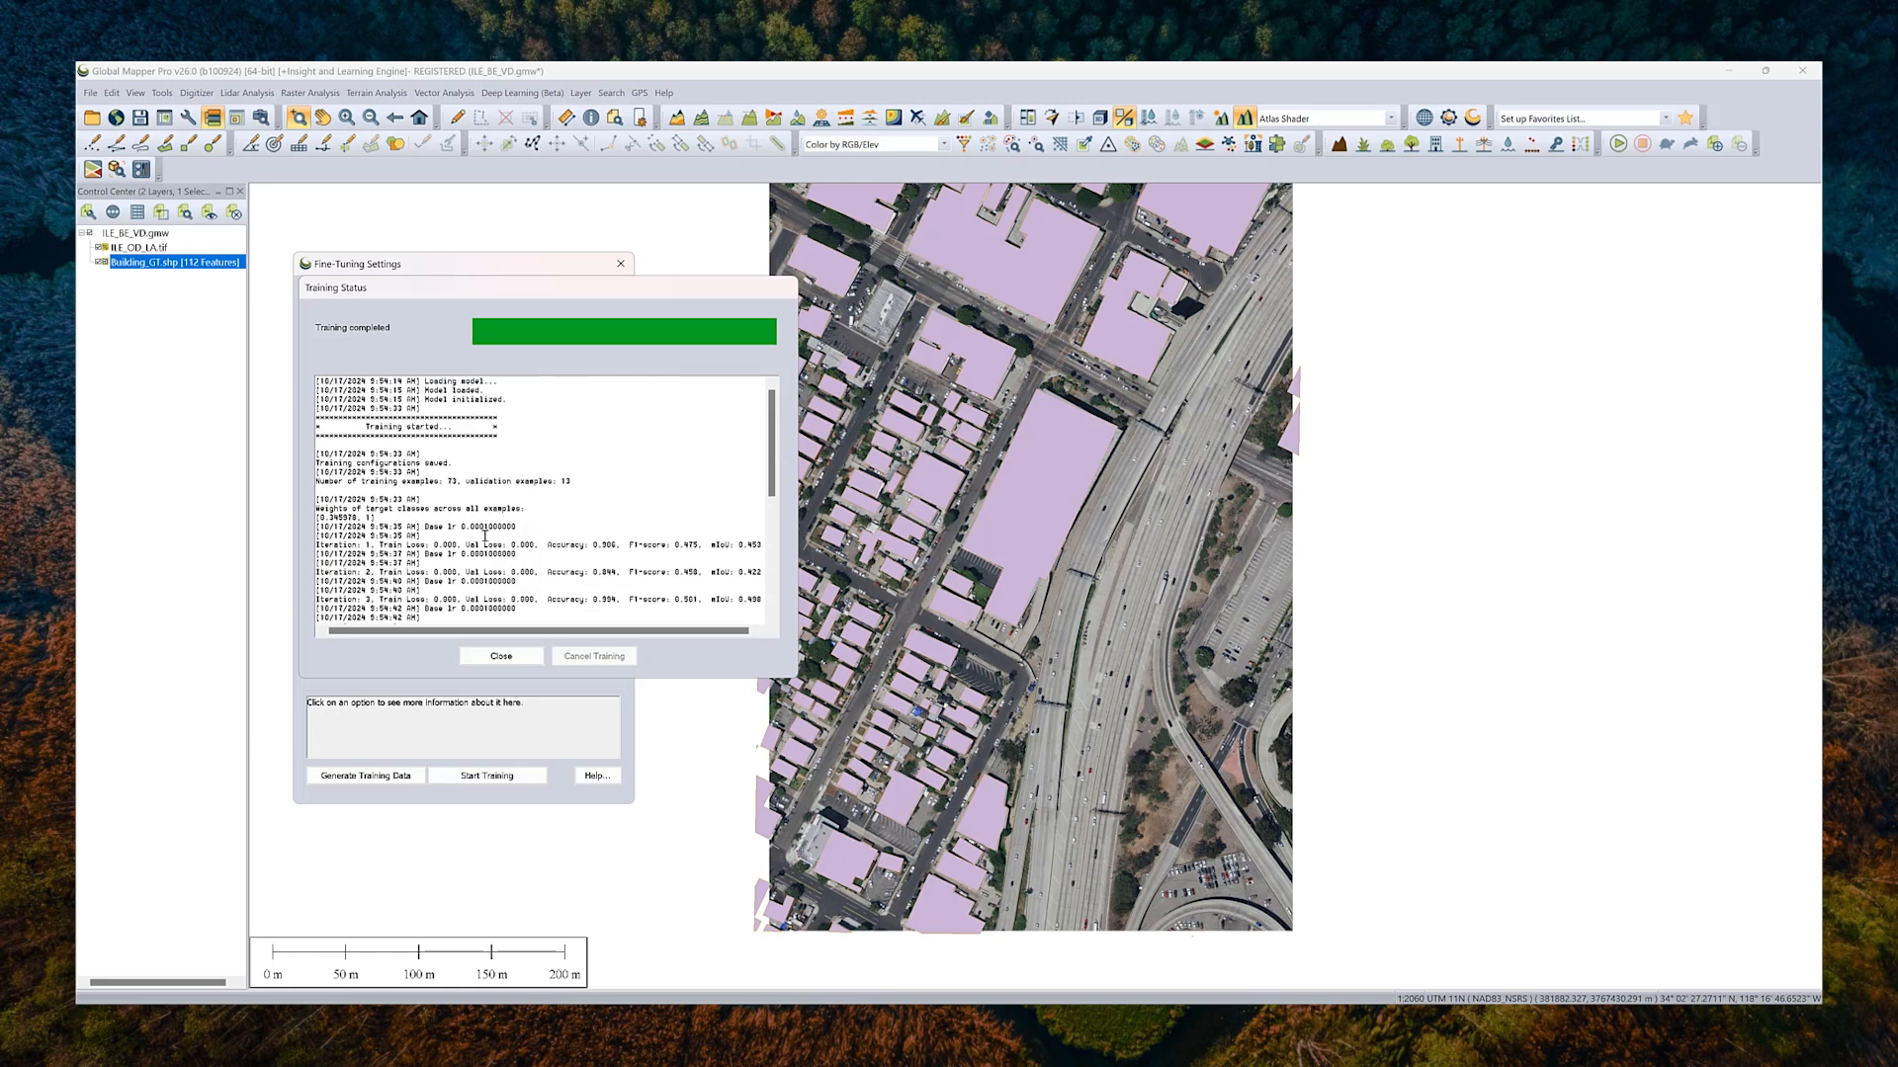
pyautogui.moveTo(520, 514)
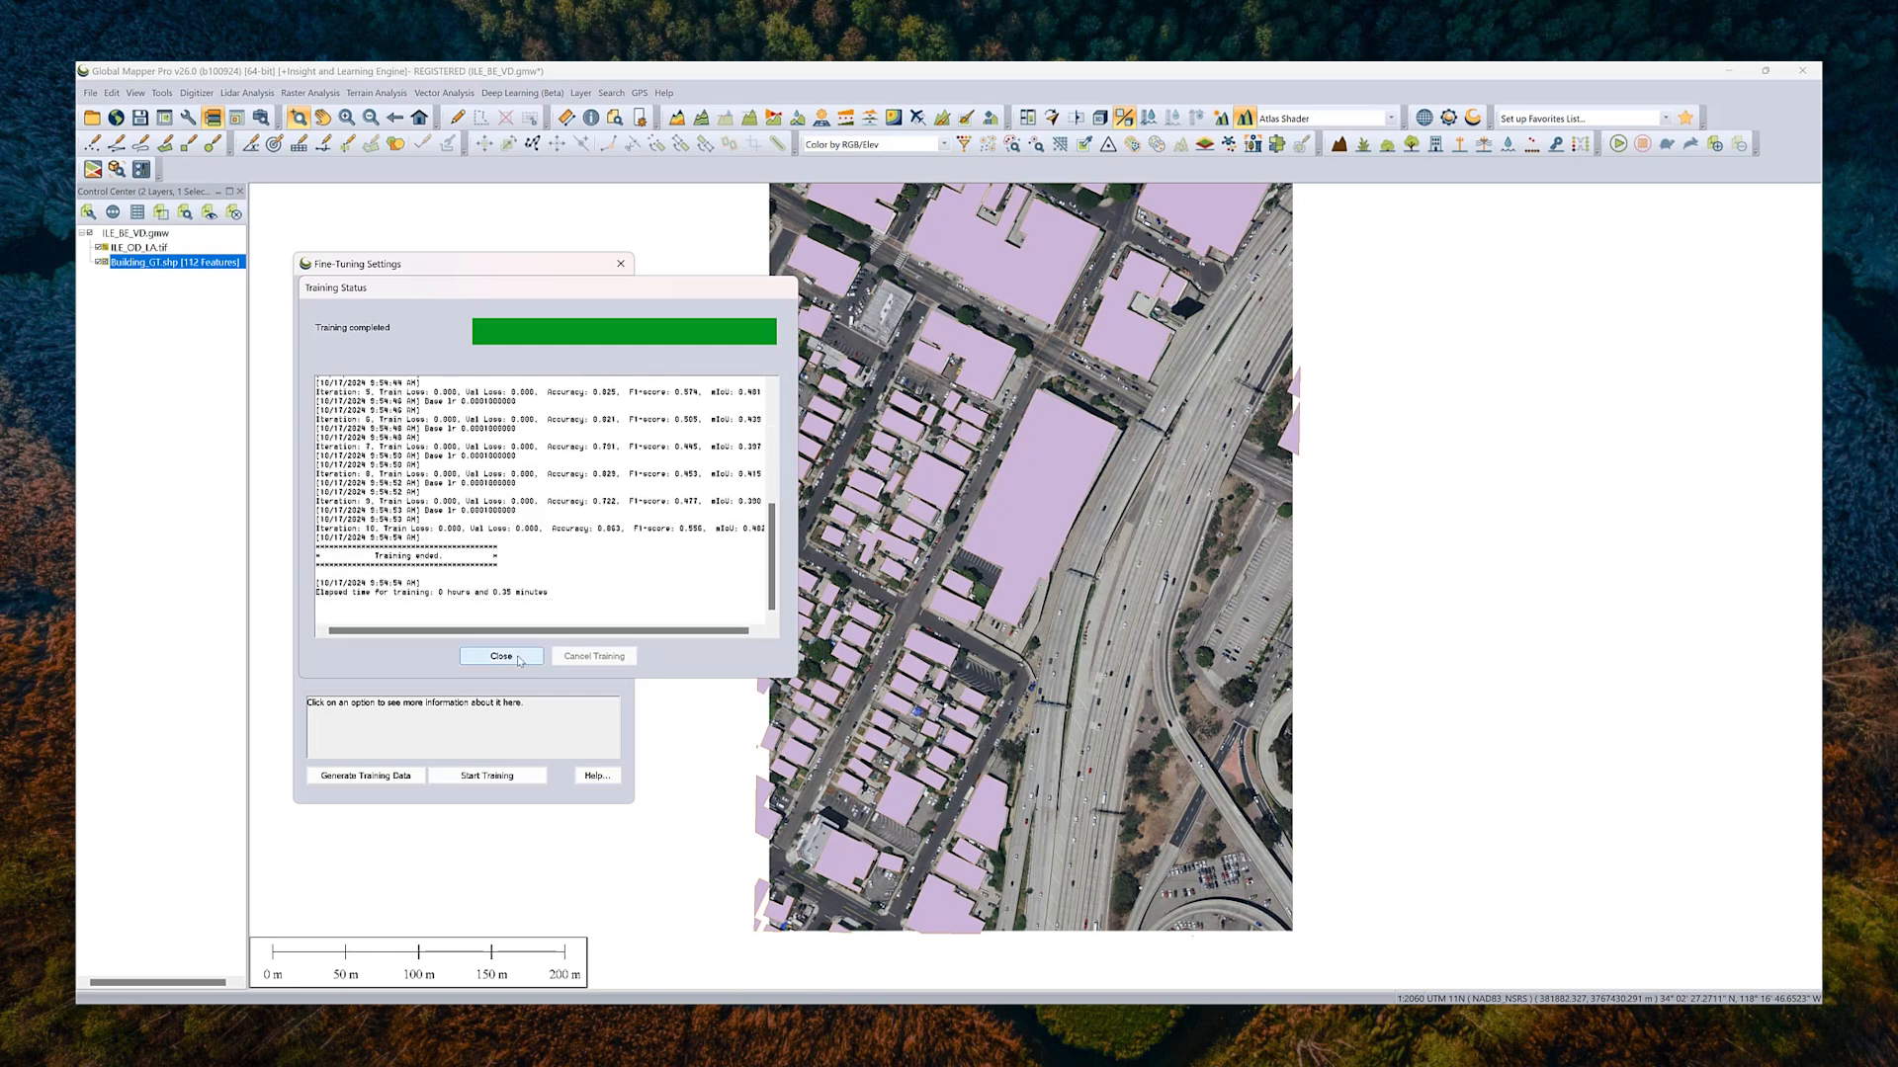
pyautogui.click(500, 656)
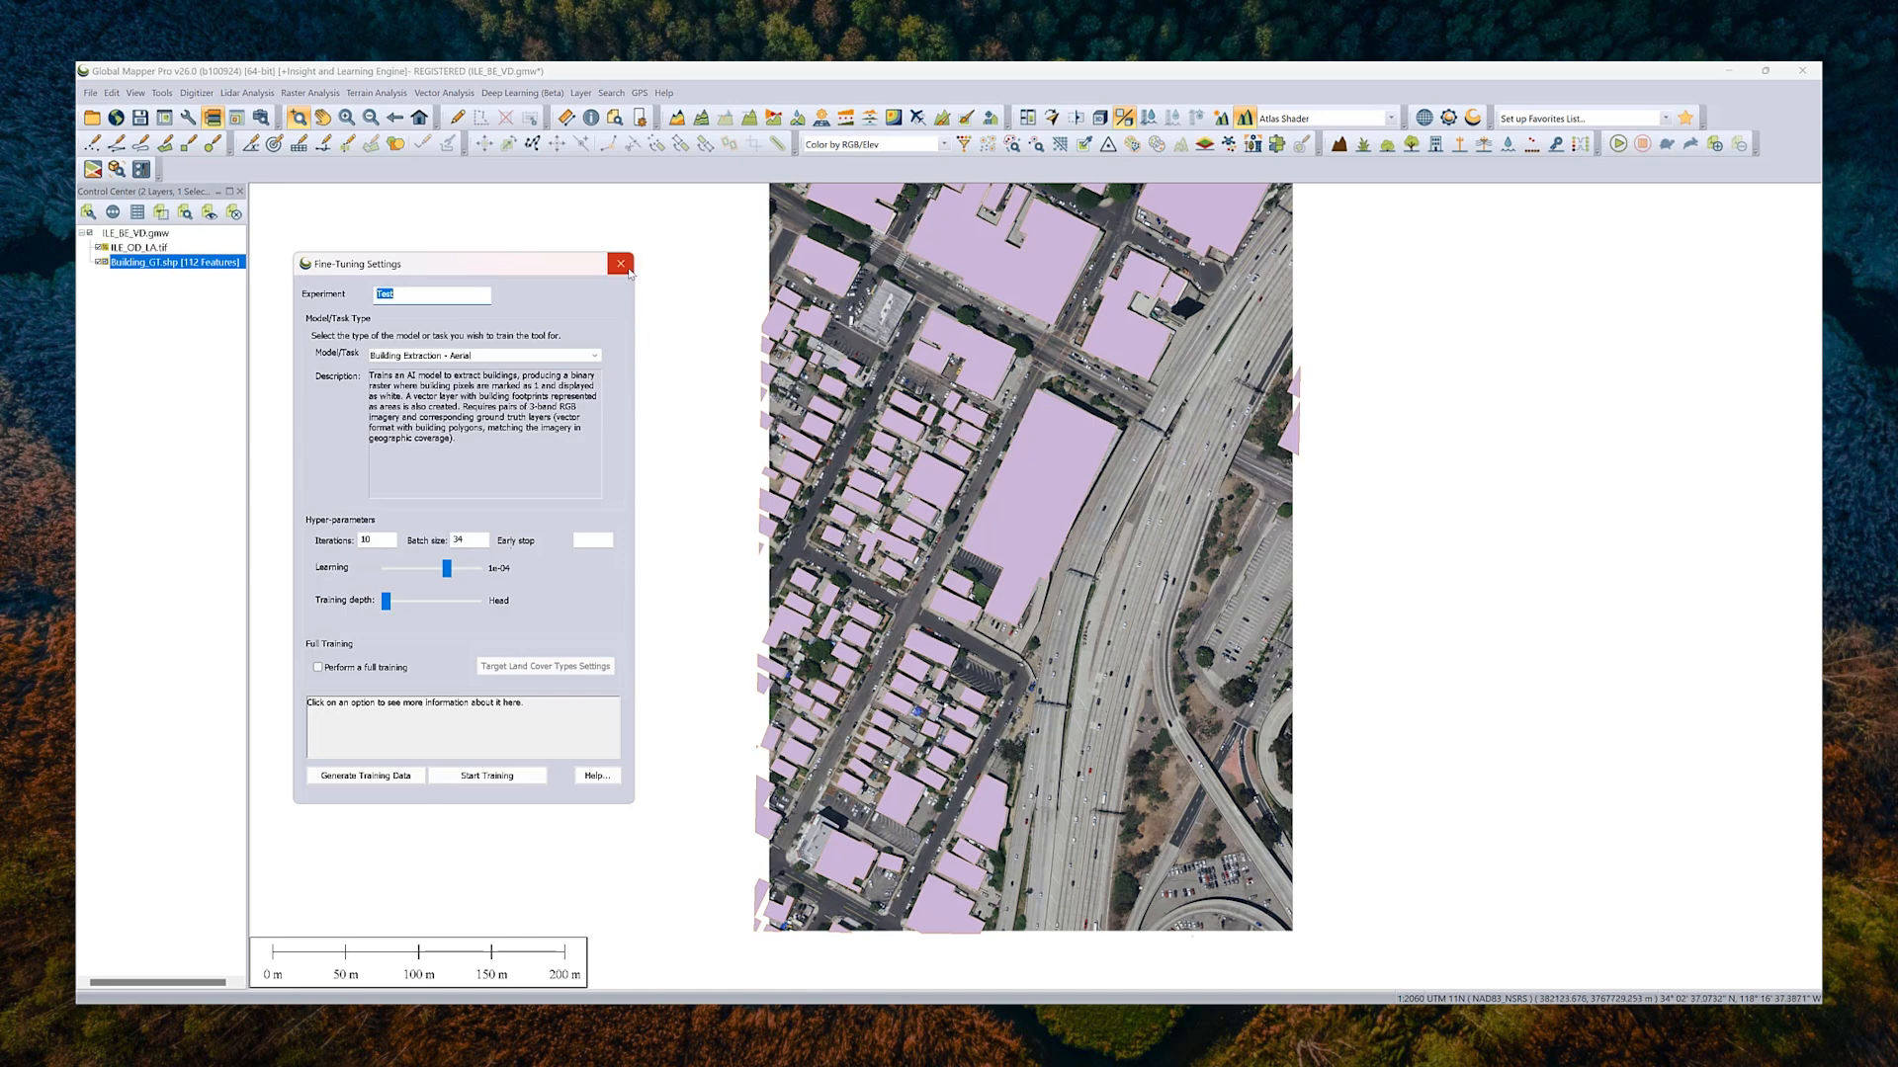
# Step: Leave fine-tuning settings and choose the Test experiment under Custom Models for detection
pyautogui.click(619, 264)
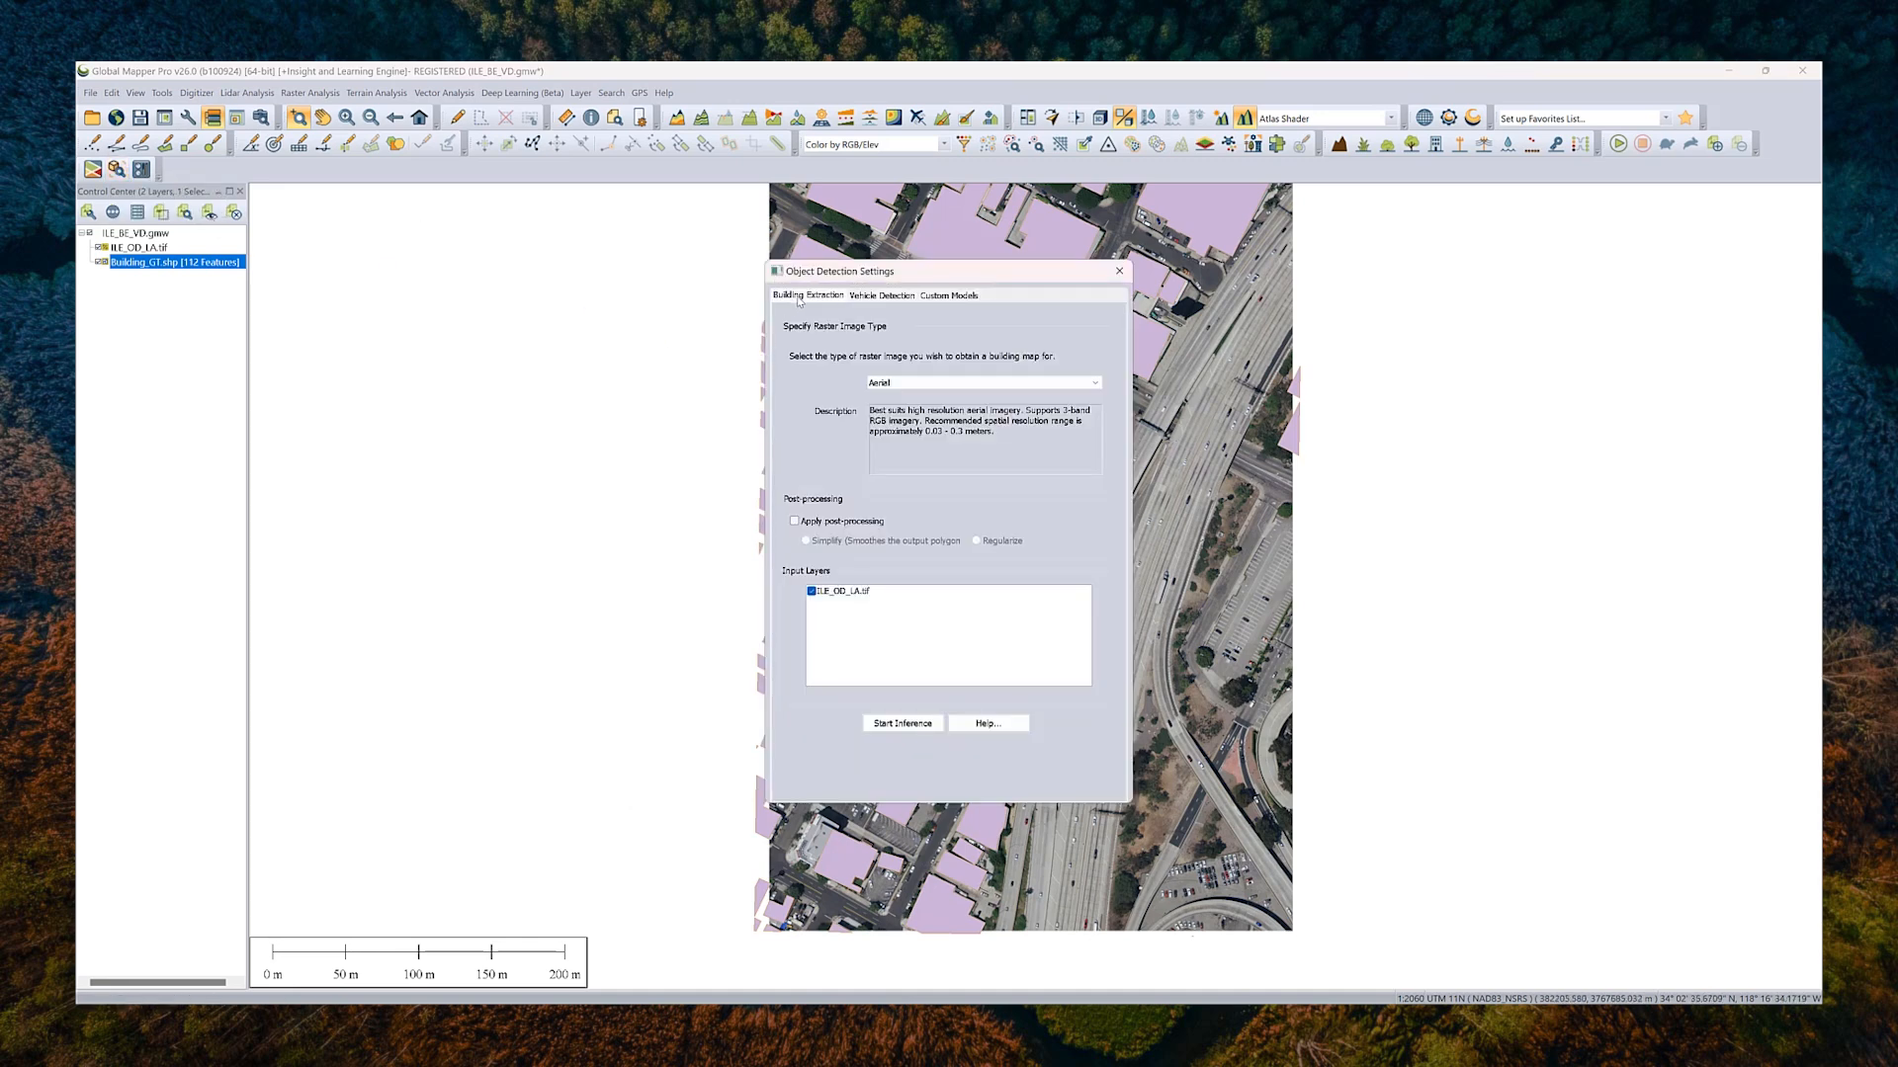
pyautogui.click(949, 295)
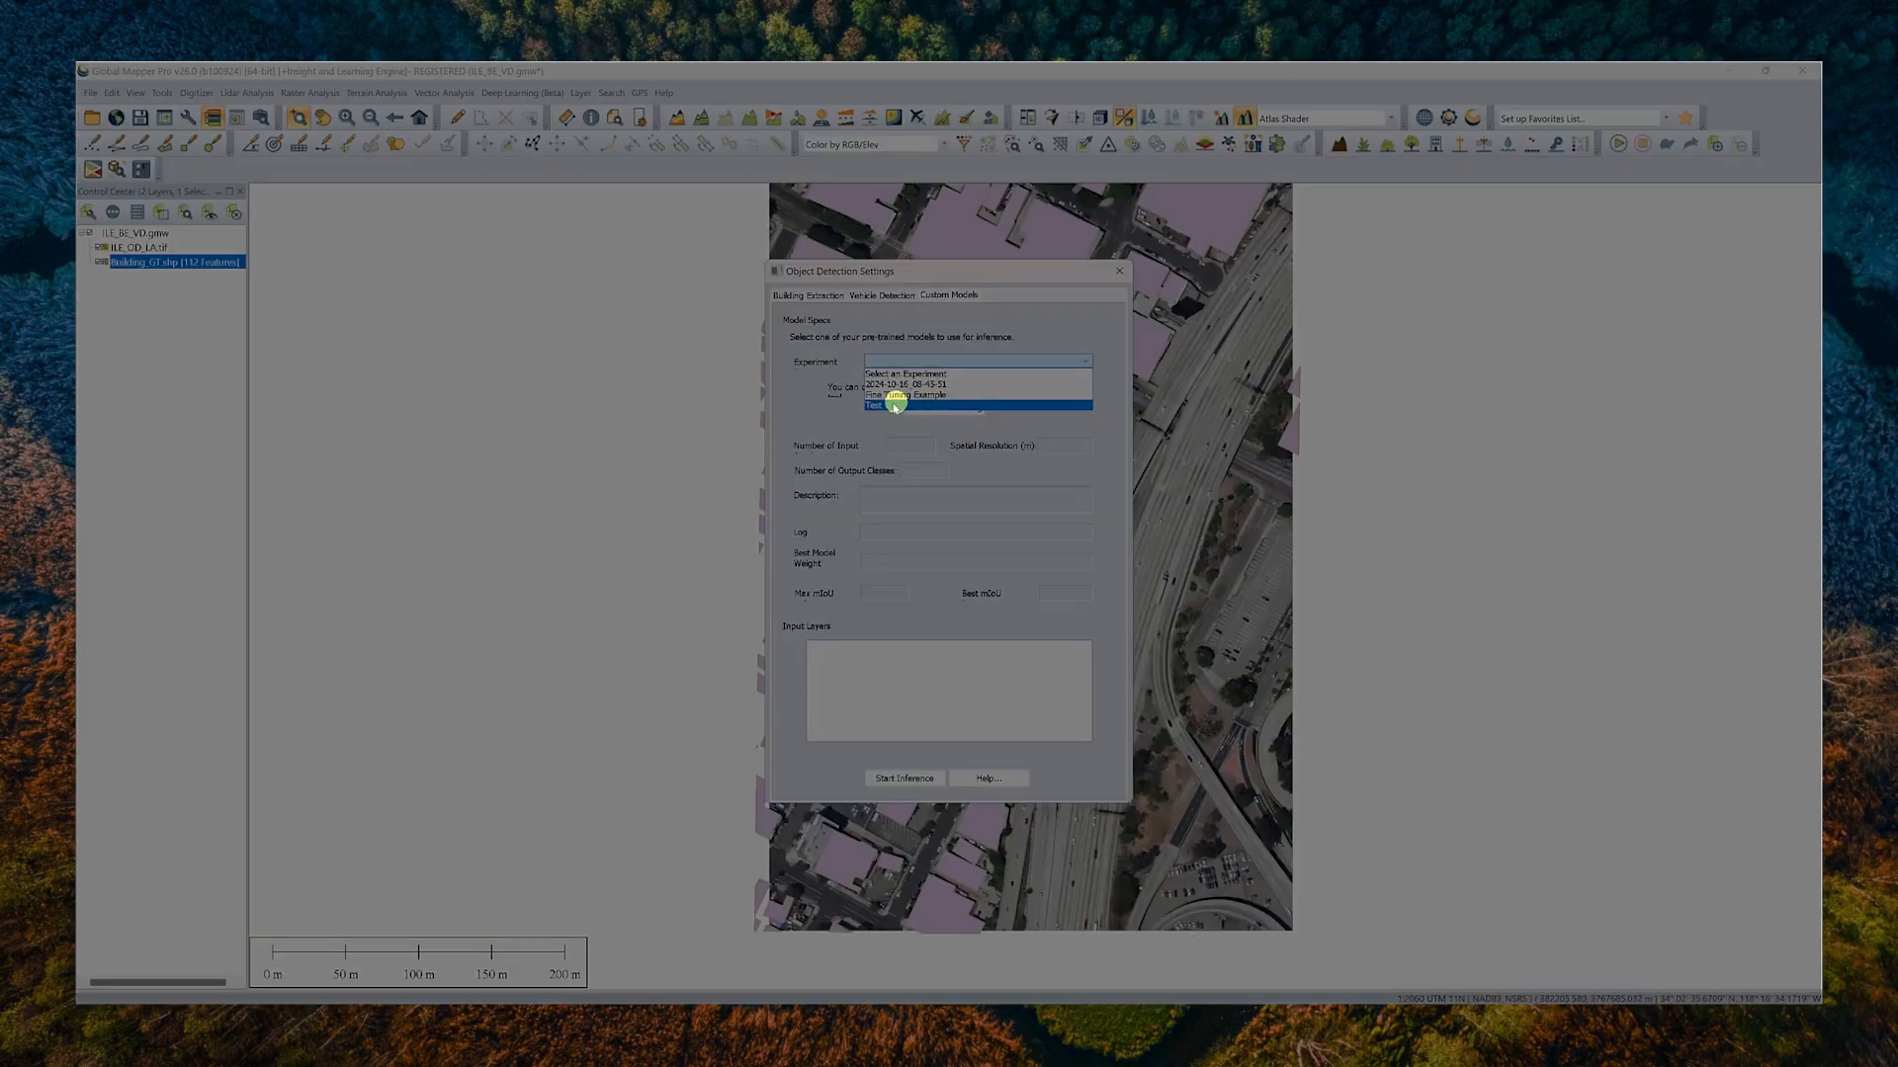
pyautogui.moveTo(907, 395)
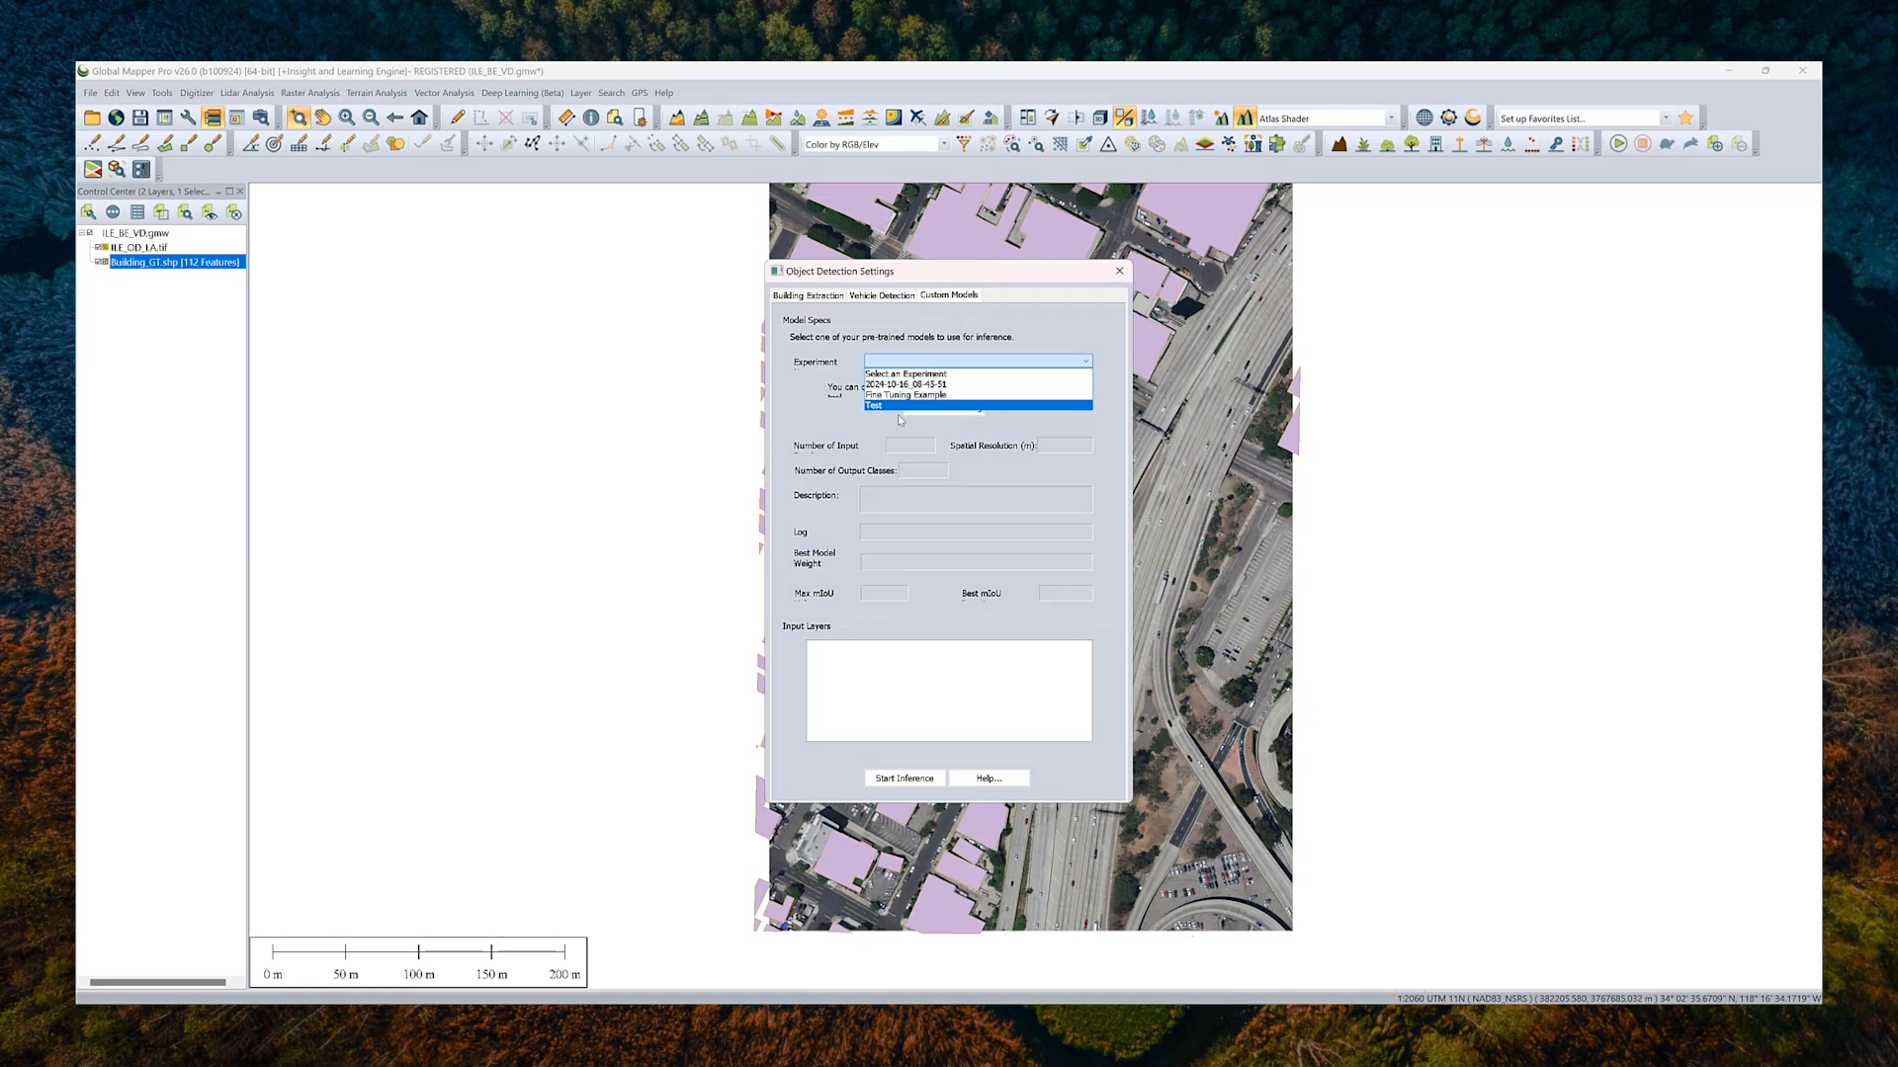
pyautogui.click(874, 405)
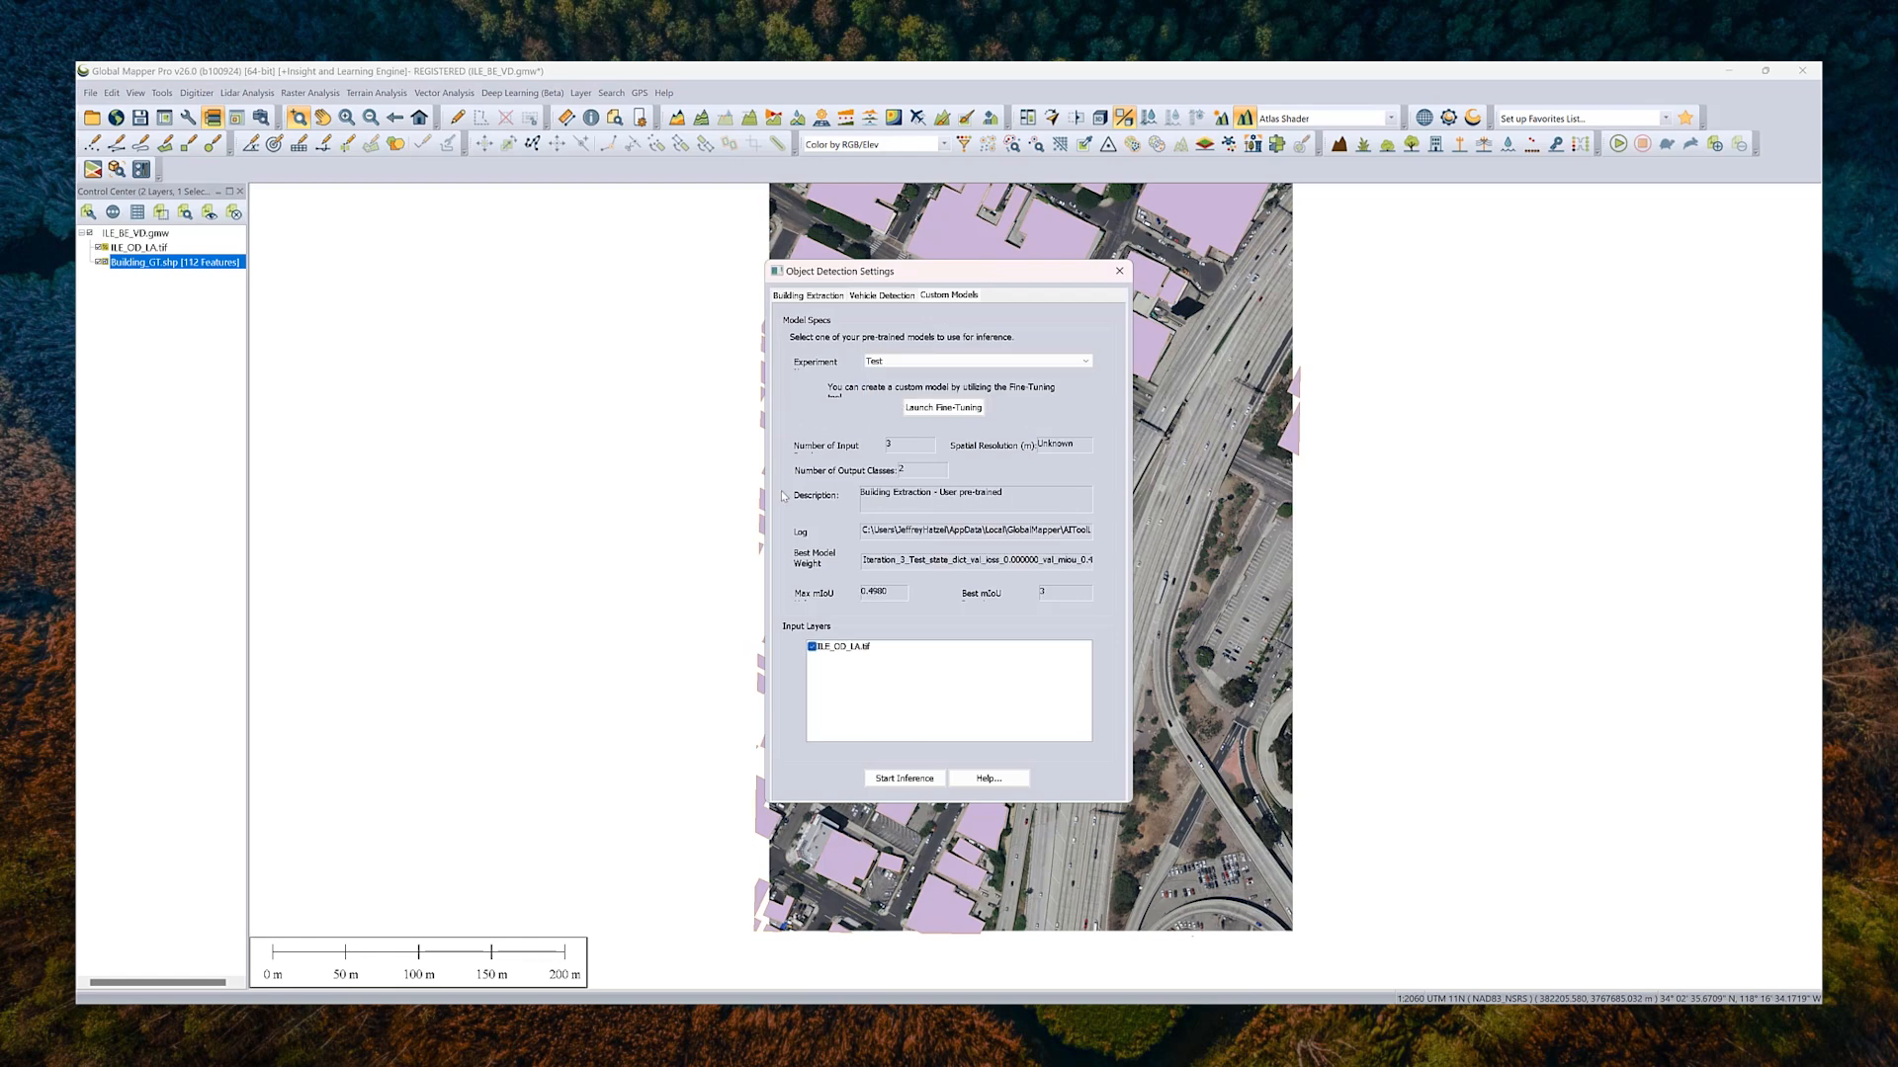